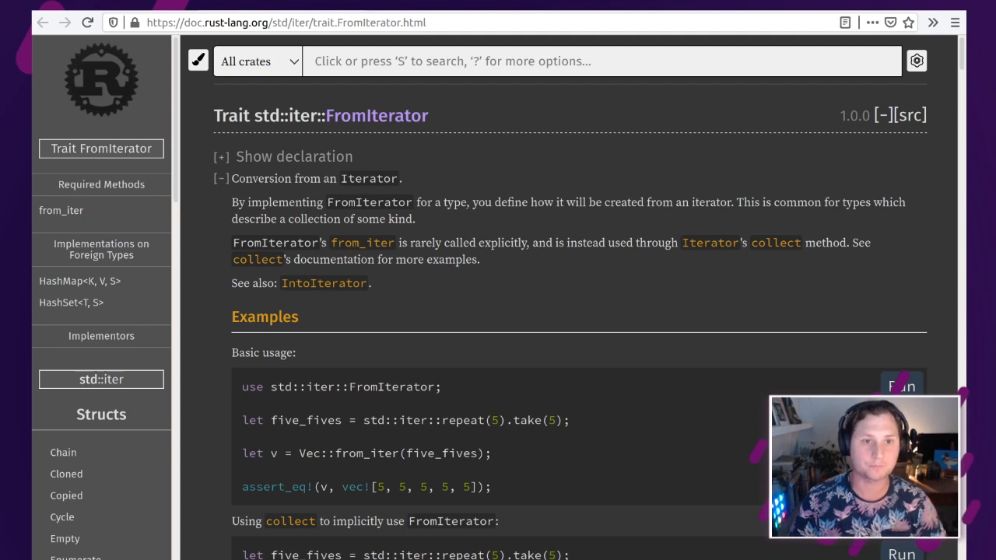
Step: Follow the IntoIterator link from the FromIterator page and read down its docs
left_click(323, 283)
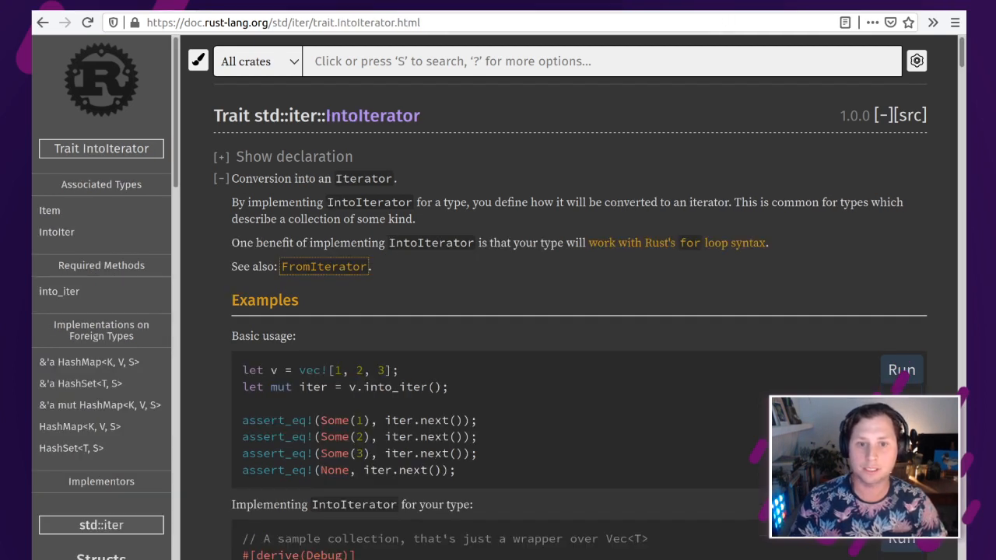
mouse_move(386, 367)
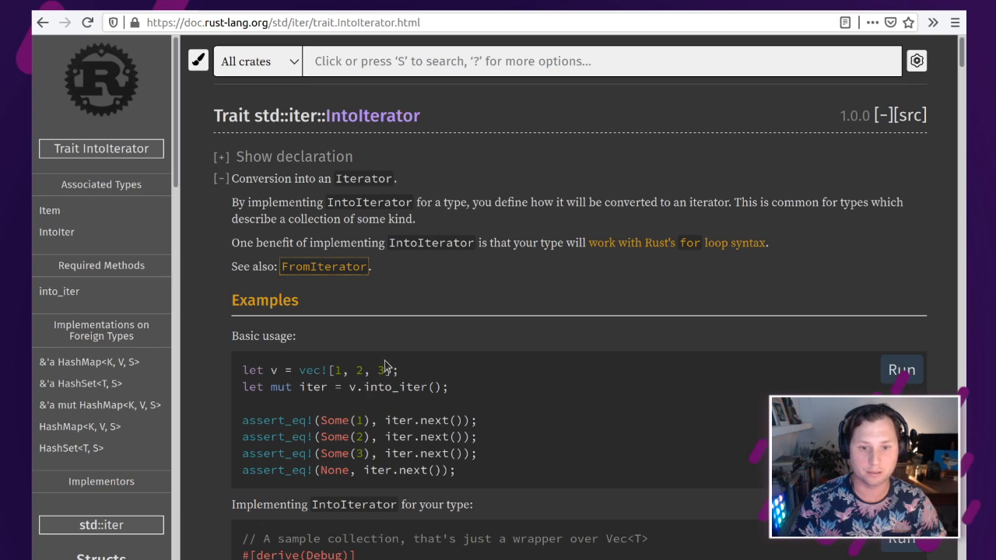
mouse_move(482, 361)
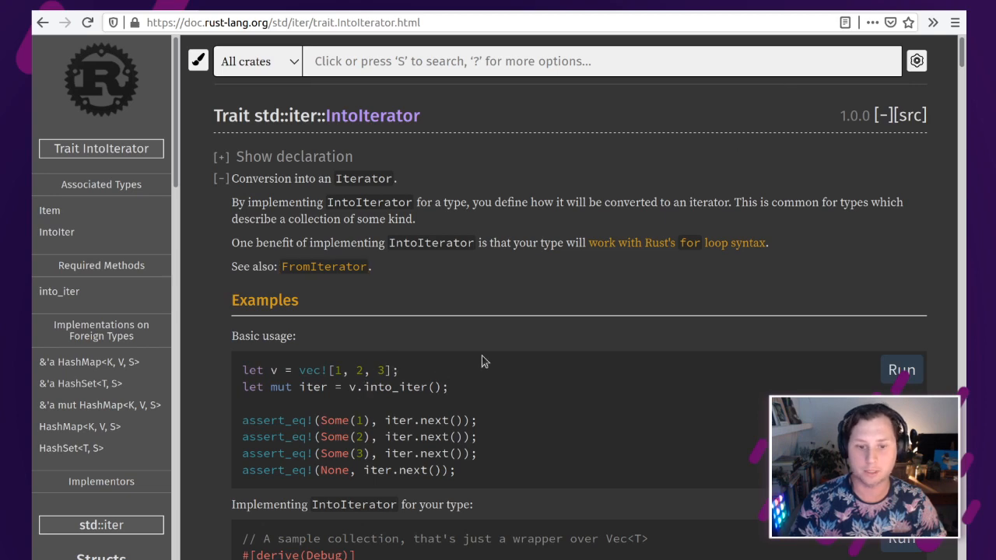
scroll("down", 3)
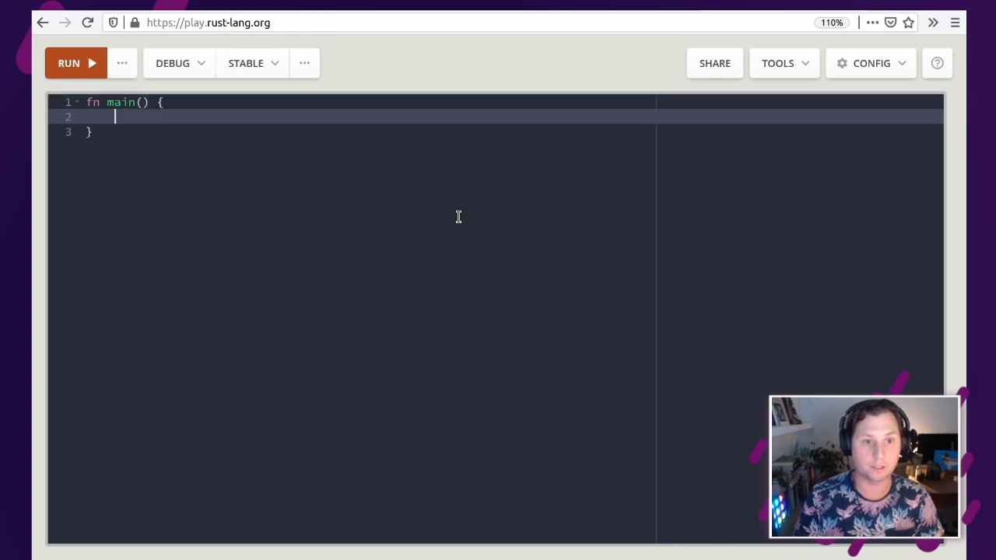
Step: Bind forest to an empty vec![] inside main
type("lt")
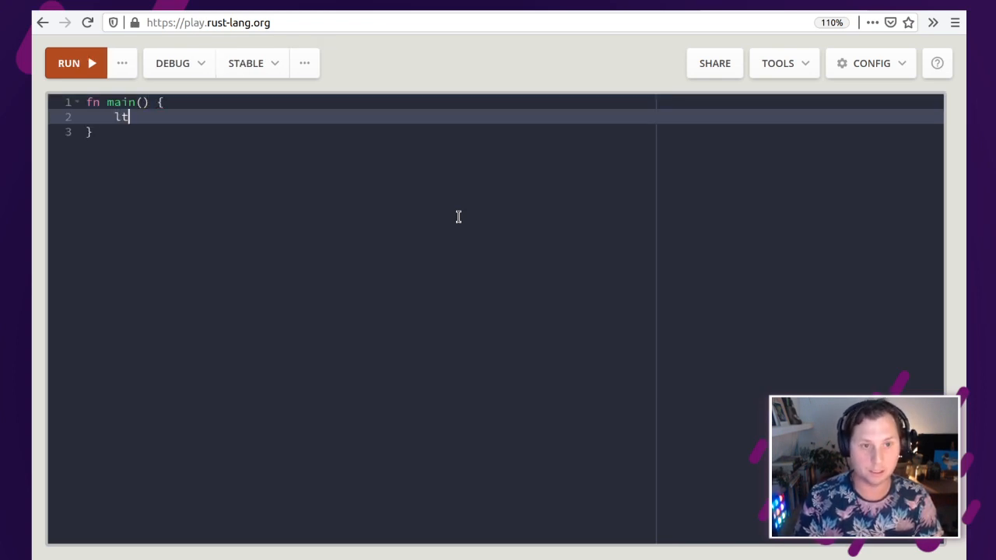
type("e")
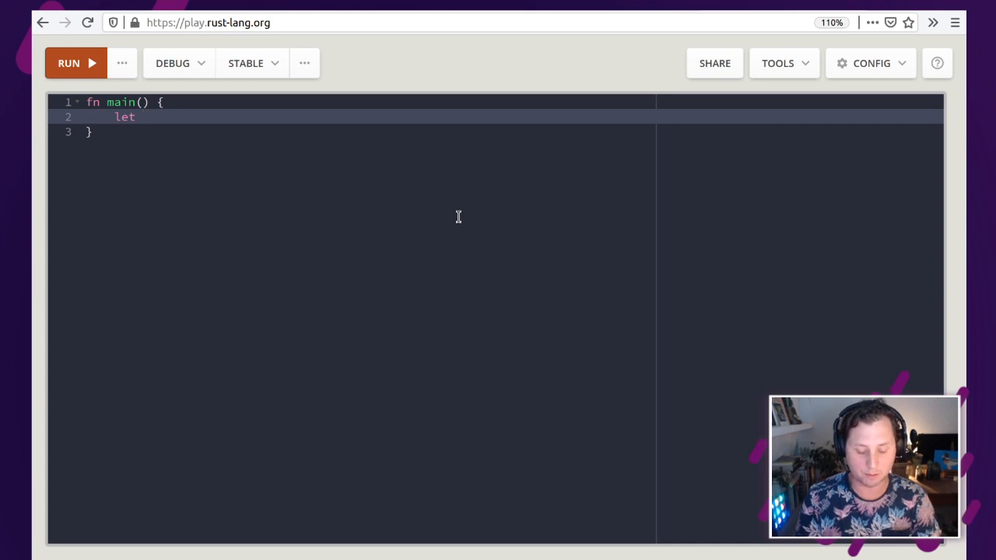
type("\" \"")
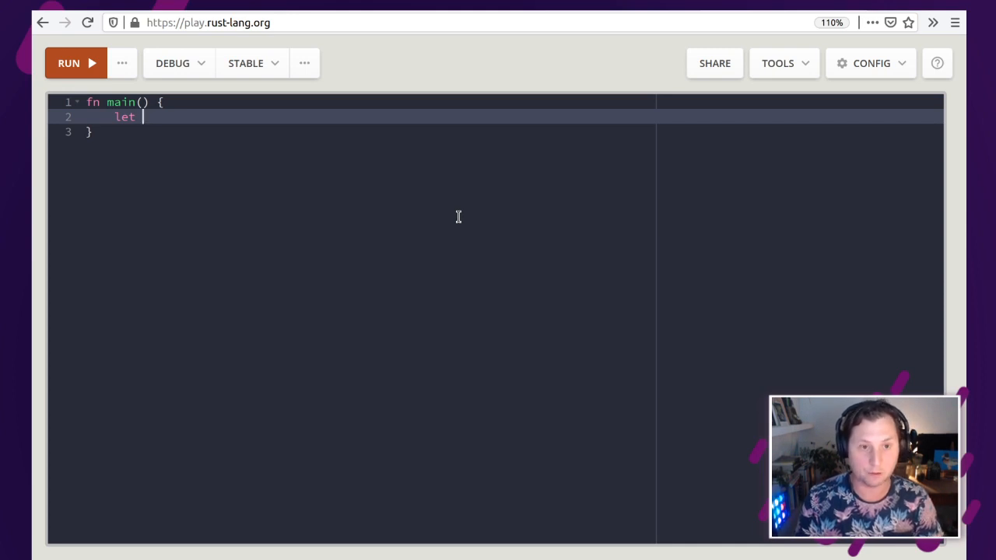
type("fore")
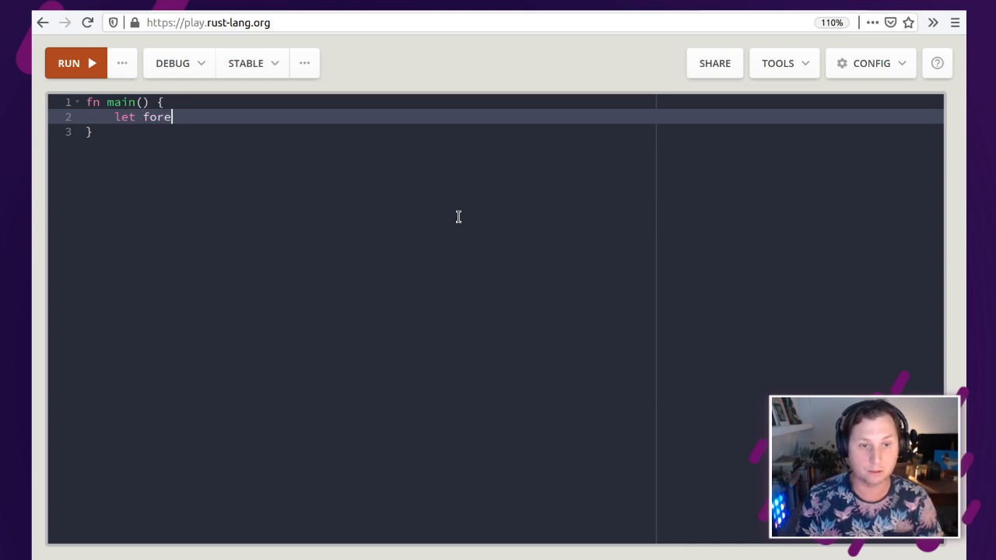
type("st = v")
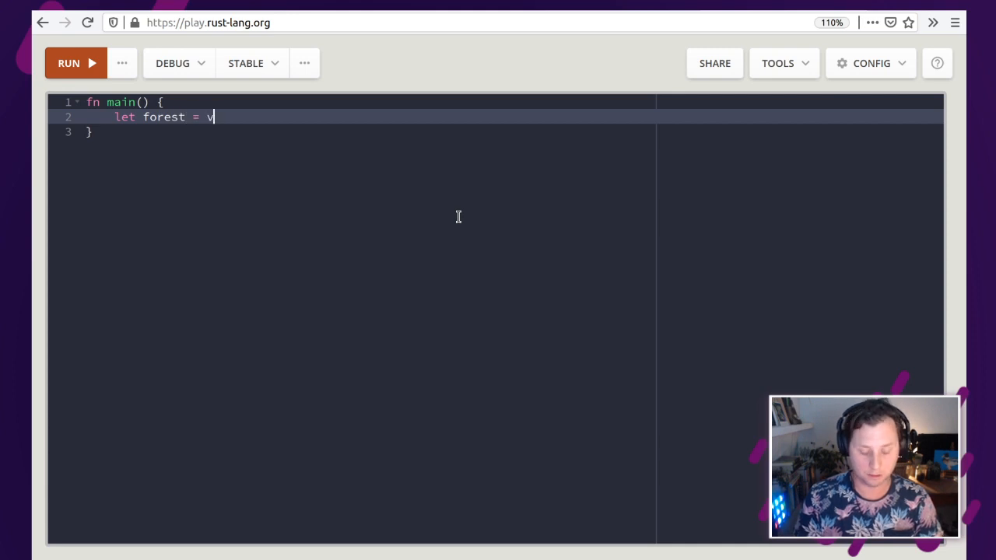
type("ec!")
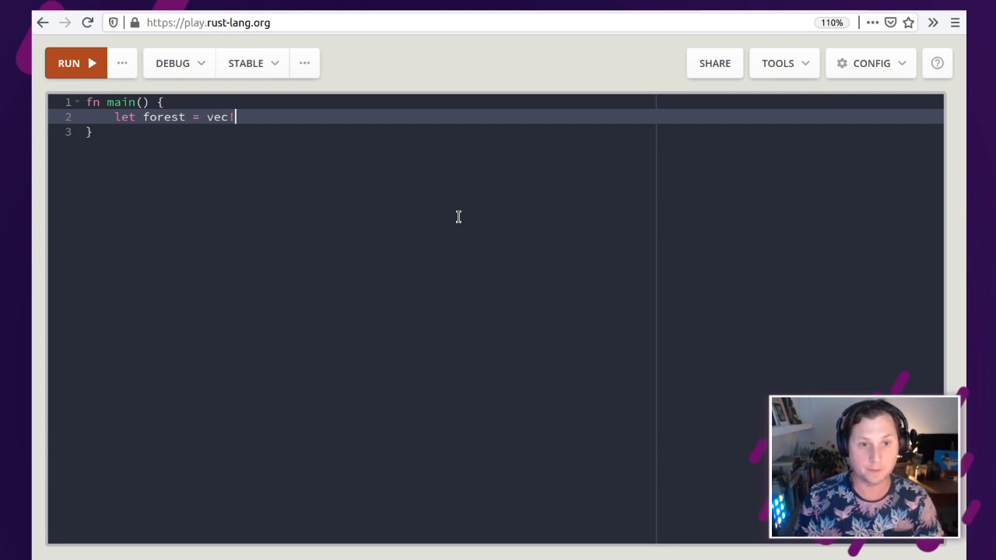
type("[]'")
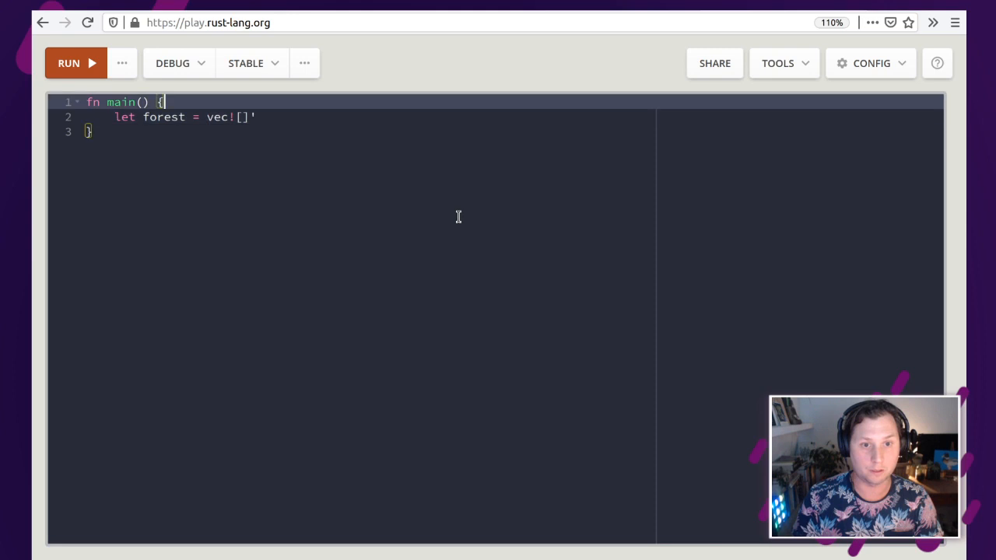
type(";")
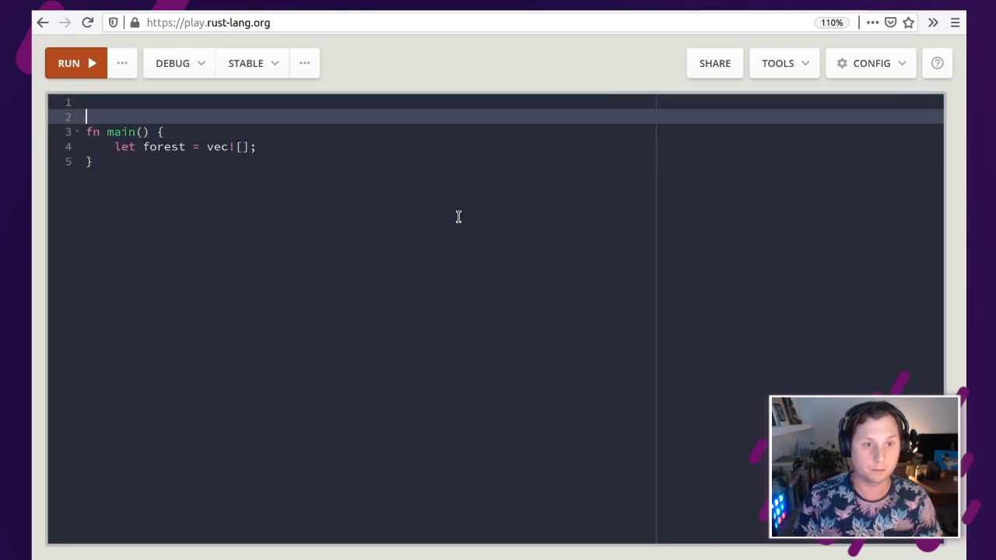
Step: Declare an empty struct Tree above main
type("struct")
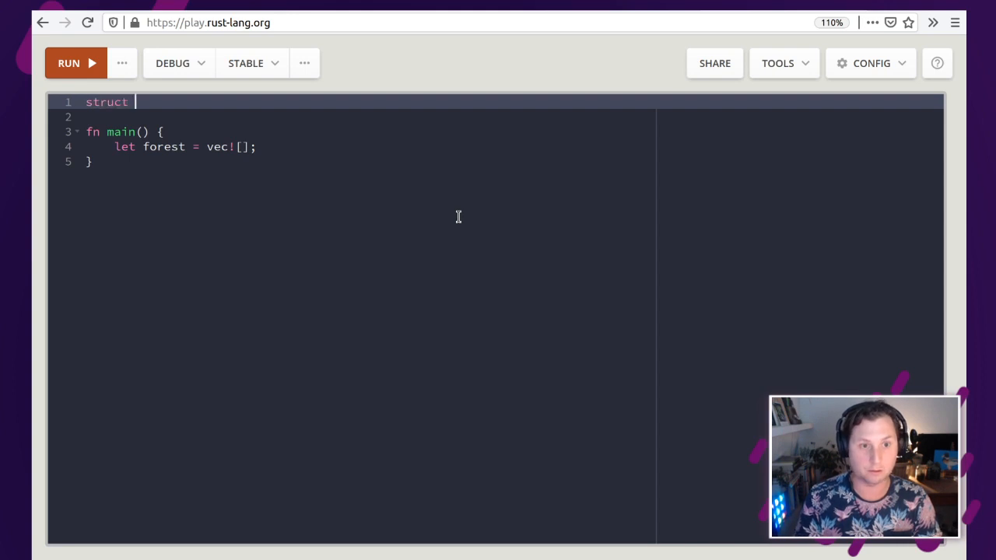
type("Tree")
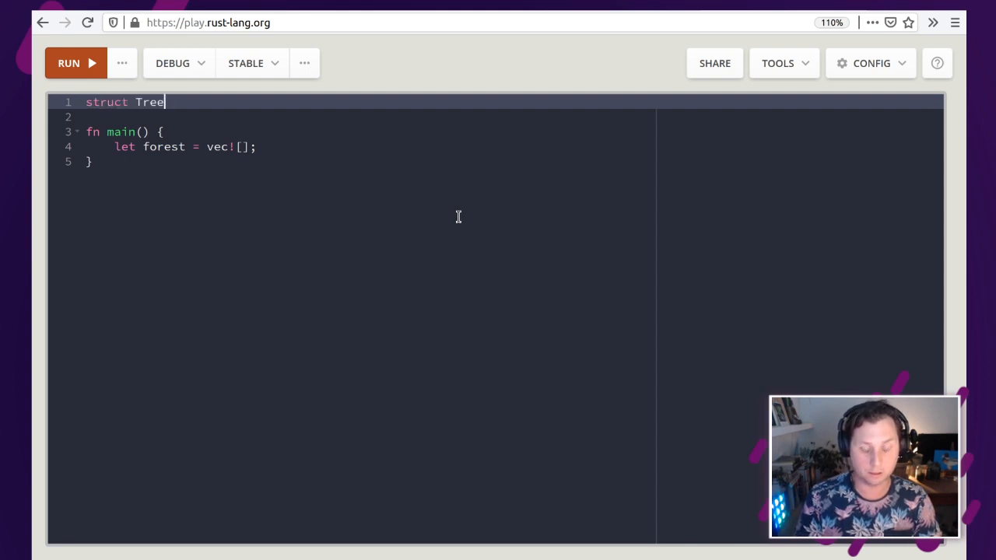
type(";")
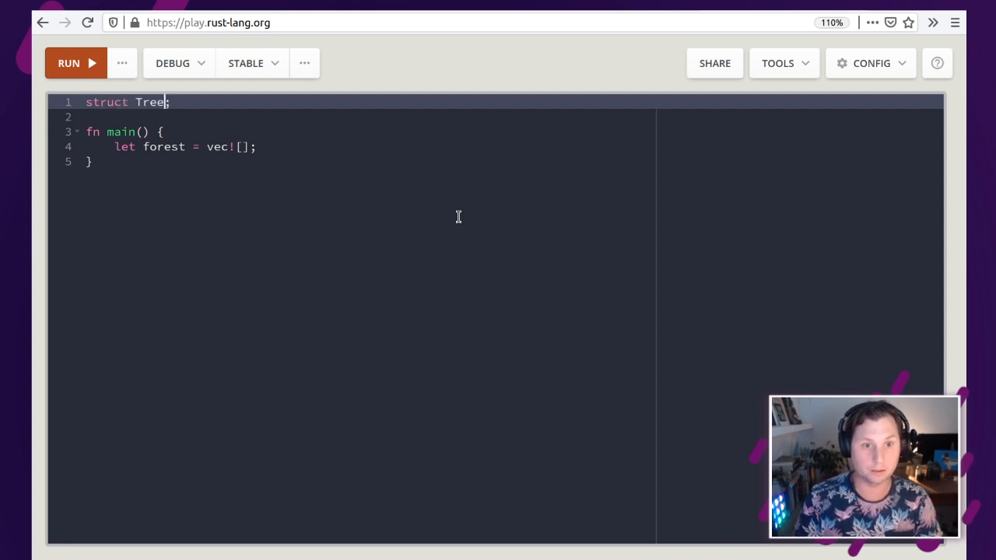
type("{")
left_click(495, 146)
type("Y")
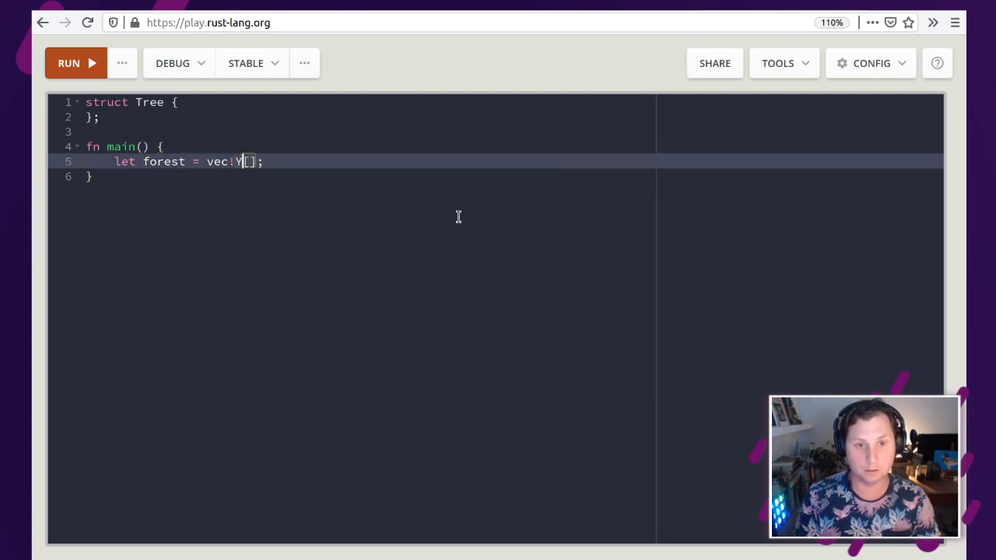
Step: Put one Tree {} in the forest vec and start a for tree in forest loop
type("T")
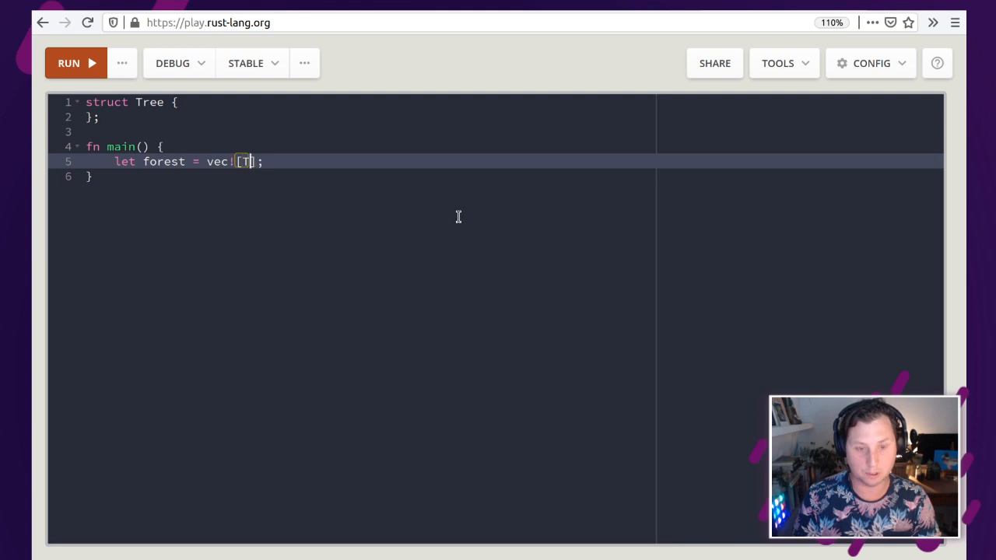
type("ree {}")
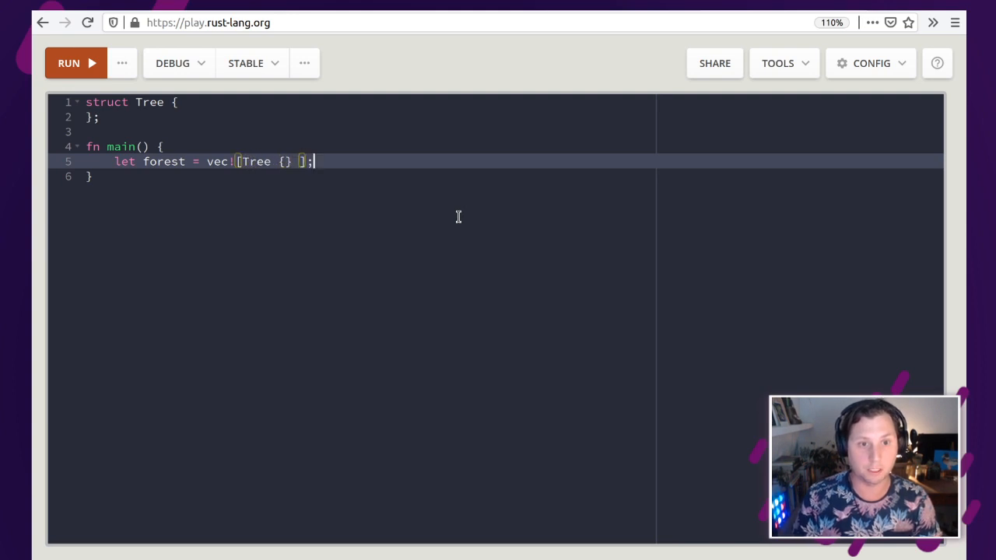
type("for")
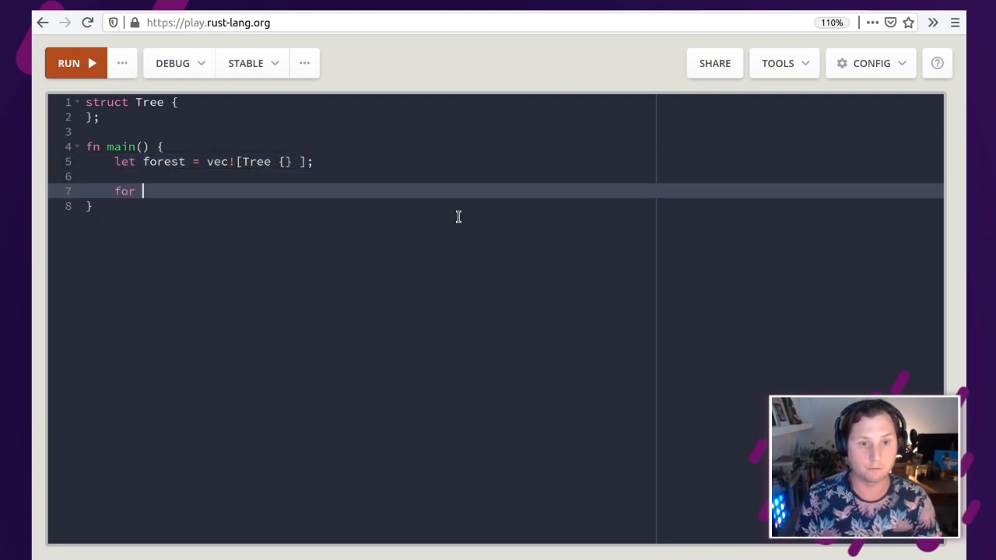
type("tree in")
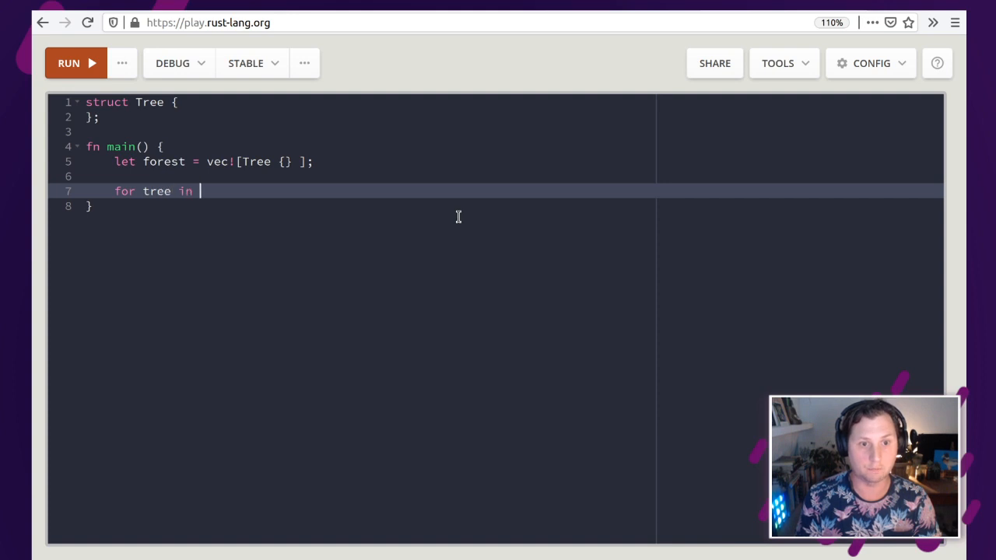
type("for")
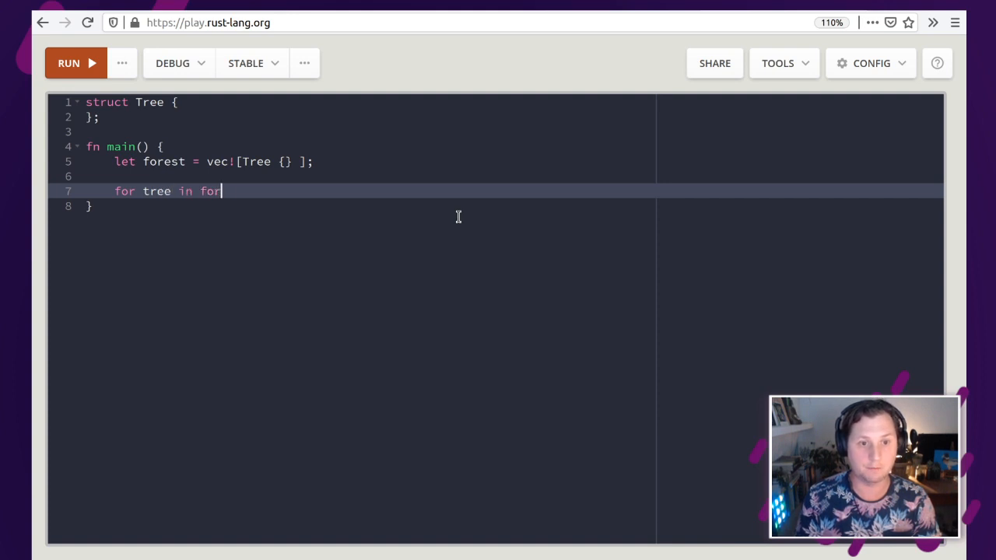
type("est {")
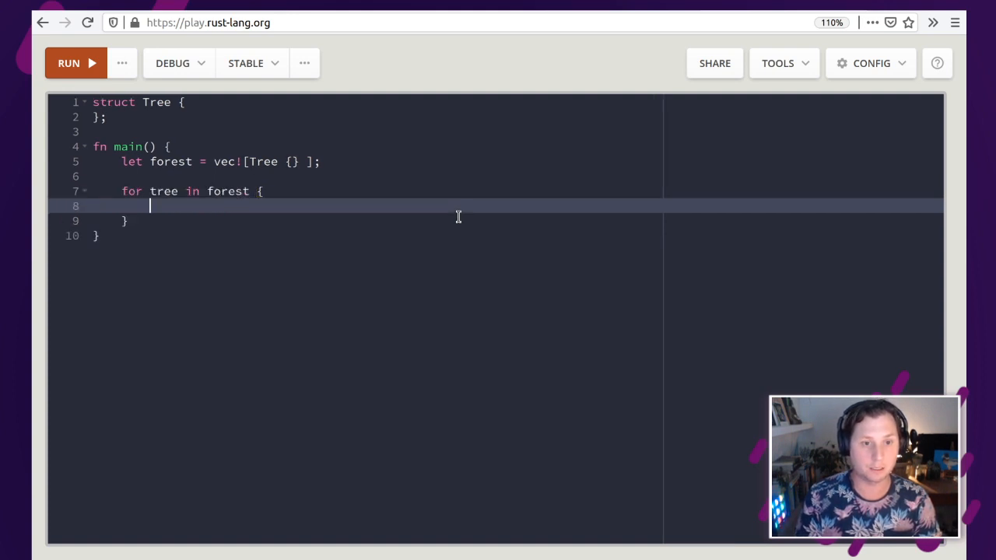
Step: Debug-print each tree in the loop with println!("{:?}", tree)
type("pringlnin")
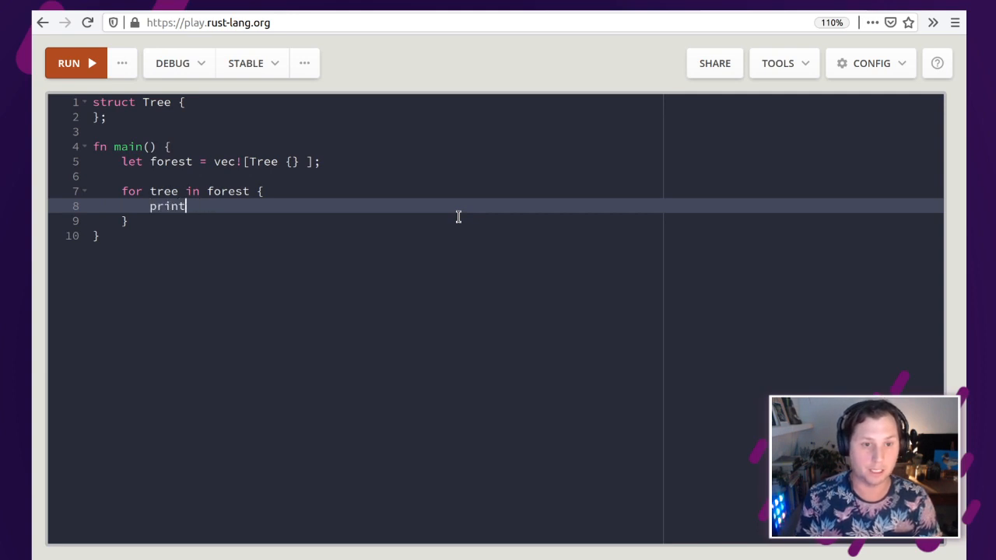
type("ln!()")
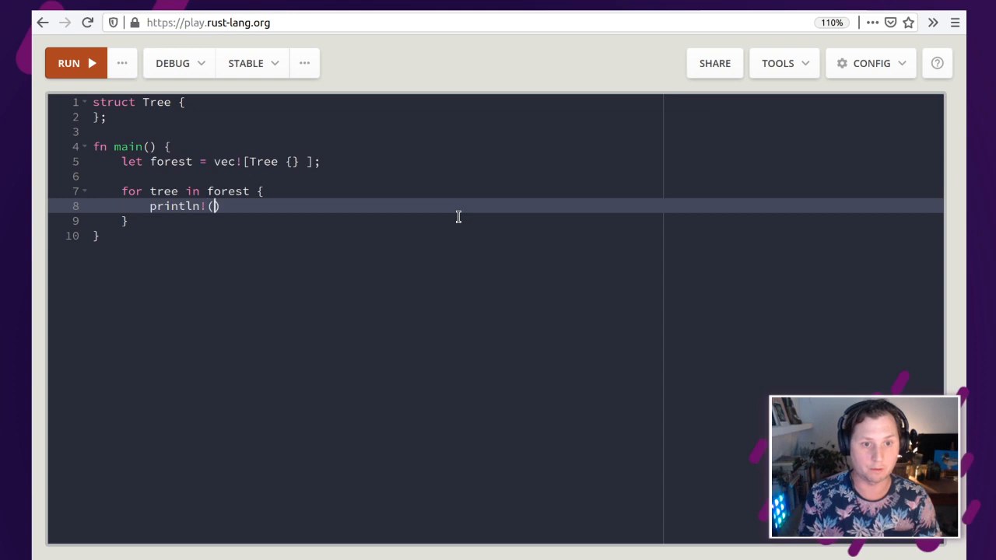
type("\"\"")
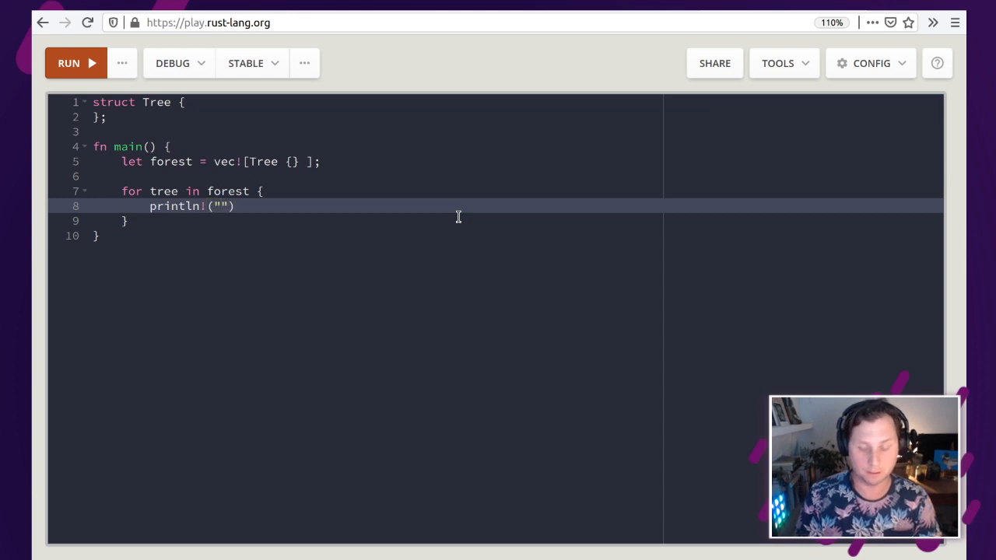
type("{:?}")
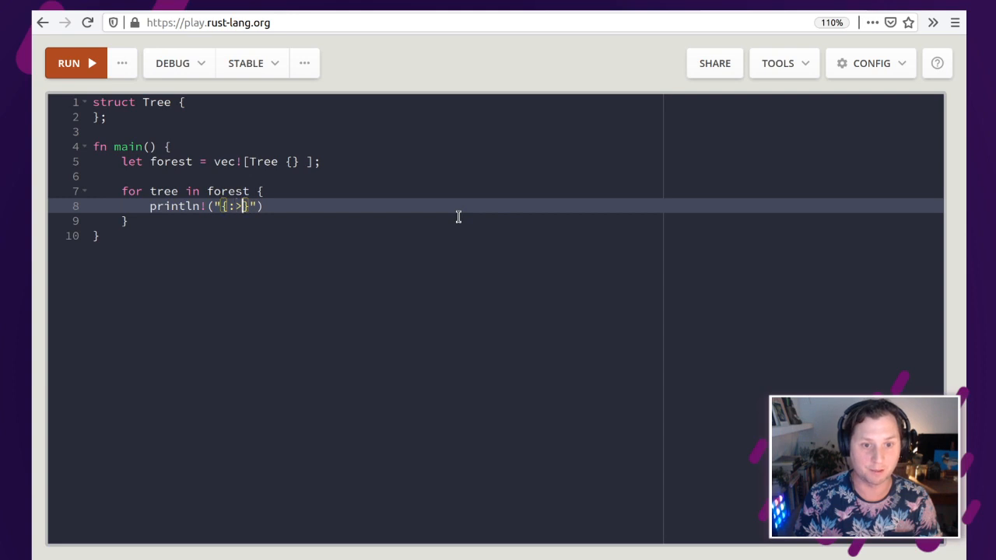
key("Backspace")
type("?")
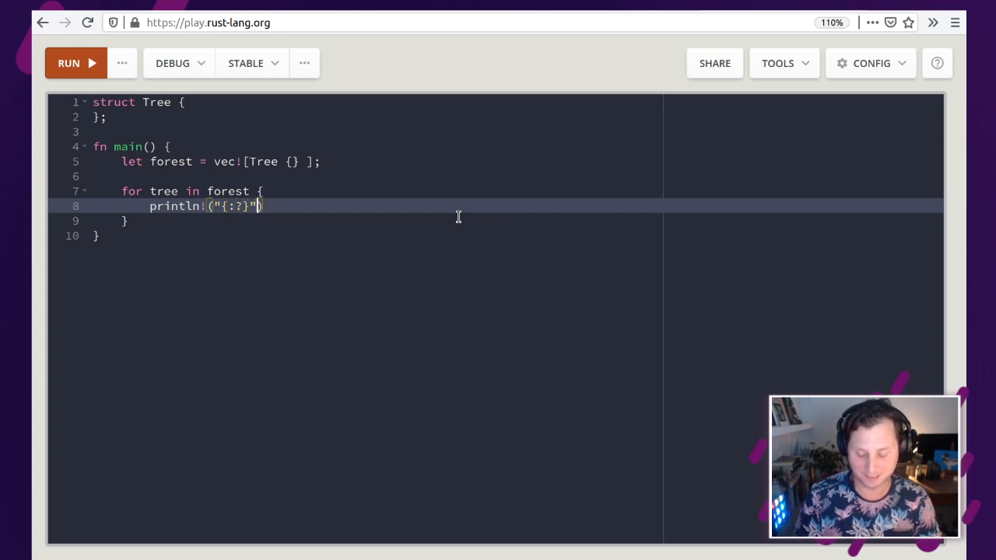
type(", tree")
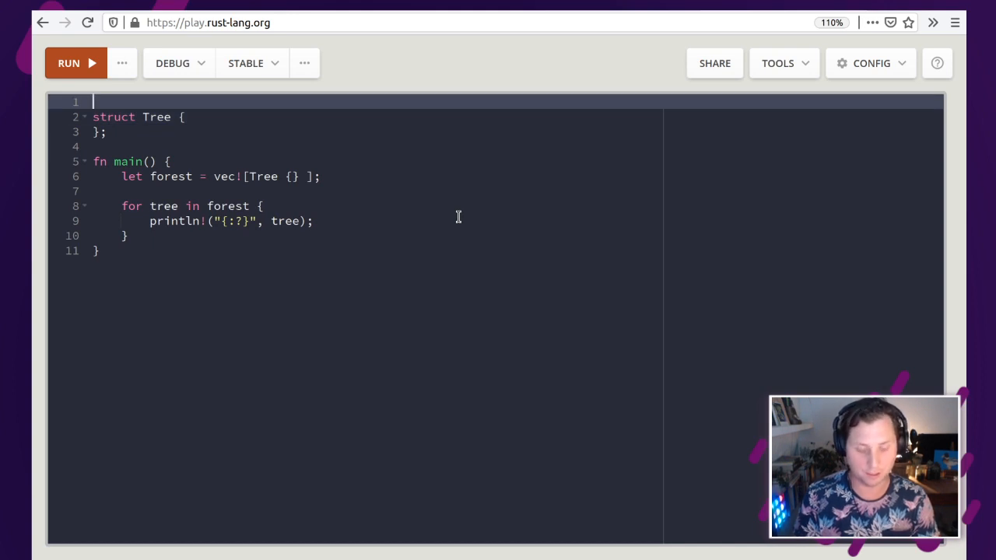
Step: Annotate struct Tree with #[derive(Debug)]
type("#")
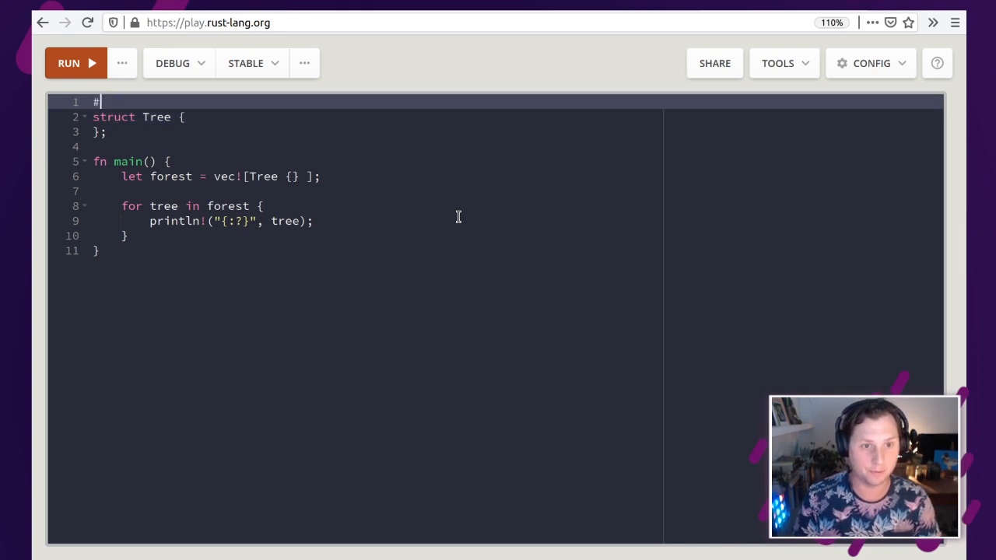
type("[")
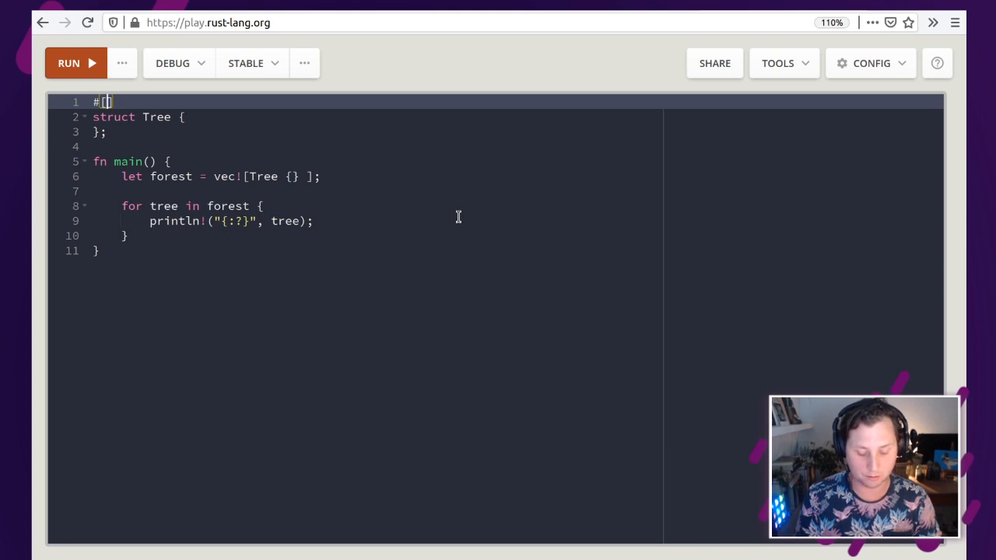
type("derive")
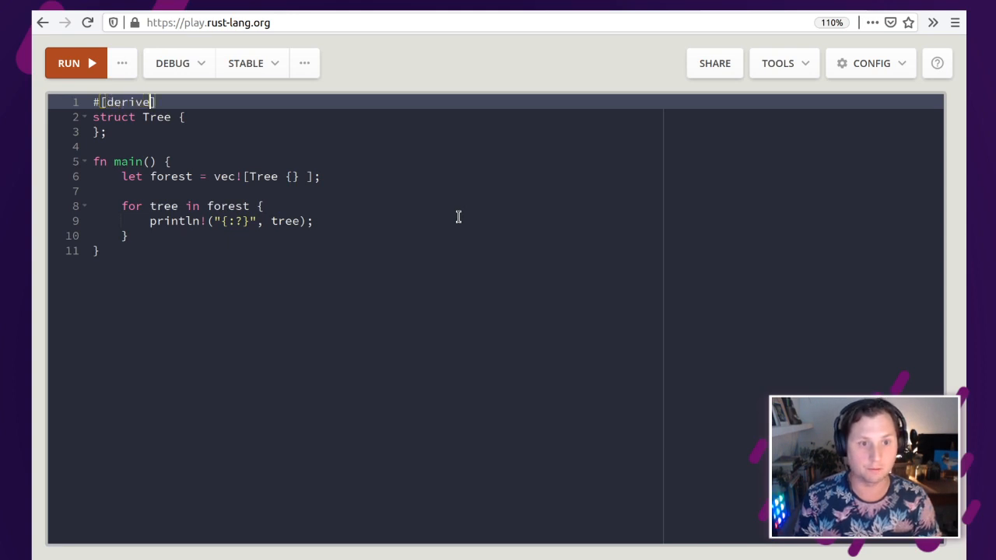
type("()")
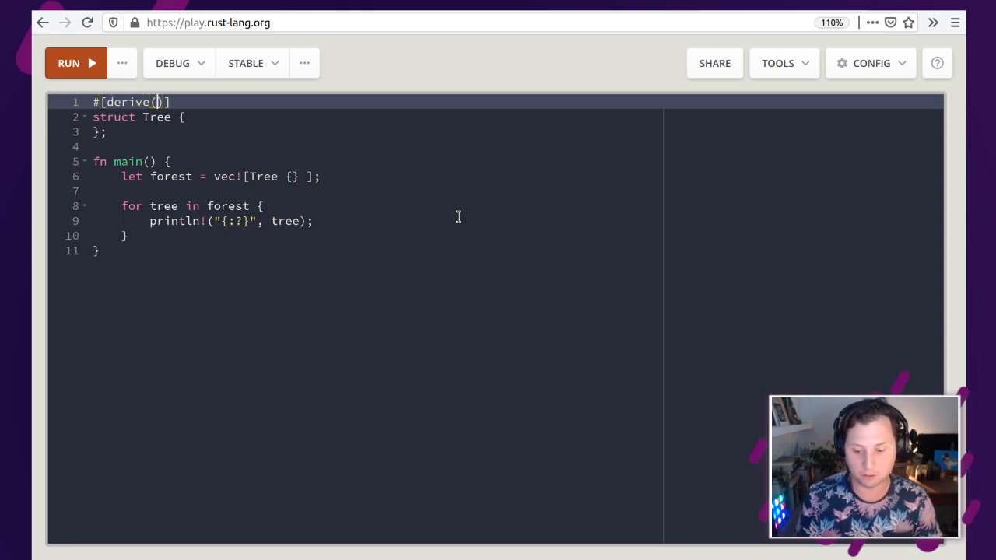
type("Deug")
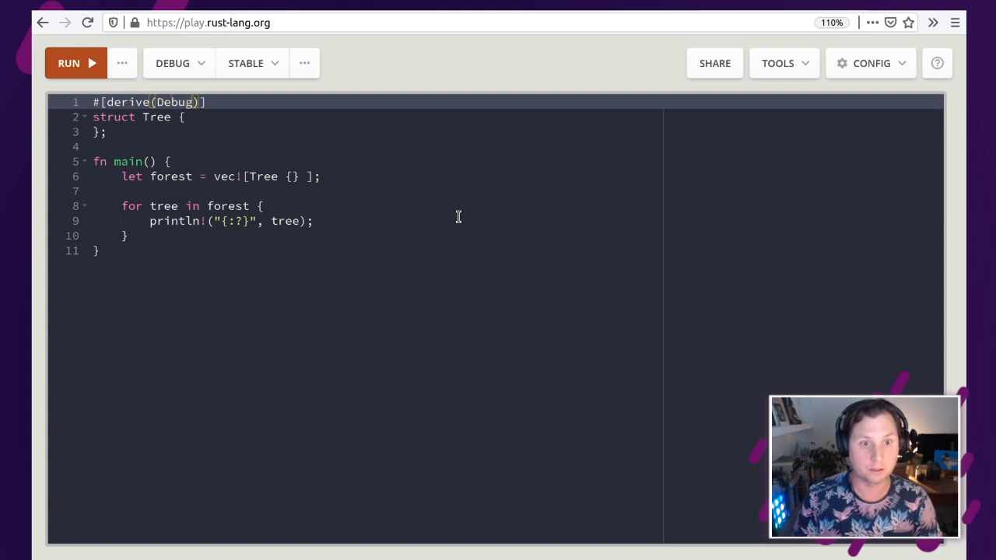
Step: Run, remove the stray semicolon after struct Tree, rerun to print Tree, and start adding more trees
left_click(75, 62)
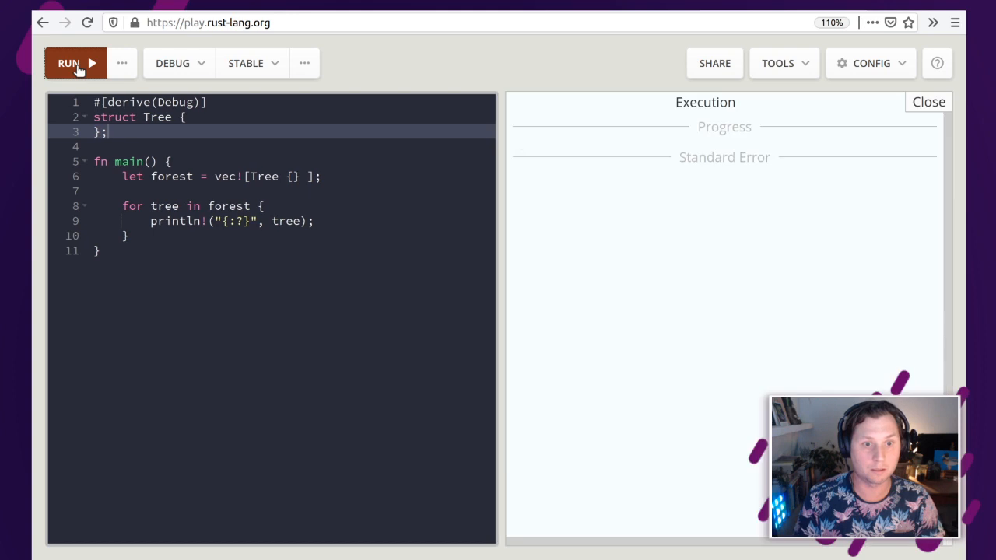
left_click(69, 62)
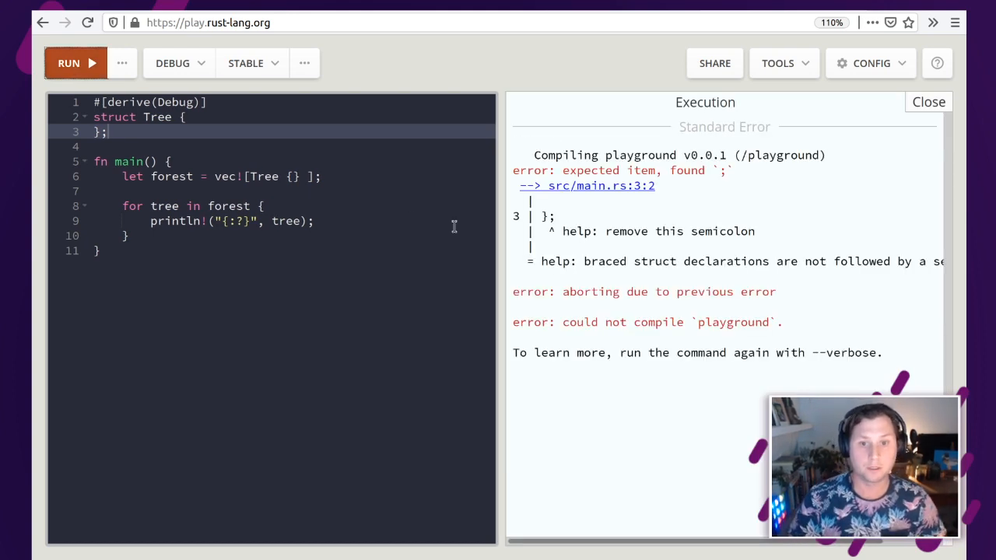
mouse_move(255, 185)
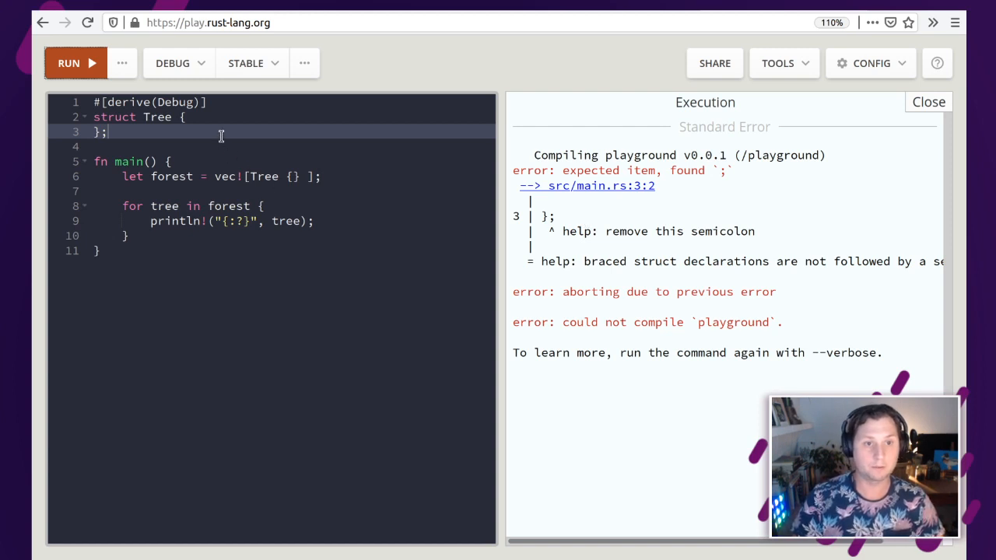
key("Backspace")
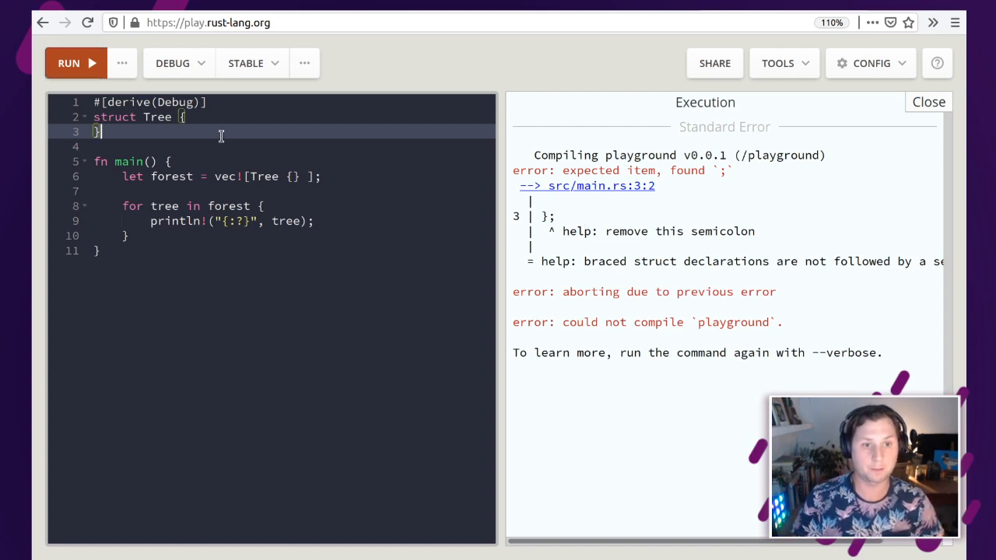
left_click(70, 62)
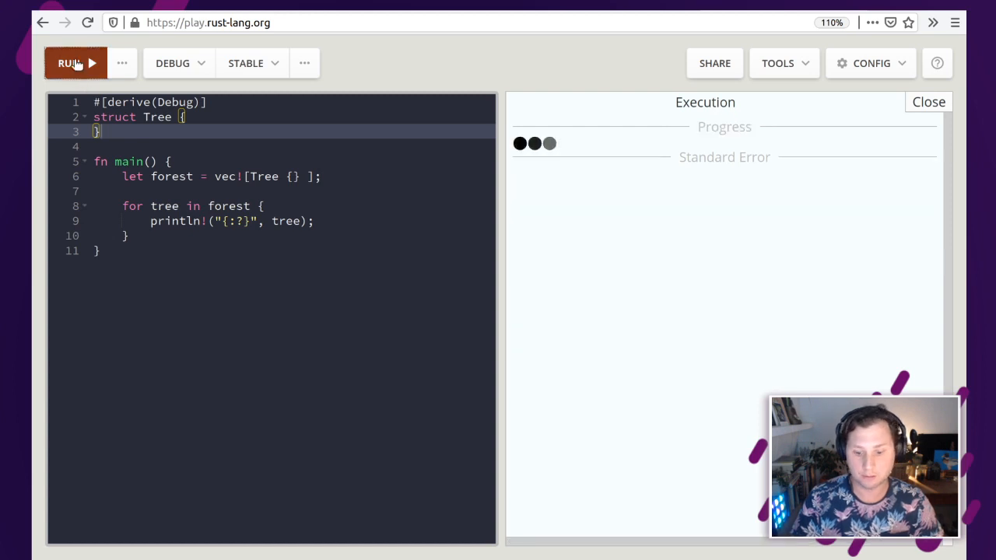
left_click(69, 62)
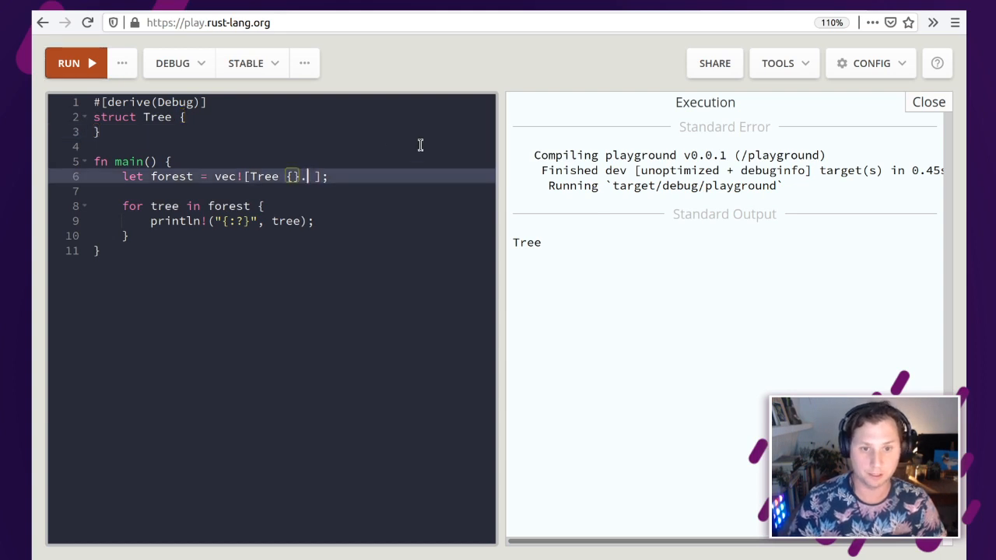
type(", Tree {}, Tree {")
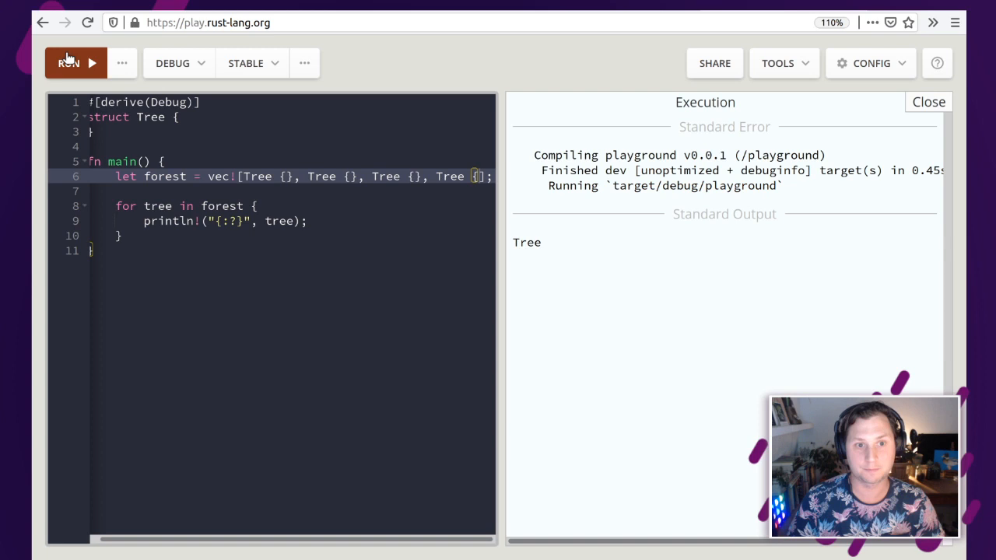
Step: Run with four Trees, reformat with Rustfmt, rerun, and dismiss the output
left_click(75, 62)
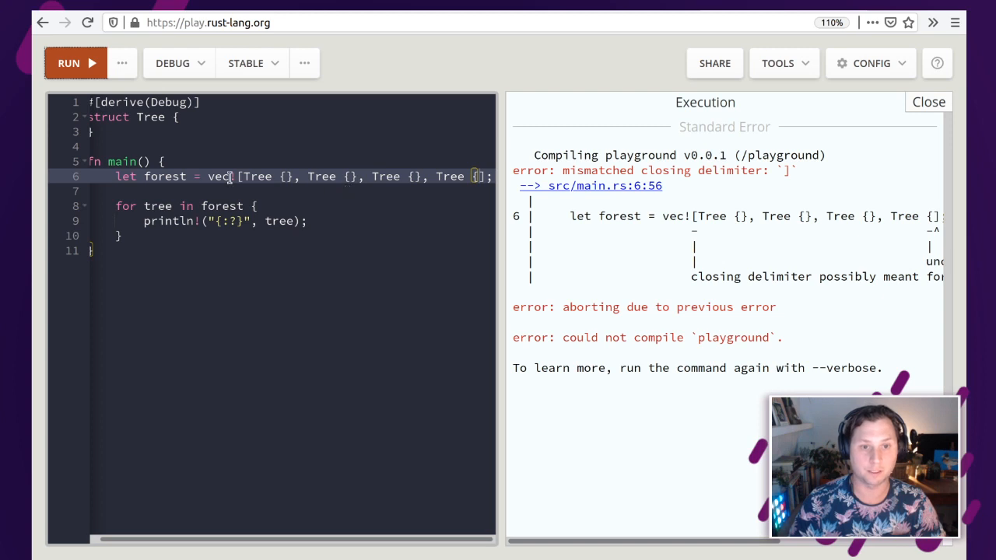
left_click(784, 62)
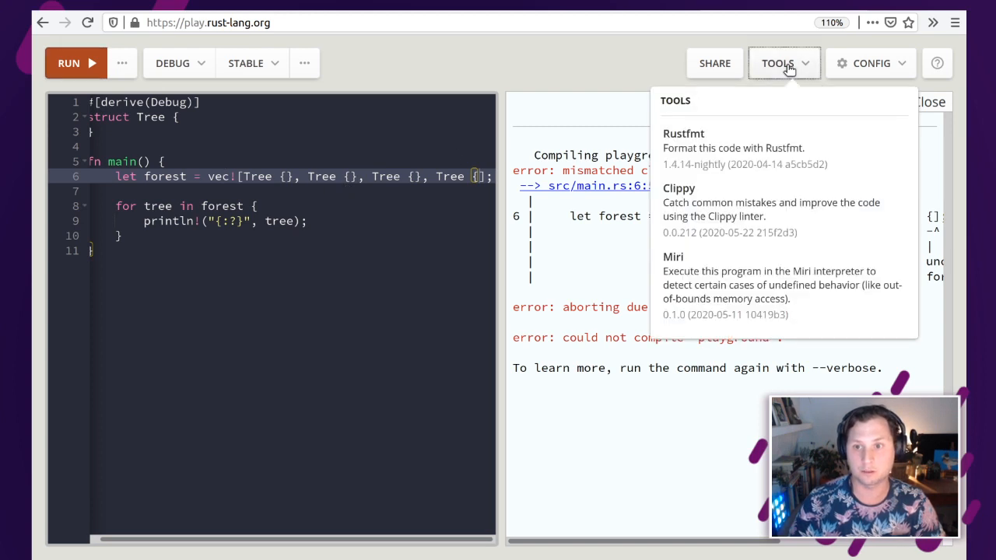
left_click(683, 140)
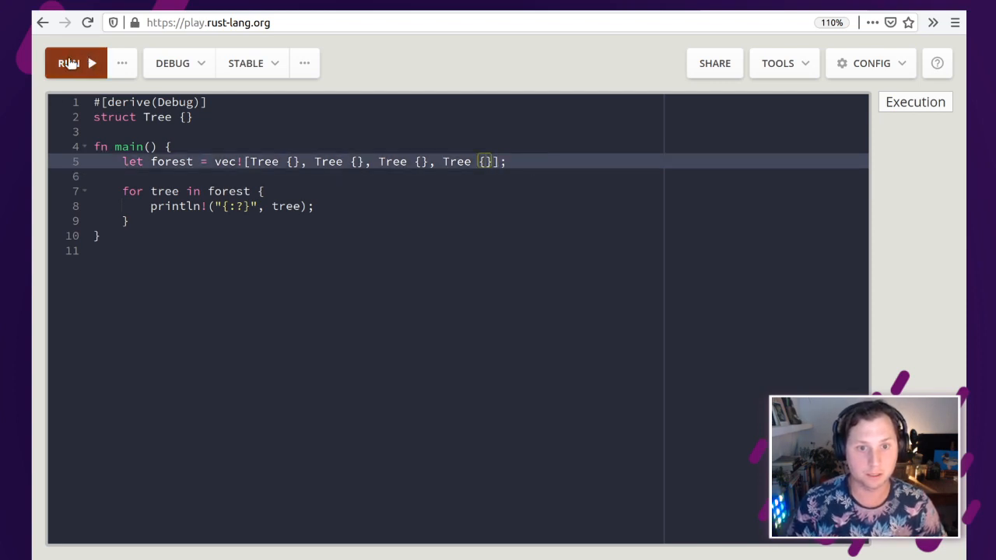
left_click(75, 62)
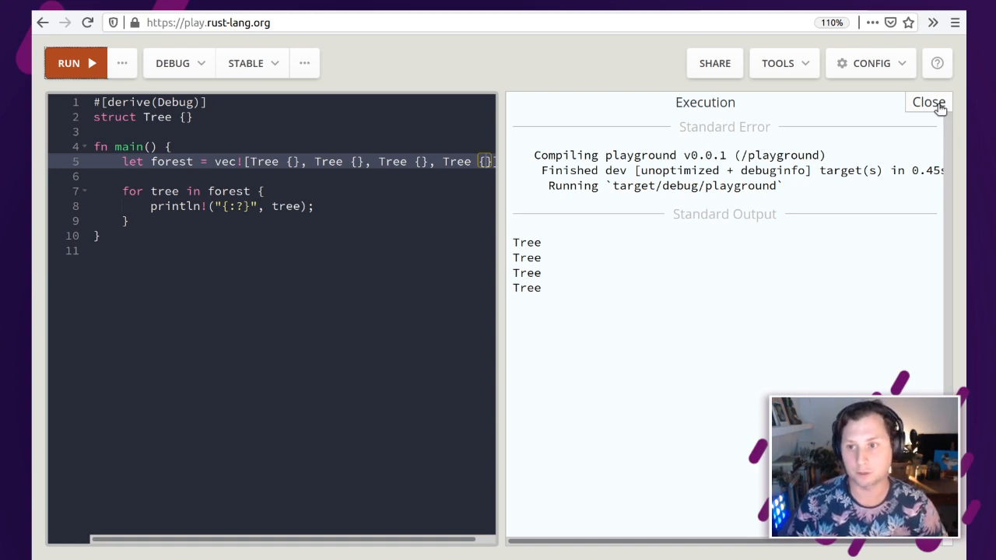
mouse_move(926, 121)
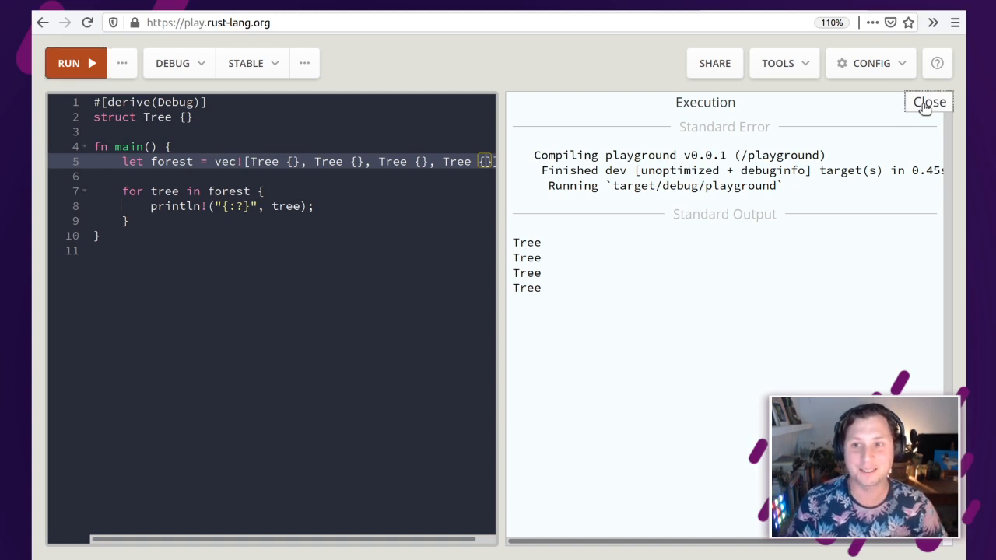
left_click(928, 103)
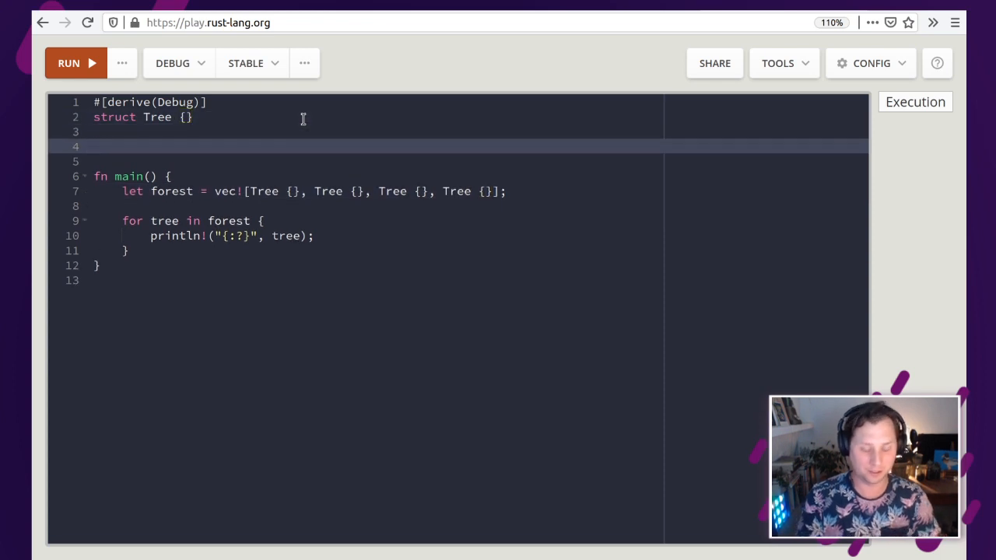
Step: Define struct Forest with a trees: Vec<Tree> field below struct Tree
type("struct")
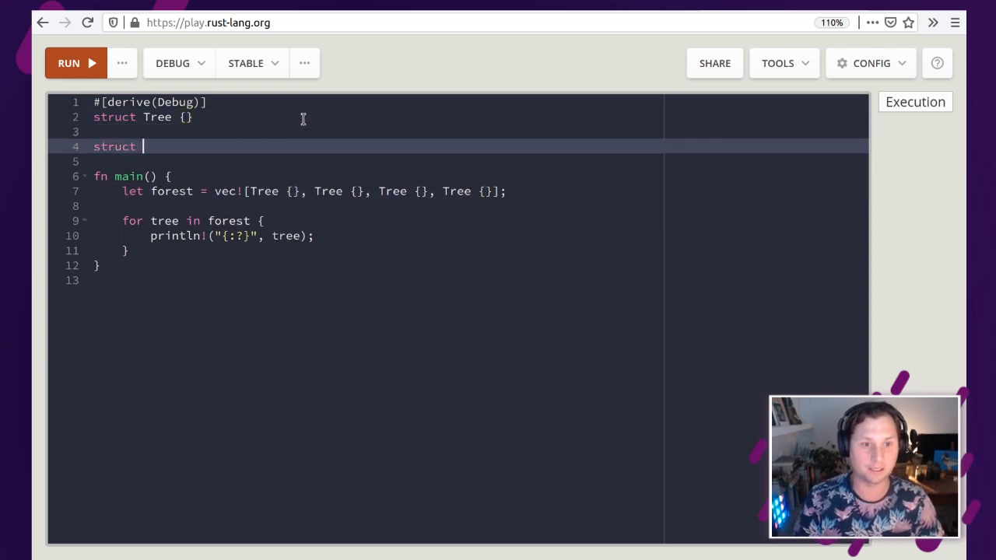
type("Fore")
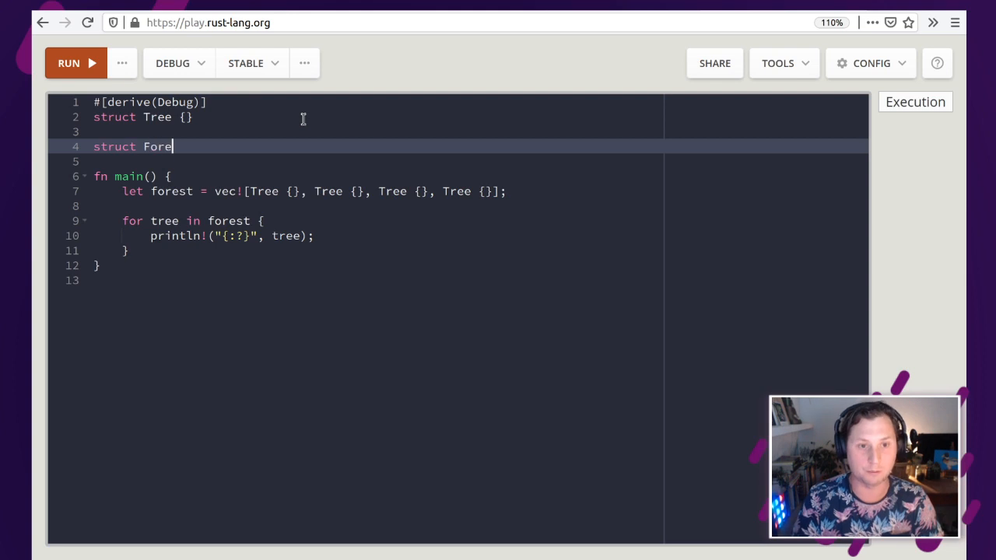
type("st {")
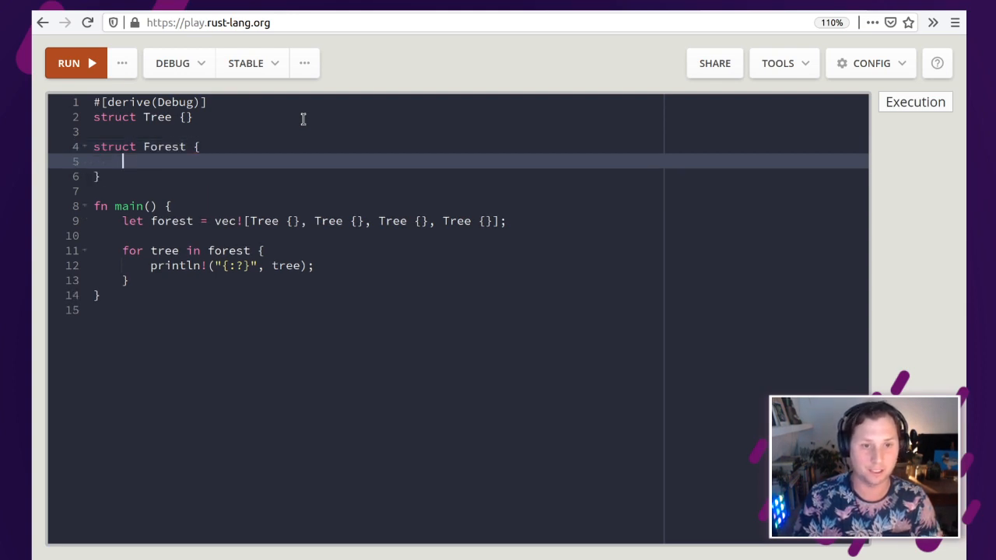
type("tree")
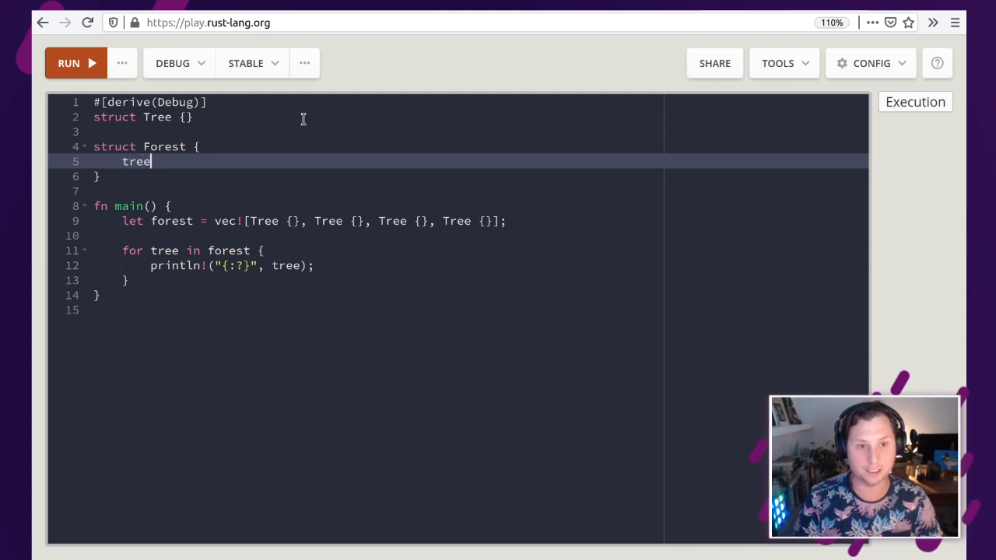
type("s:")
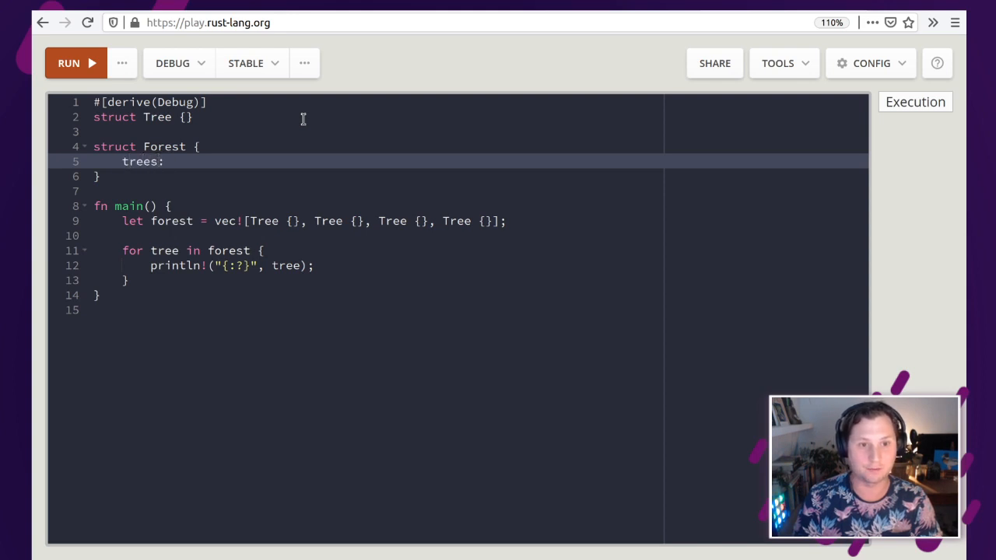
type("Vec<Tr")
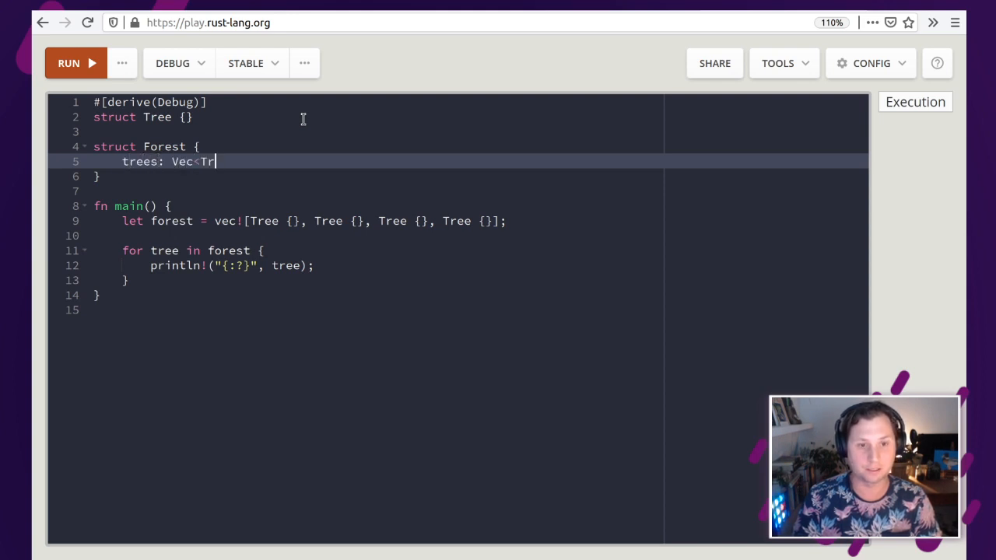
type("ee>")
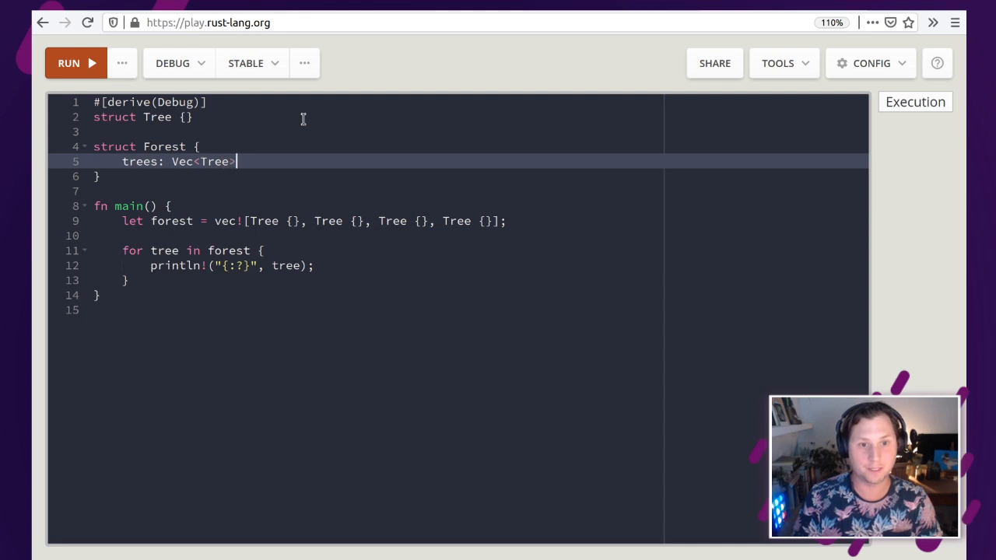
type(";")
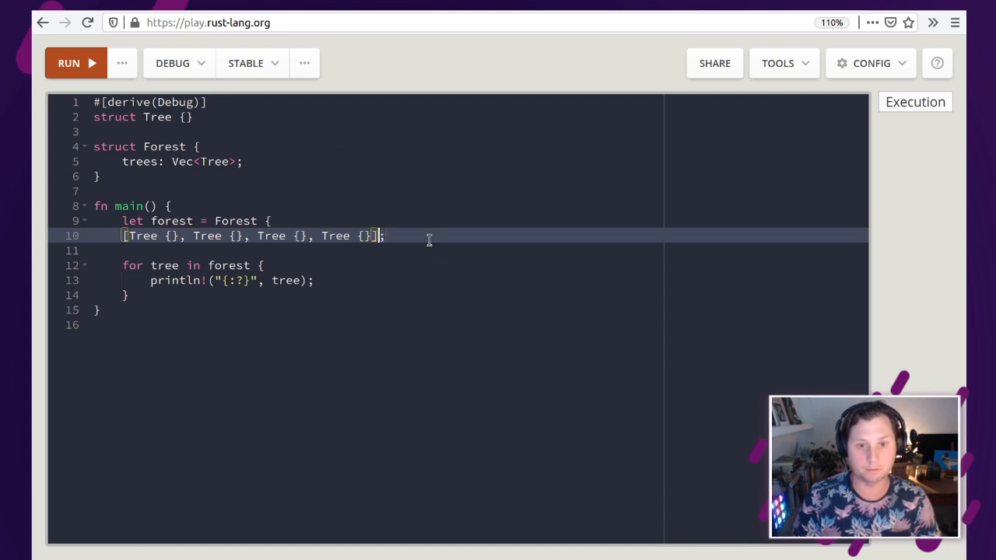
Step: Make main build forest as Forest { trees: vec![...] } closed on its own line
key("Enter")
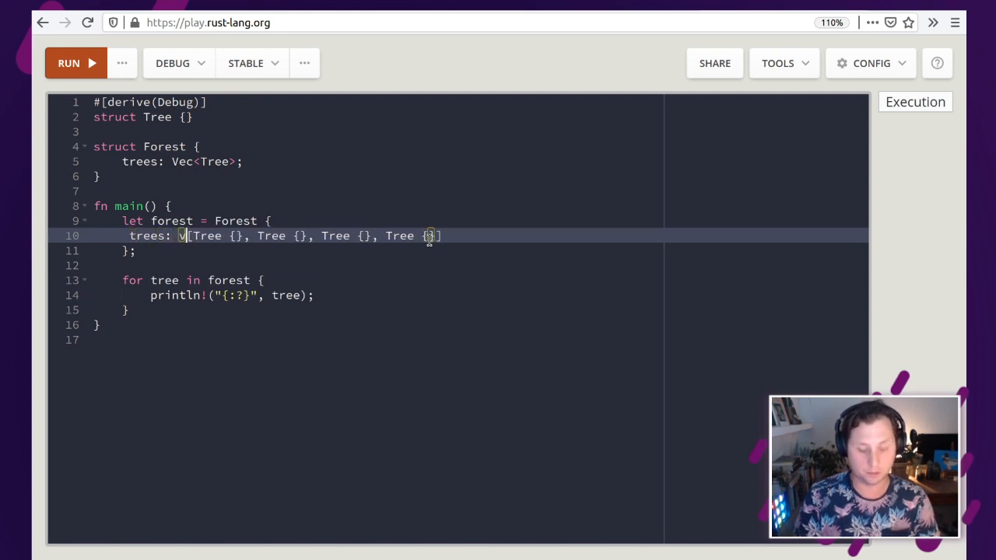
type("ec!")
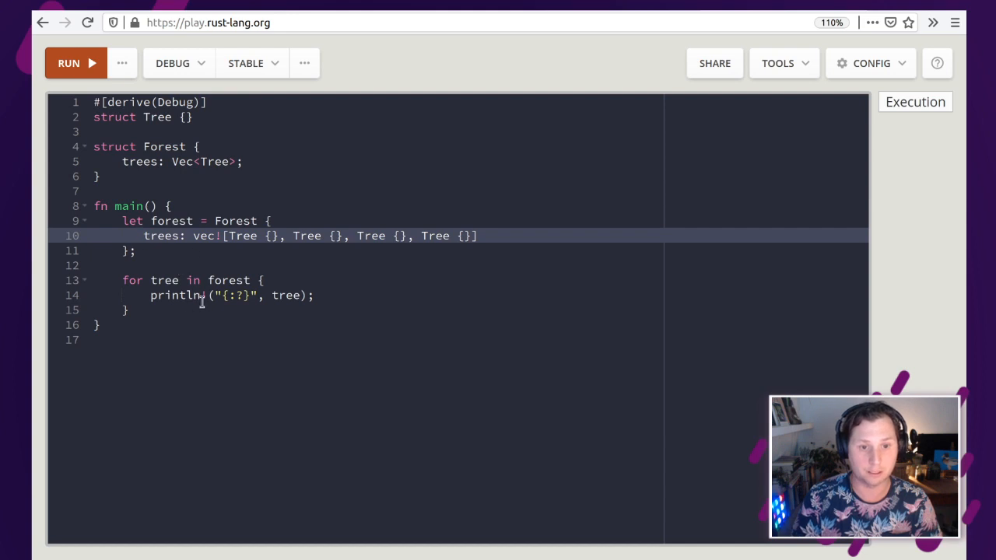
double_click(174, 296)
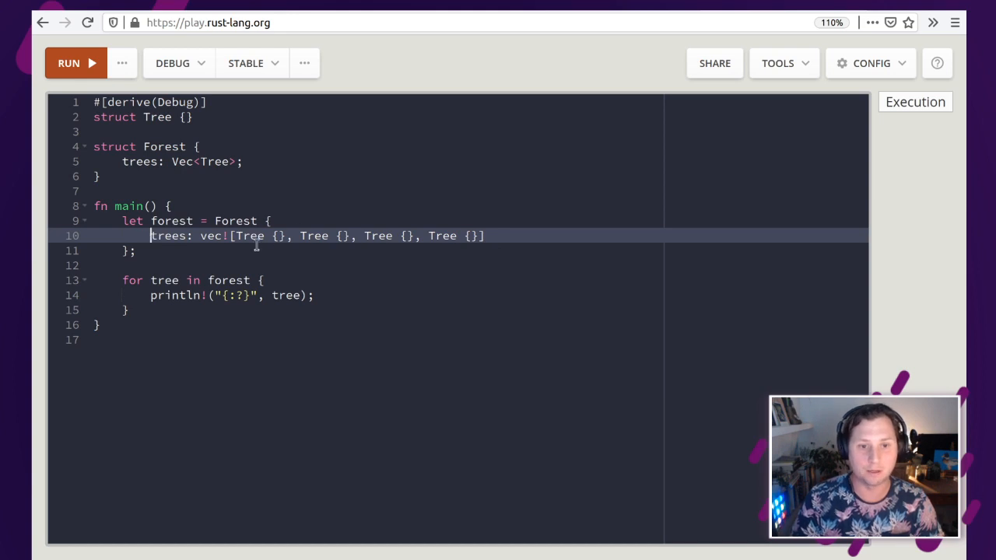
mouse_move(217, 237)
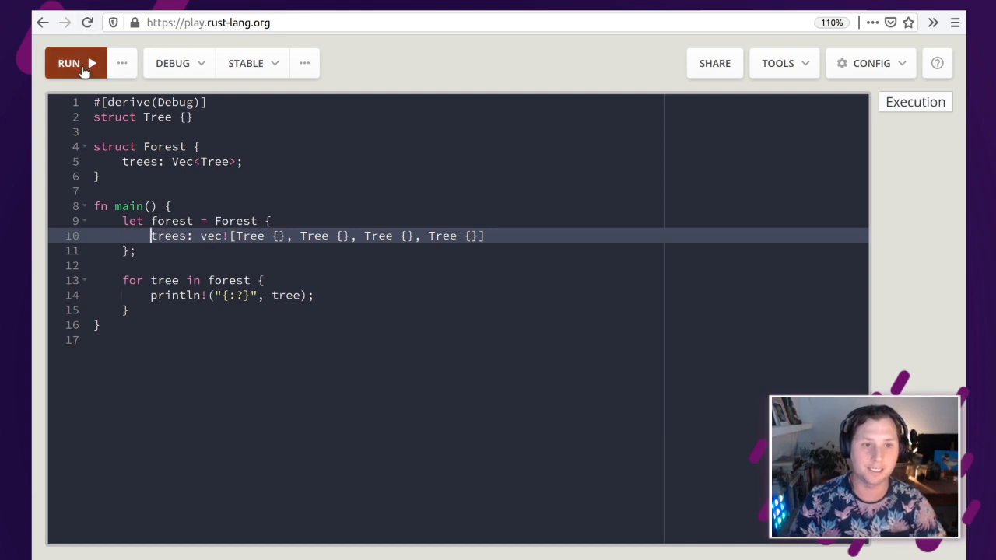
Step: Run, add the missing comma after trees: Vec<Tree>, and rerun leaving only 'Forest is not an iterator'
left_click(68, 62)
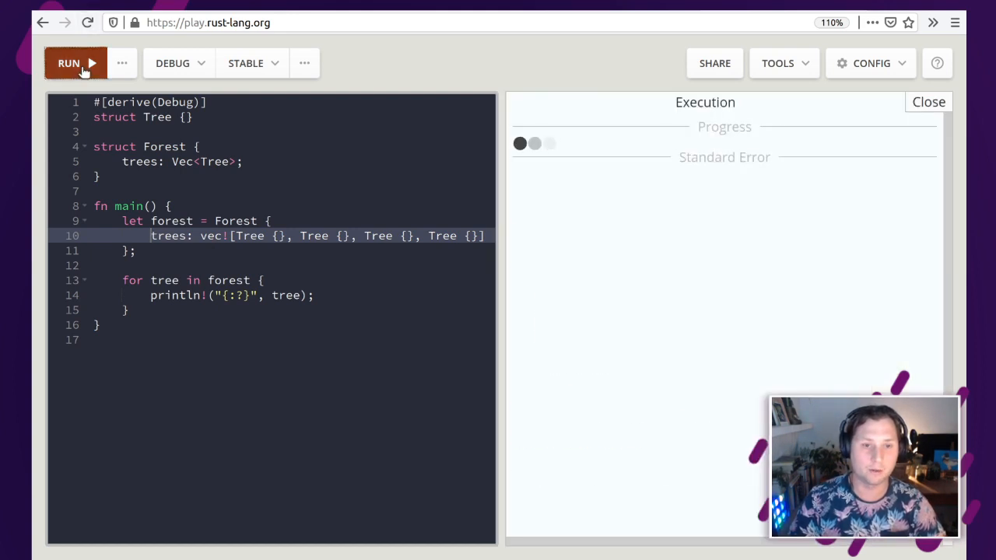
left_click(75, 62)
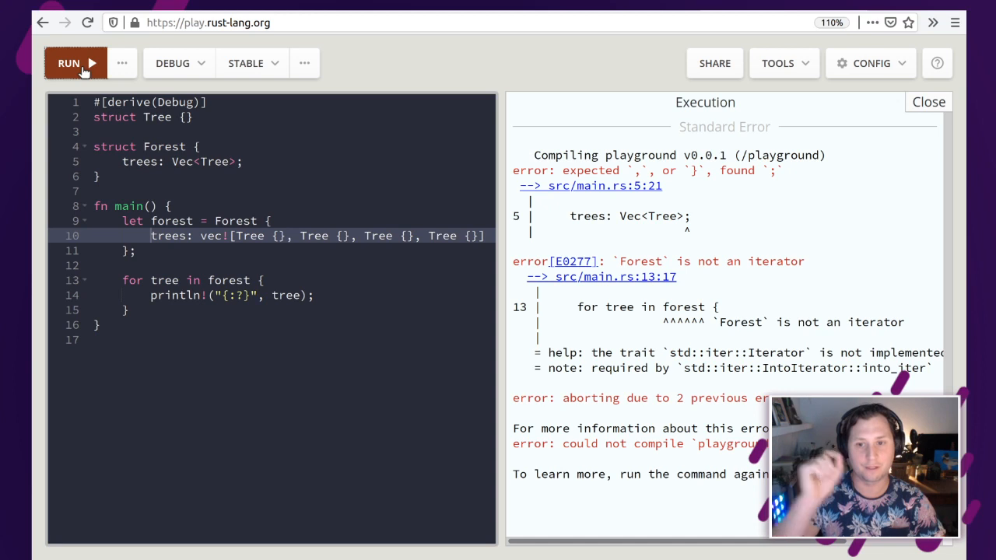
mouse_move(282, 154)
type(",")
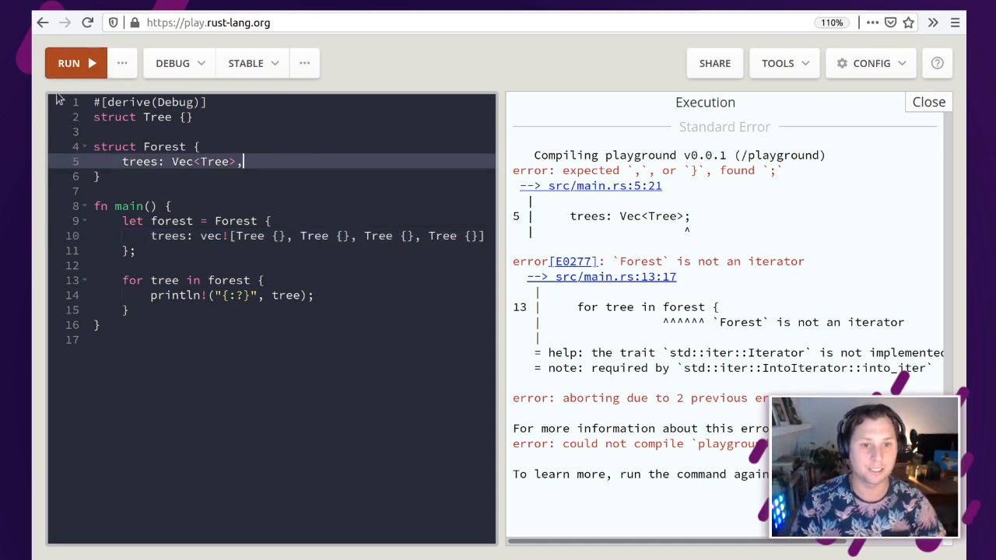
left_click(68, 62)
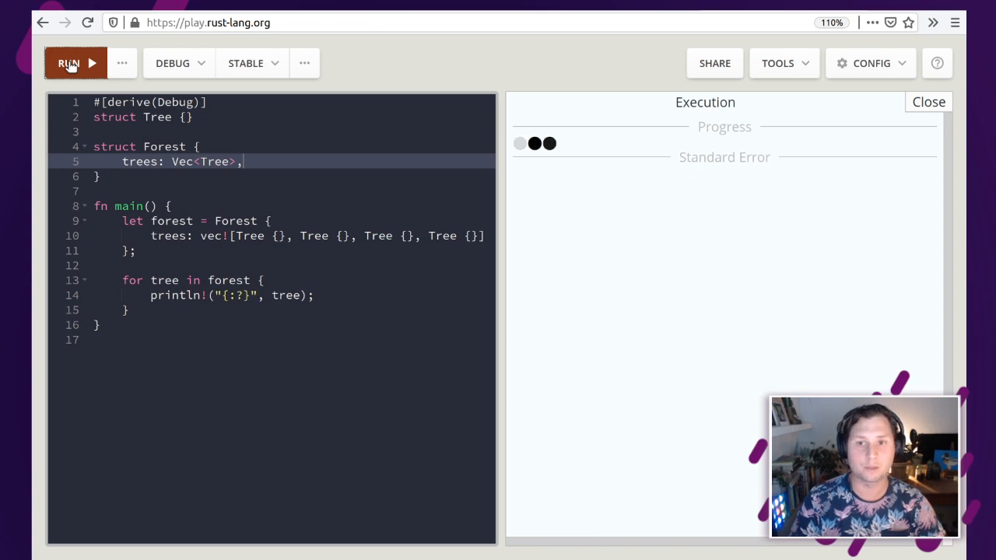
left_click(68, 63)
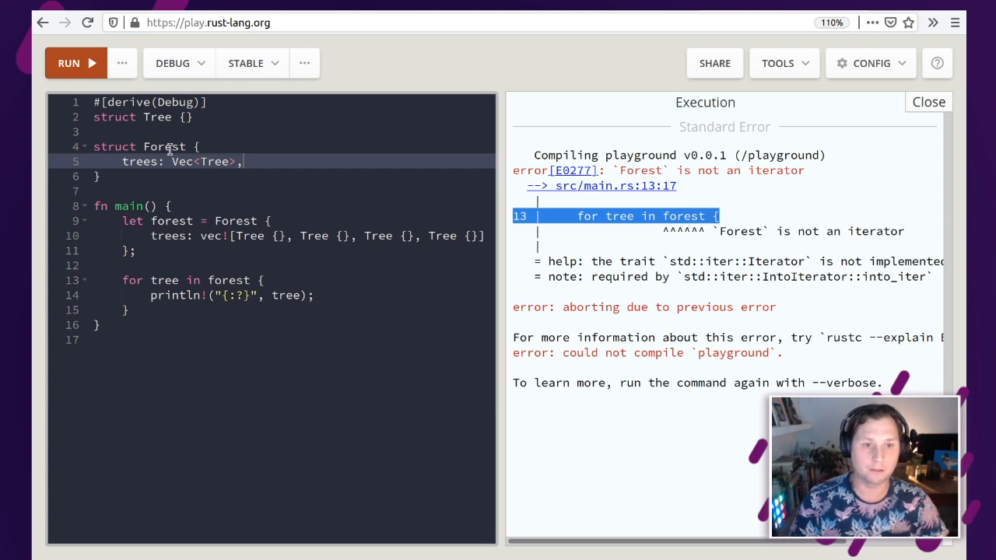
Step: Add lat: f64 and lng: f64 fields to Forest and comment them out with Ctrl+/
double_click(164, 146)
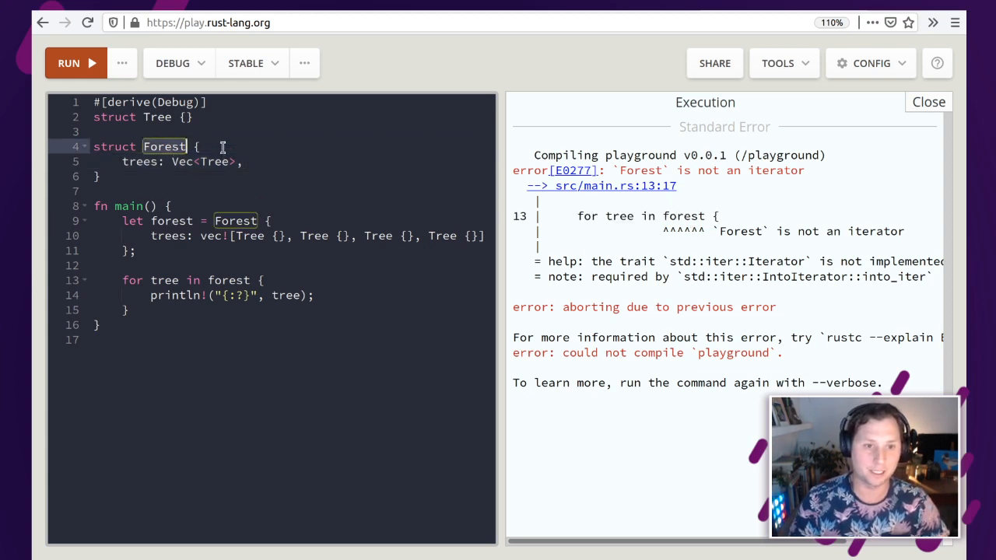
key("Enter")
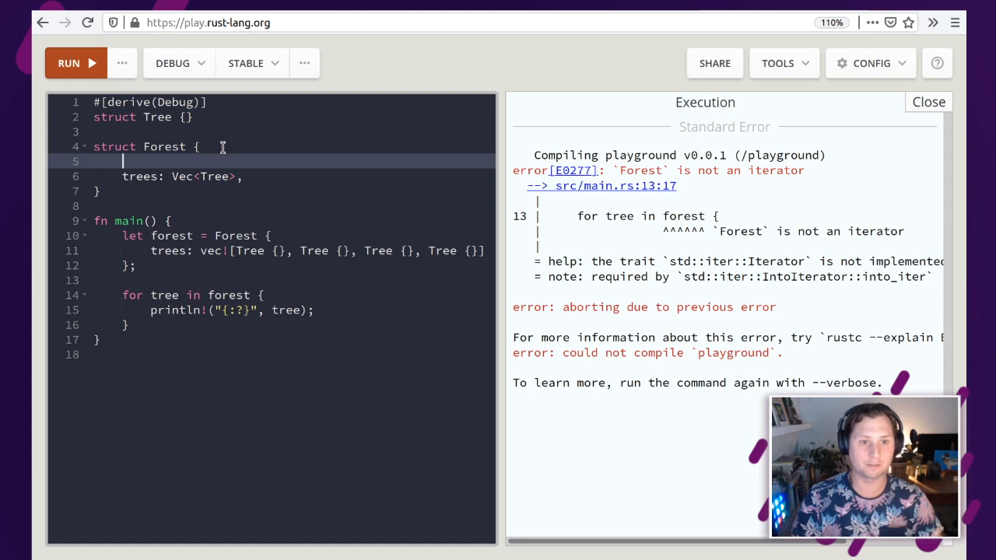
type("lat: f")
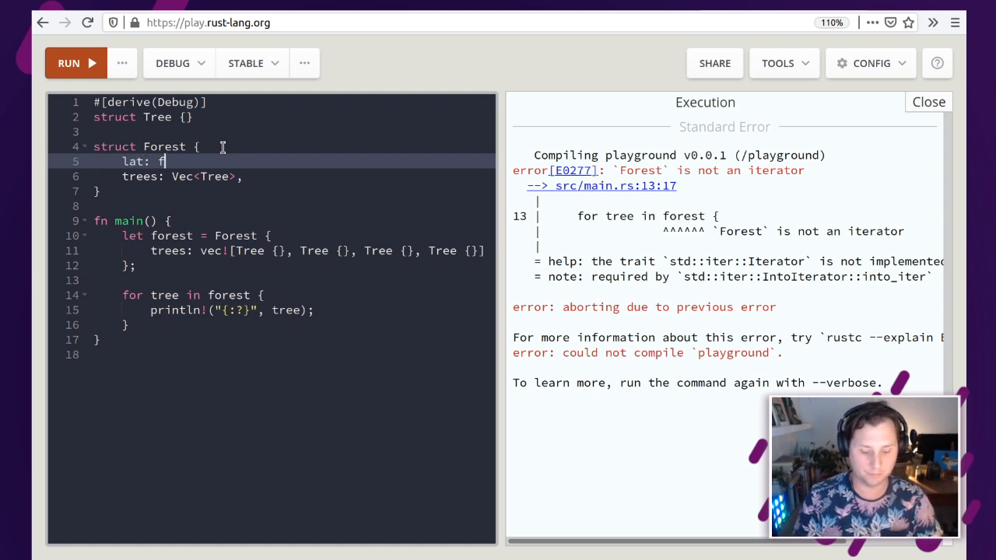
type("64")
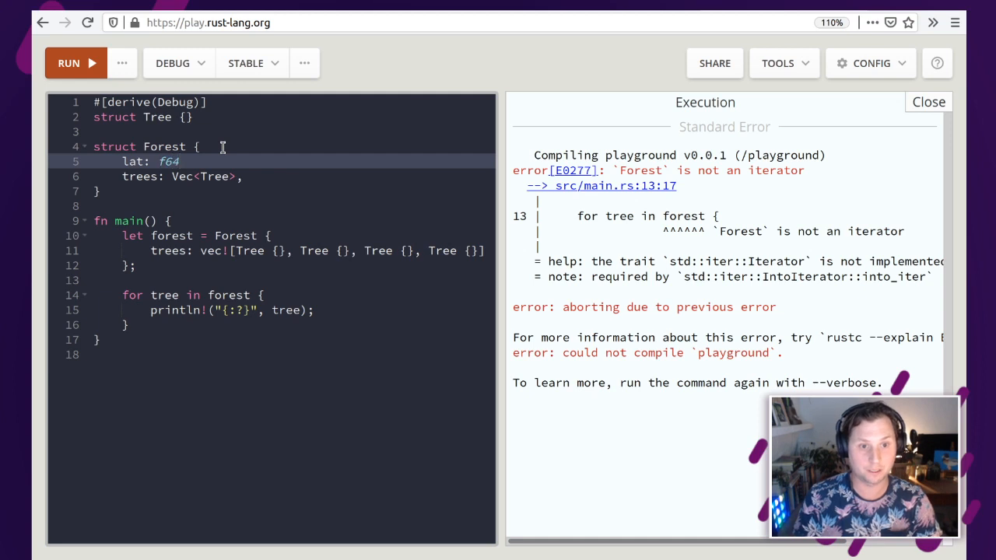
type("lon")
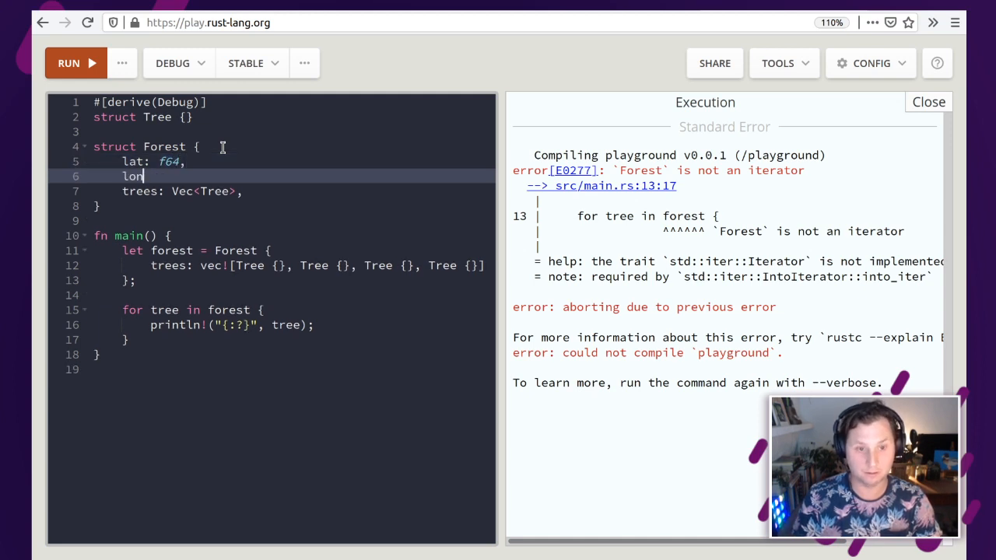
key("Backspace")
type("ng")
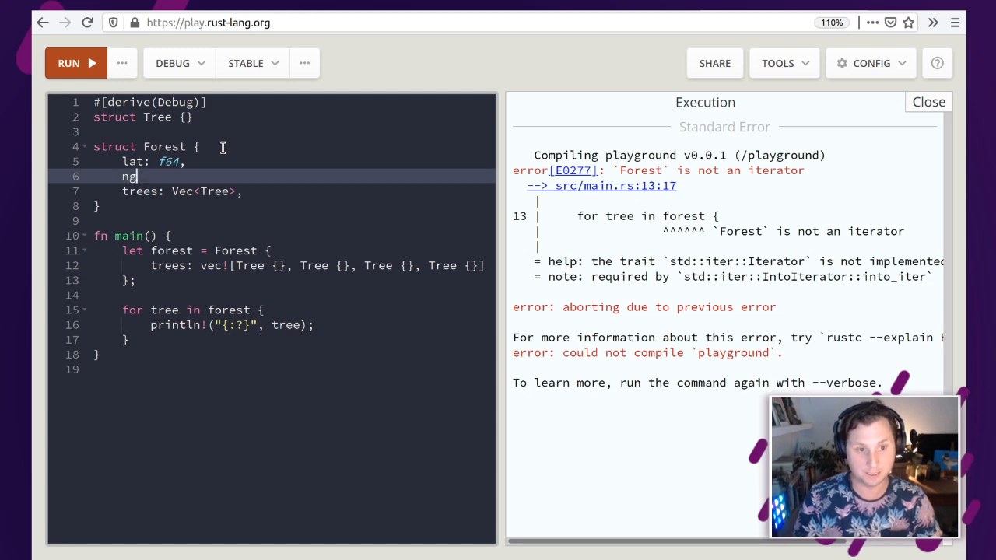
type(": 64")
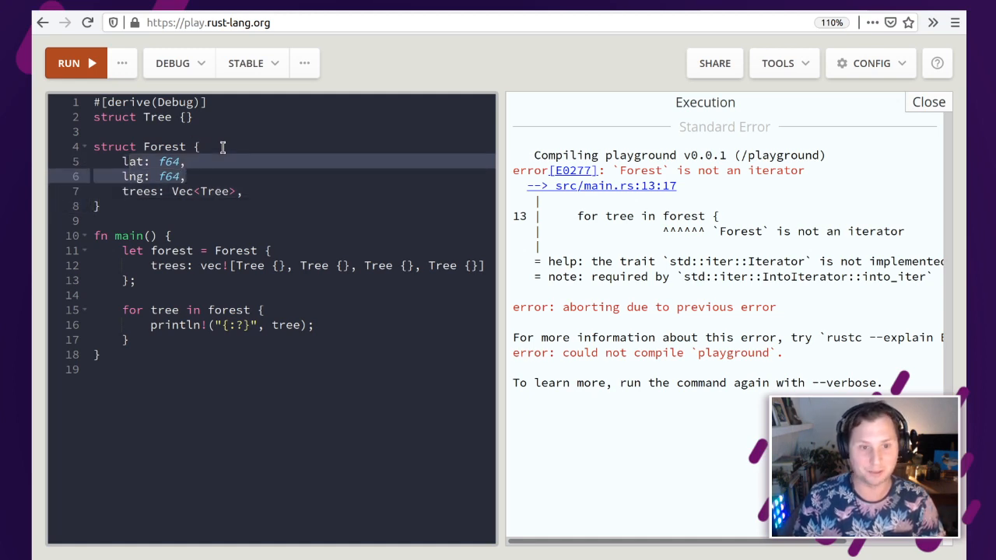
key("ctrl+/")
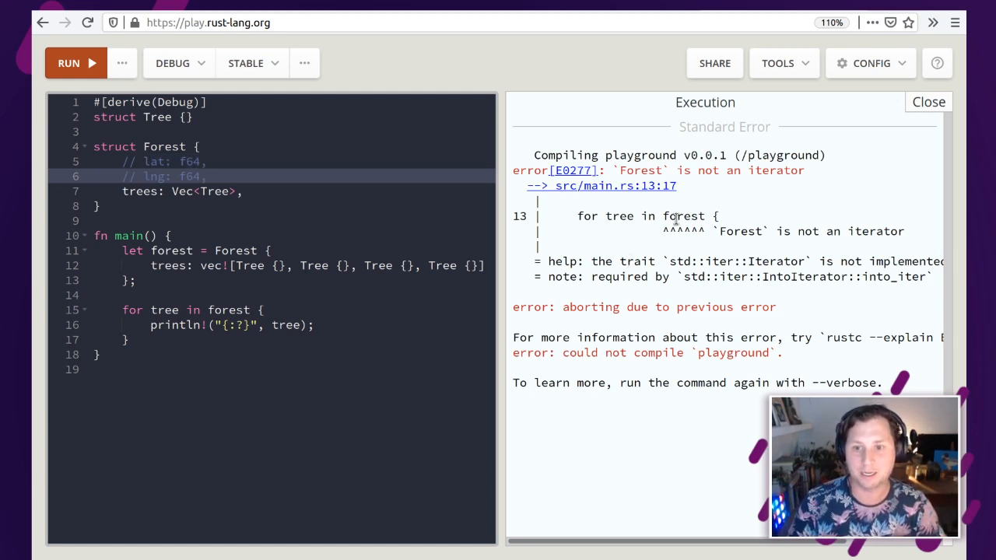
double_click(683, 215)
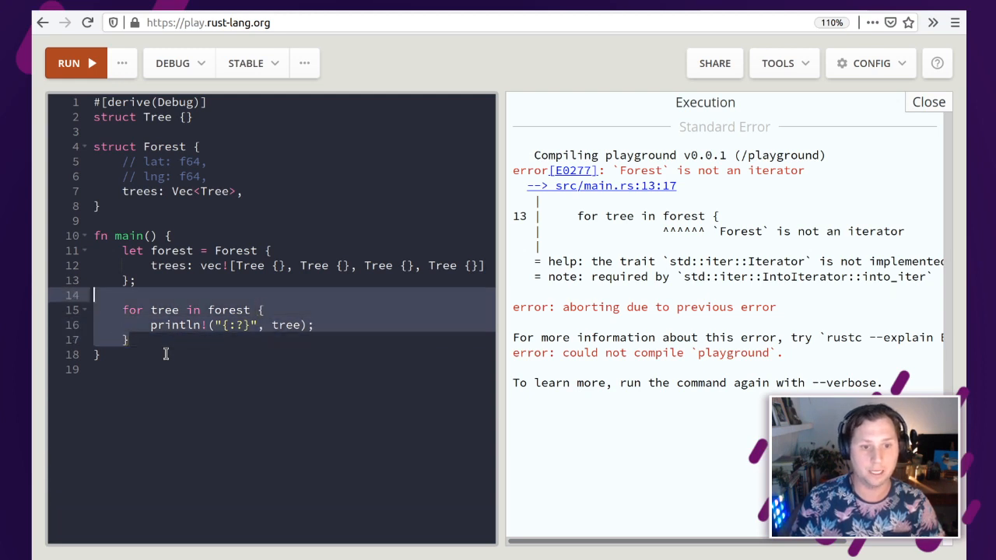
Step: Comment out the for loop and declare a mutable counter i = 0
key("Backspace")
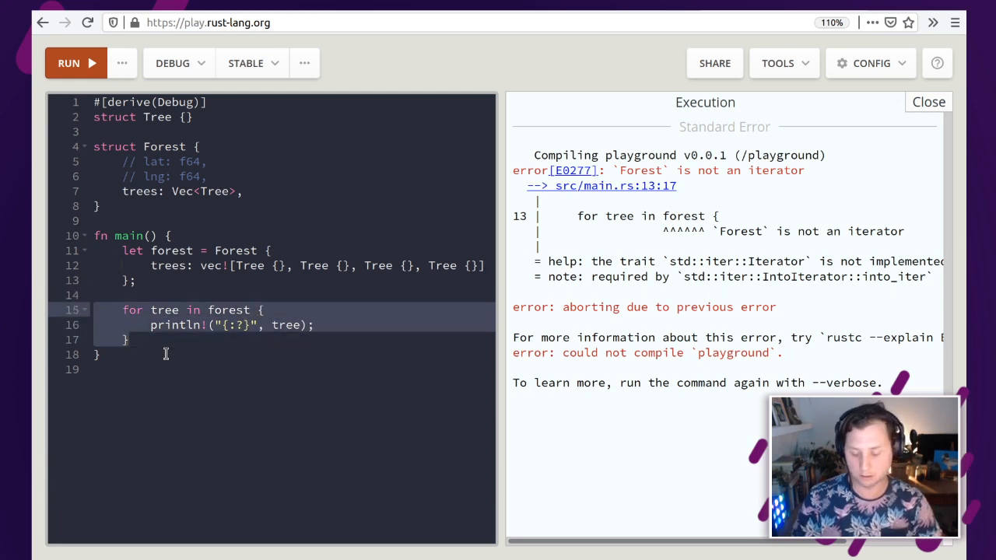
key("ctrl+/")
type("e")
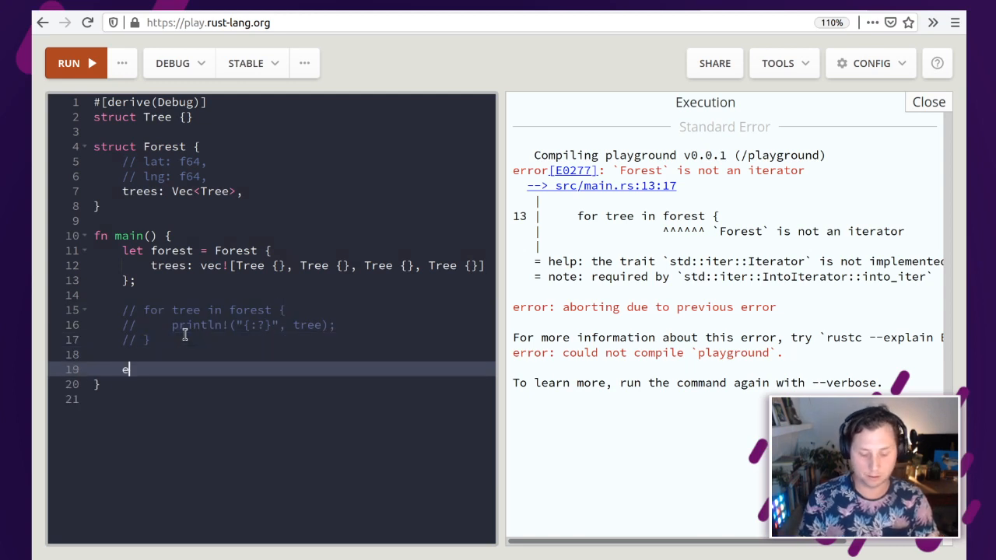
type("let i")
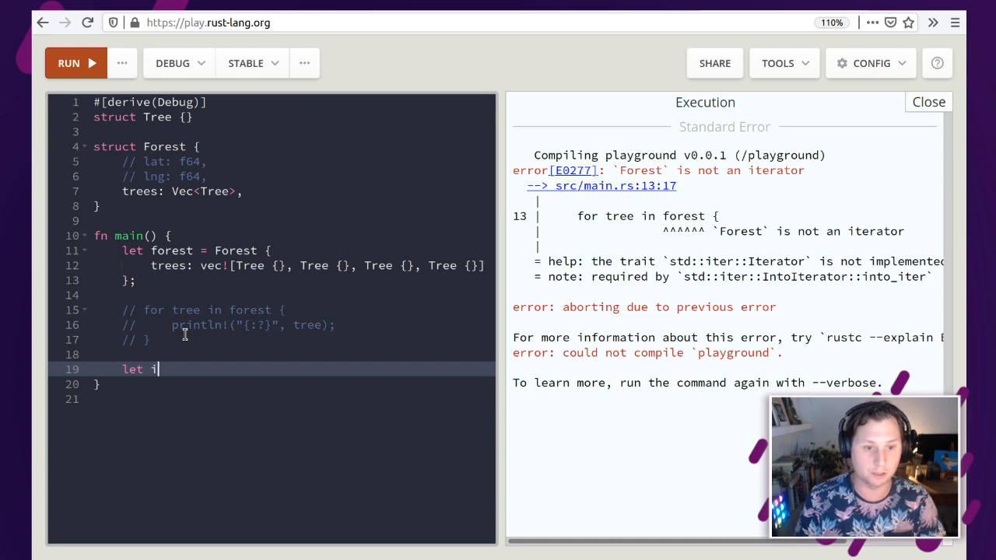
type("mut")
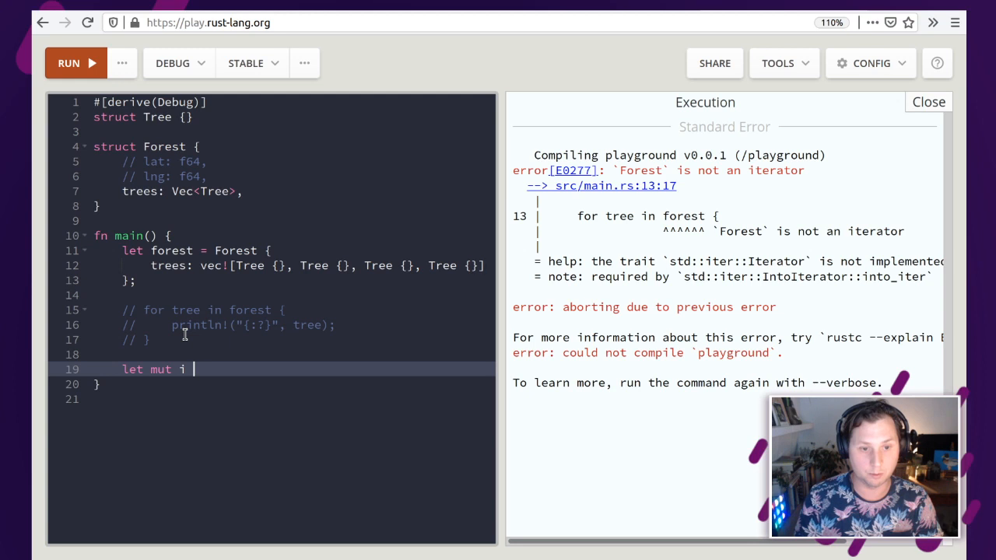
type("= 0;")
type("f")
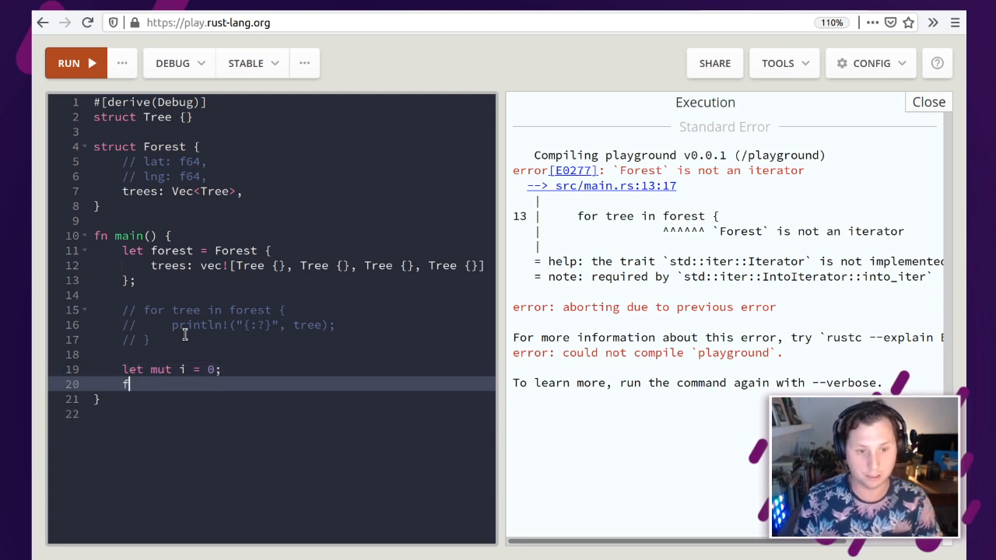
key("backspace")
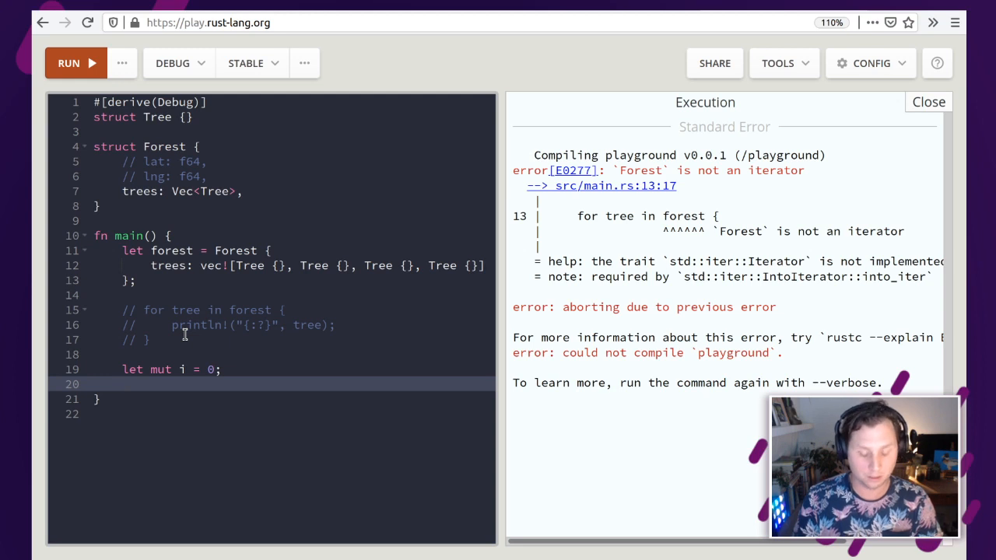
Step: Write a while loop over forest.trees.len() fetching let tree = forest.trees[i]
type("while i <")
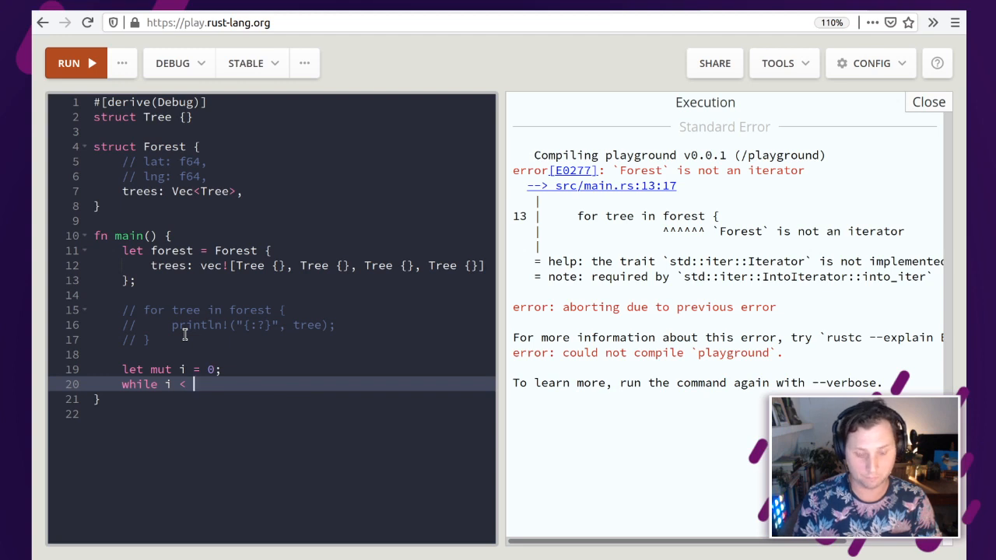
type("forest.")
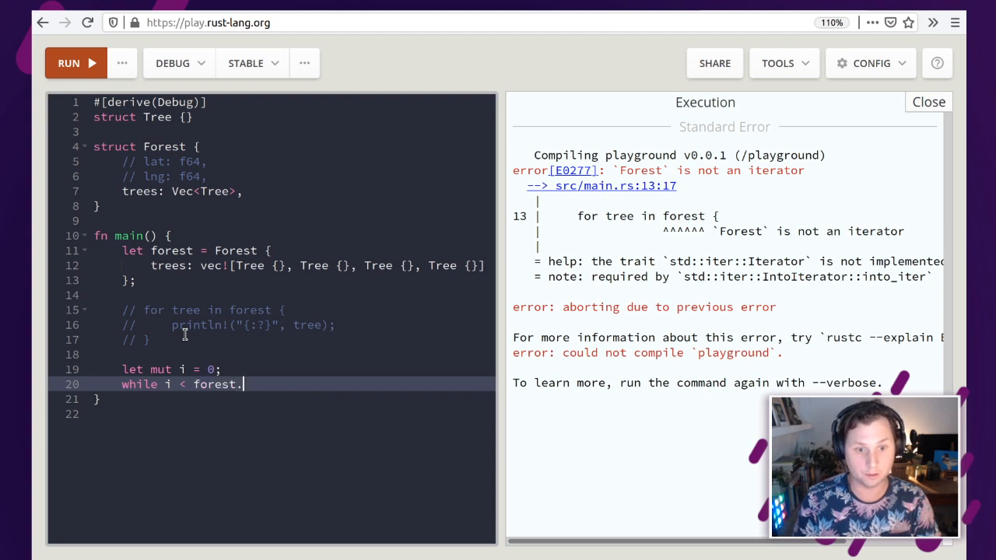
type("trees")
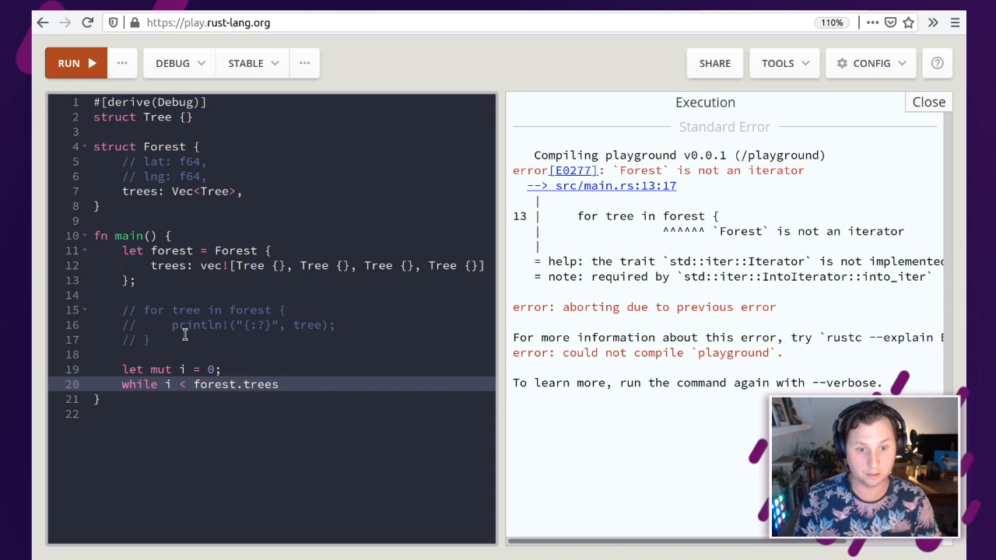
type(".len()")
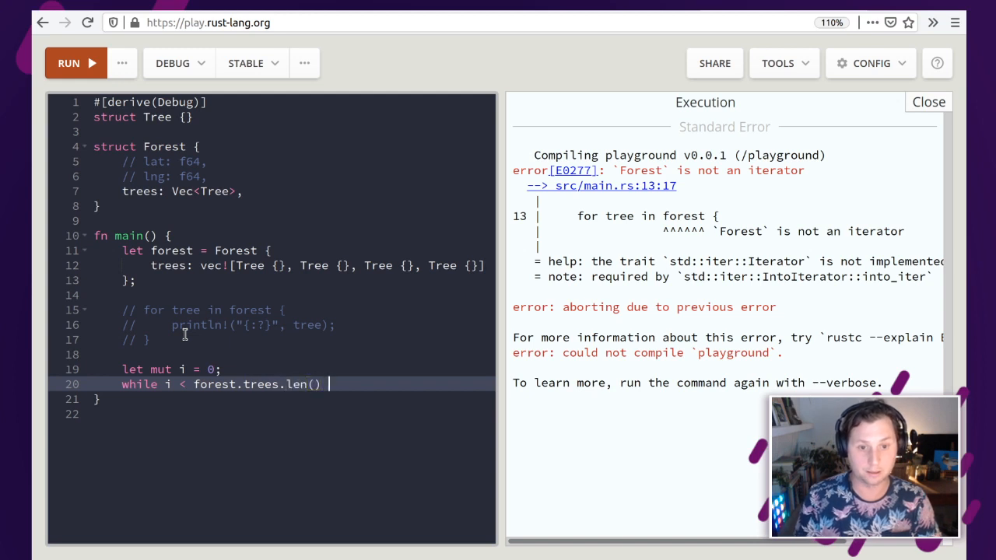
type("{")
type("let tree =")
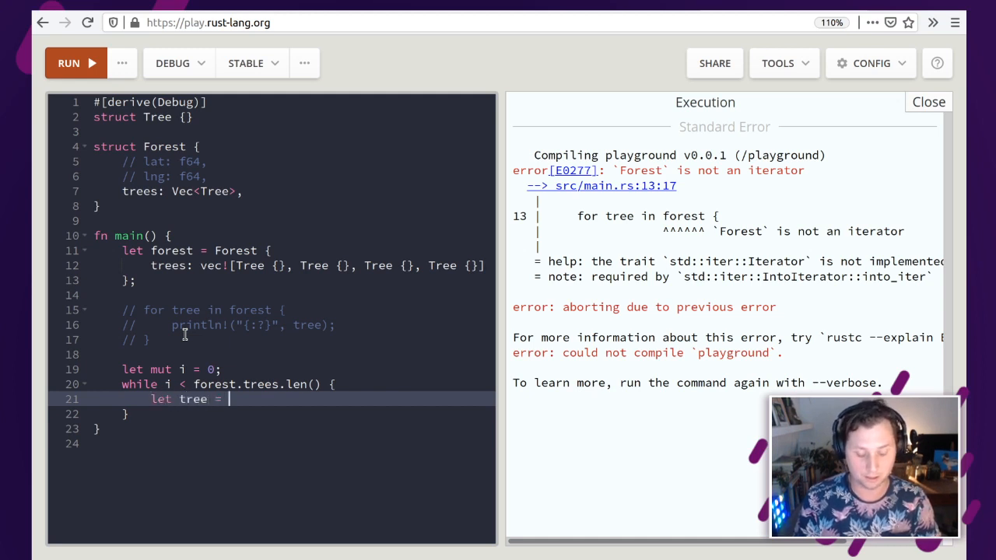
type("troest[]")
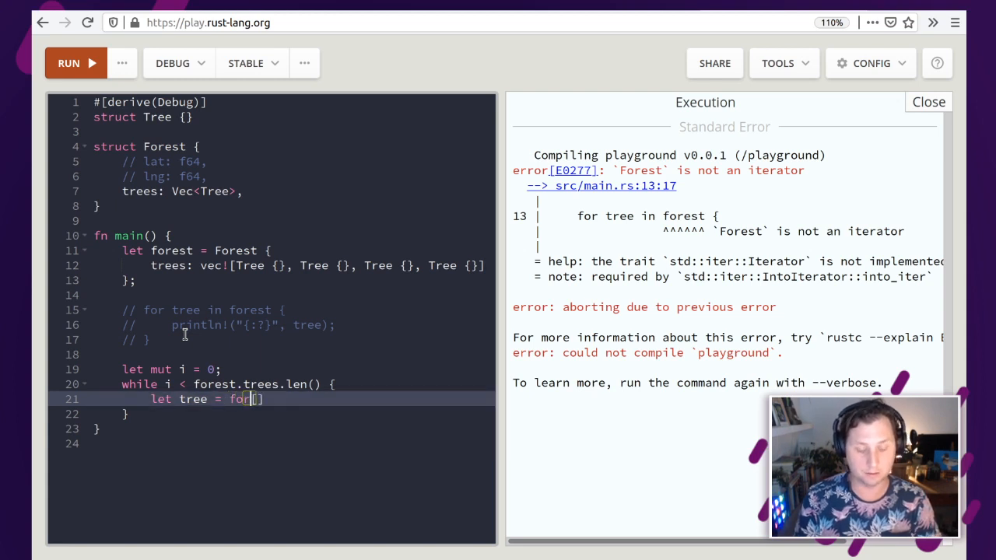
type("forest.")
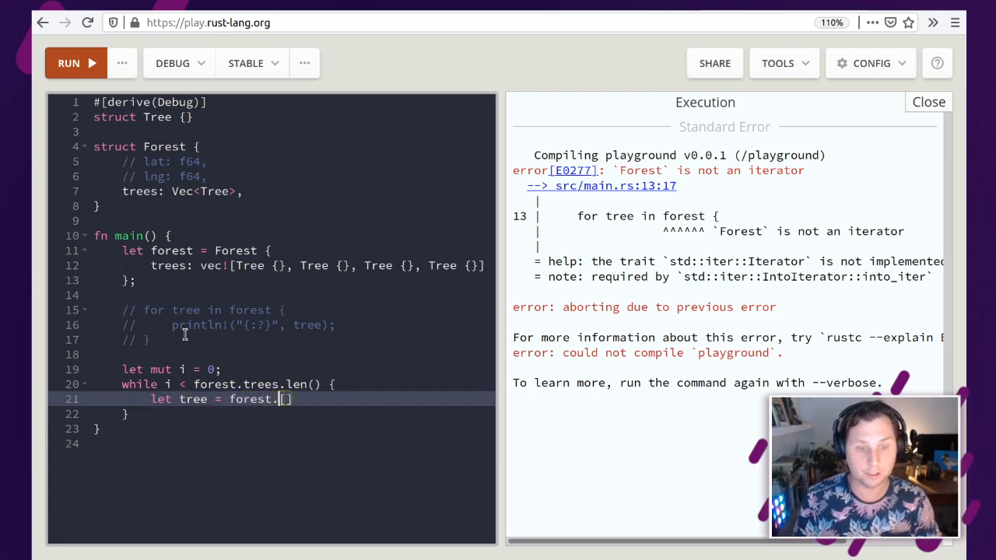
type("trres")
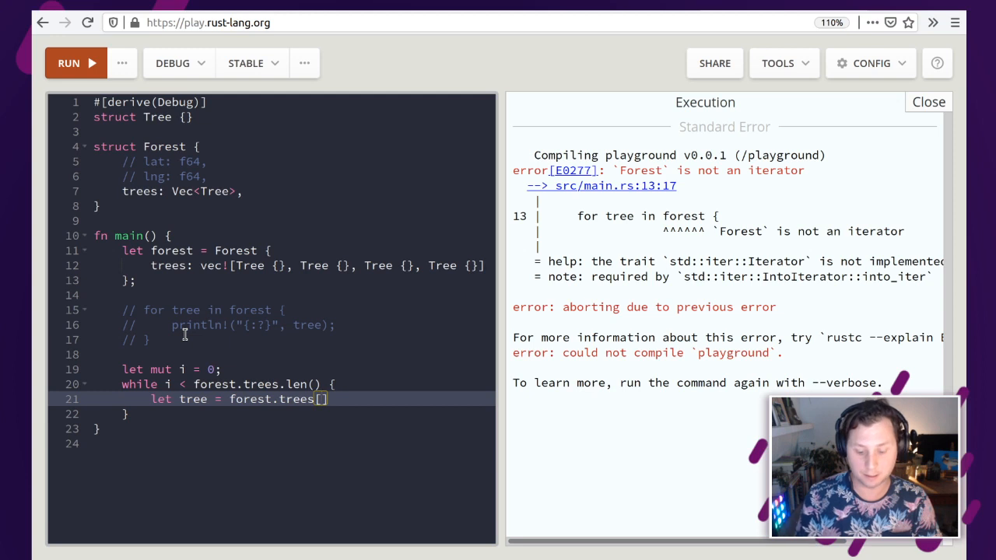
type("i")
type("pri")
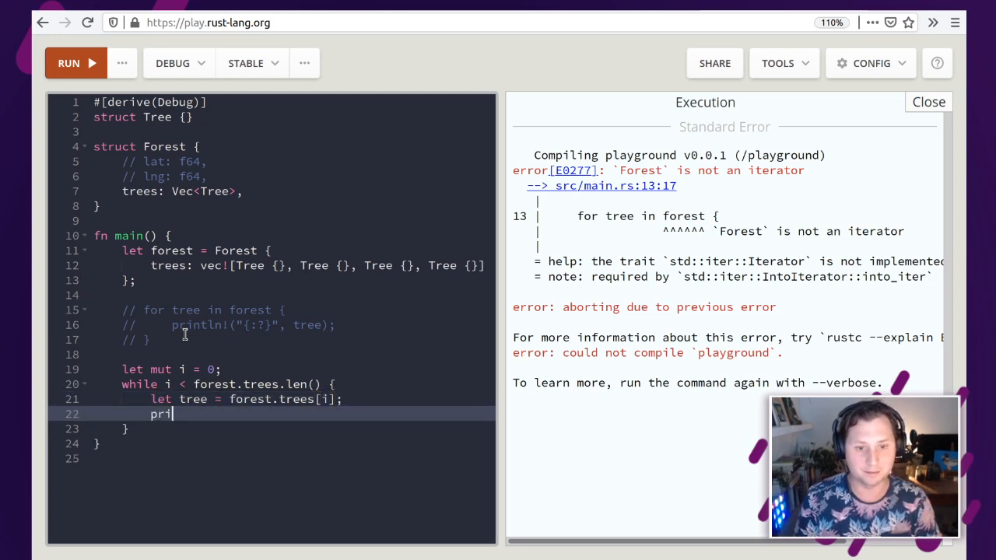
Step: Debug-print each tree inside the while loop with println!("{:?}", tree)
type("ntln!({")
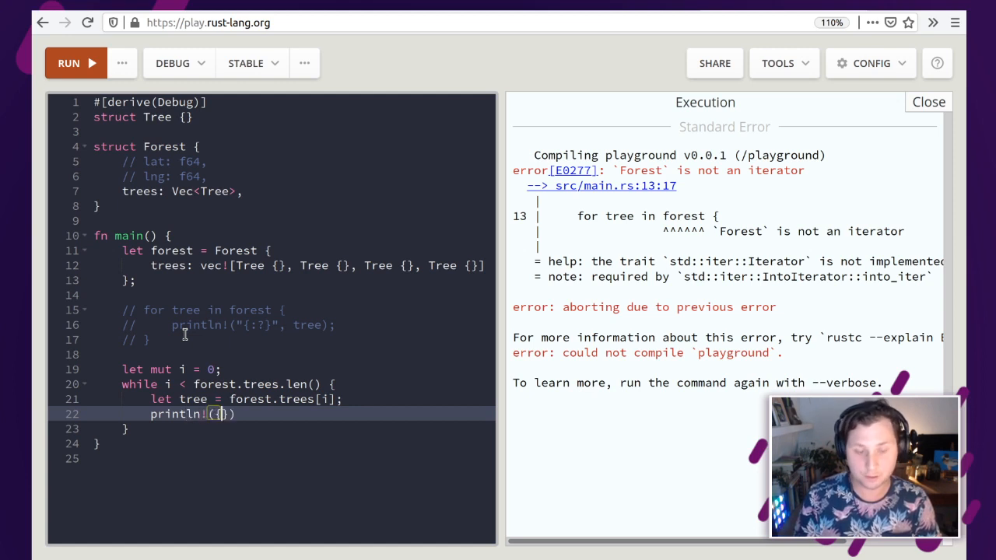
type("\"\"")
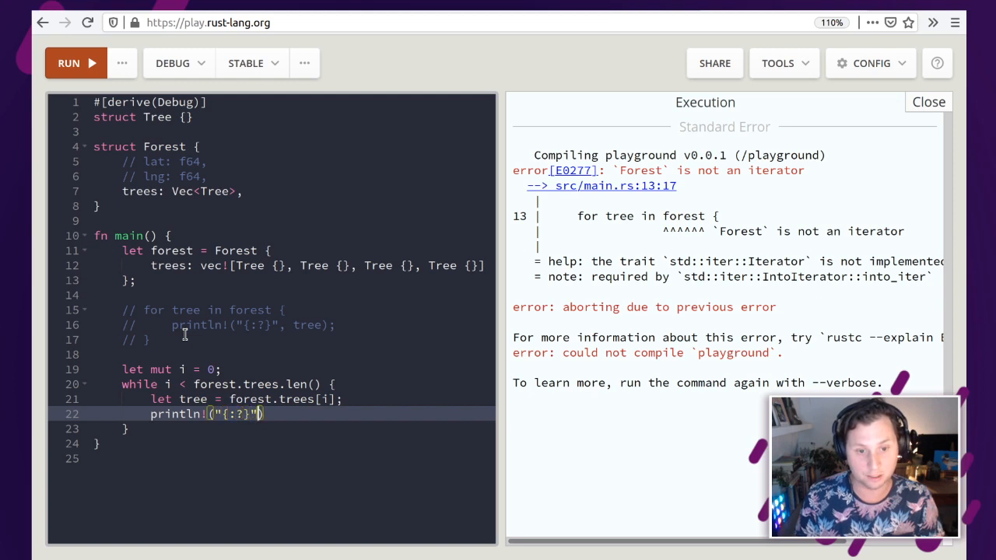
type(", tree")
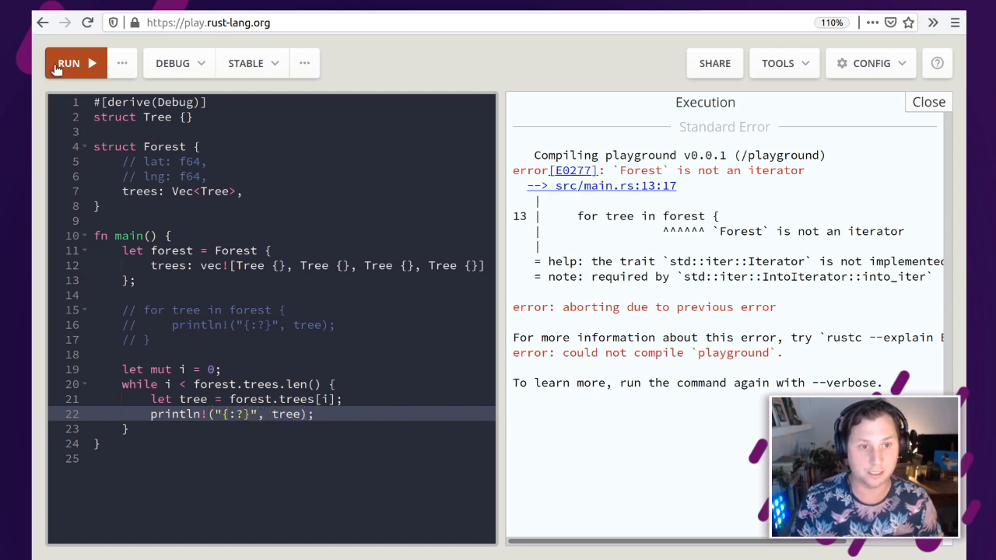
Step: Run the while-loop version, then add `i += 1;` at the end of the loop body
left_click(68, 62)
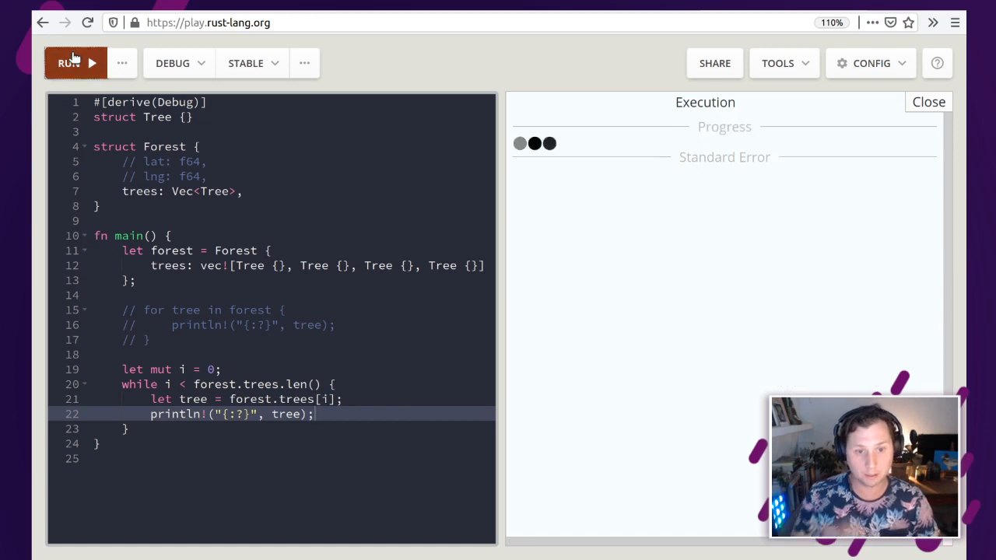
left_click(69, 62)
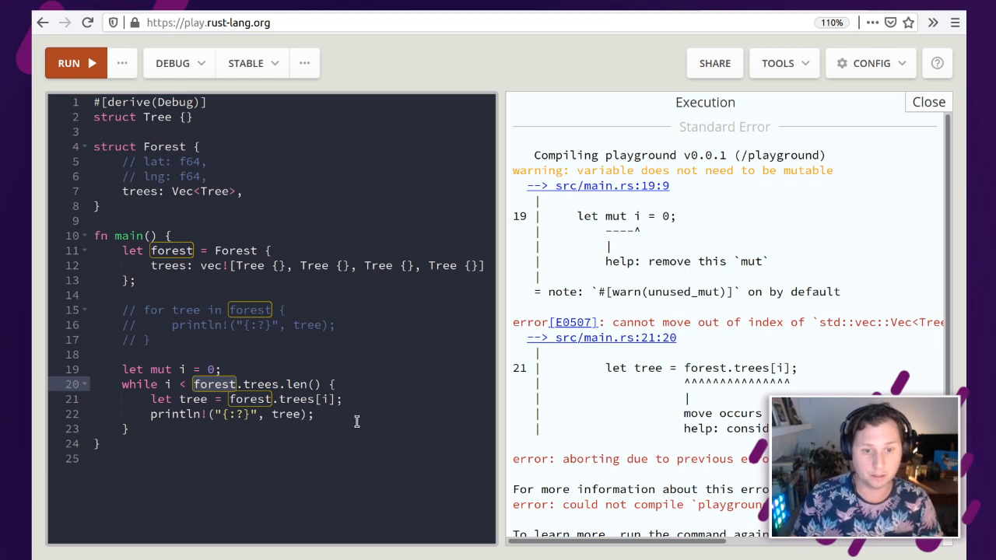
left_click(351, 398)
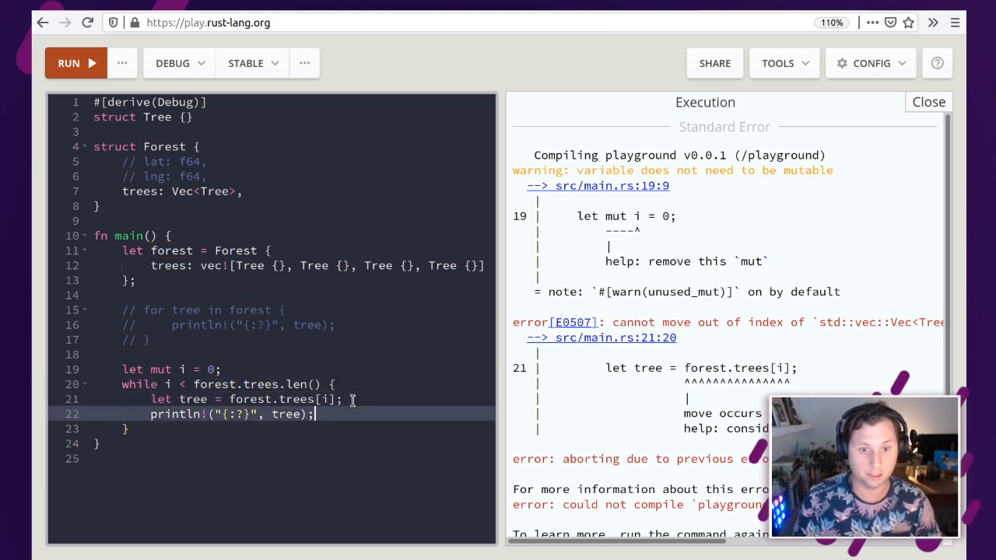
type("i")
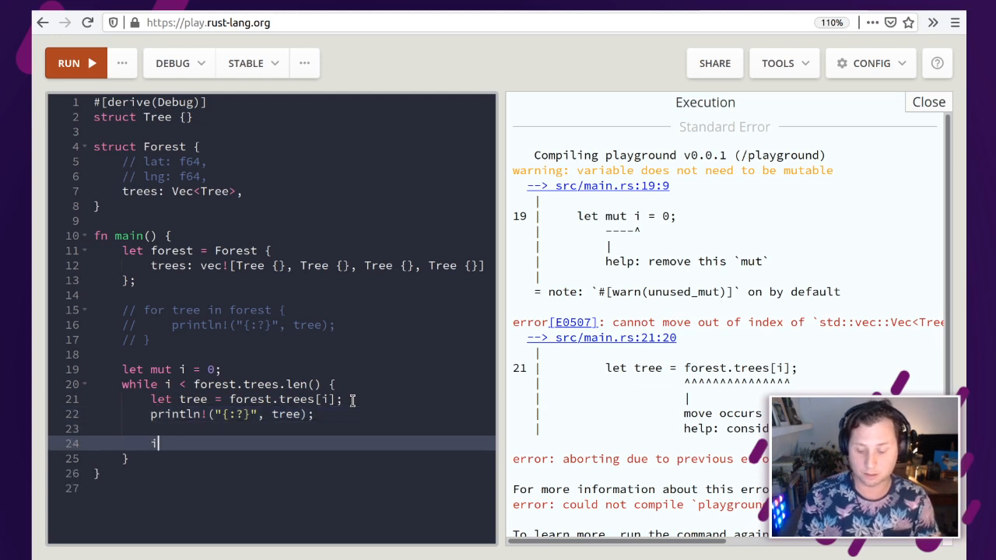
type("+= 1;")
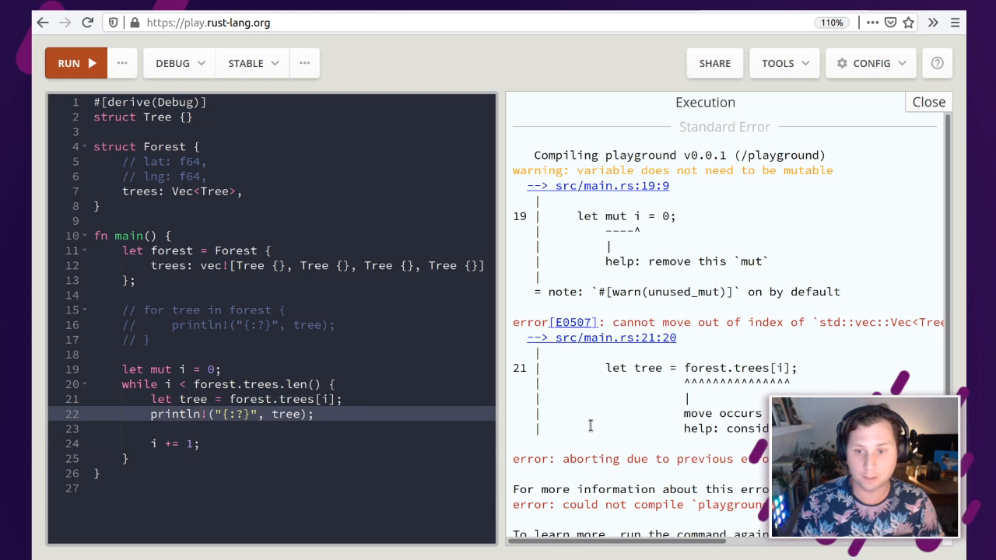
mouse_move(656, 249)
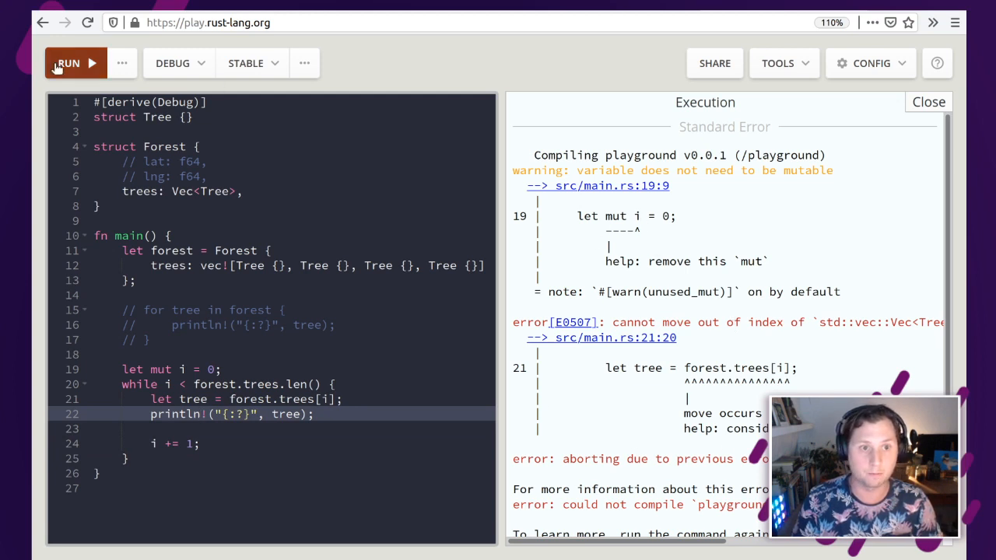
Step: Rerun, hit the move-out-of-index error, and run again with the tree borrowed as `&forest.trees[i]`
left_click(70, 62)
type("&")
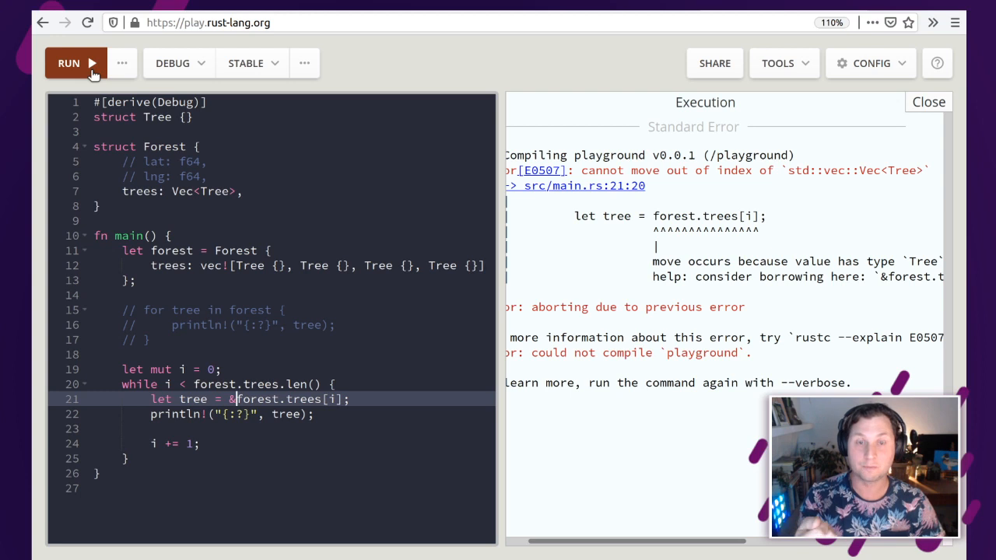
left_click(68, 62)
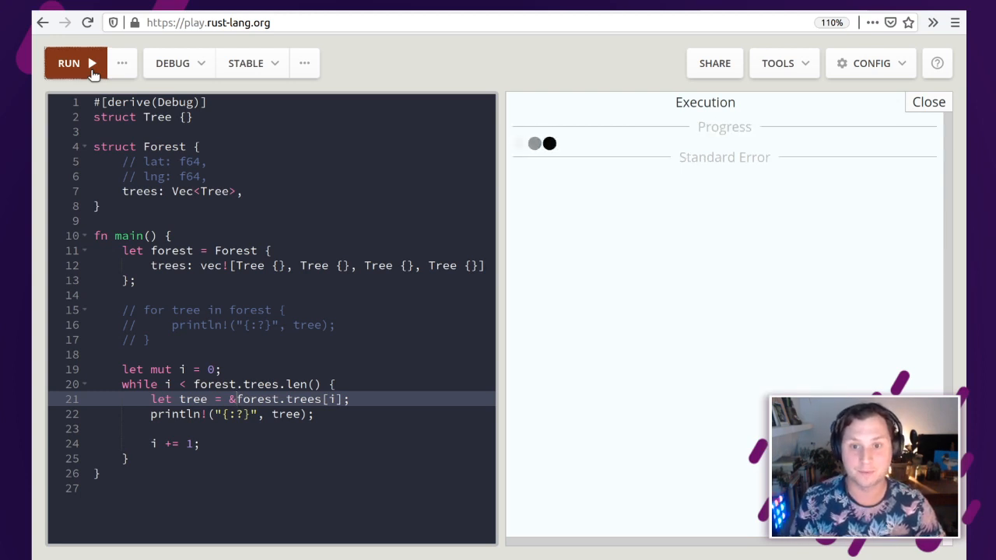
Step: Run the borrowing while loop so it prints "Tree" four times
left_click(69, 63)
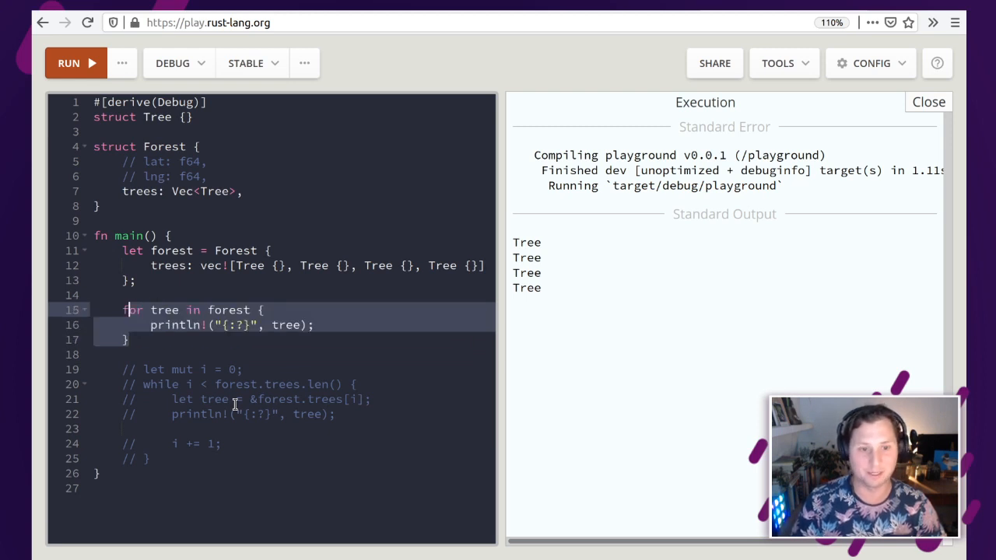
mouse_move(196, 201)
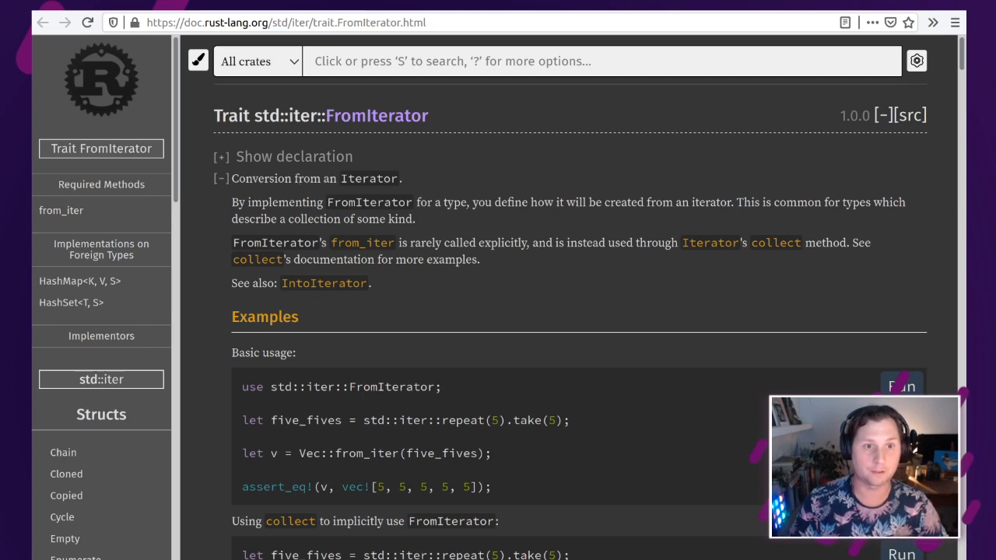
Step: Navigate the IntoIterator trait page down to the MyCollection example struct
left_click(323, 284)
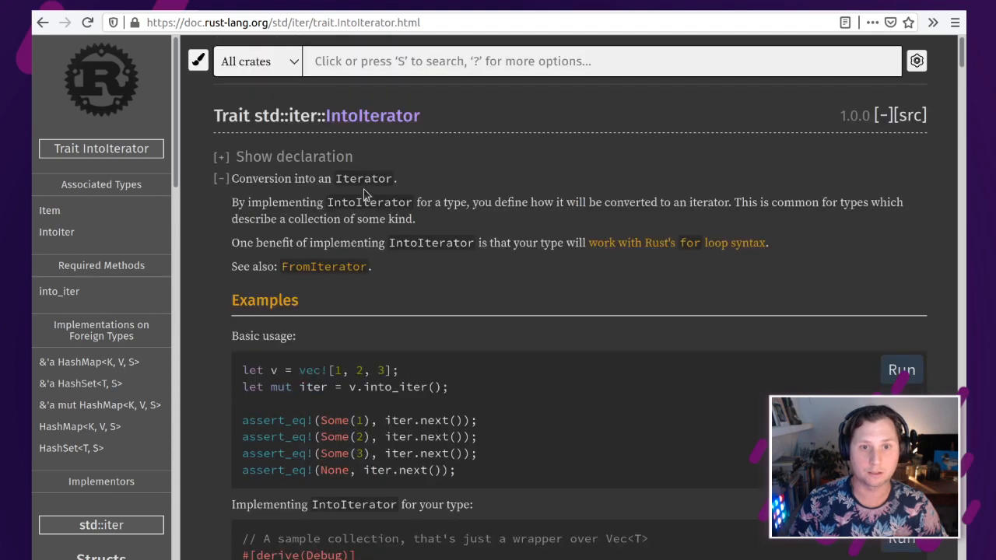
mouse_move(386, 124)
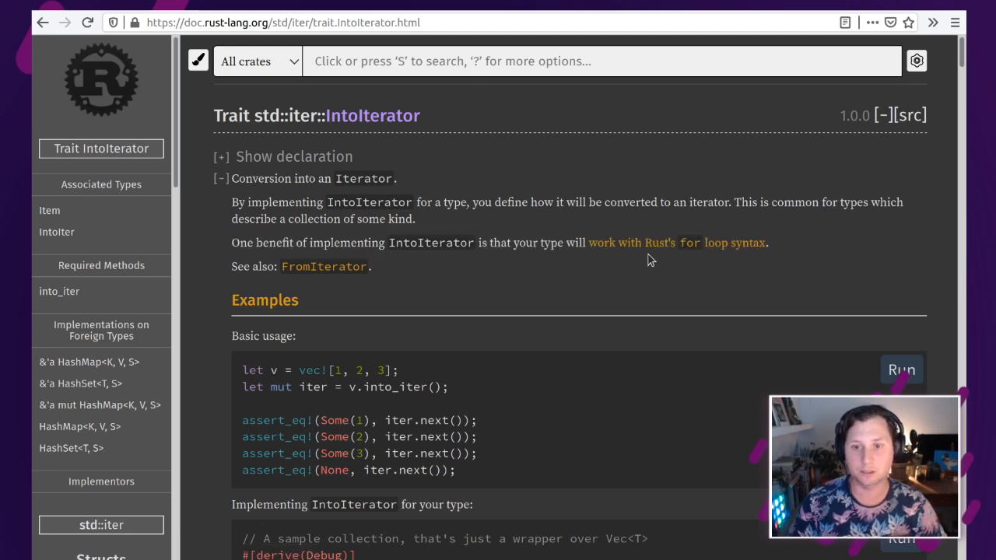
mouse_move(675, 242)
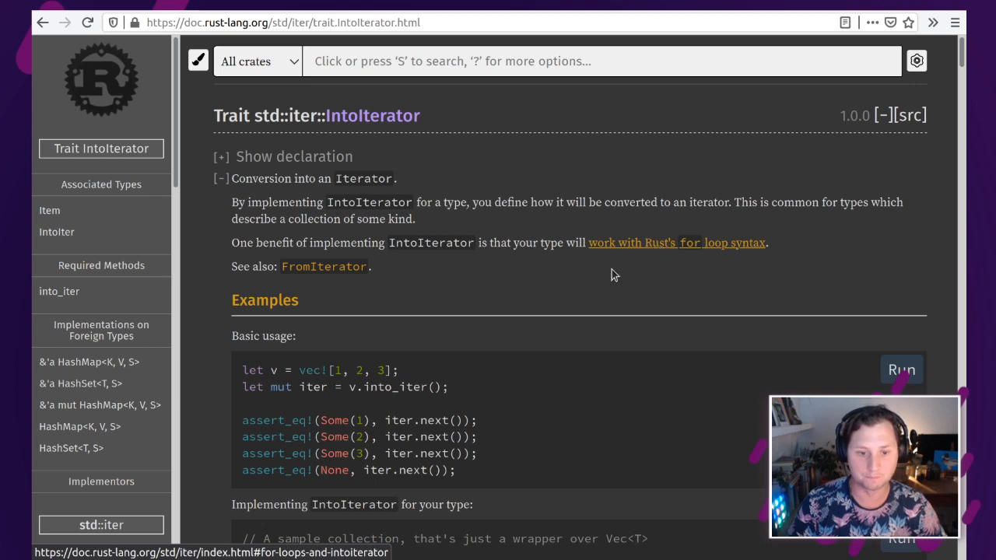
scroll("down", 3)
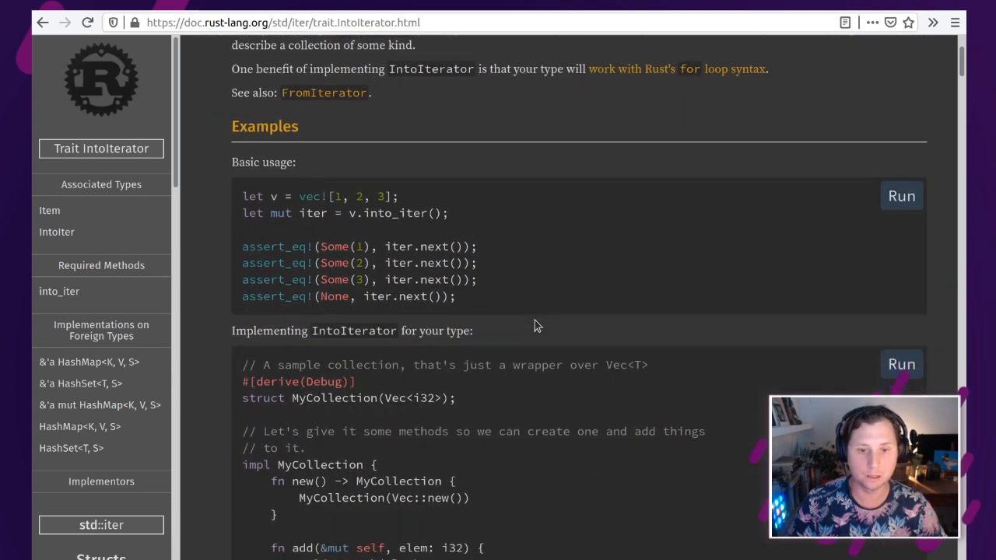
scroll("down", 3)
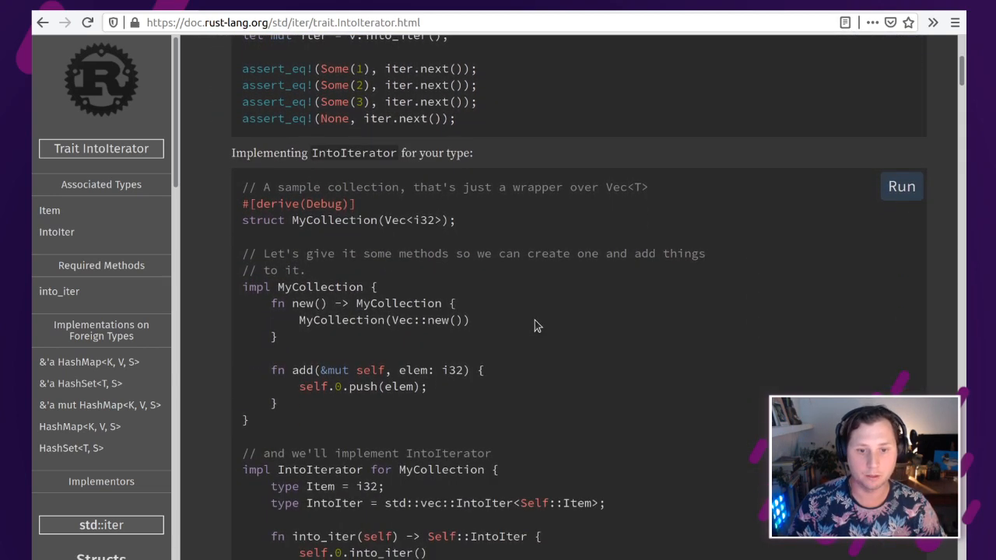
scroll("down", 3)
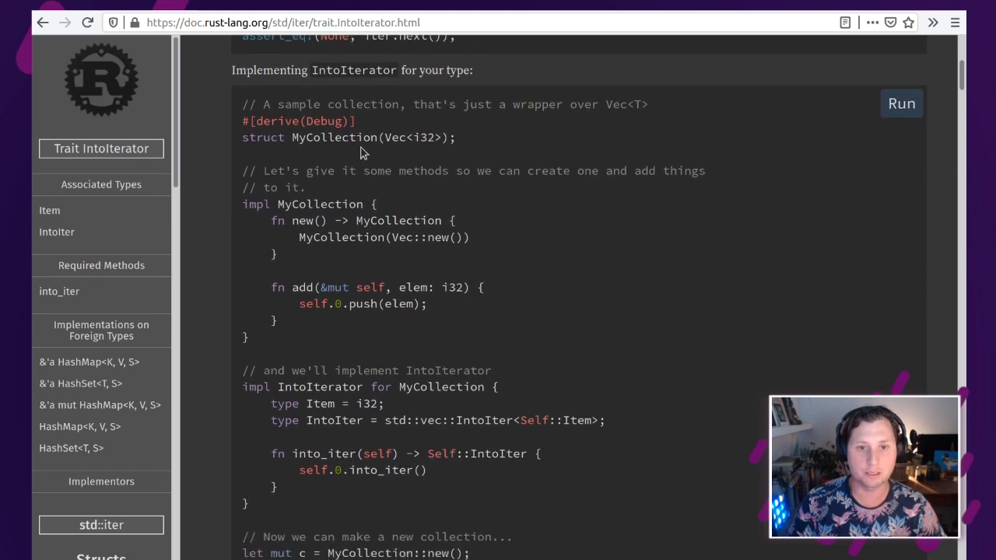
triple_click(348, 137)
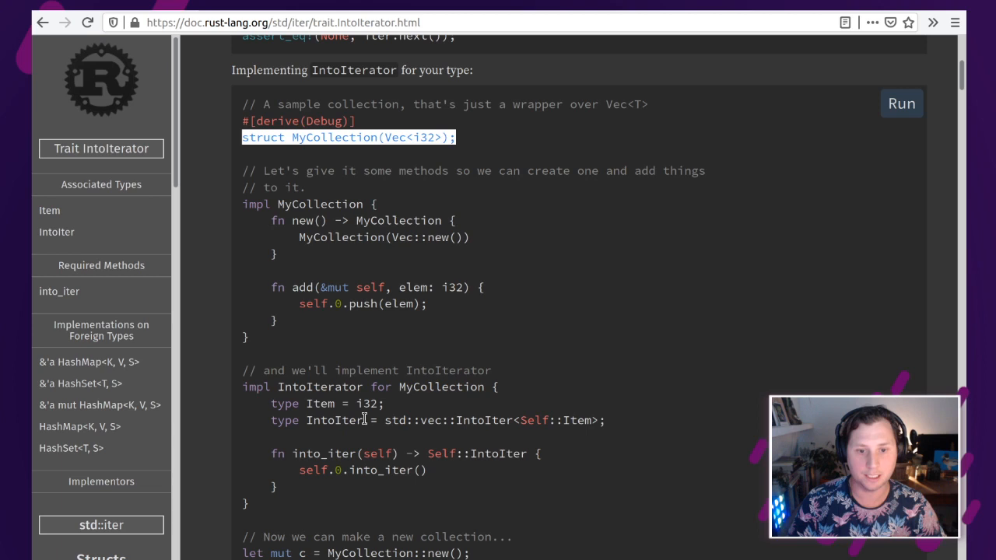
Step: Select the example's `impl IntoIterator for MyCollection` block with its into_iter body for copying
scroll("down", 3)
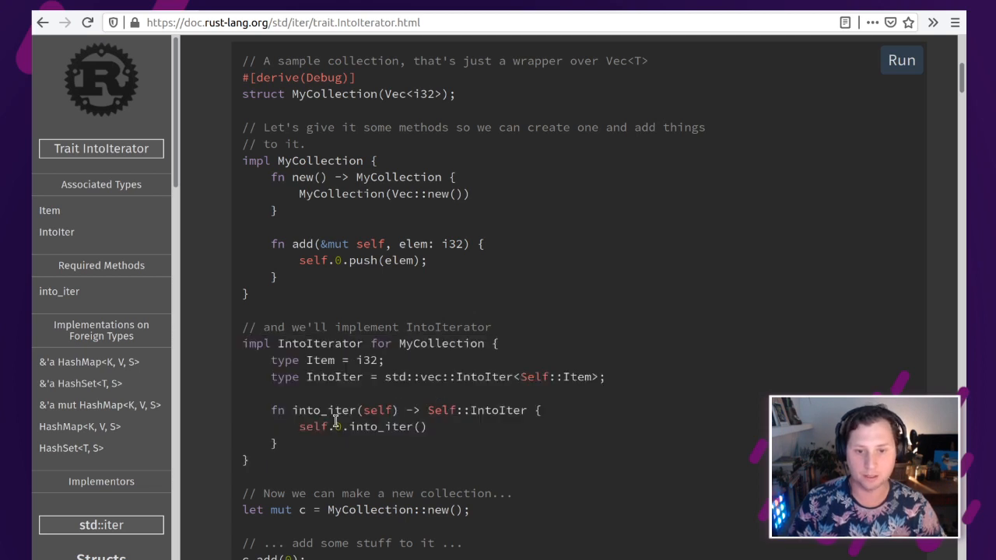
double_click(324, 411)
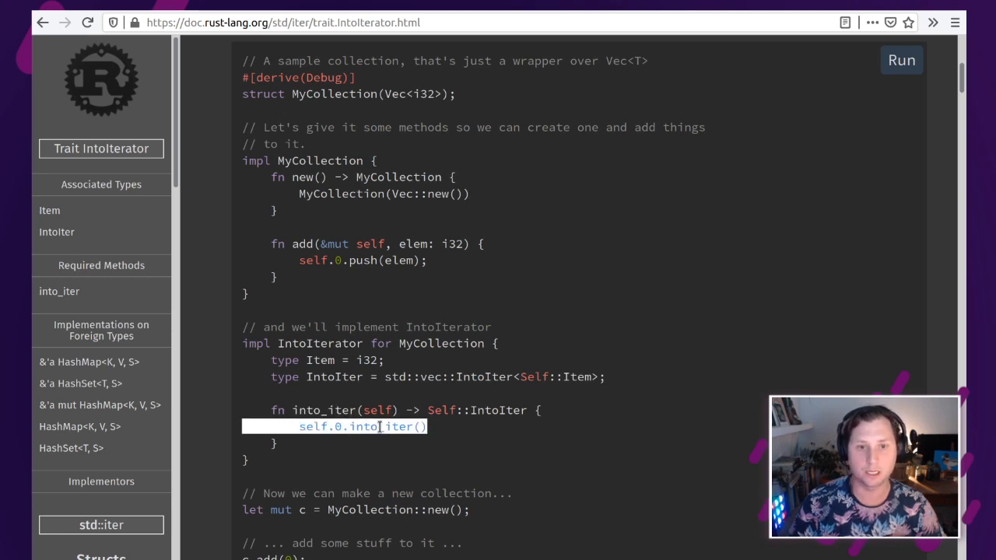
double_click(380, 426)
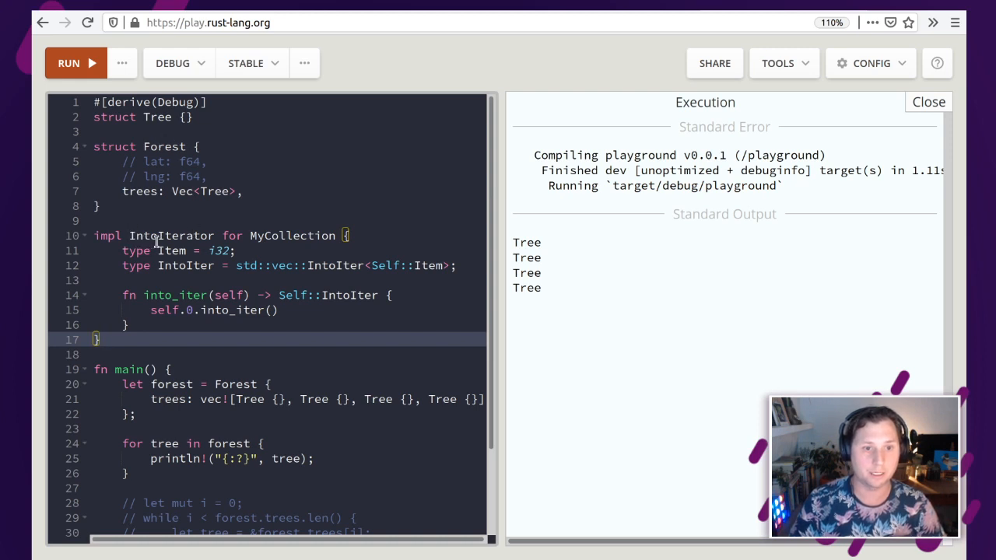
Step: Add `use std::iter::IntoIterator` as the new first line of the playground code
double_click(171, 236)
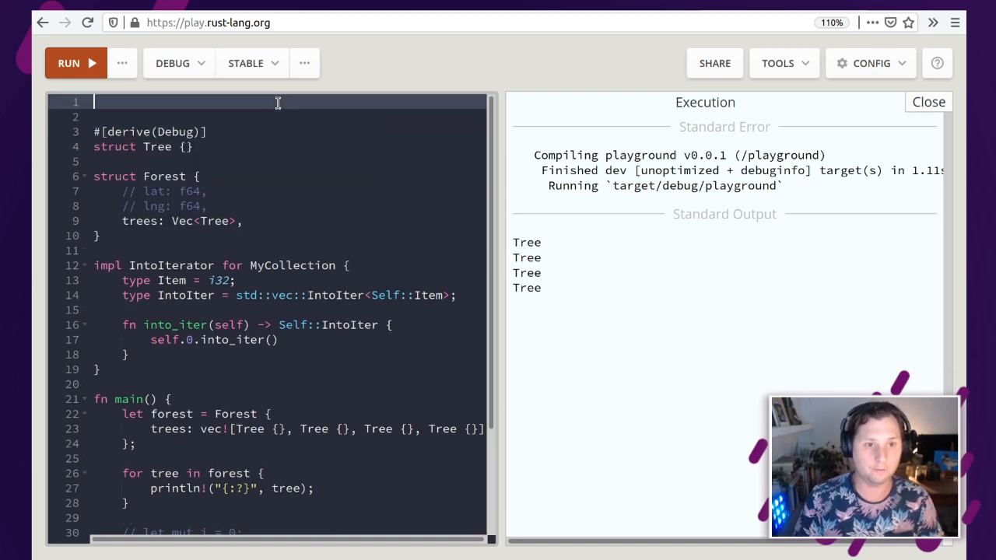
type("use")
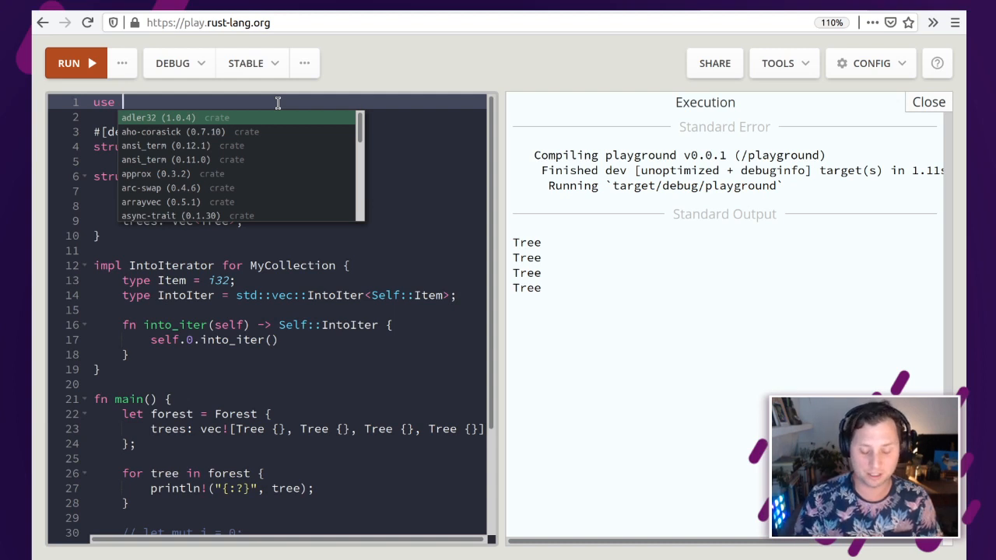
type("std::")
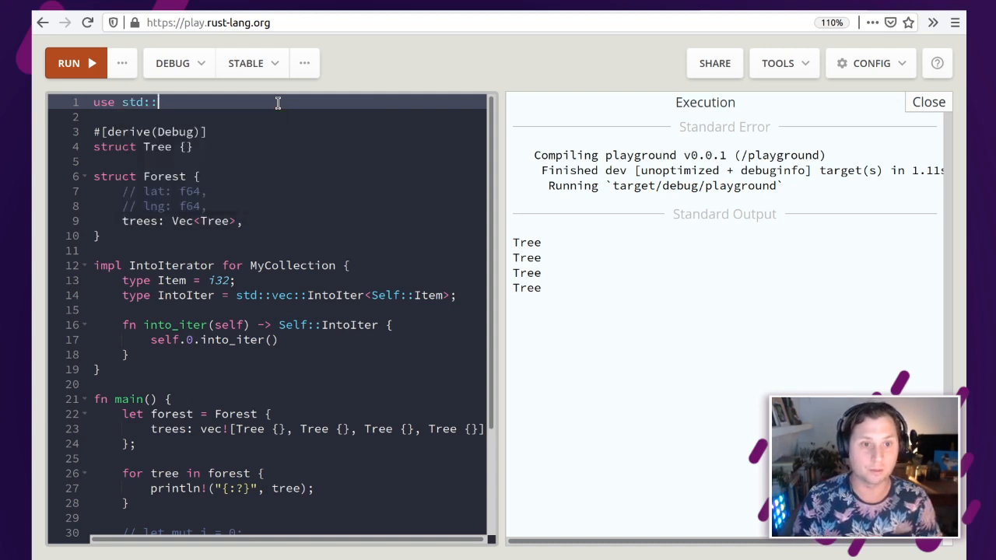
type("iter")
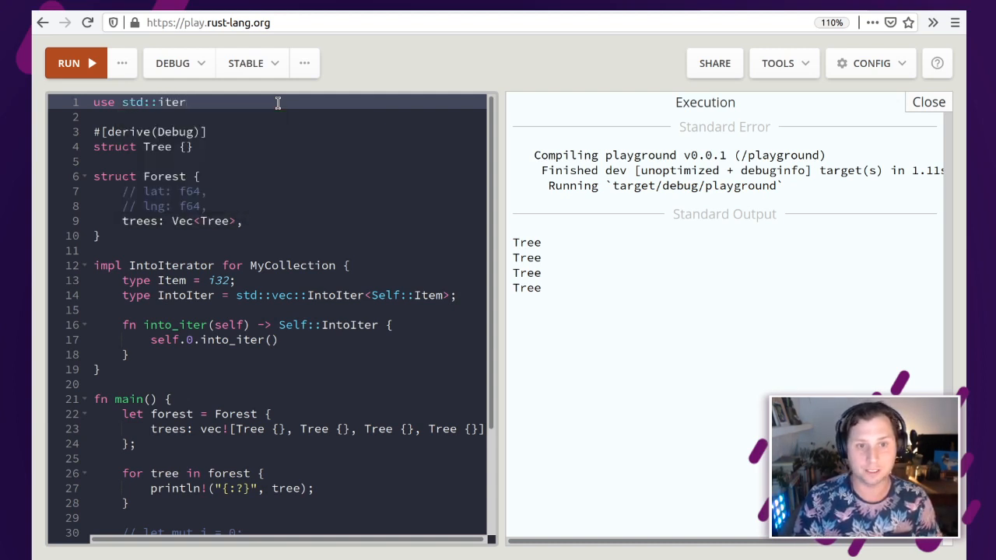
type("::I")
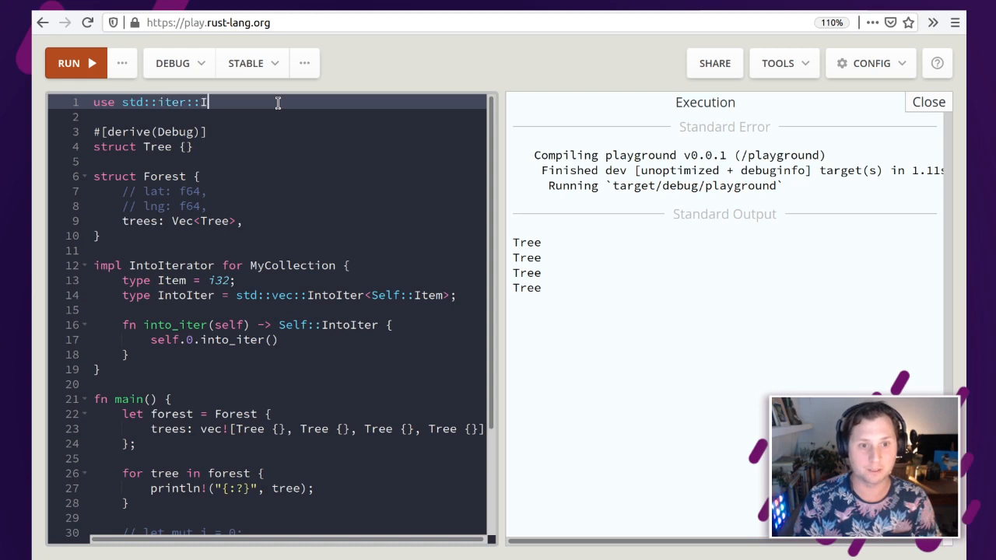
type("ntoTera")
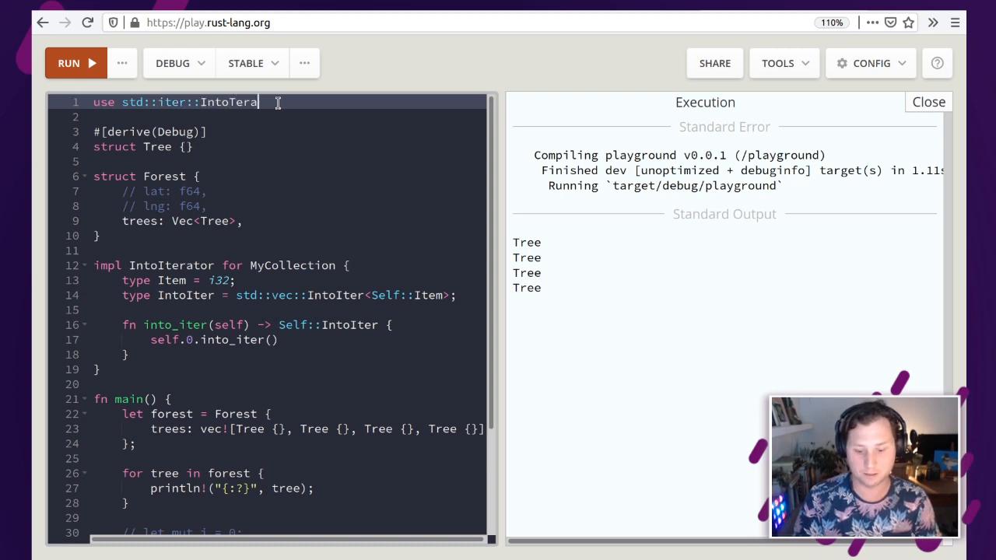
type("tor;")
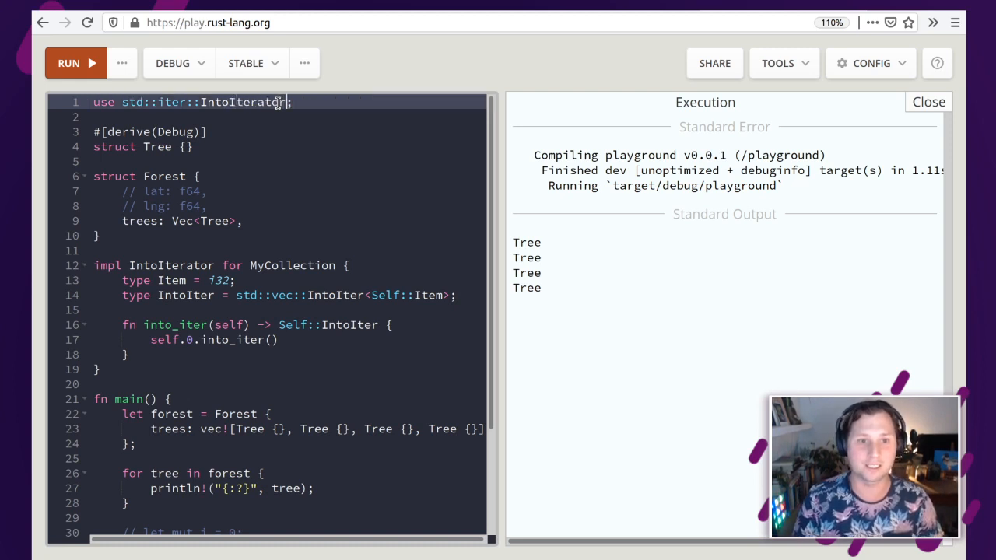
Step: Rename the implementing type from MyCollection to Forest in the pasted impl
double_click(243, 103)
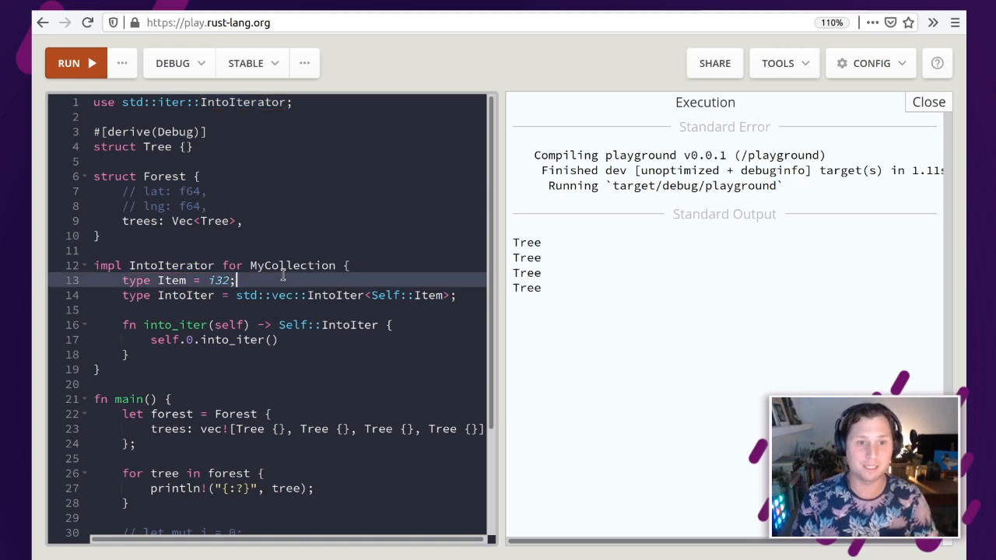
double_click(292, 264)
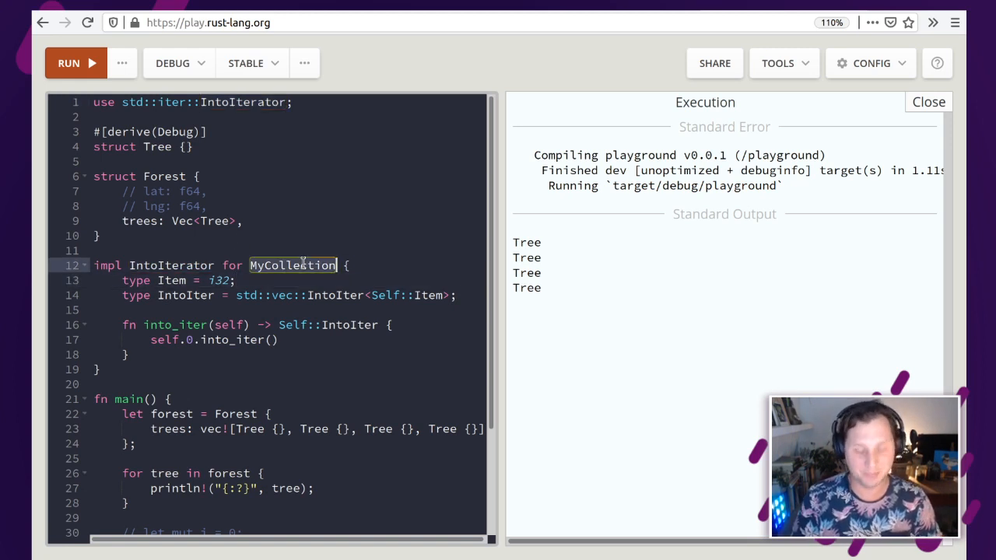
type("Fores")
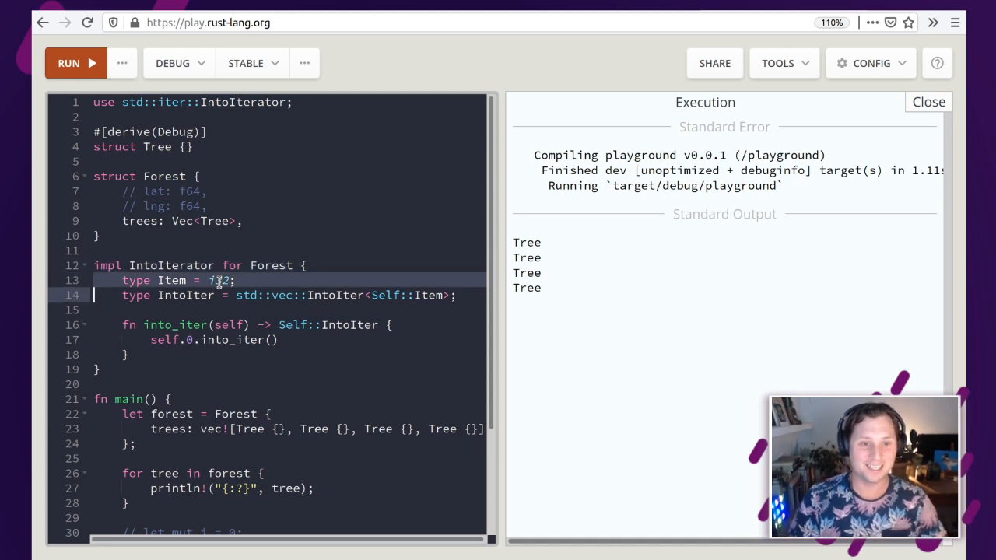
Step: Set the impl's Item type to Tree in place of i32
double_click(171, 280)
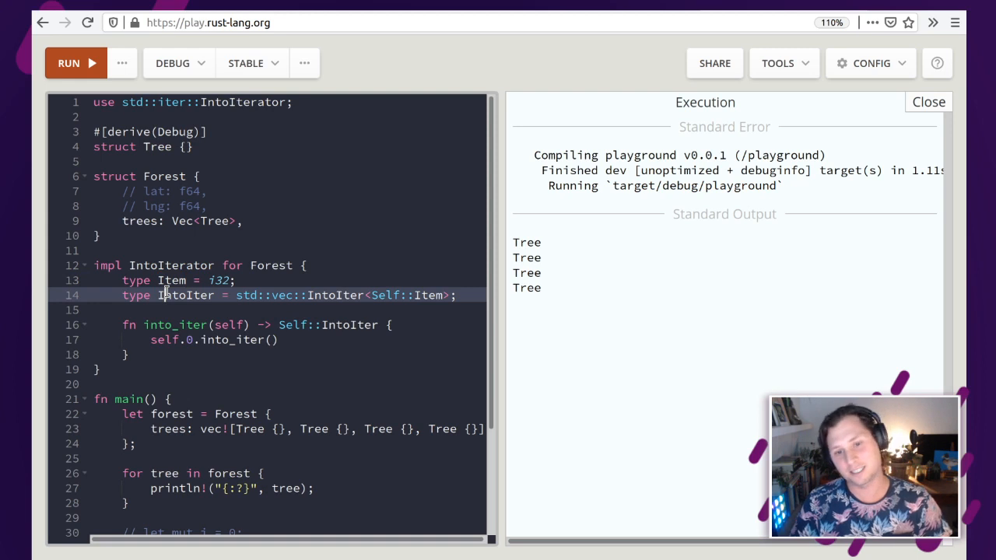
double_click(185, 296)
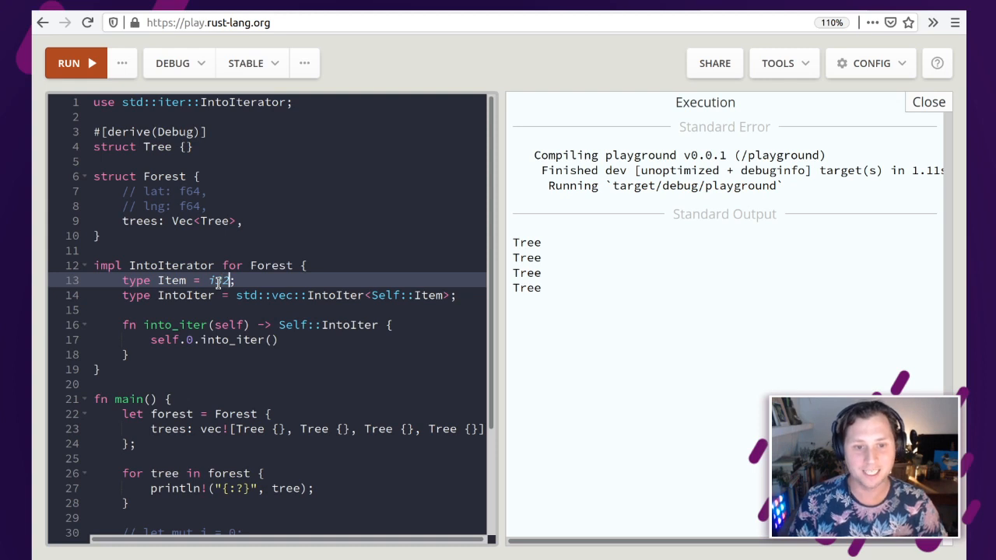
type("Tree")
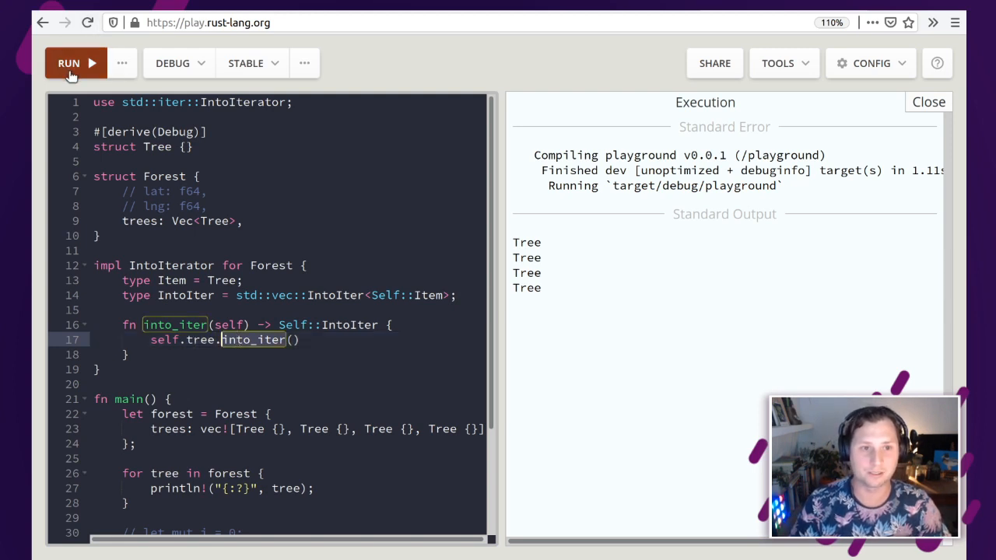
Step: Run, get the no-field `tree` error on Forest, and correct into_iter to use `self.trees`
left_click(75, 62)
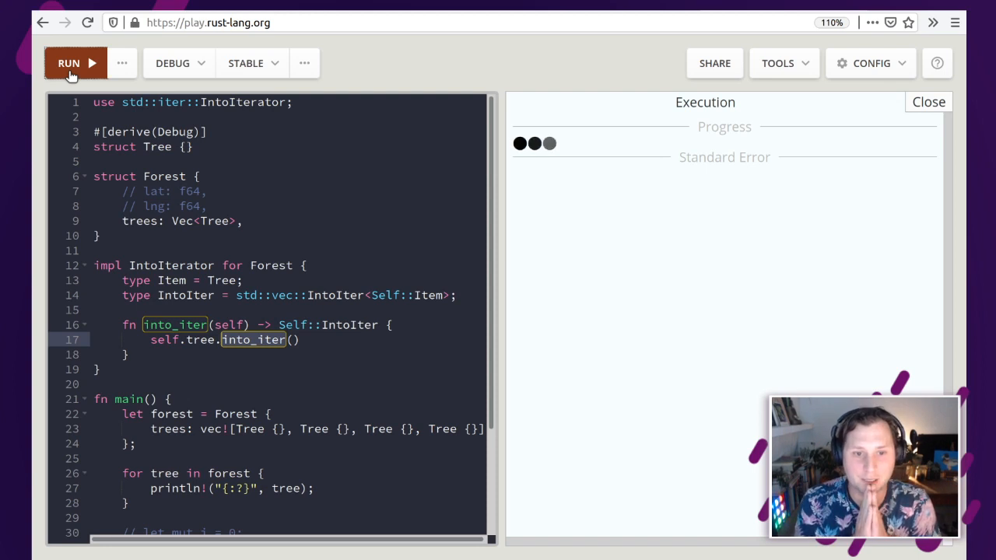
left_click(75, 62)
type("s")
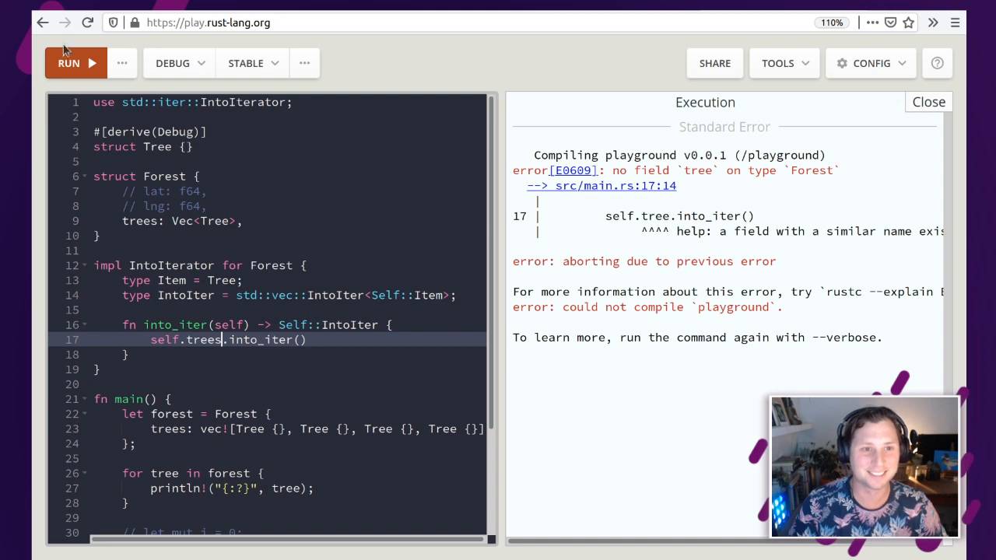
left_click(68, 62)
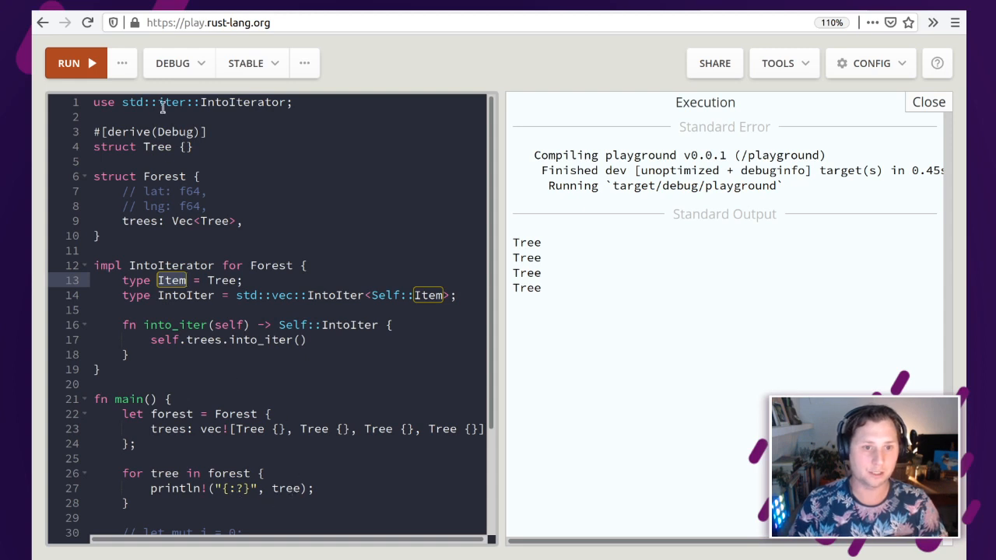
left_click(157, 146)
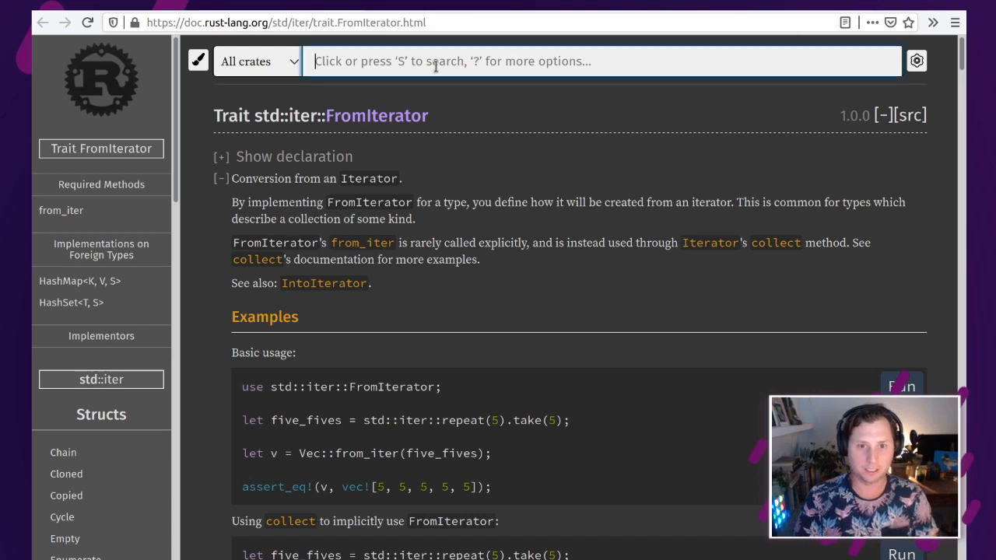
type("into")
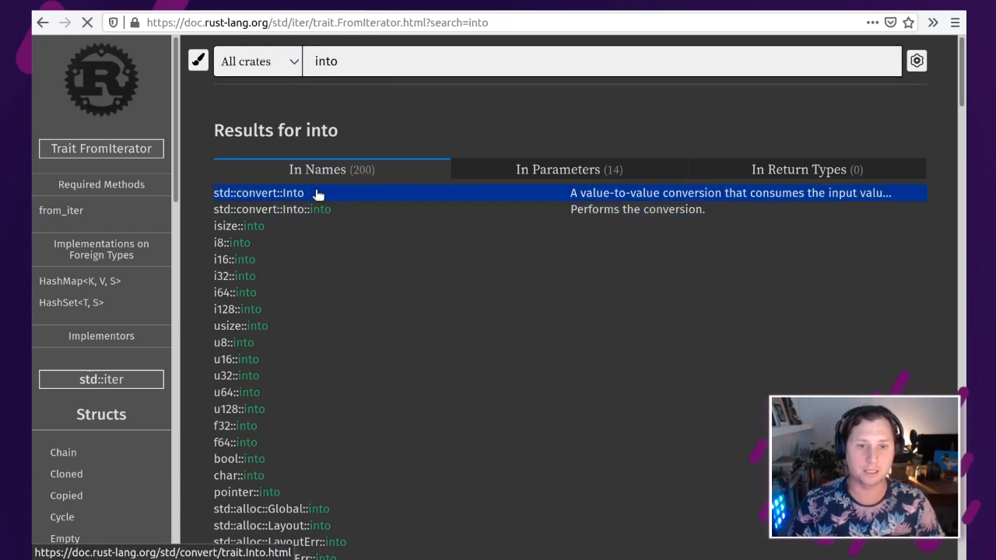
left_click(259, 193)
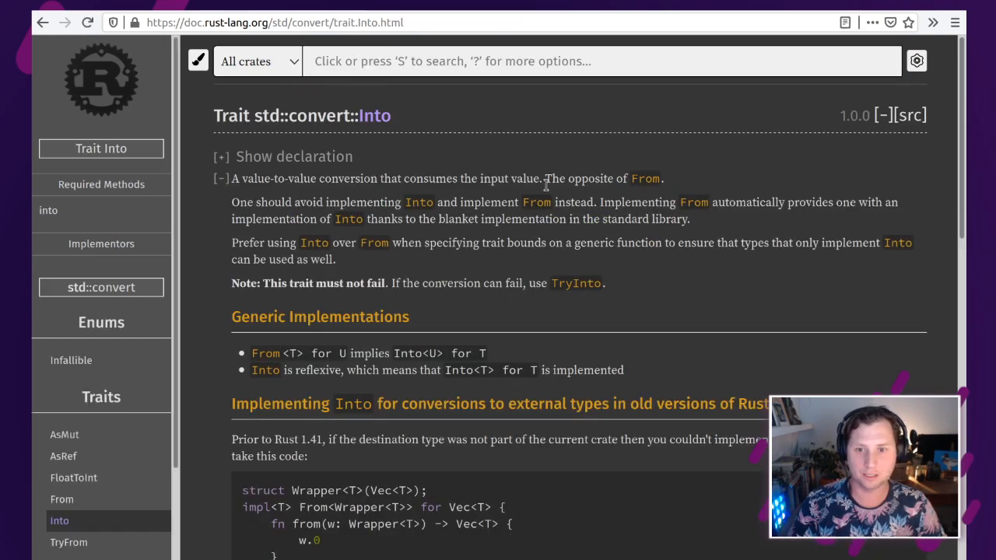
mouse_move(603, 199)
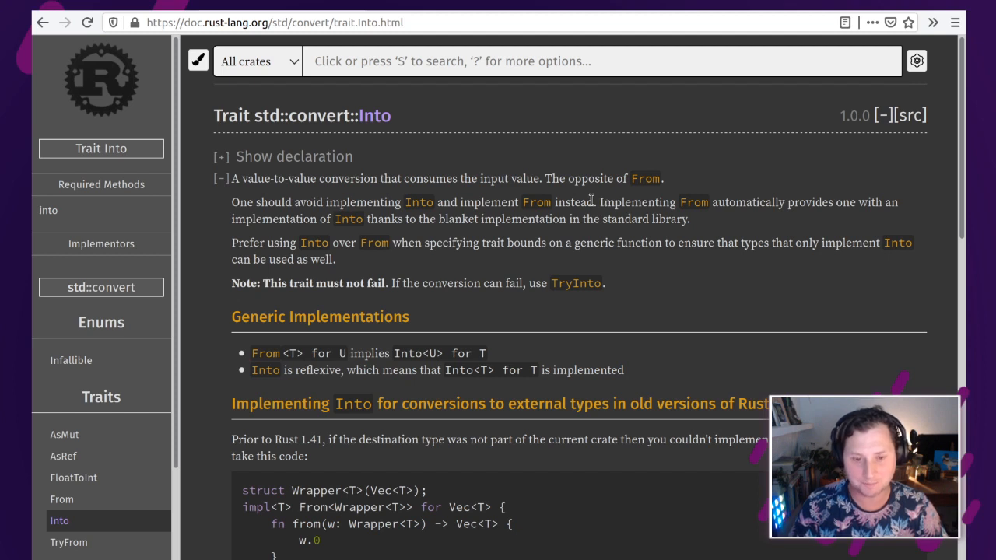
mouse_move(377, 115)
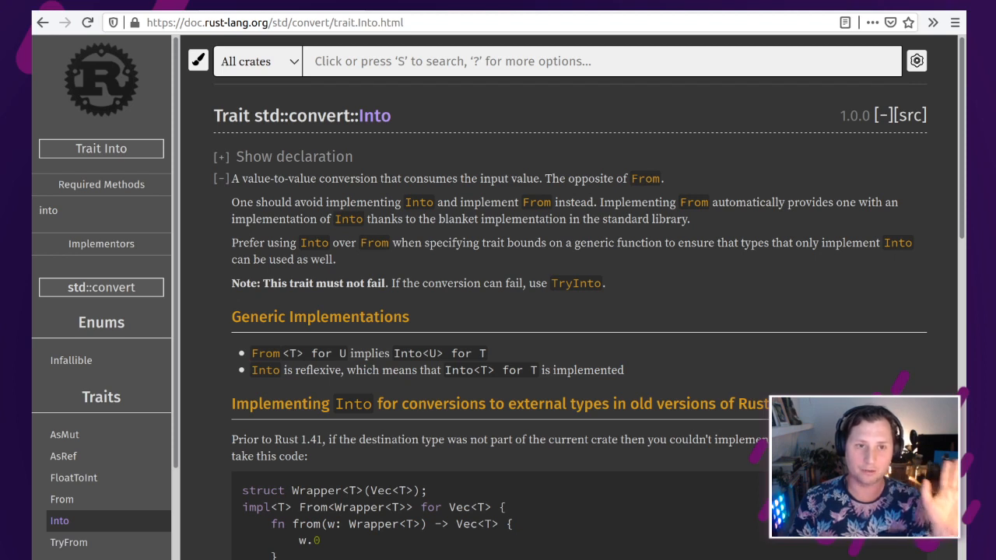
scroll("down", 3)
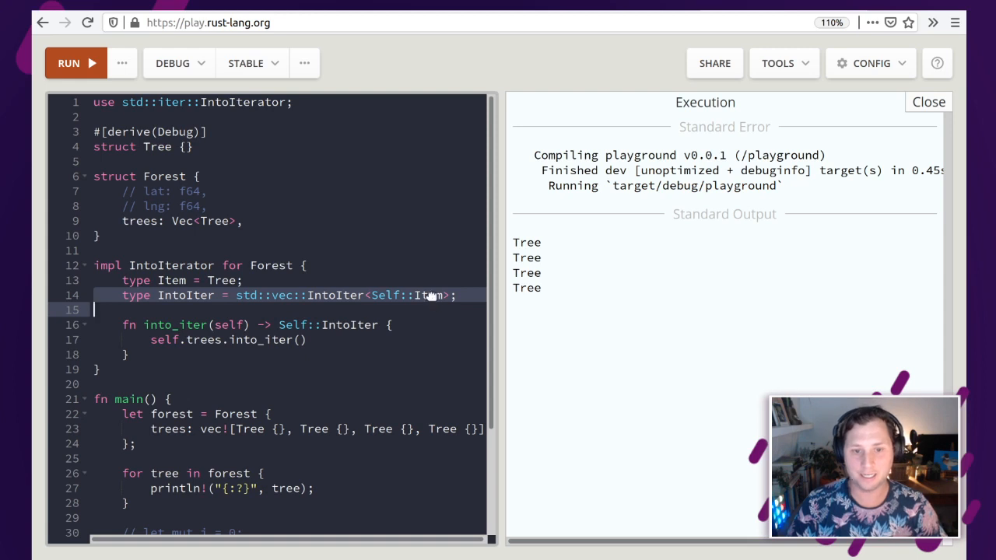
double_click(428, 296)
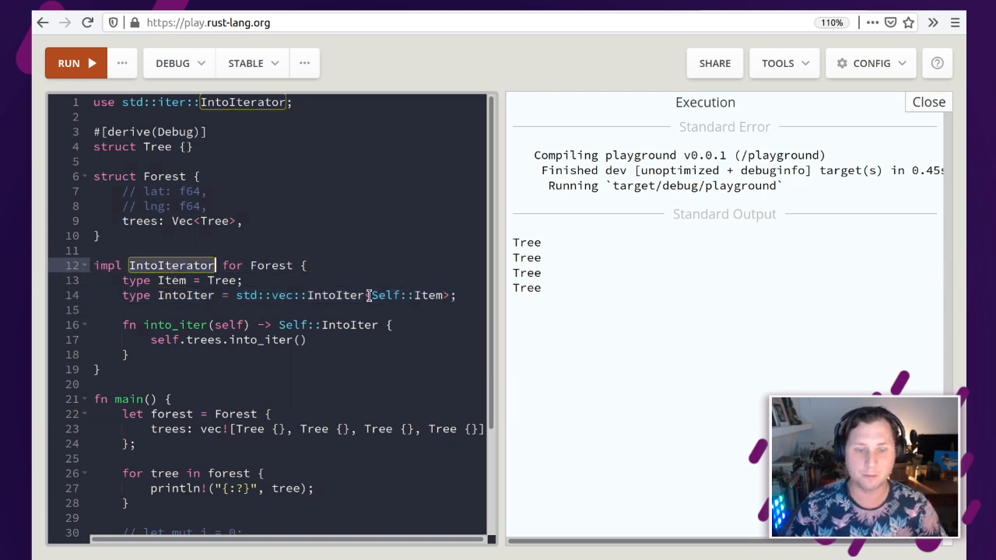
left_click(398, 295)
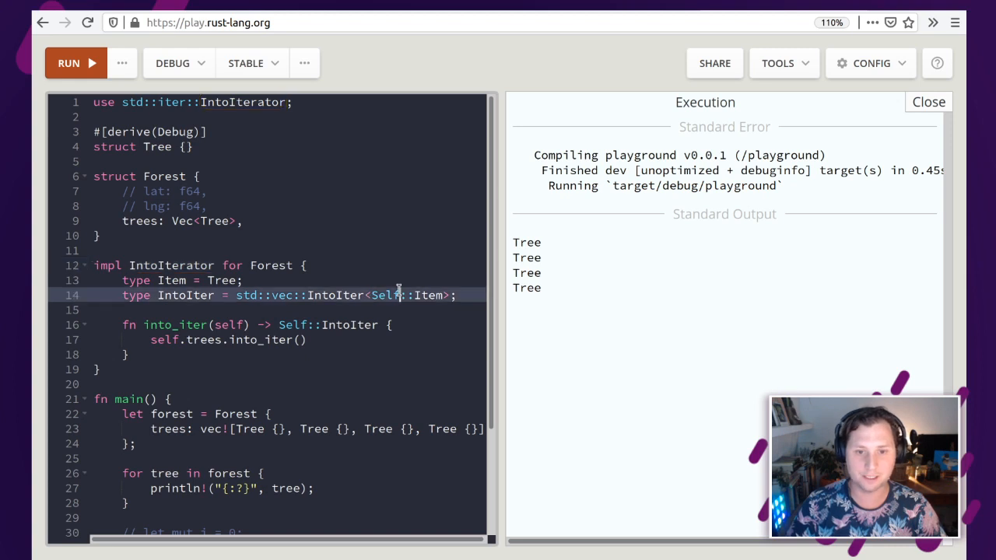
double_click(386, 296)
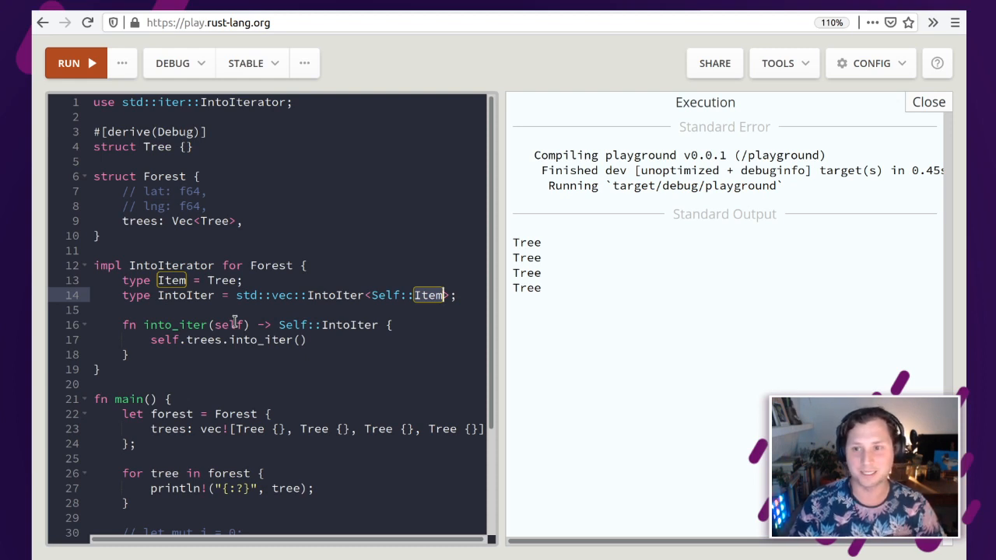
scroll("down", 3)
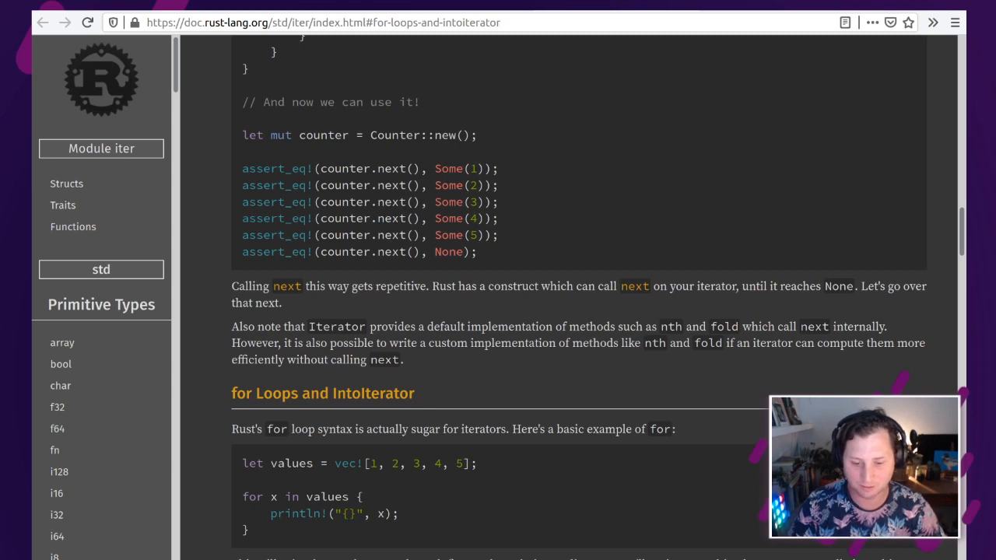
mouse_move(512, 224)
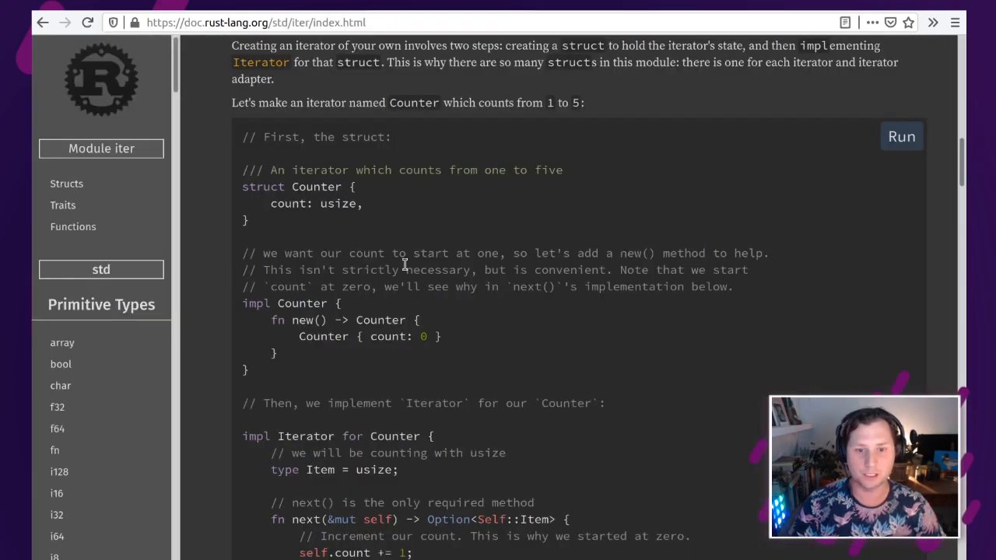
Step: Review the std::iter 'three forms of iteration' section, highlighting the into_iter() and iter() bullets
scroll("down", 3)
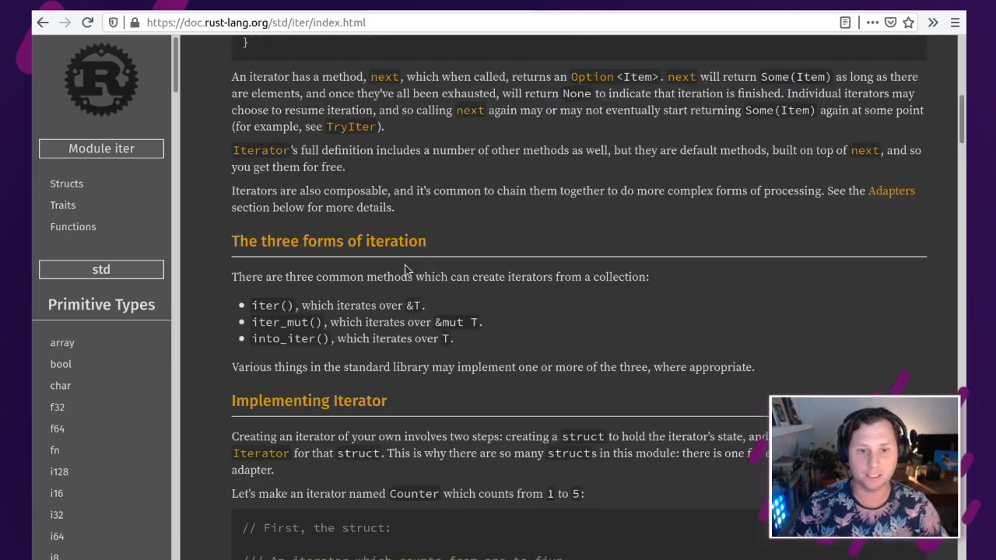
mouse_move(483, 357)
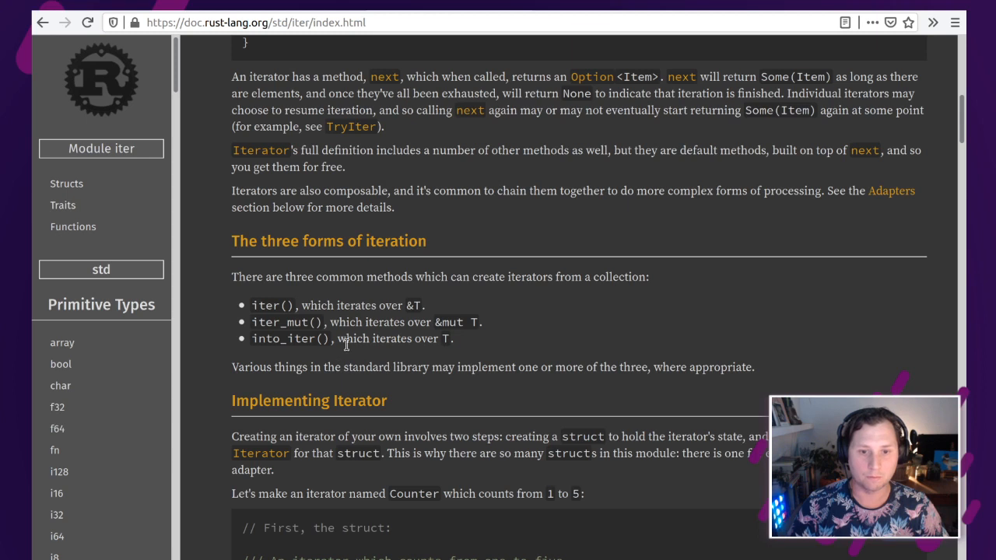
mouse_move(513, 357)
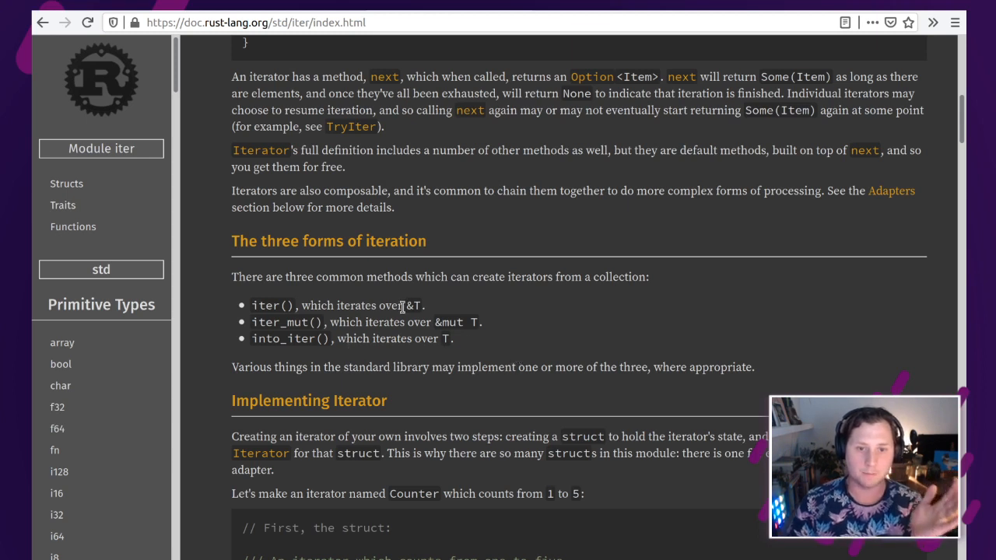
mouse_move(511, 329)
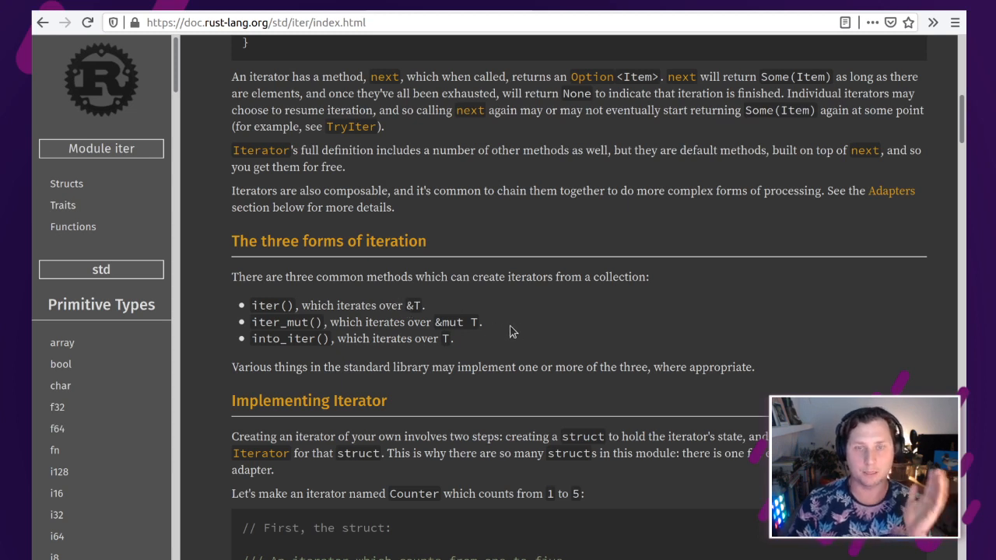
mouse_move(470, 321)
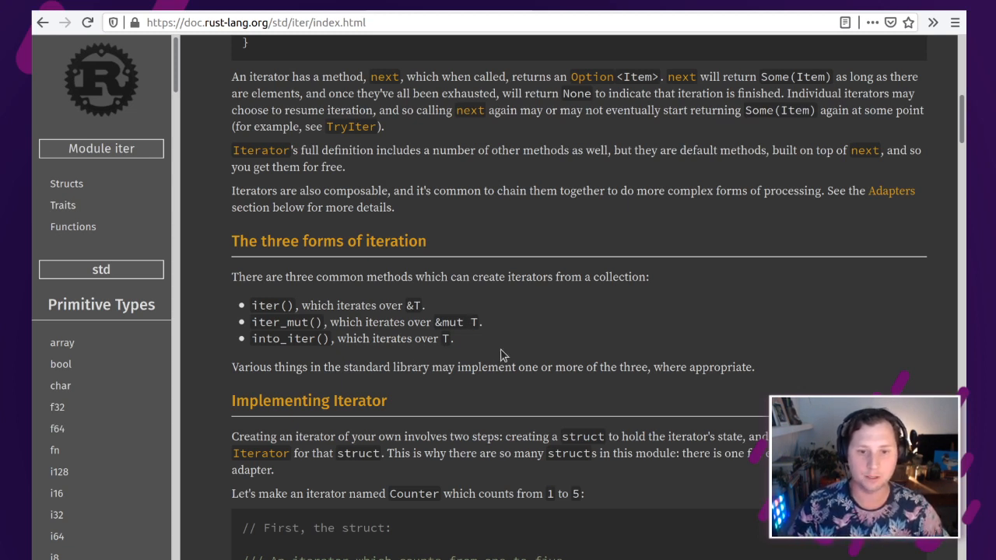
mouse_move(504, 353)
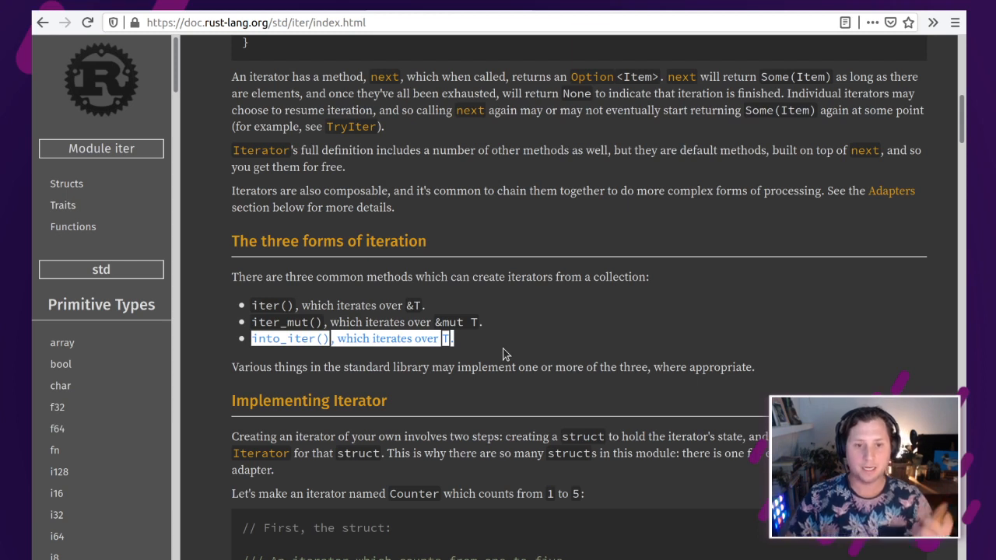
left_click(505, 352)
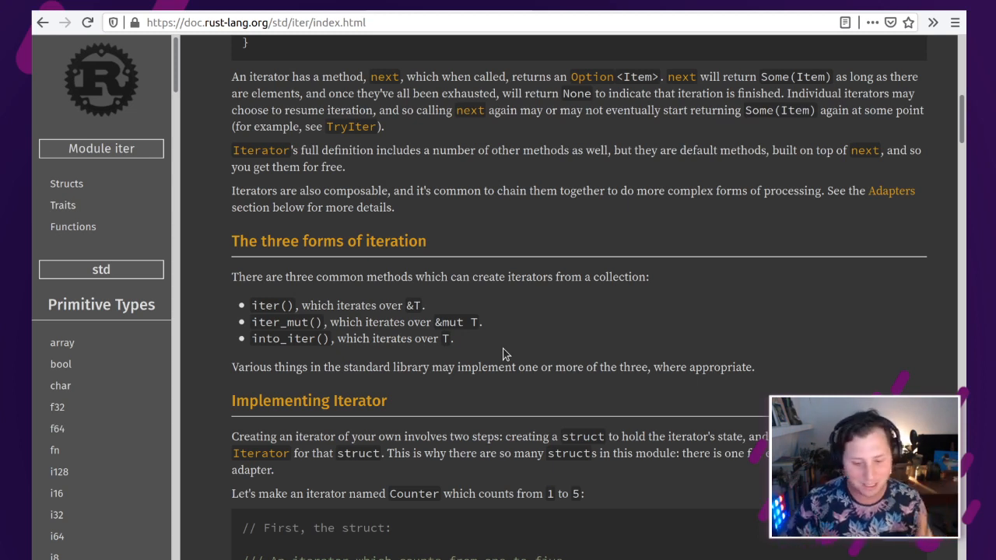
mouse_move(536, 333)
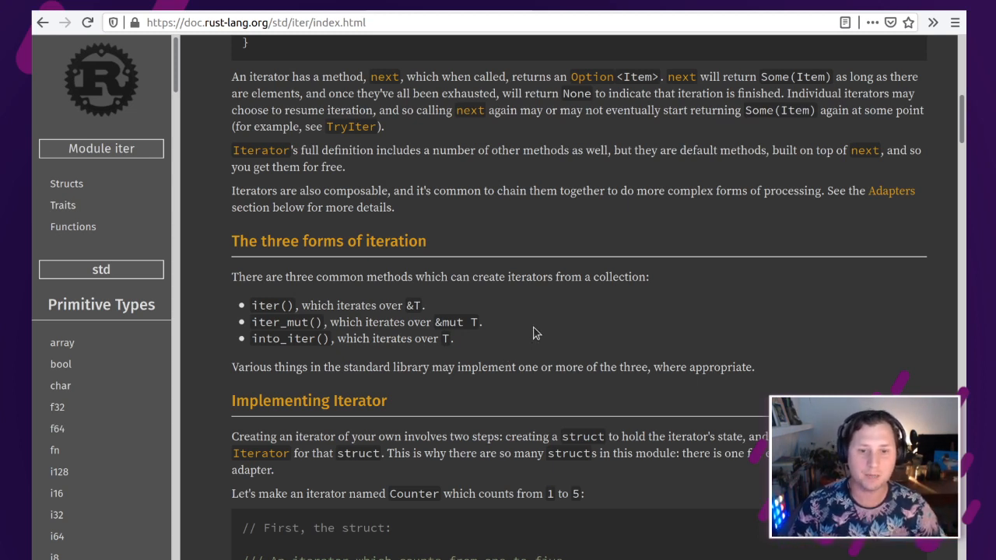
mouse_move(541, 322)
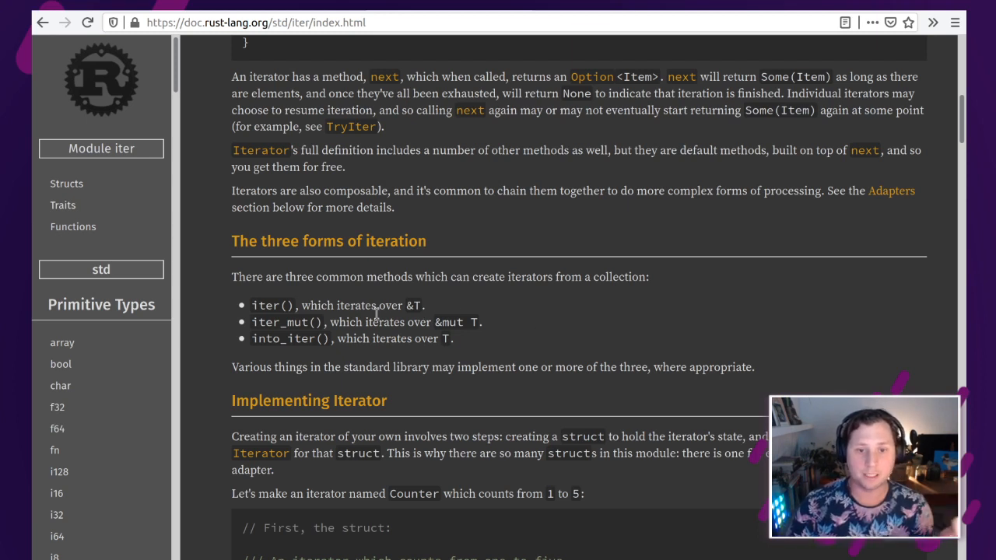
mouse_move(424, 311)
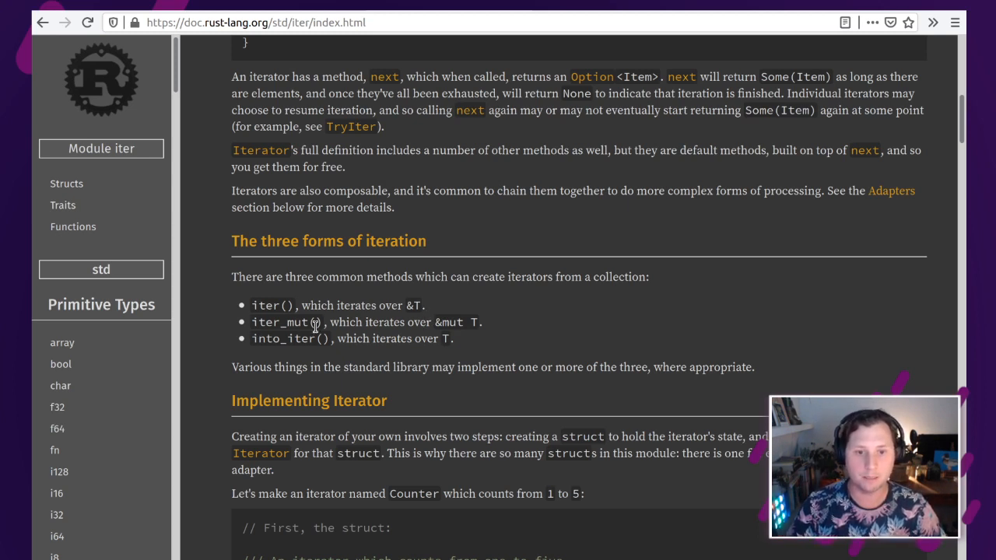
mouse_move(497, 322)
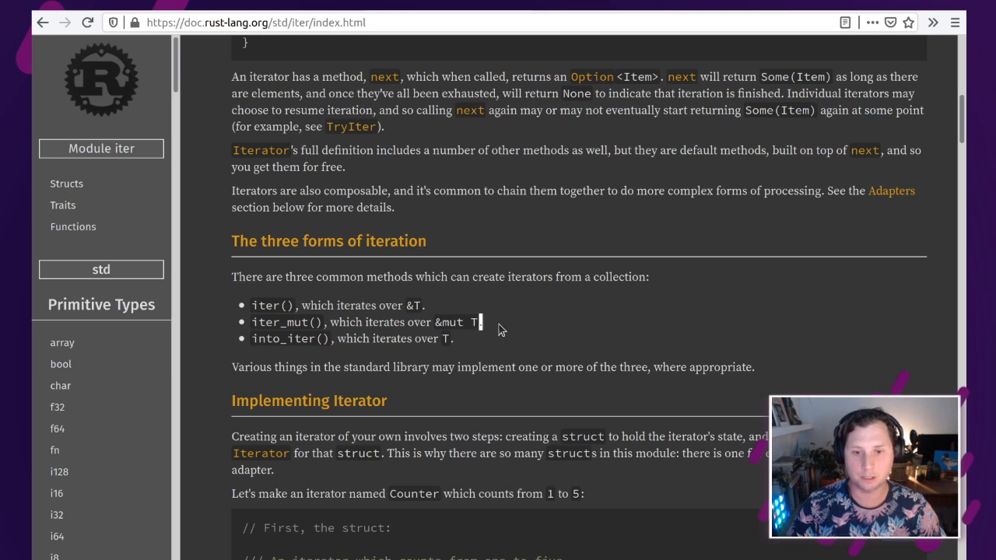
left_click_drag(250, 322, 481, 322)
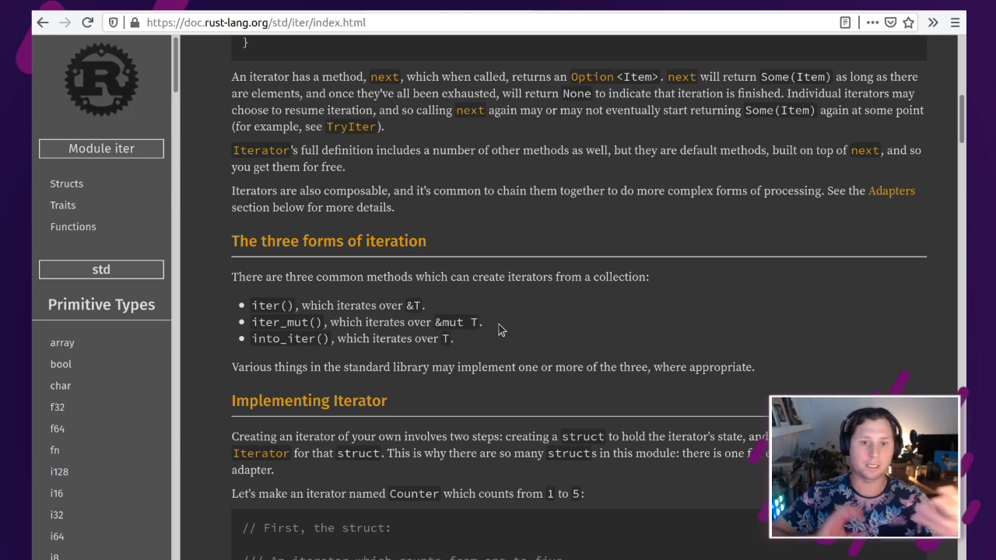
mouse_move(352, 358)
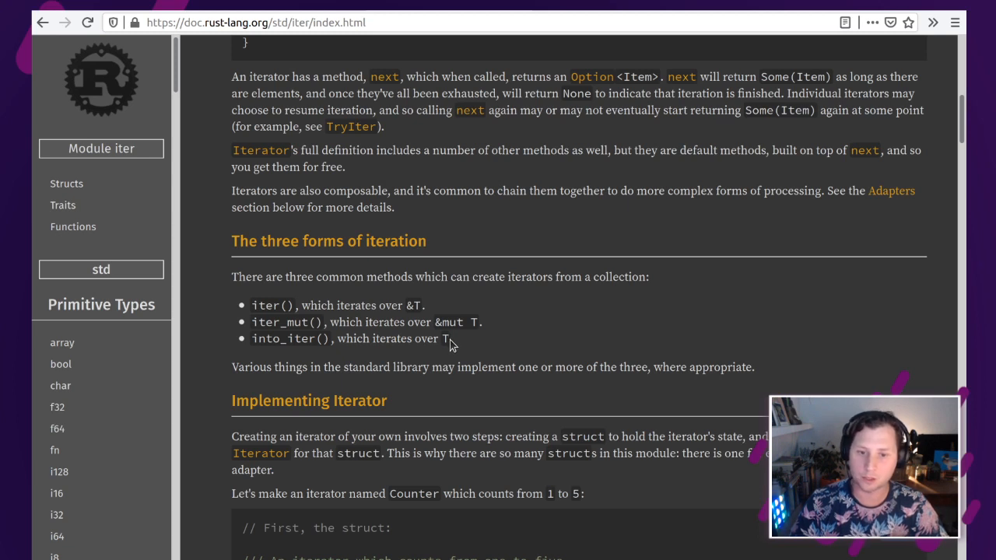
mouse_move(469, 317)
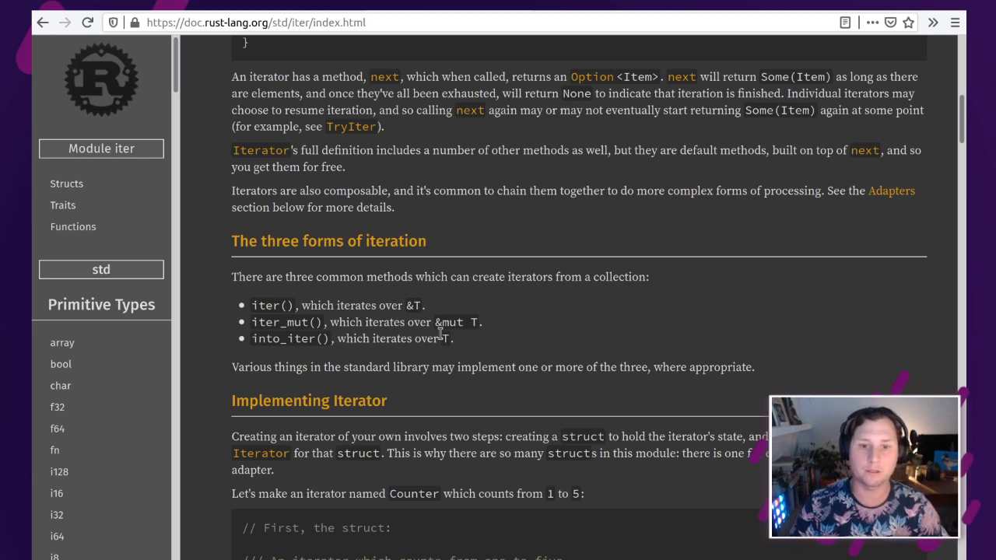
mouse_move(482, 343)
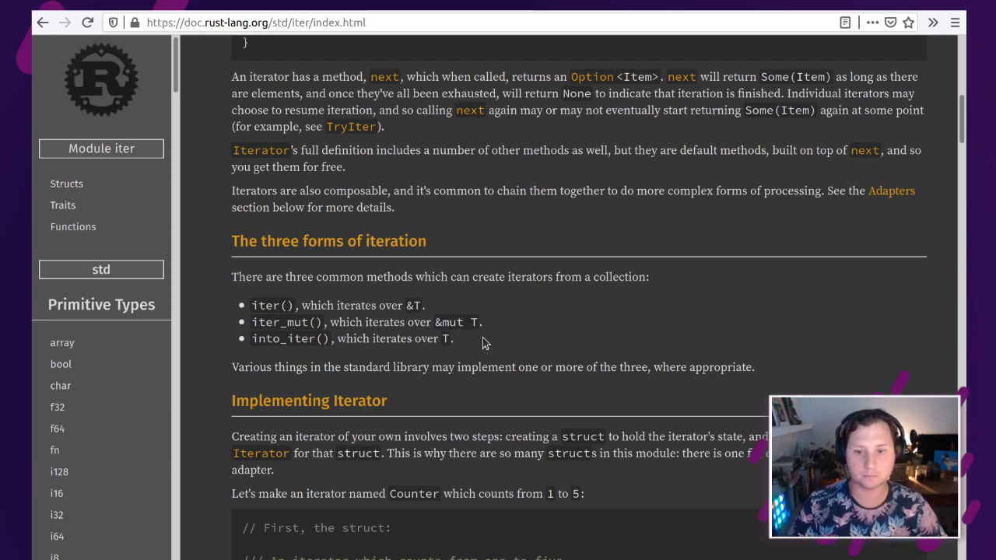
scroll("down", 3)
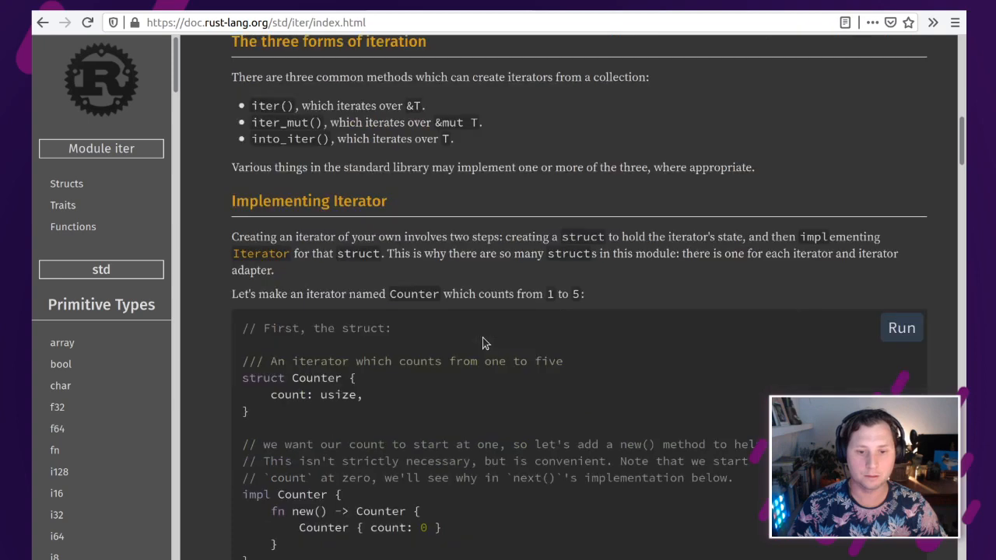
scroll("down", 3)
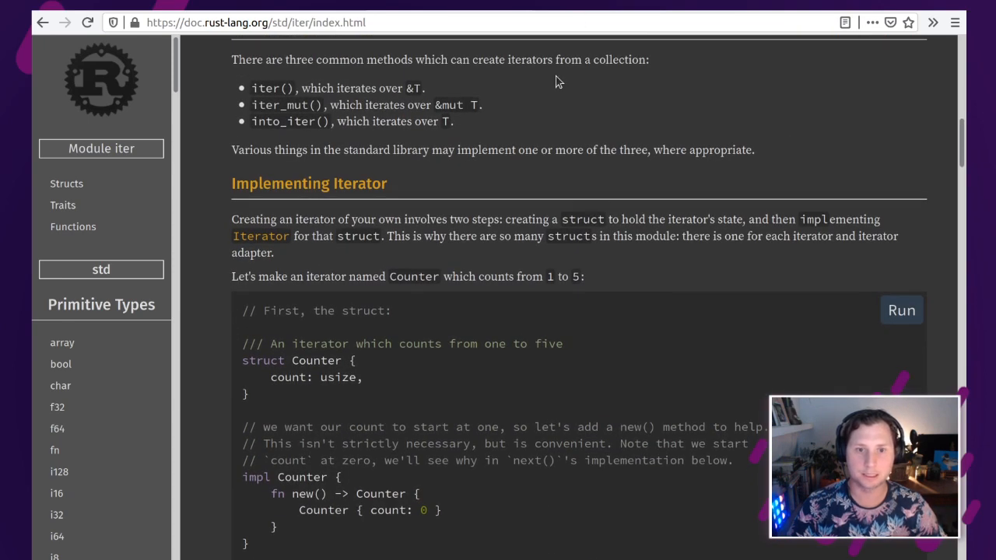
scroll("up", 3)
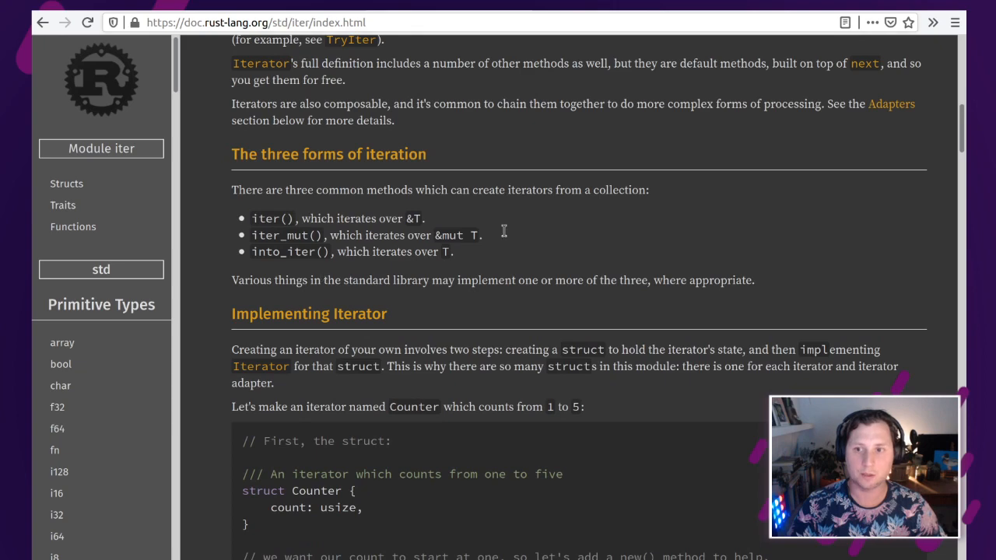
scroll("up", 3)
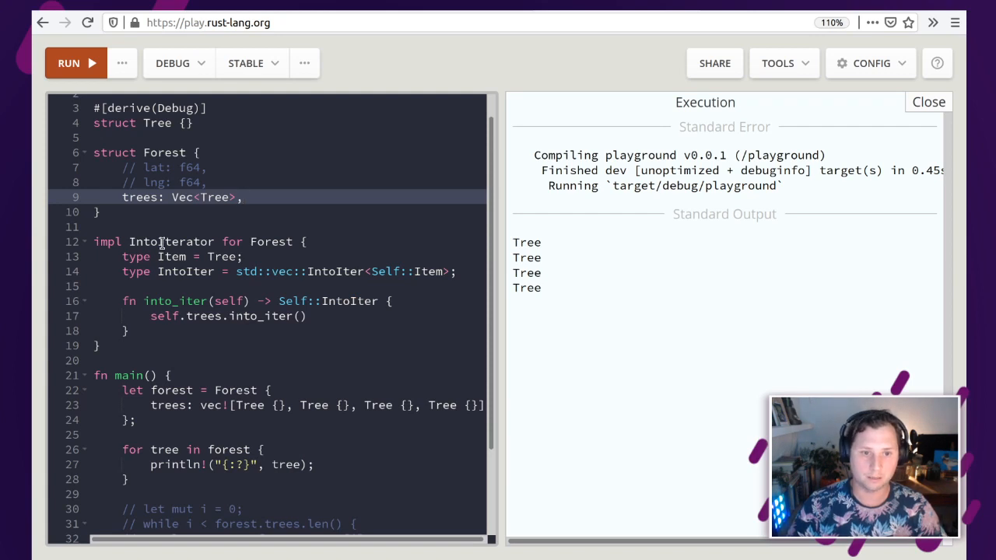
Step: Add a second for loop over forest in main and run to get E0382, use of moved value forest
left_click(163, 241)
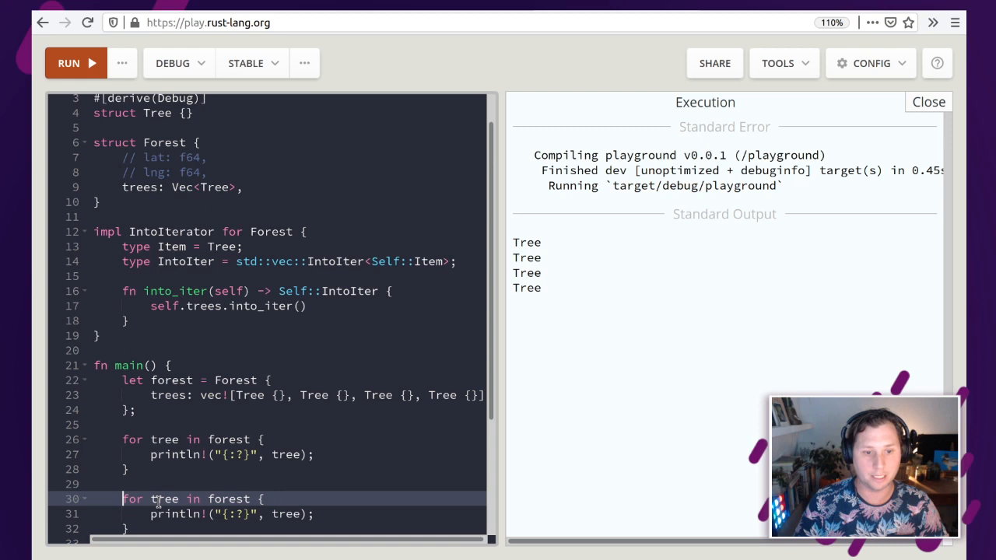
left_click(74, 63)
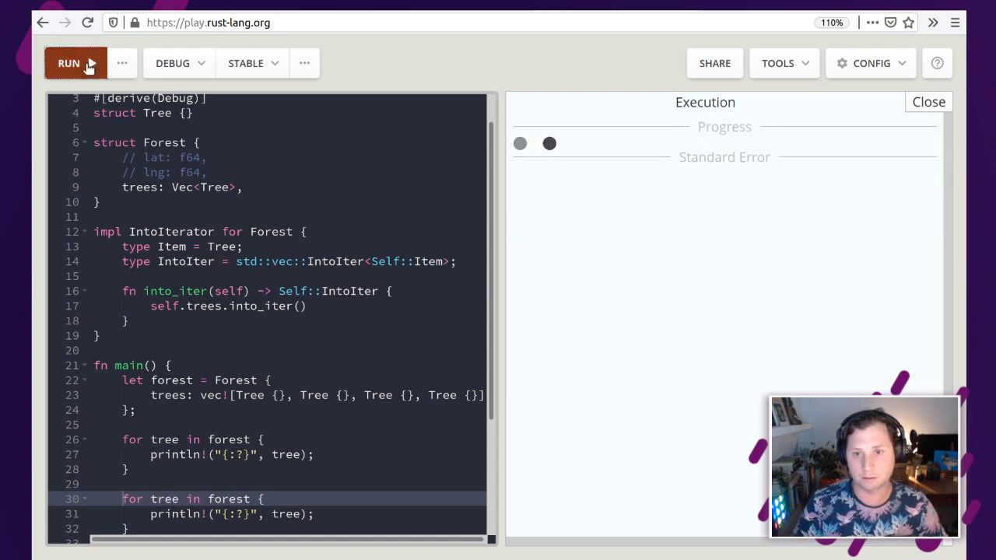
left_click(68, 62)
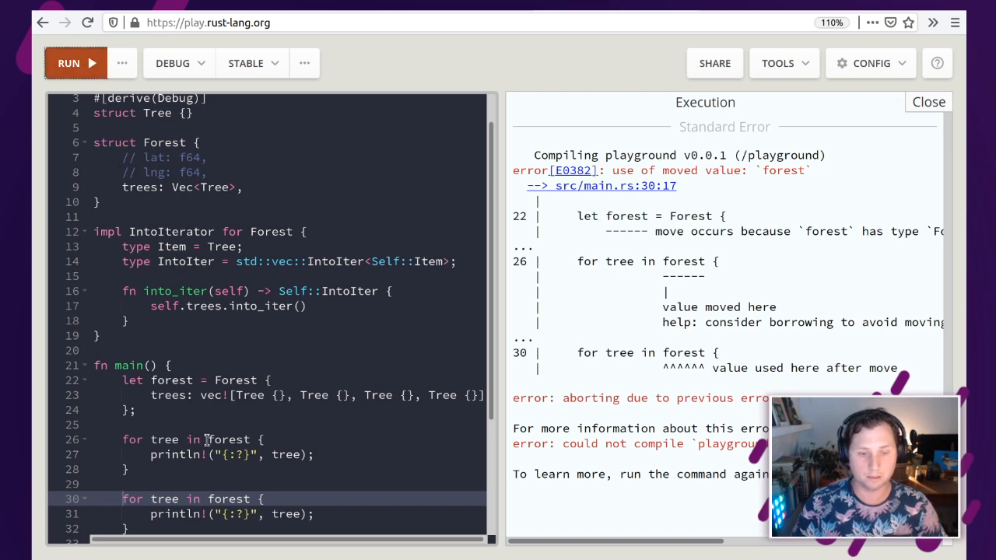
Step: Make both for loops iterate over `&forest` and rerun the program
left_click(218, 439)
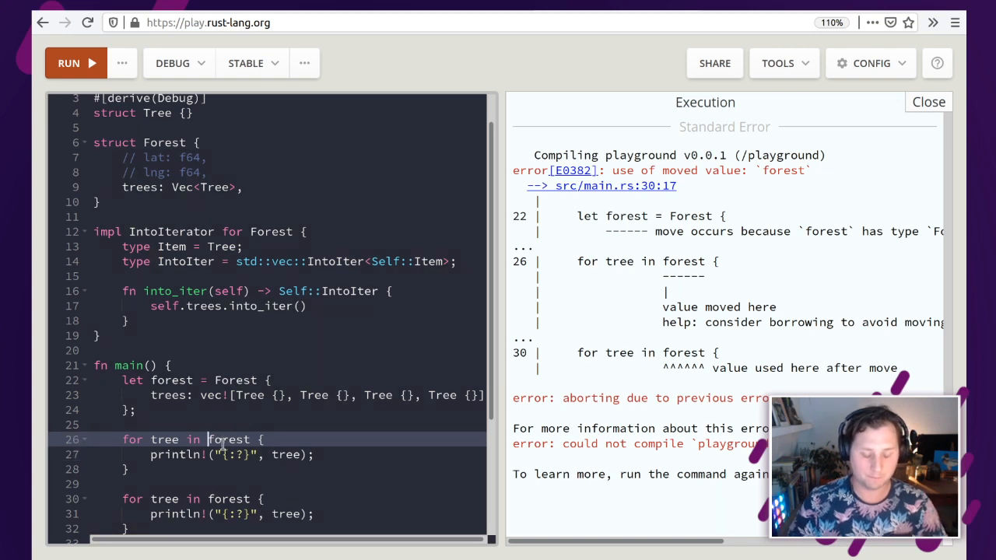
mouse_move(197, 463)
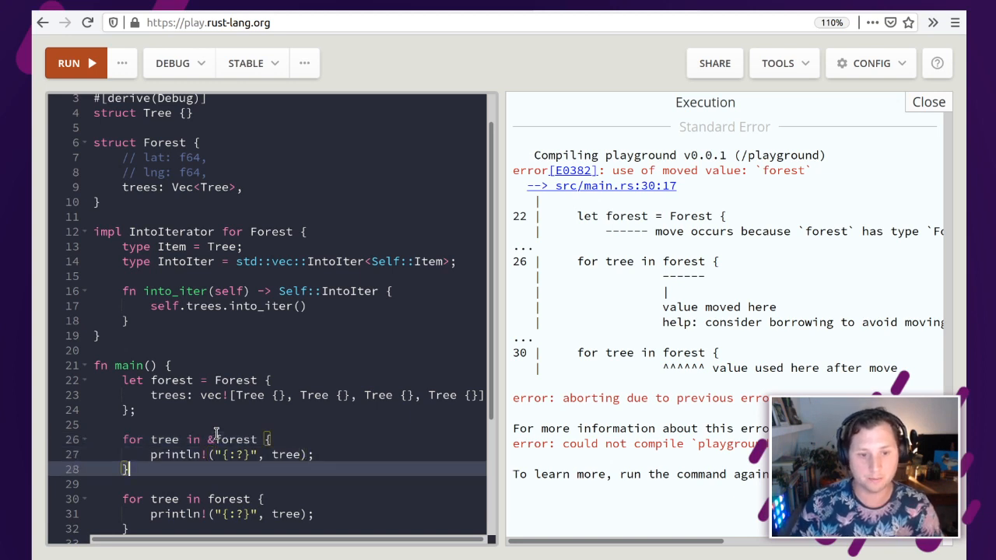
type("&")
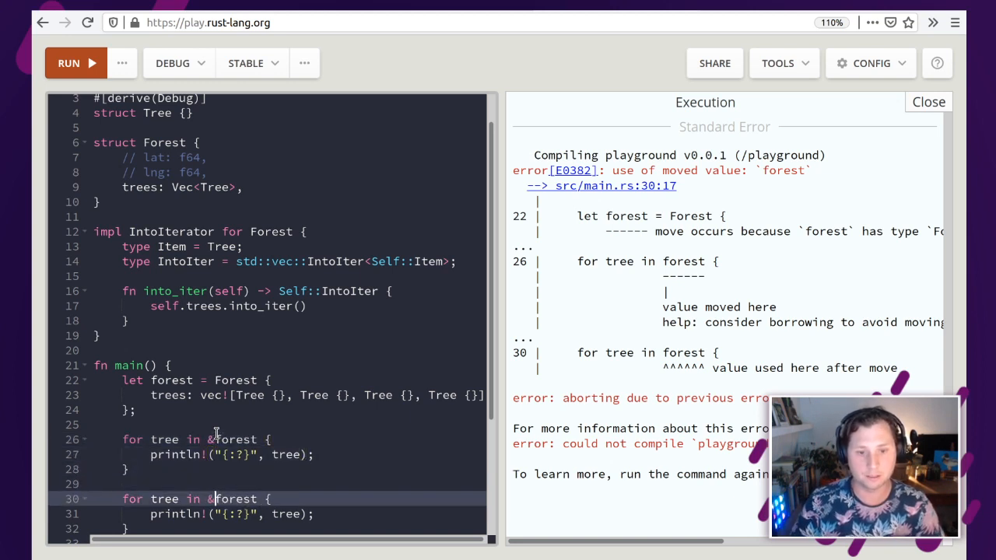
mouse_move(817, 313)
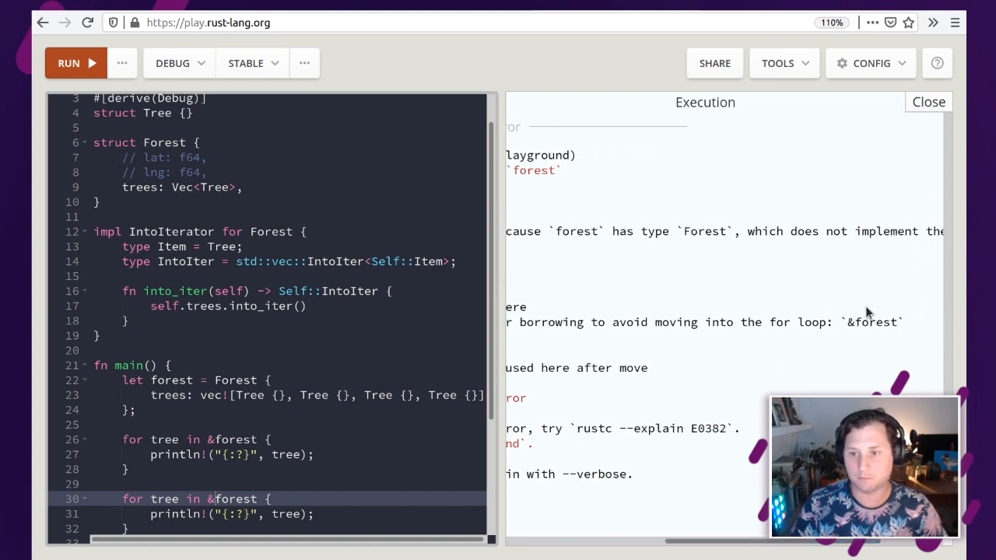
mouse_move(599, 340)
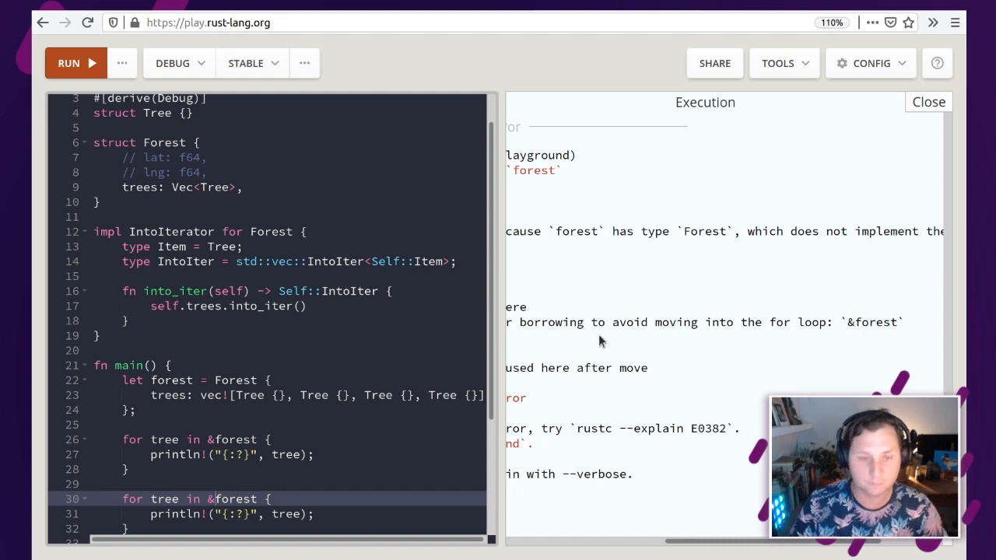
left_click(75, 62)
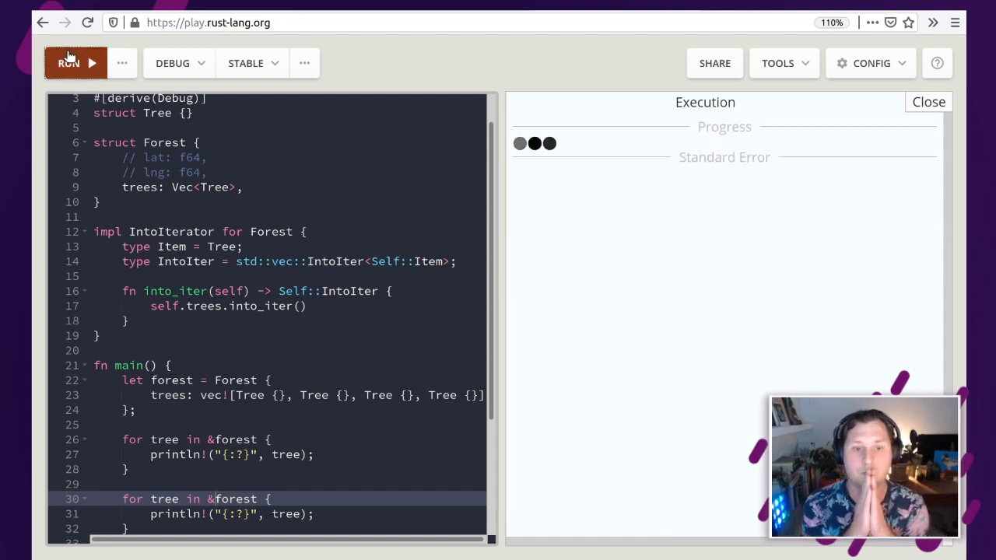
left_click(69, 62)
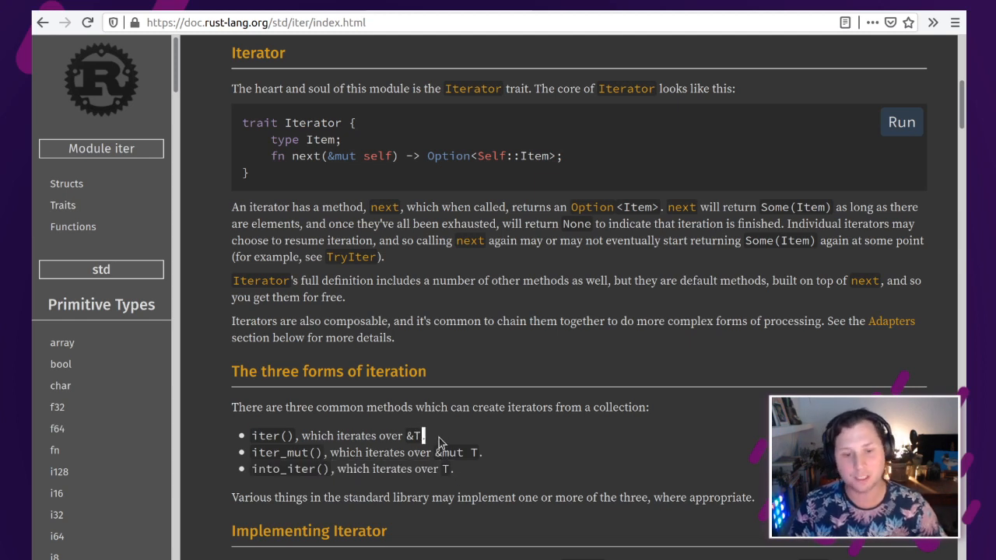
Step: Highlight the bullet 'iter(), which iterates over &T' on the std::iter page
left_click_drag(252, 436, 423, 436)
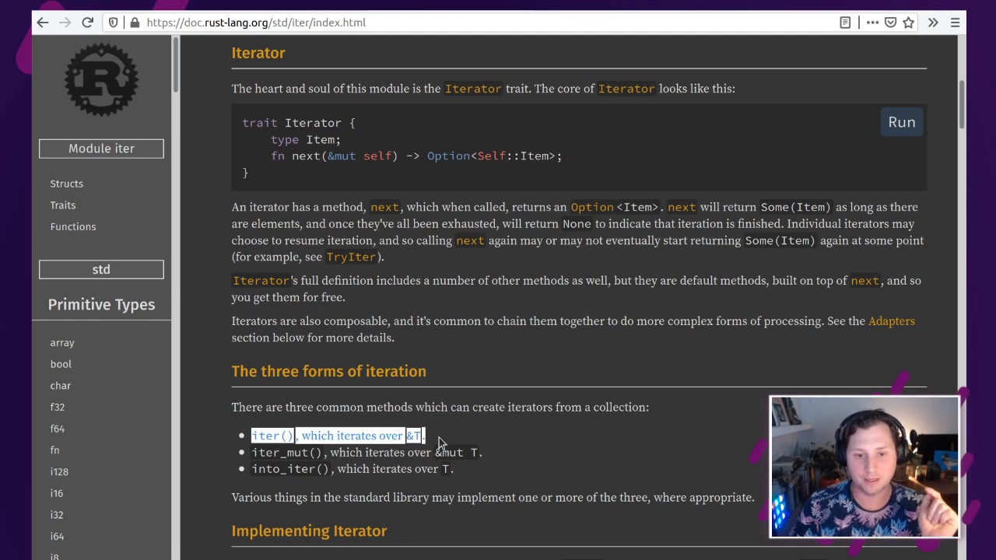
mouse_move(327, 447)
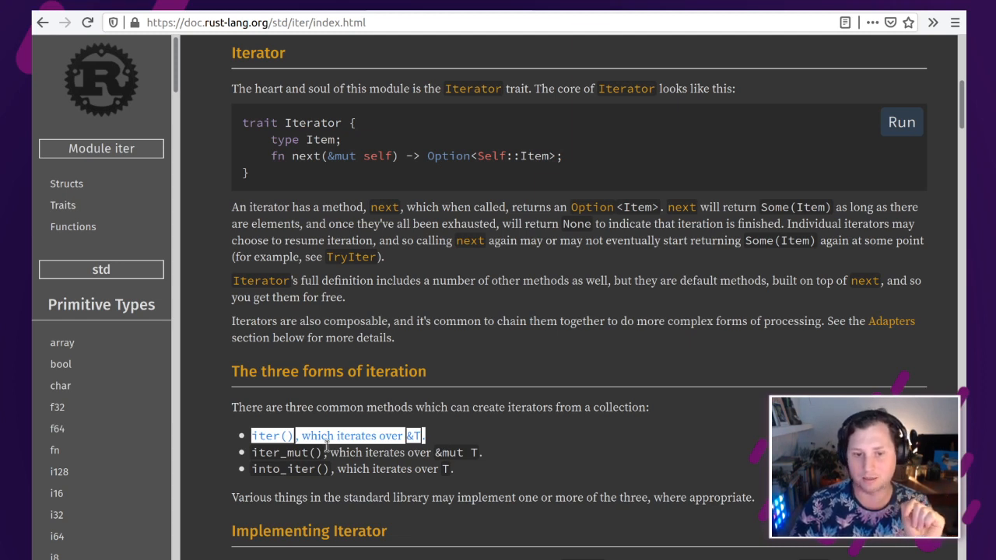
mouse_move(410, 469)
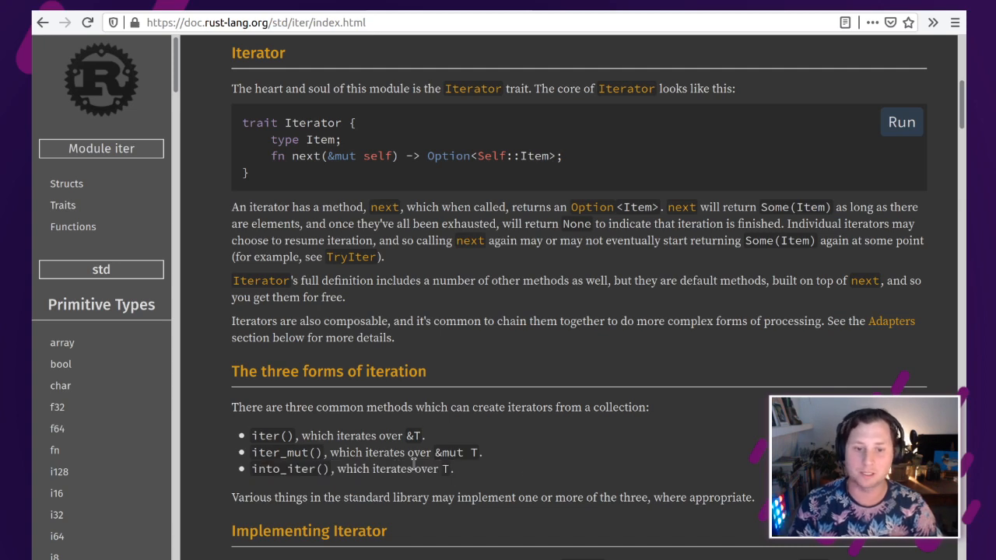
scroll("down", 3)
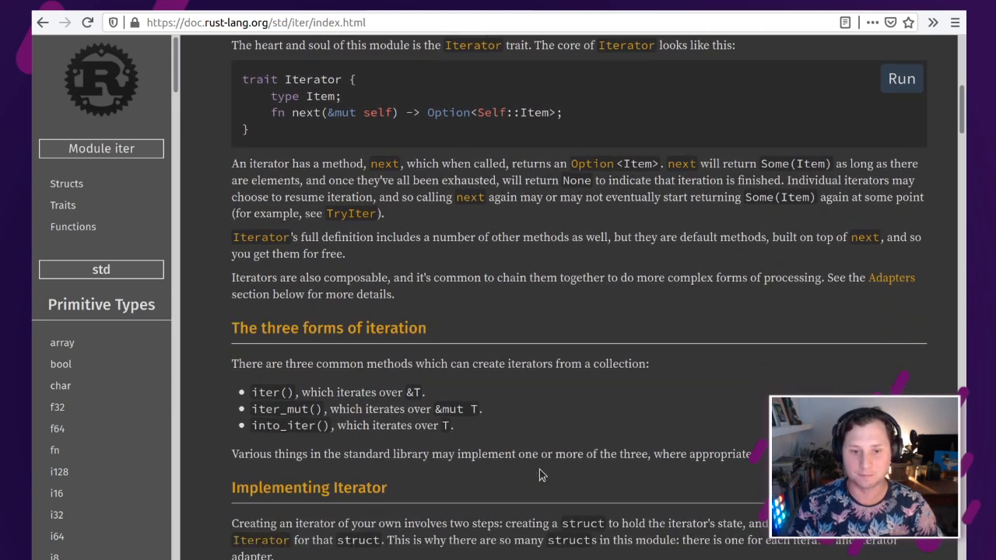
scroll("down", 3)
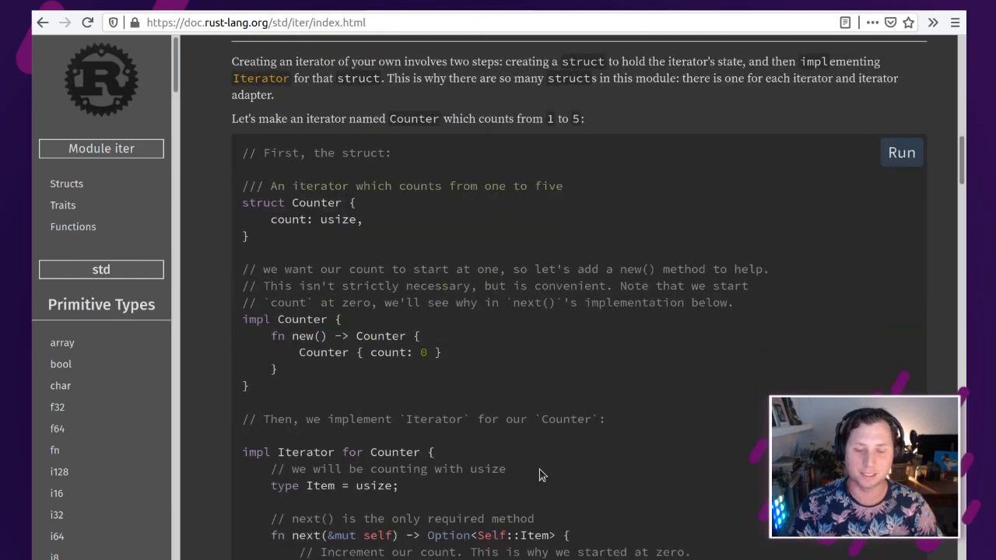
scroll("down", 3)
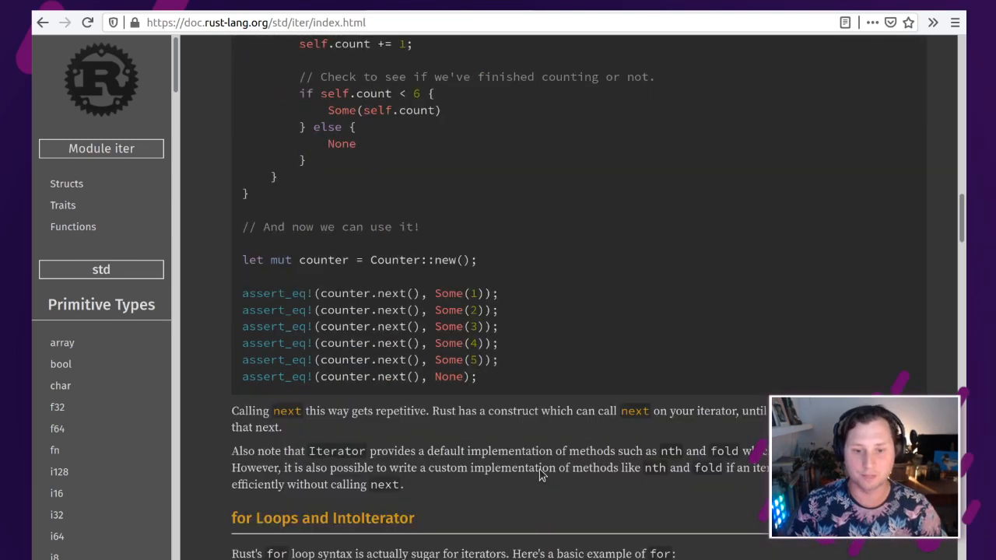
scroll("down", 3)
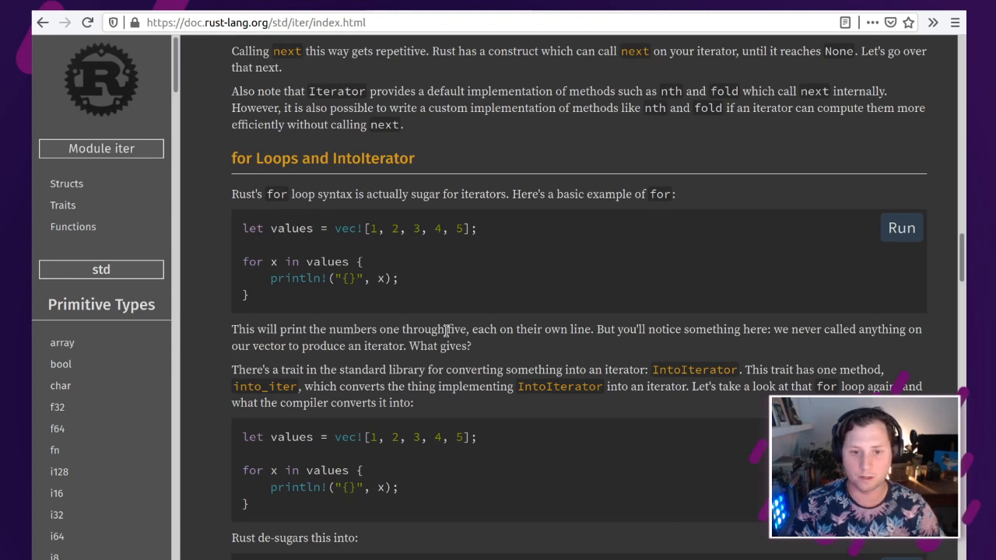
scroll("down", 3)
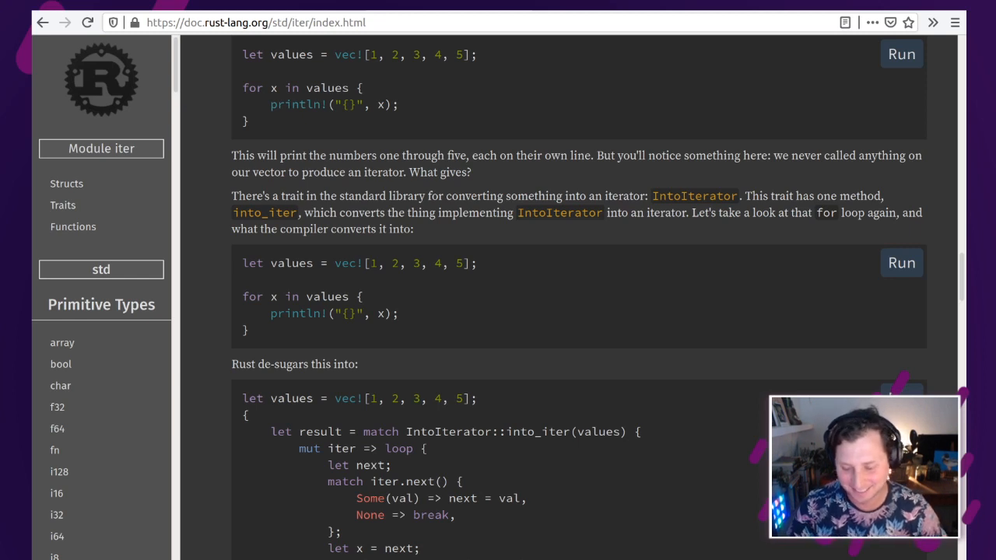
mouse_move(634, 44)
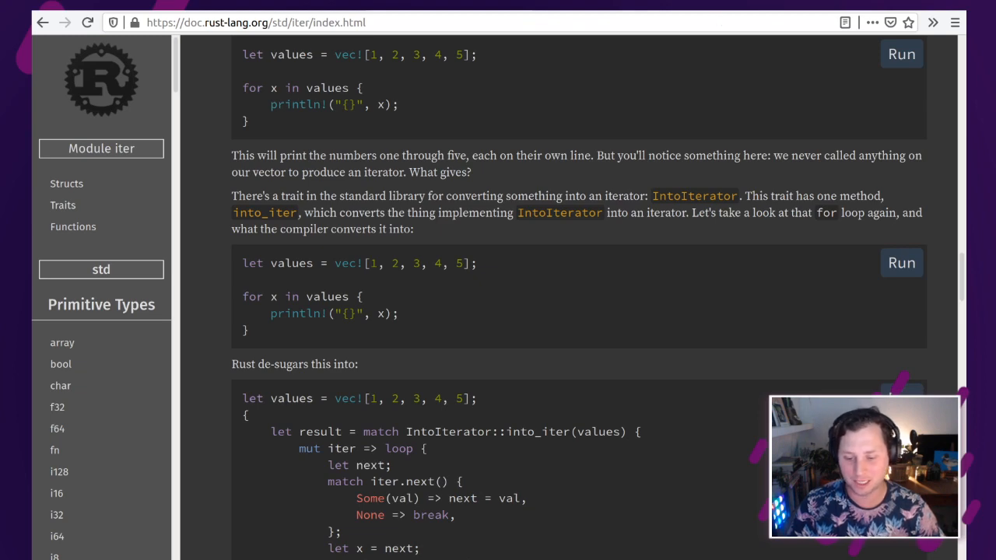
scroll("down", 3)
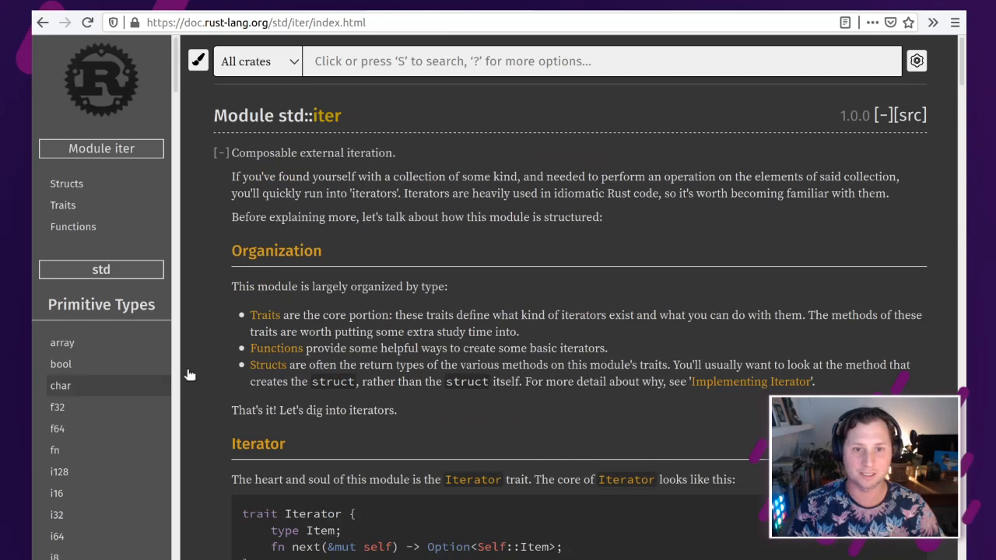
mouse_move(112, 420)
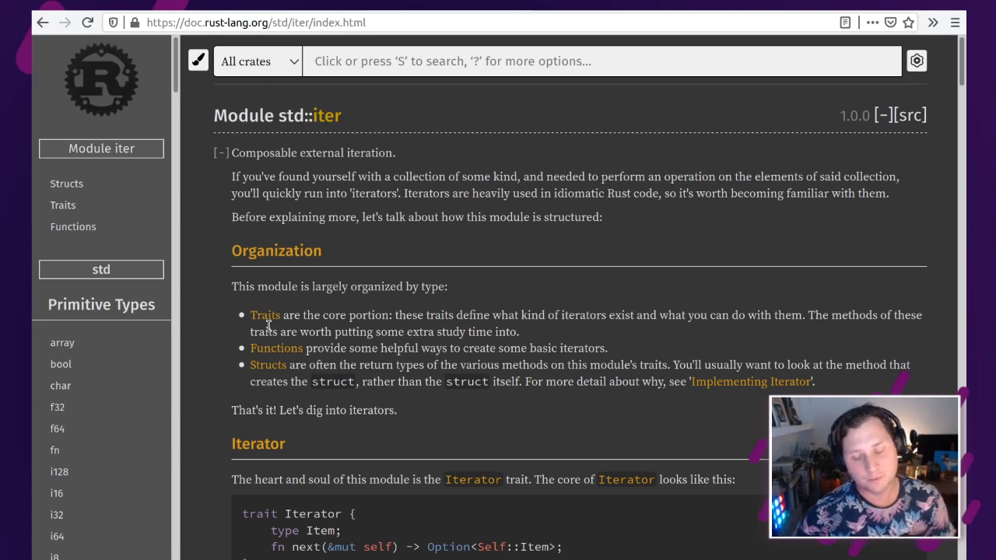
mouse_move(265, 314)
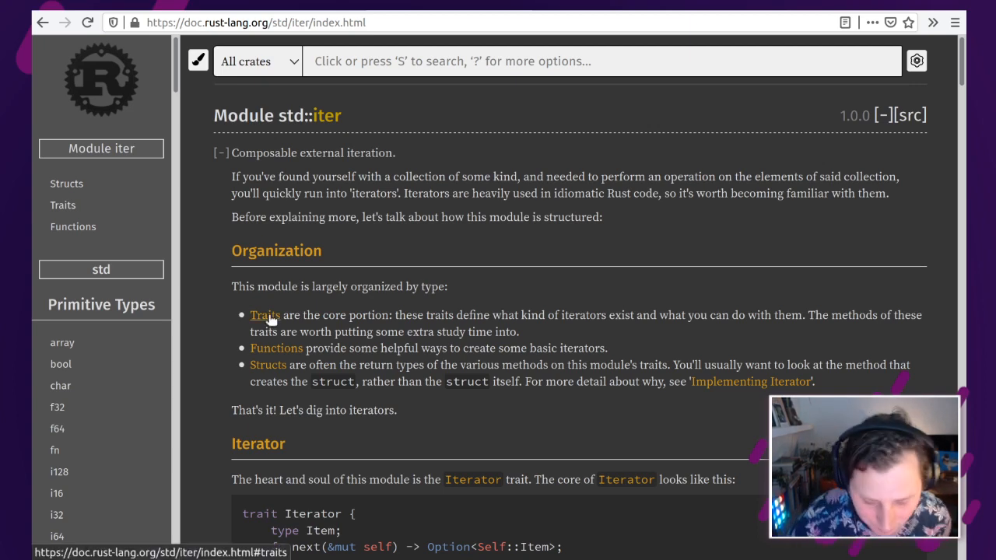
Step: Jump to std::iter's Traits list and choose the DoubleEndedIterator trait
left_click(265, 314)
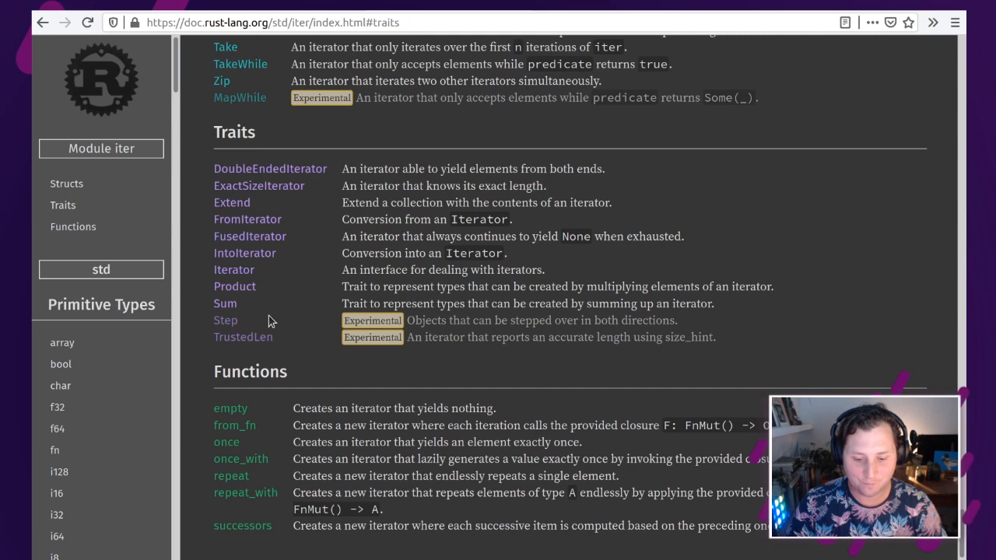
mouse_move(324, 233)
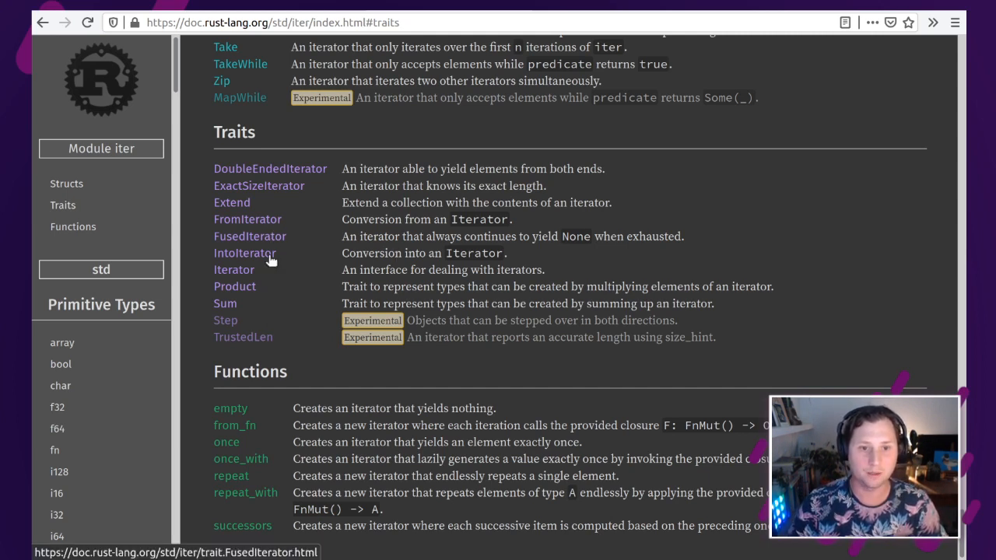
mouse_move(252, 280)
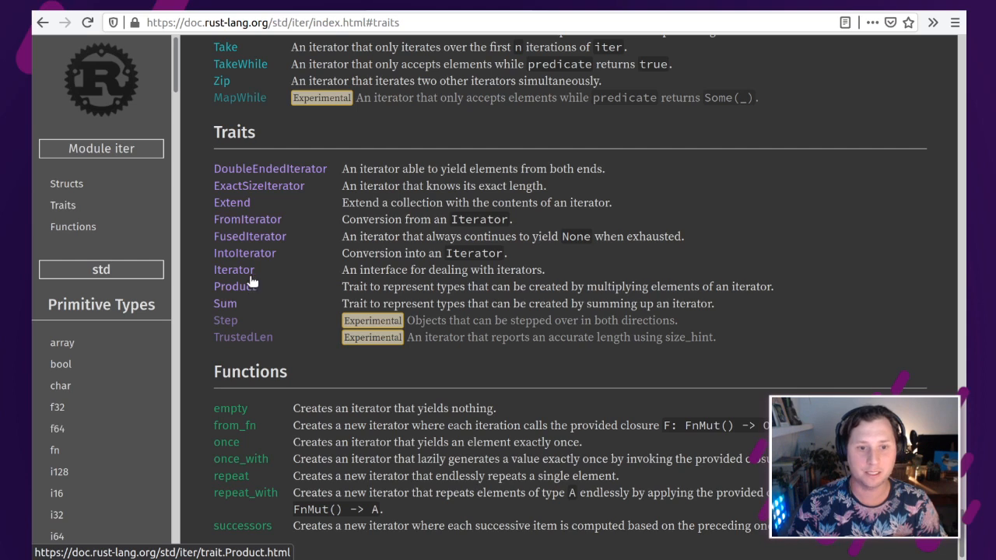
mouse_move(249, 236)
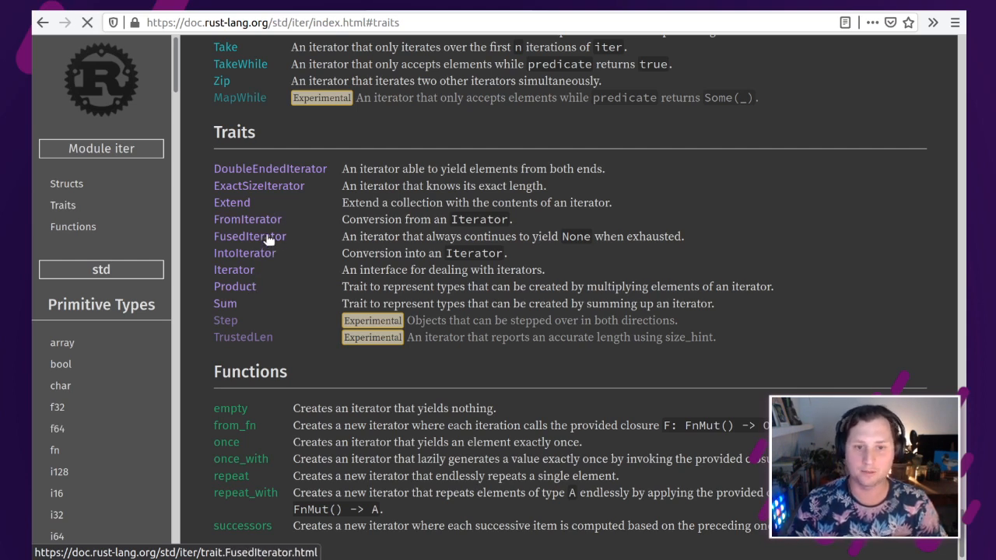
left_click(249, 237)
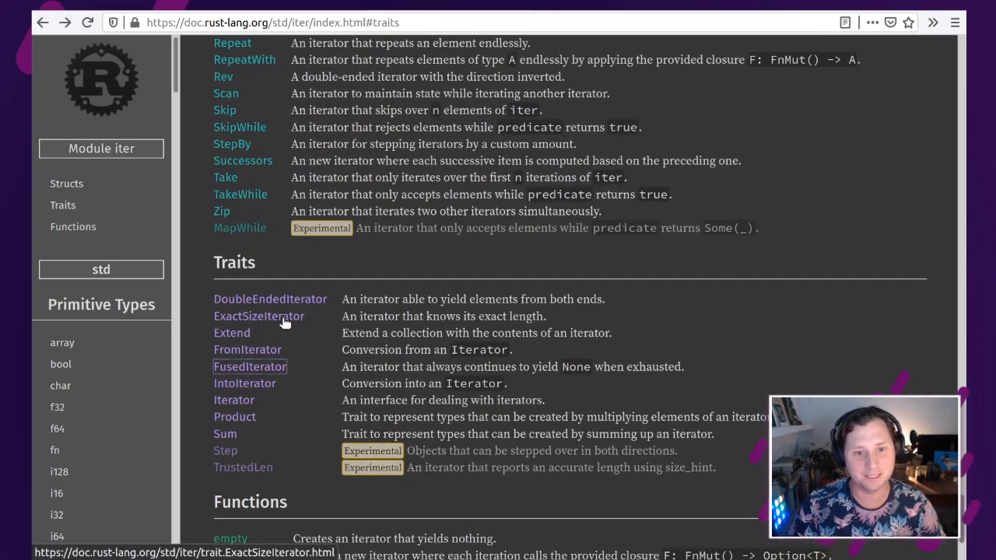
left_click(271, 298)
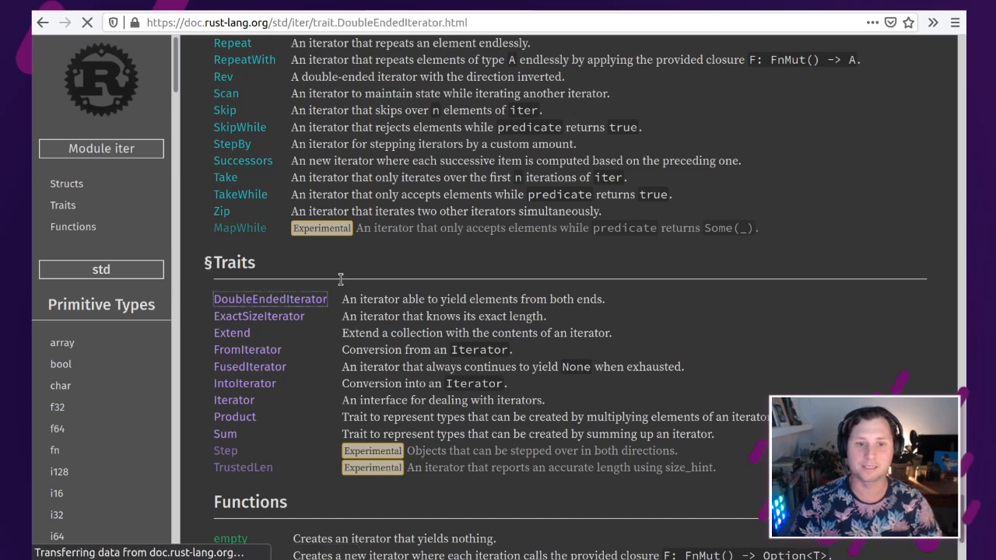
Step: Read DoubleEndedIterator's next_back, nth_back, try_rfold, rfold and rfind docs down to the implementors list
left_click(271, 299)
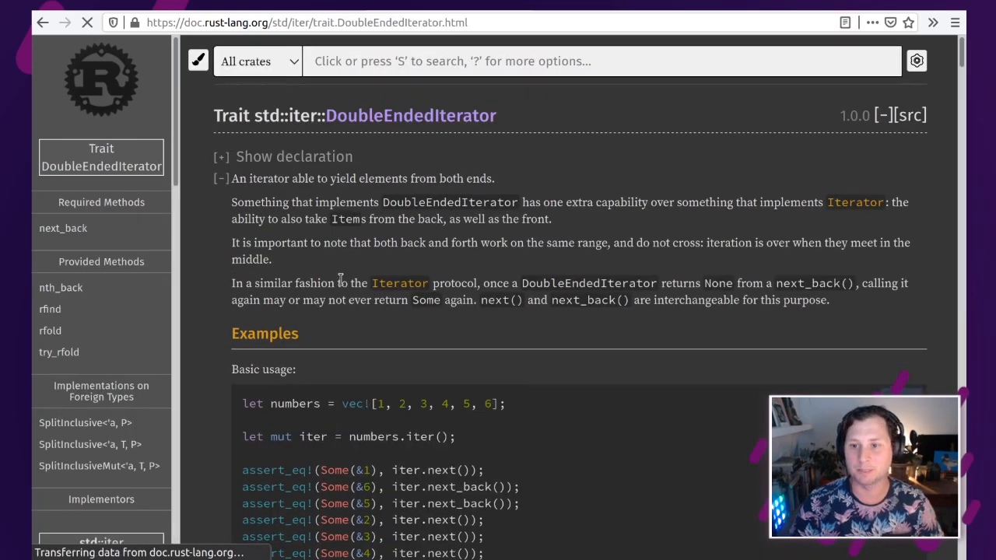
scroll("down", 3)
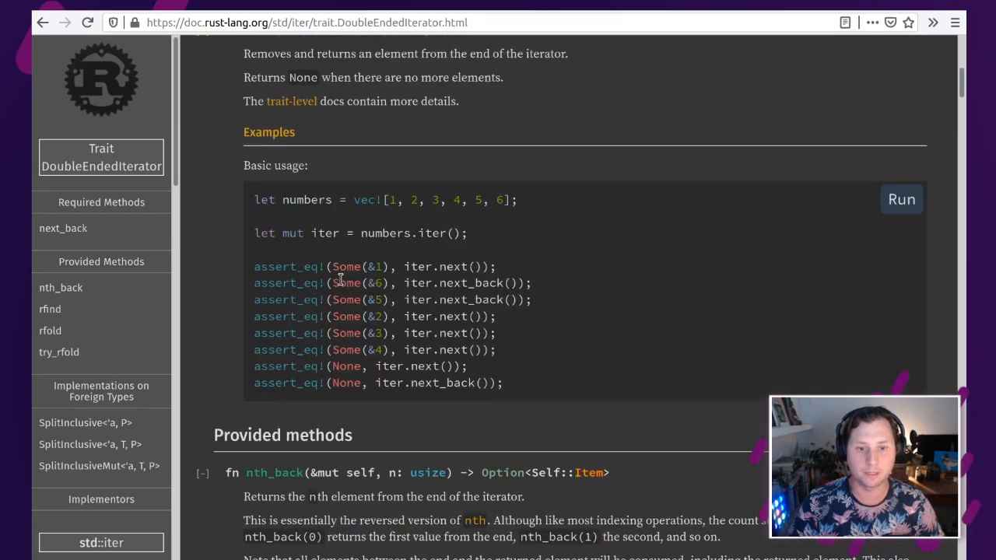
scroll("down", 3)
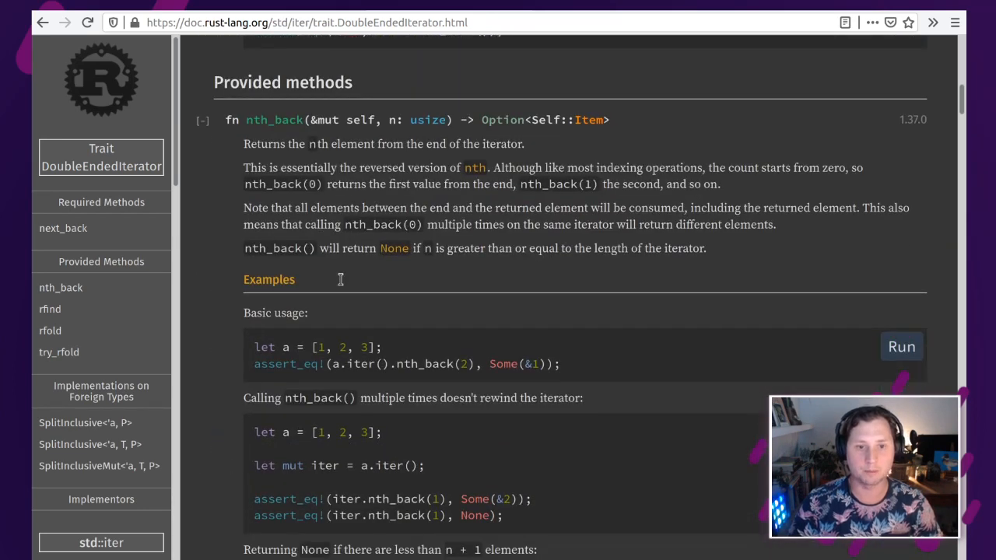
scroll("down", 3)
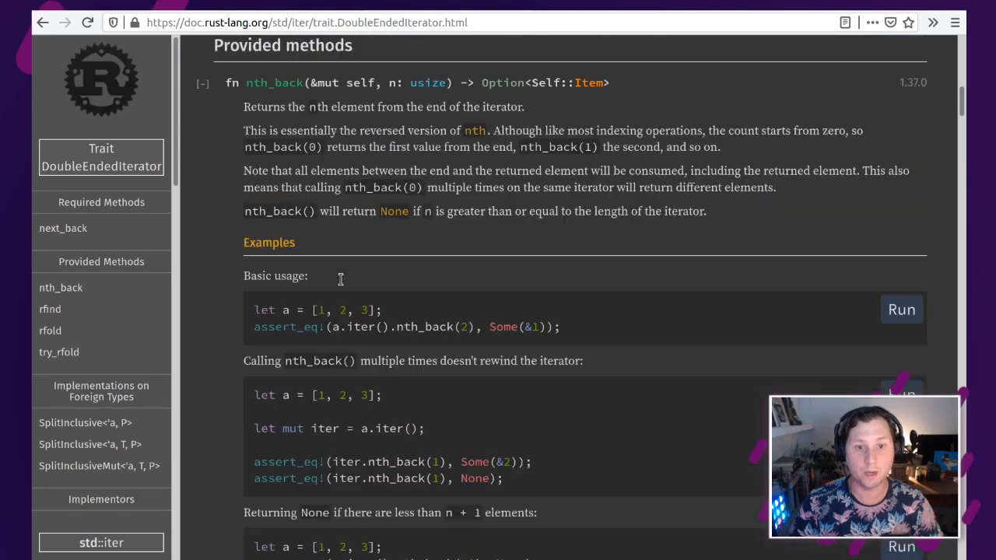
scroll("up", 3)
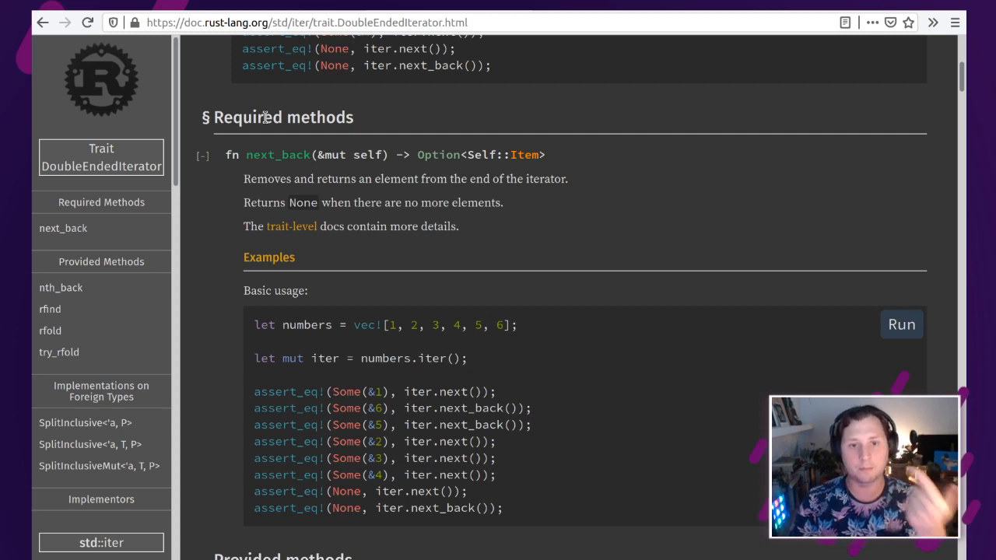
scroll("down", 3)
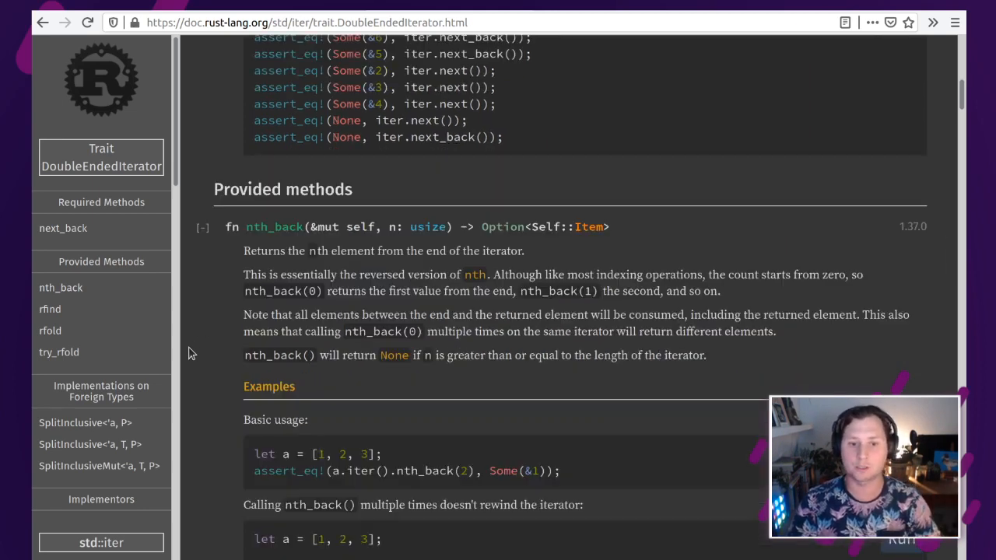
scroll("down", 3)
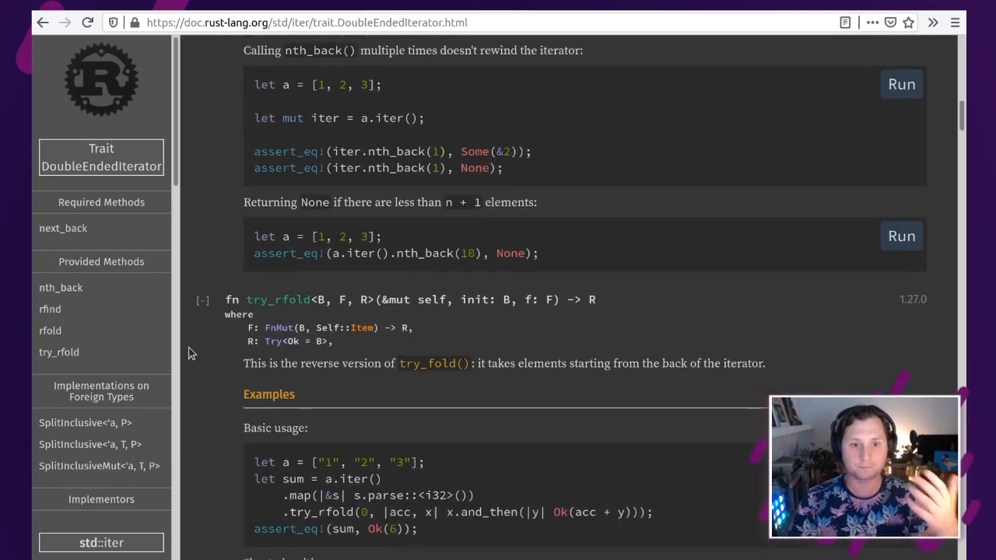
scroll("down", 3)
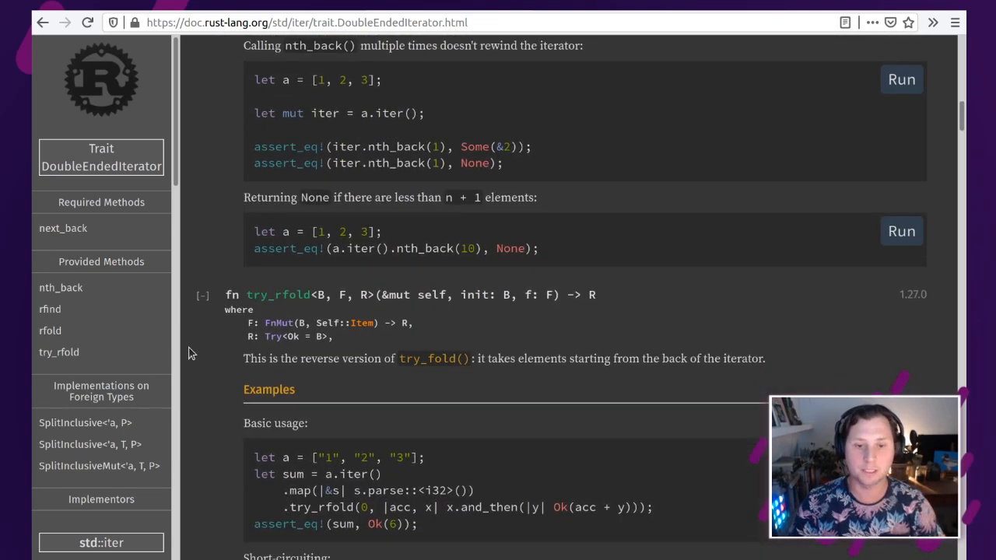
scroll("down", 3)
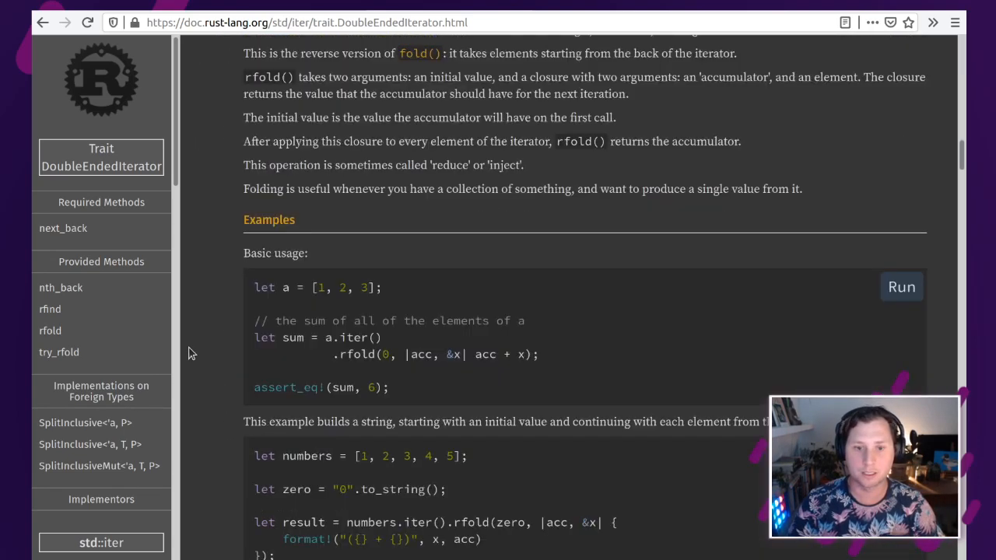
scroll("down", 3)
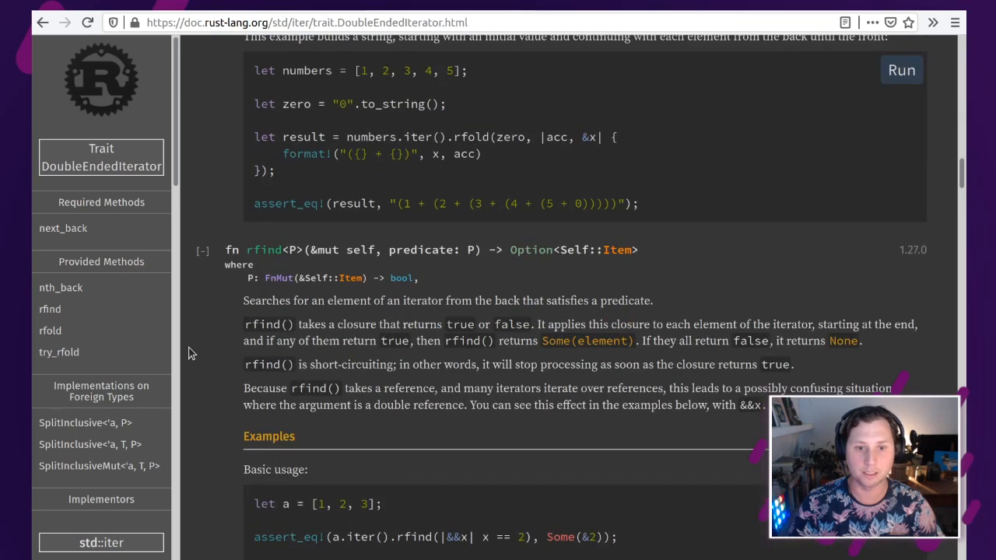
scroll("down", 3)
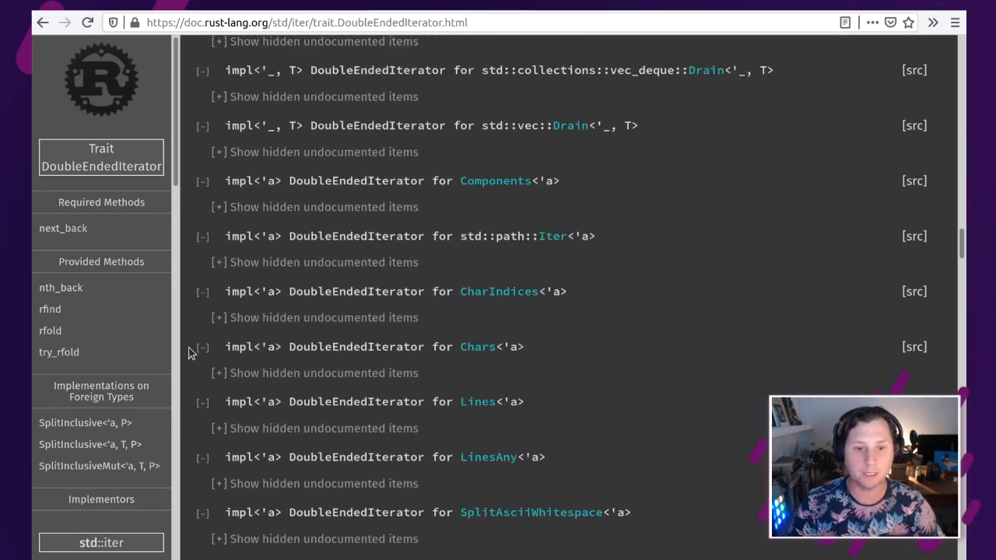
Step: Scroll the DoubleEndedIterator page around its Implementors heading listing Bytes, Drain and Splice
scroll("up", 3)
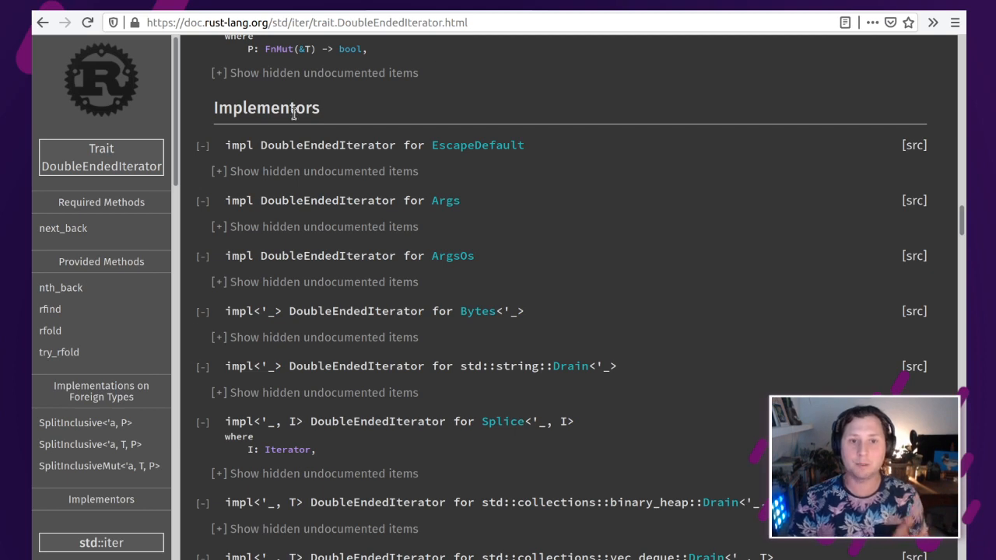
mouse_move(786, 193)
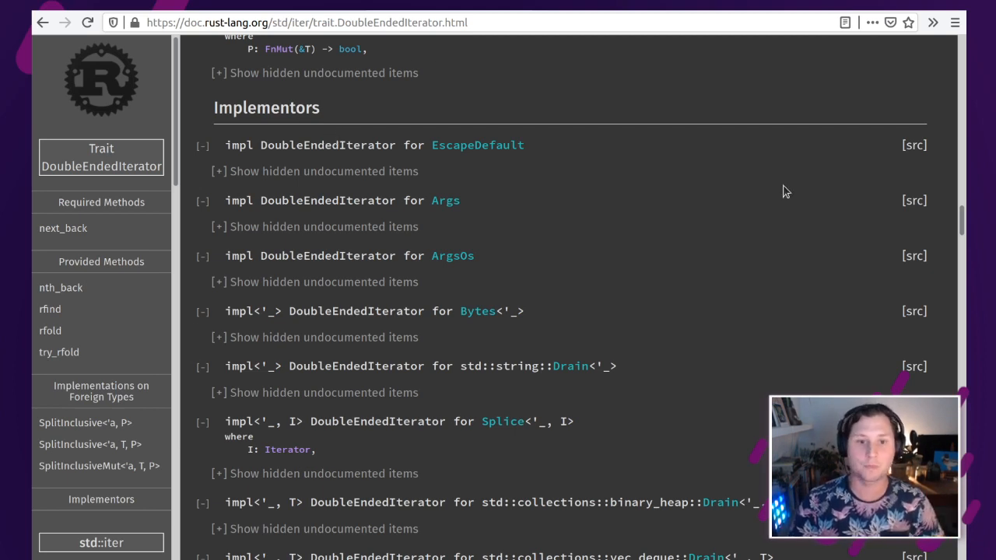
mouse_move(535, 292)
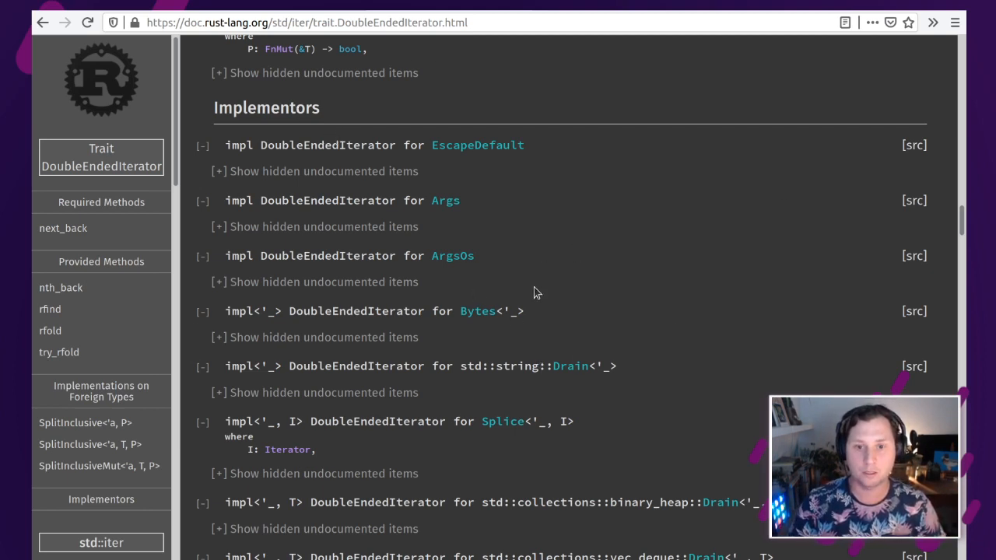
mouse_move(666, 405)
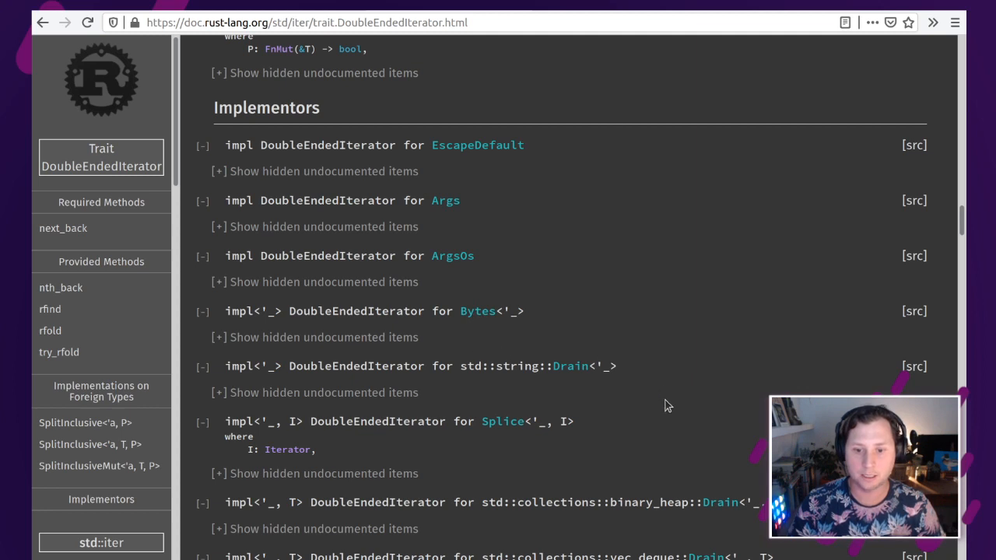
scroll("down", 3)
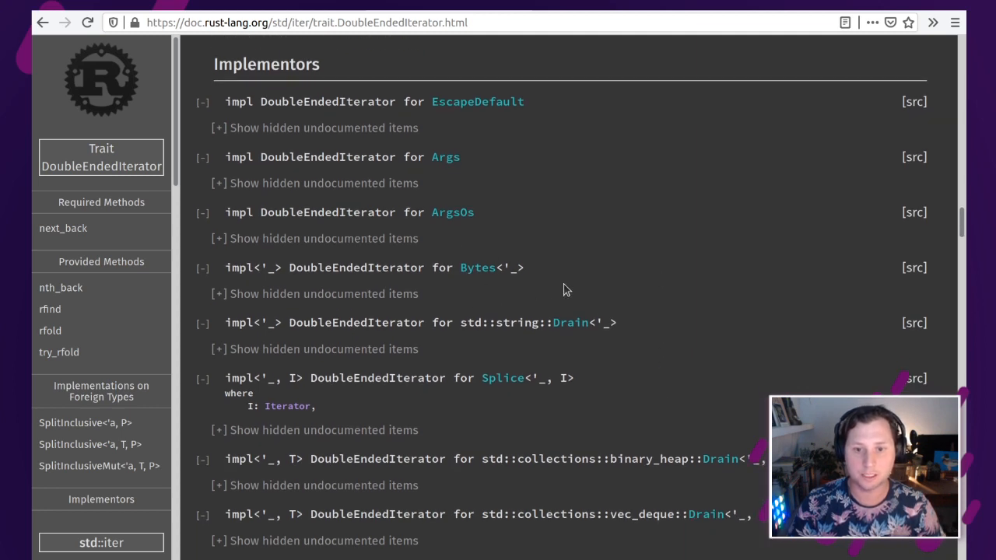
mouse_move(918, 286)
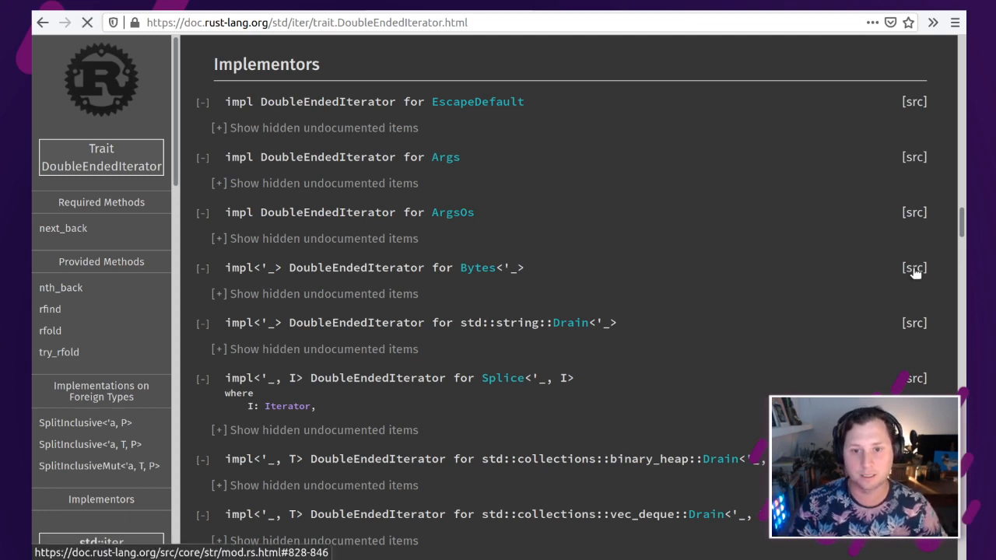
left_click(915, 268)
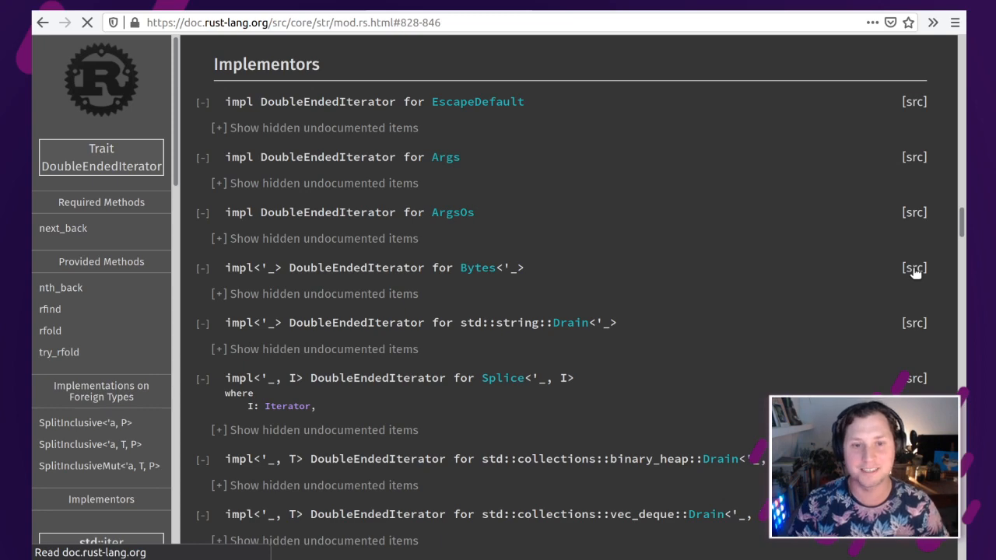
left_click(914, 268)
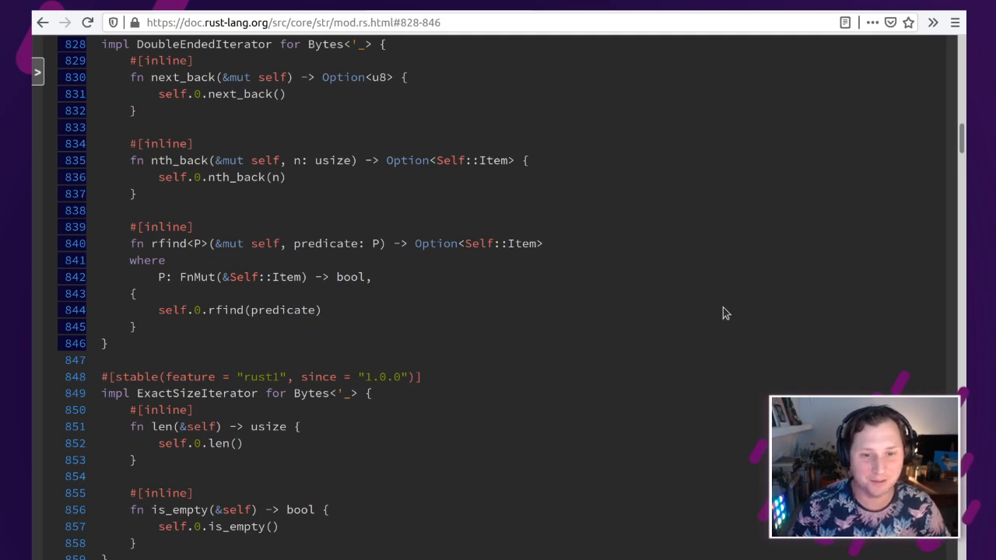
mouse_move(212, 355)
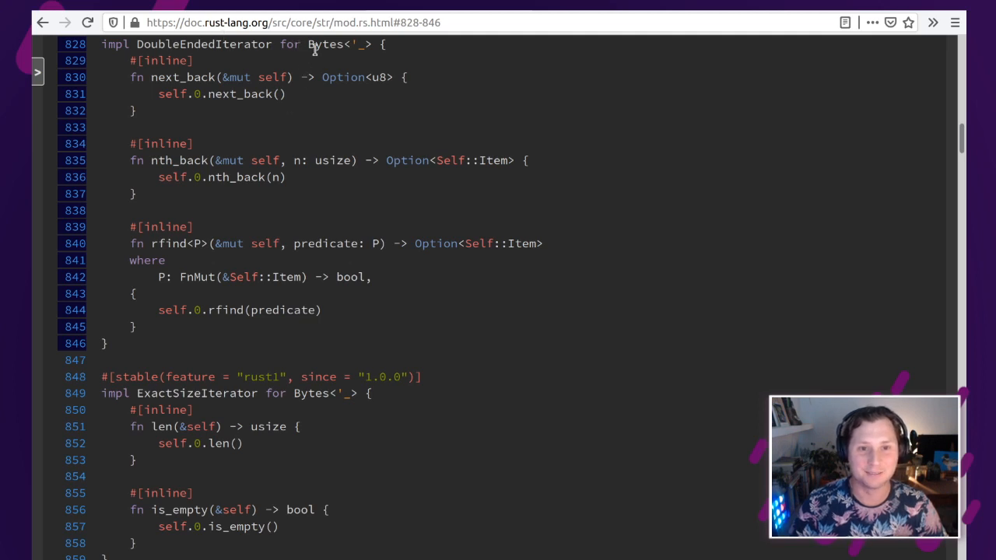
double_click(325, 43)
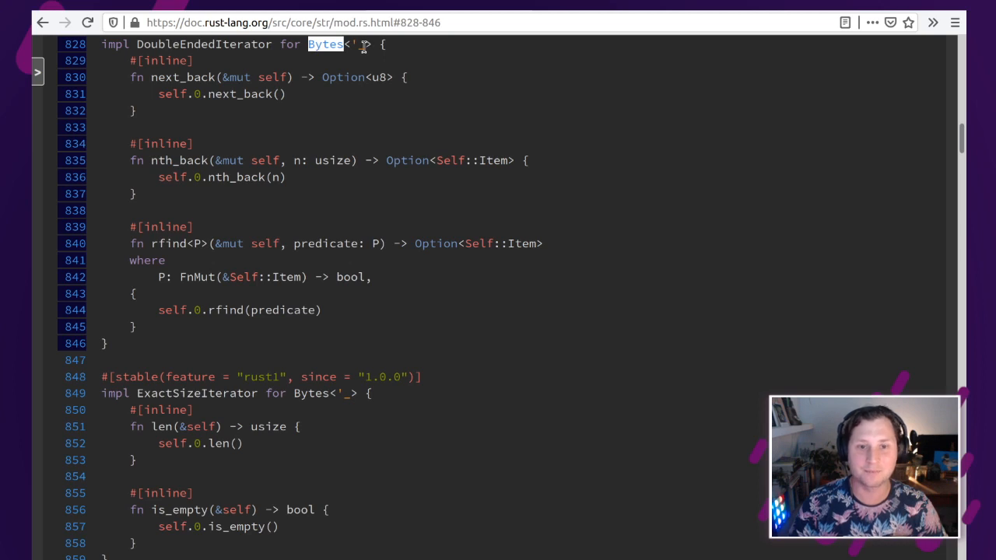
mouse_move(439, 59)
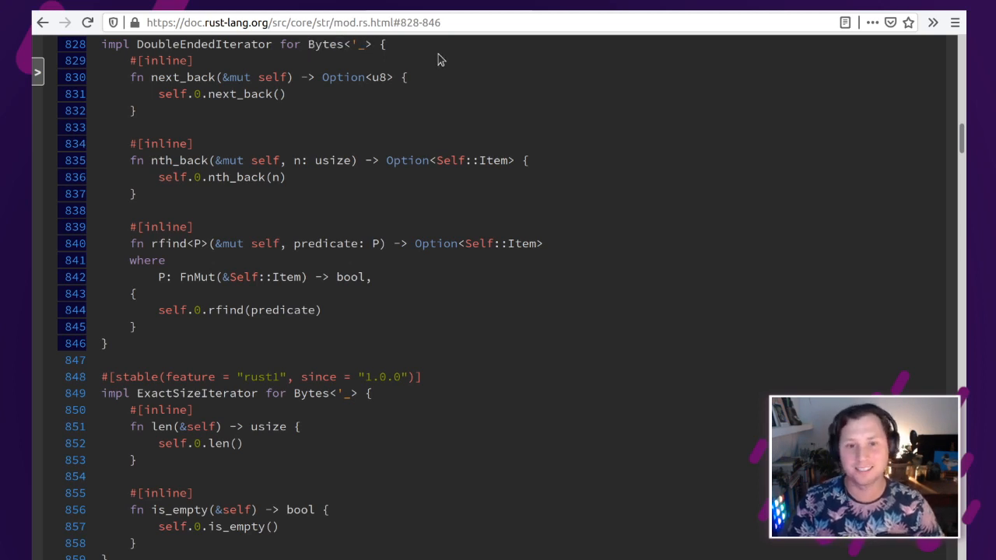
mouse_move(411, 53)
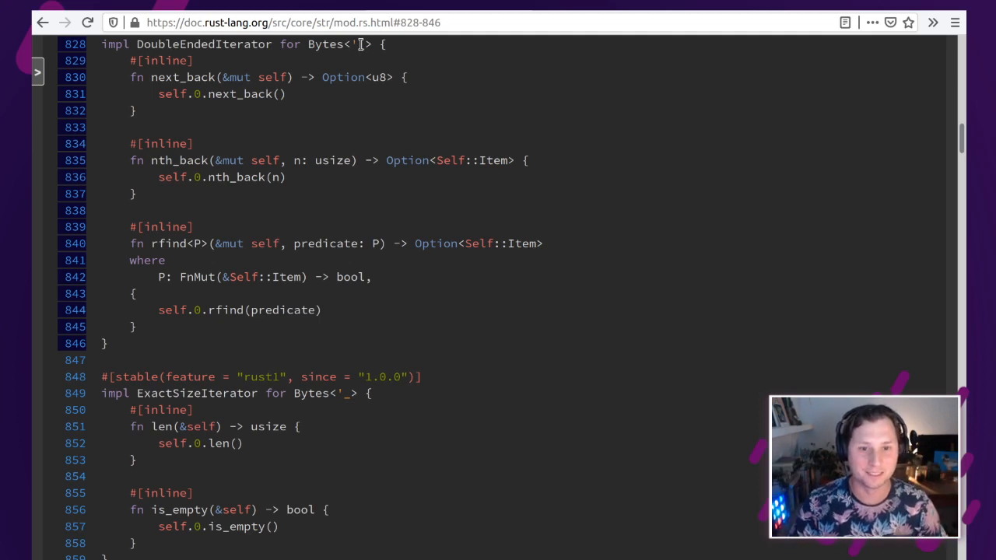
mouse_move(218, 128)
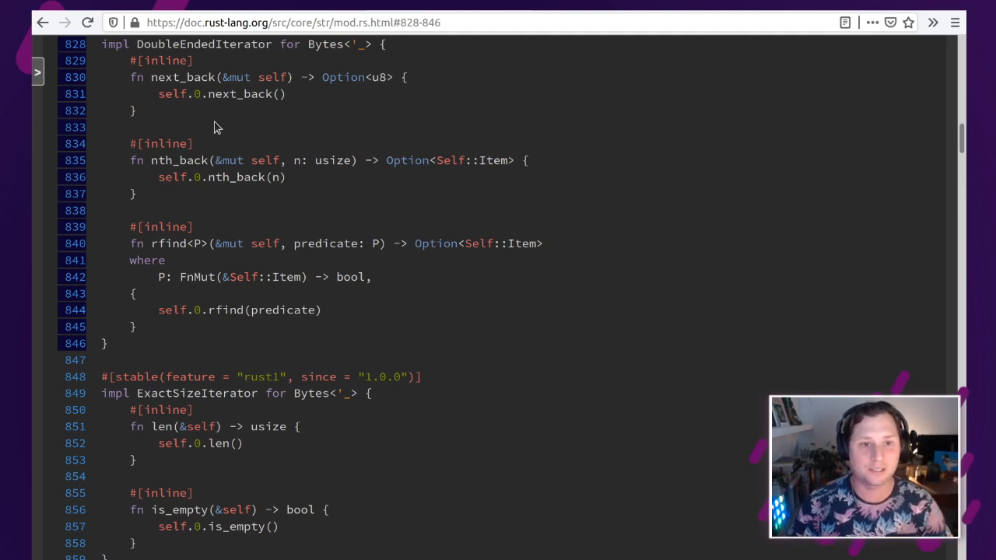
mouse_move(201, 134)
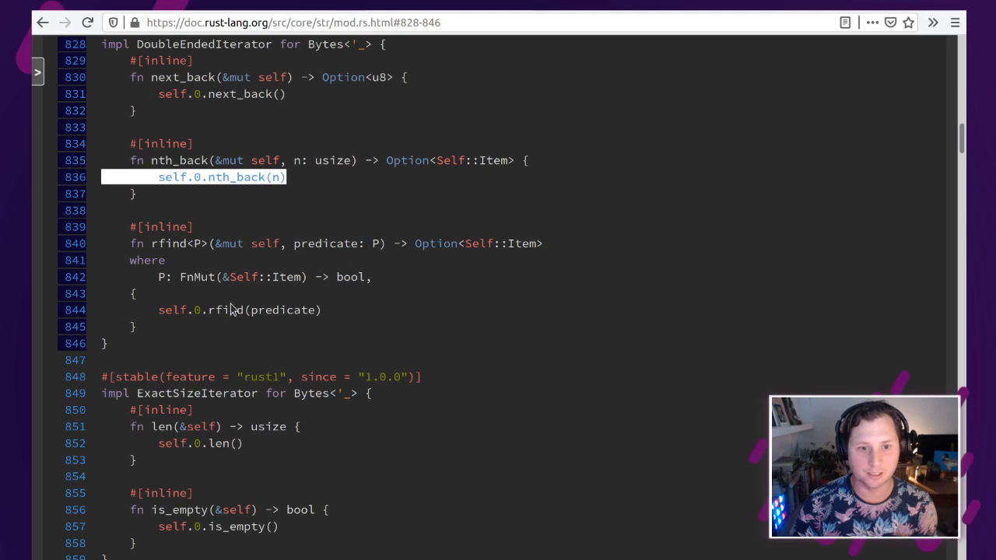
mouse_move(249, 301)
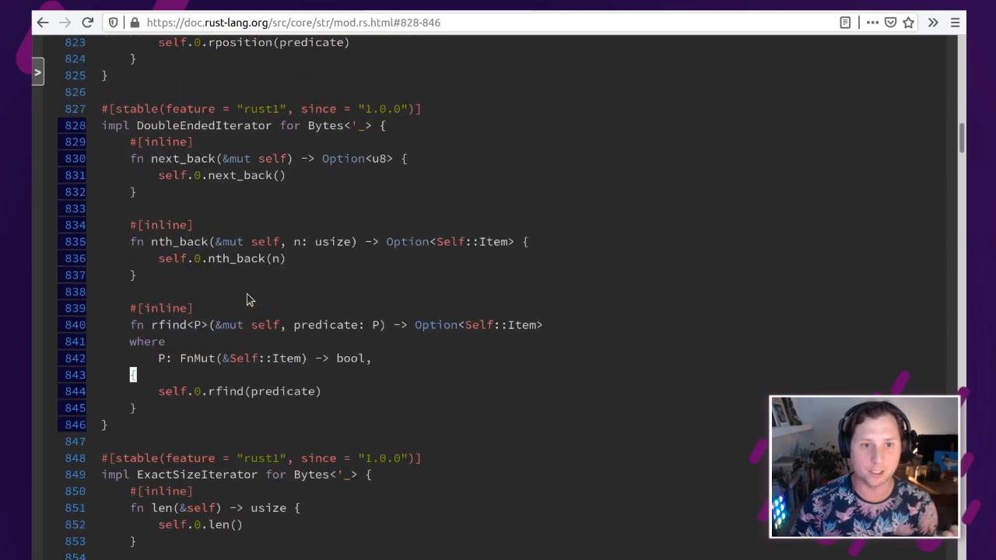
Step: Start an in-page search of the core::str source for the word Bytes
scroll("up", 3)
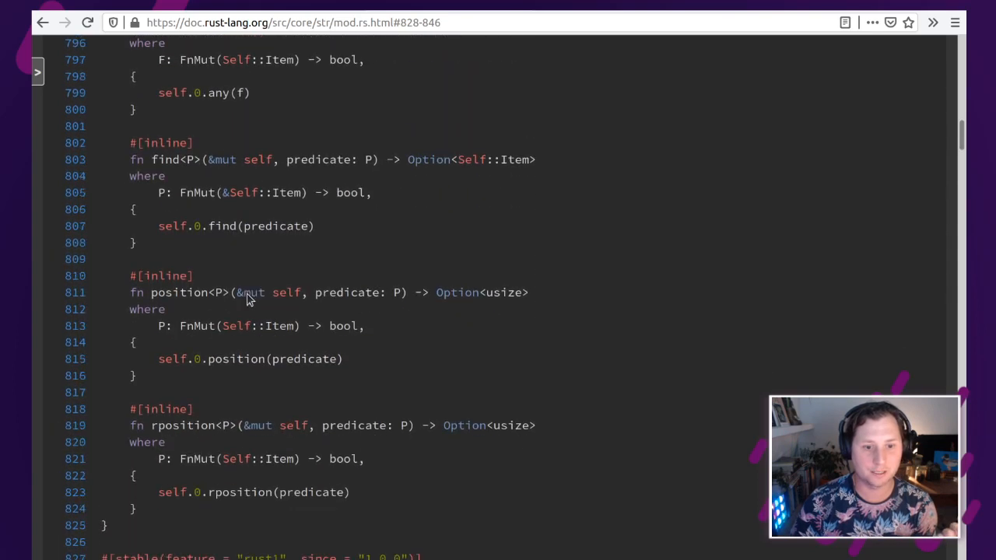
scroll("down", 3)
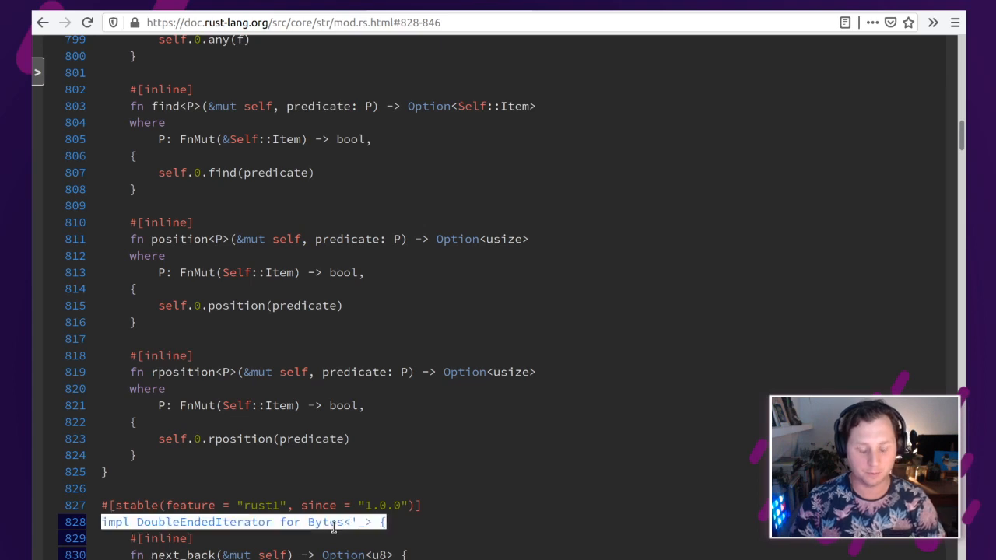
double_click(327, 523)
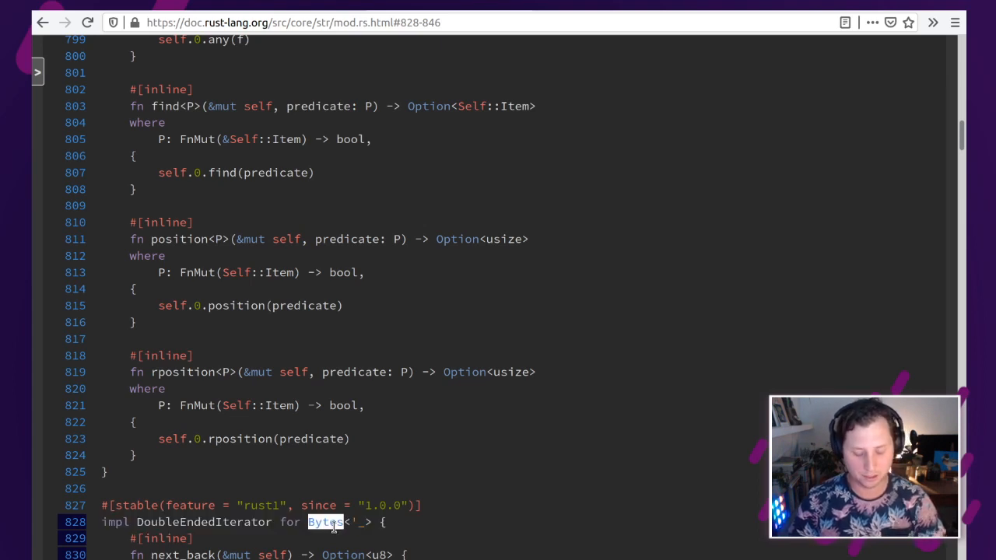
key("ctrl+f")
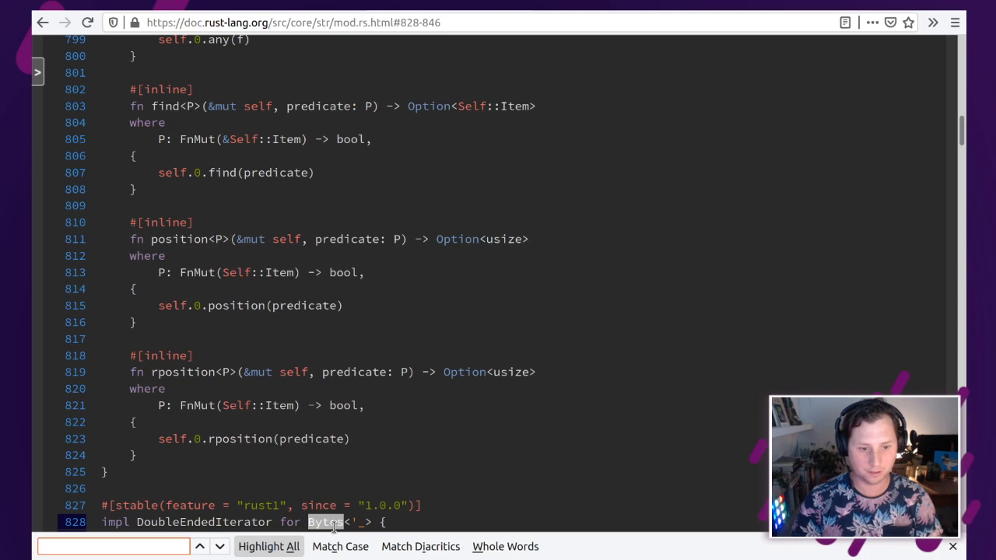
Step: Cycle through the Bytes matches, including the bytes() method definition, then scroll back up
left_click(199, 544)
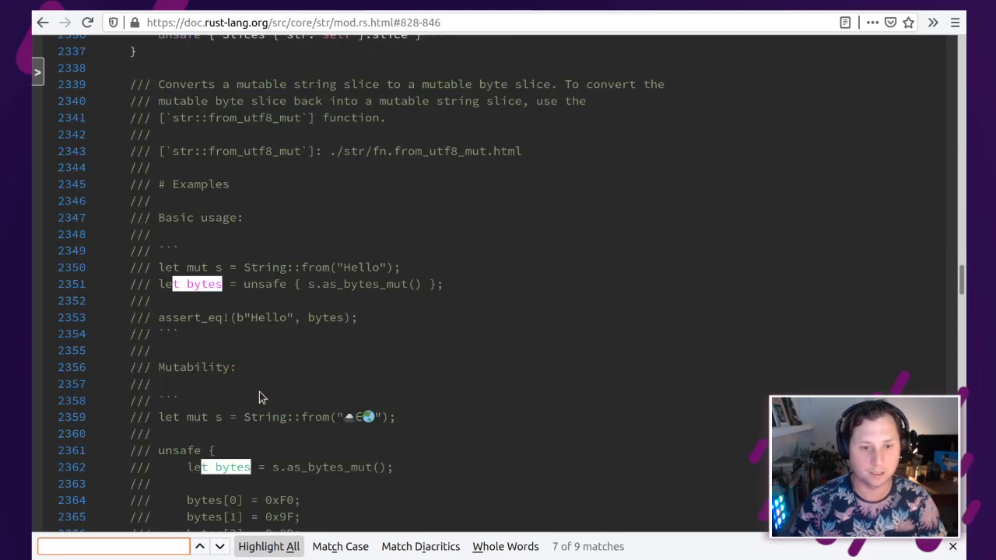
left_click(199, 546)
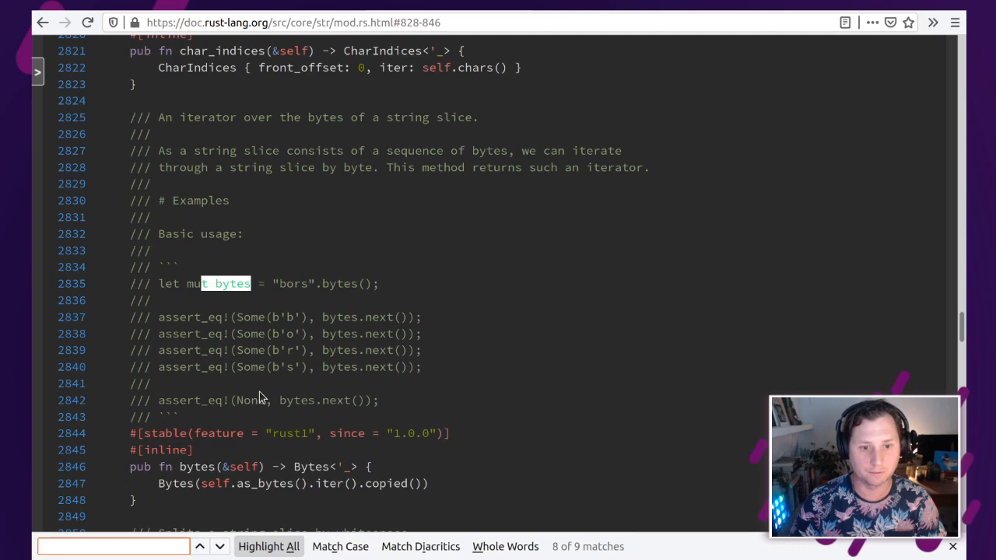
left_click(219, 546)
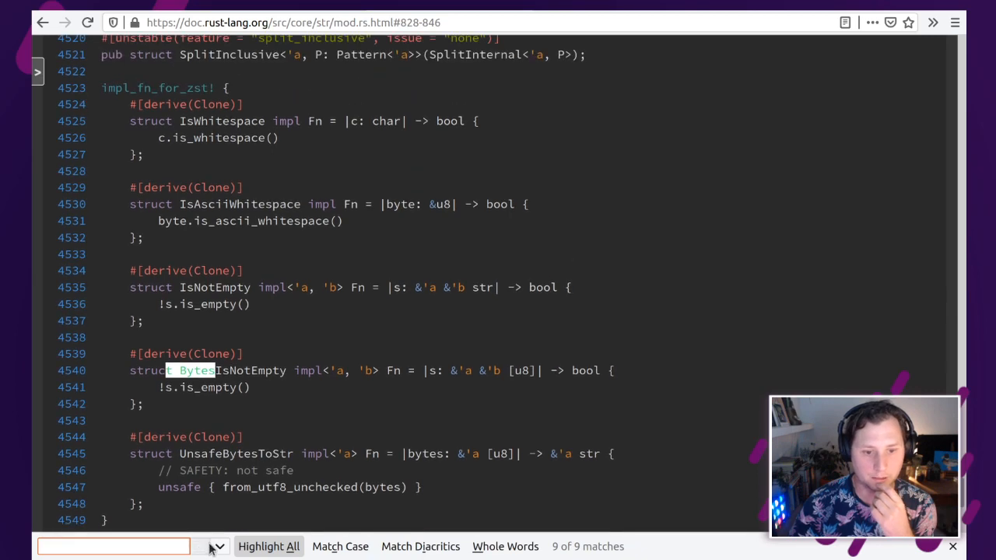
left_click(199, 546)
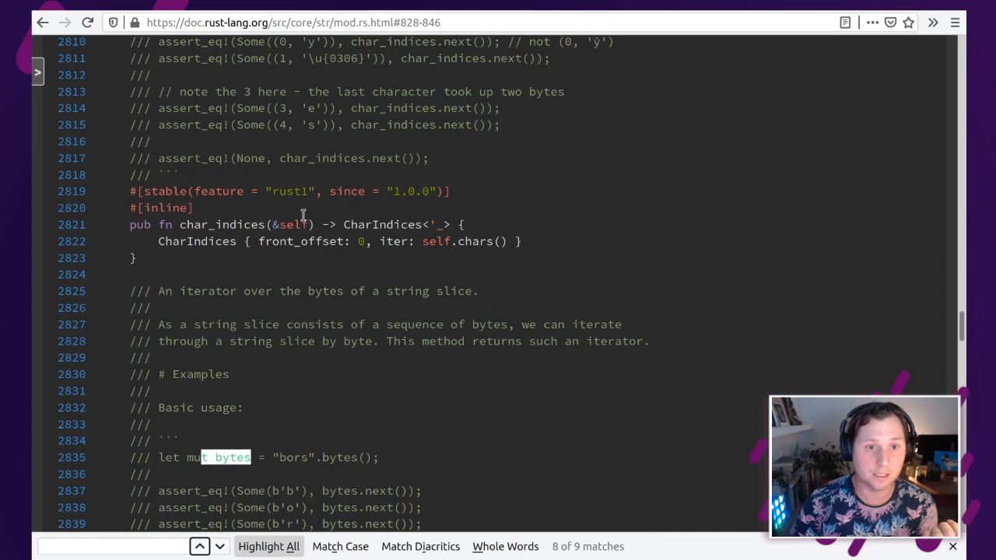
scroll("up", 3)
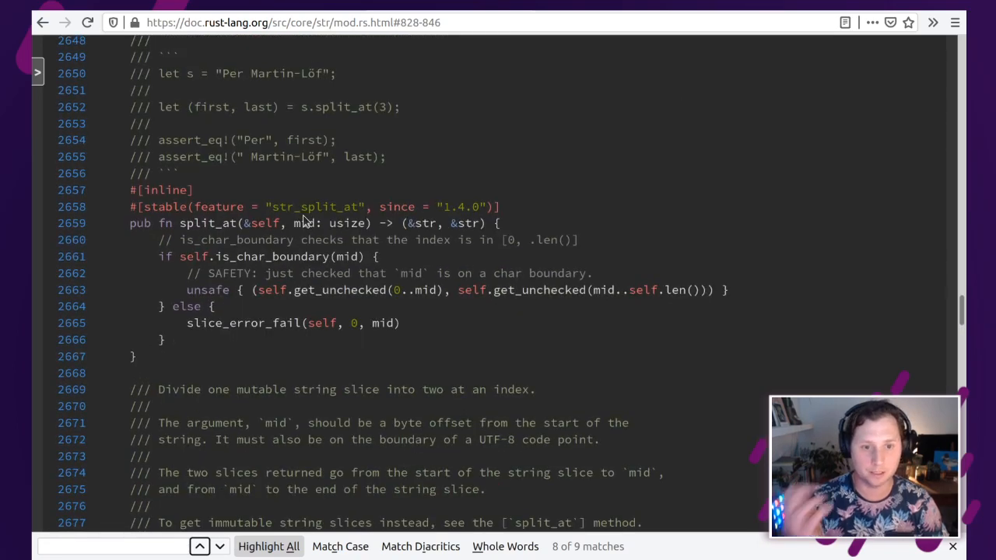
scroll("up", 3)
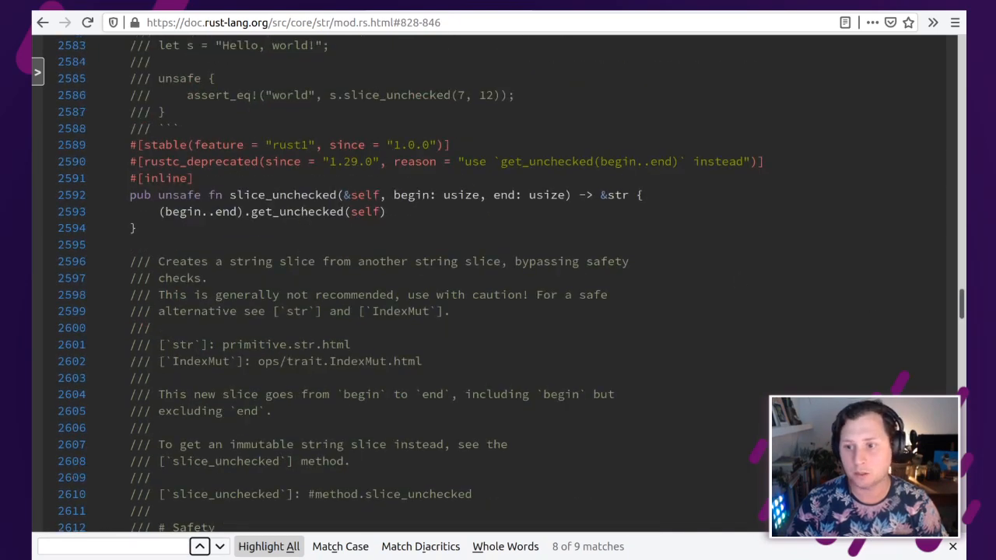
mouse_move(332, 63)
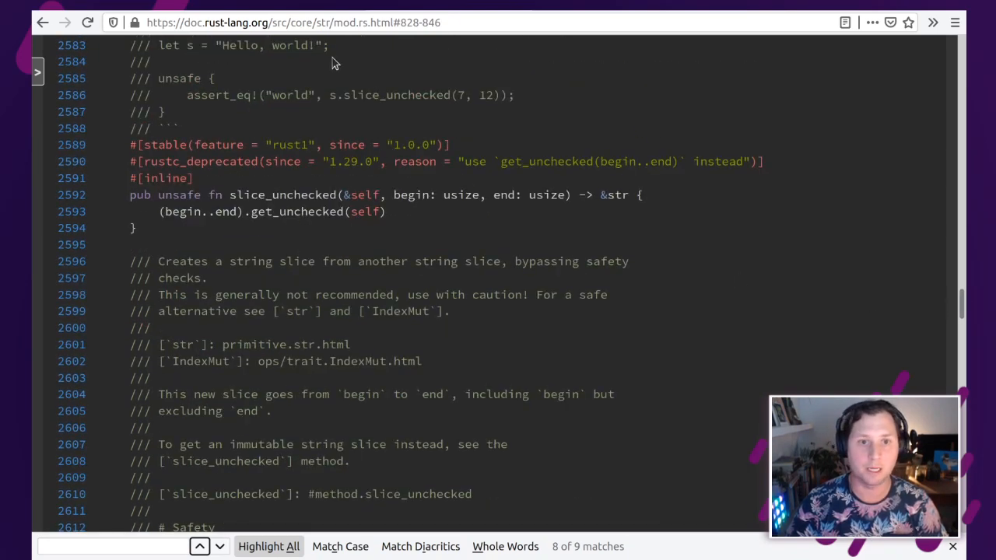
mouse_move(386, 256)
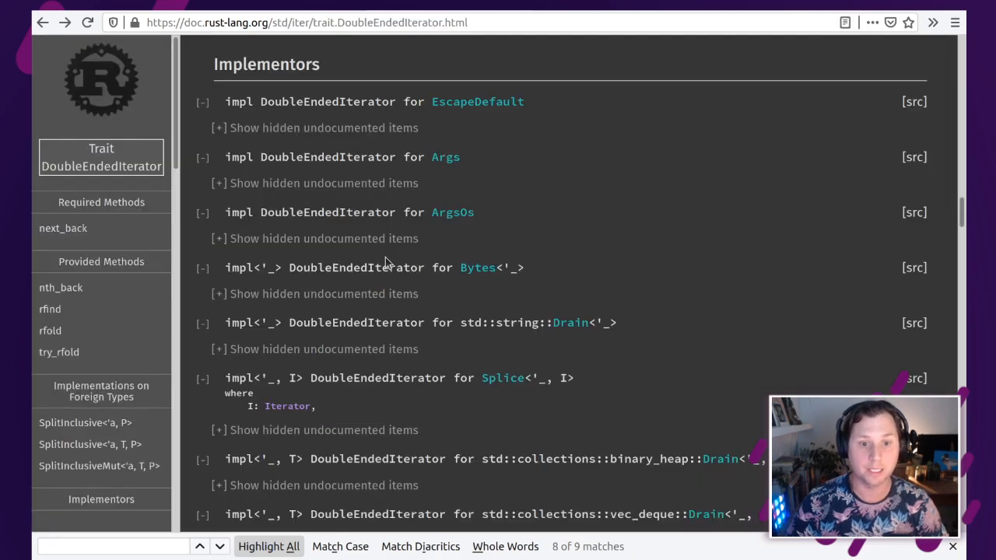
Step: Scroll the Implementors list toward the CharIndices, Chars, Lines and SplitWhitespace entries
scroll("down", 3)
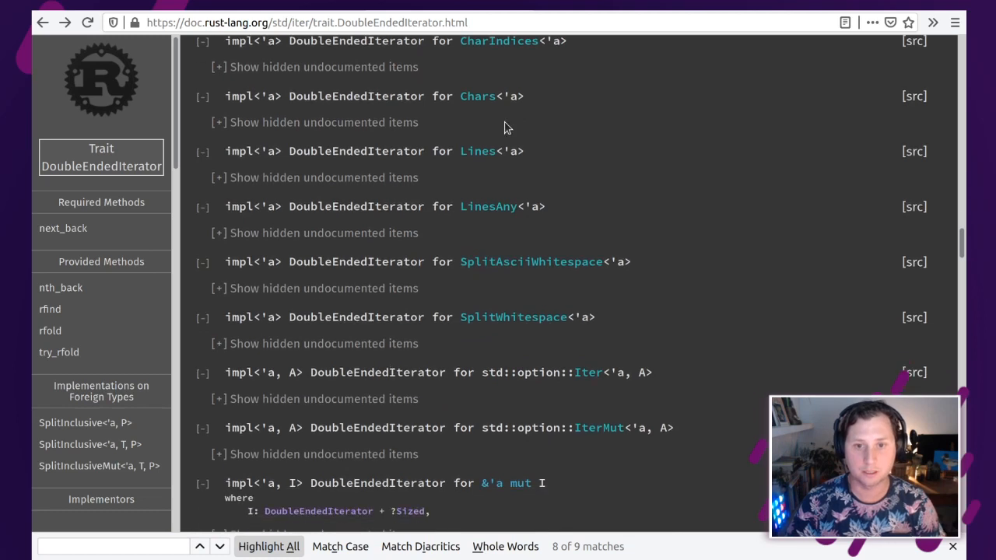
mouse_move(579, 161)
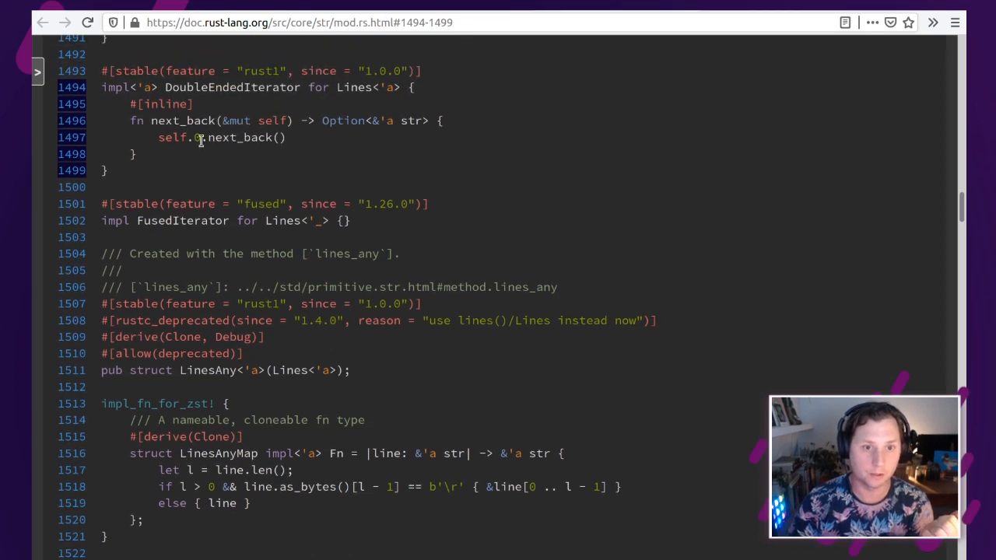
Step: Highlight the Lines type name and scroll up through the core::str source around its definitions
double_click(354, 87)
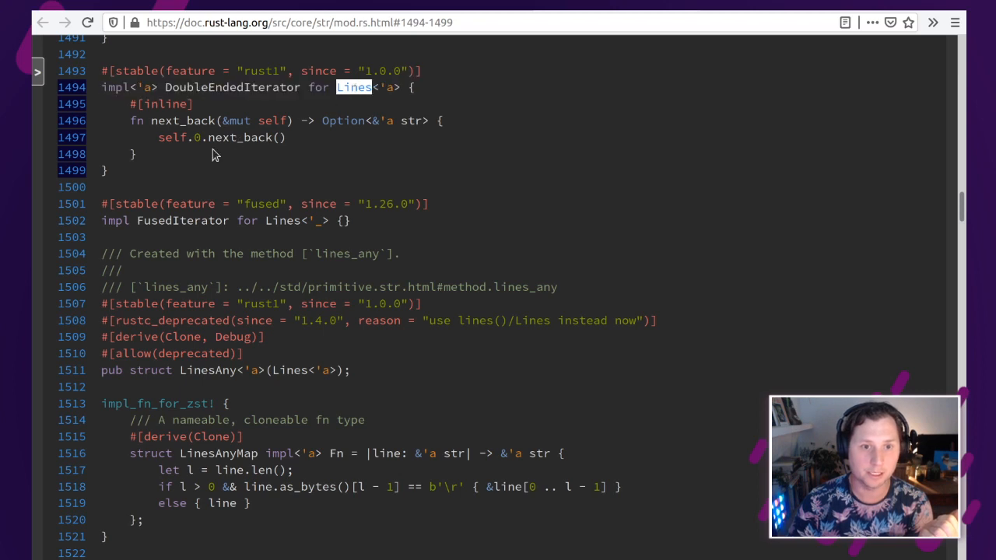
mouse_move(196, 137)
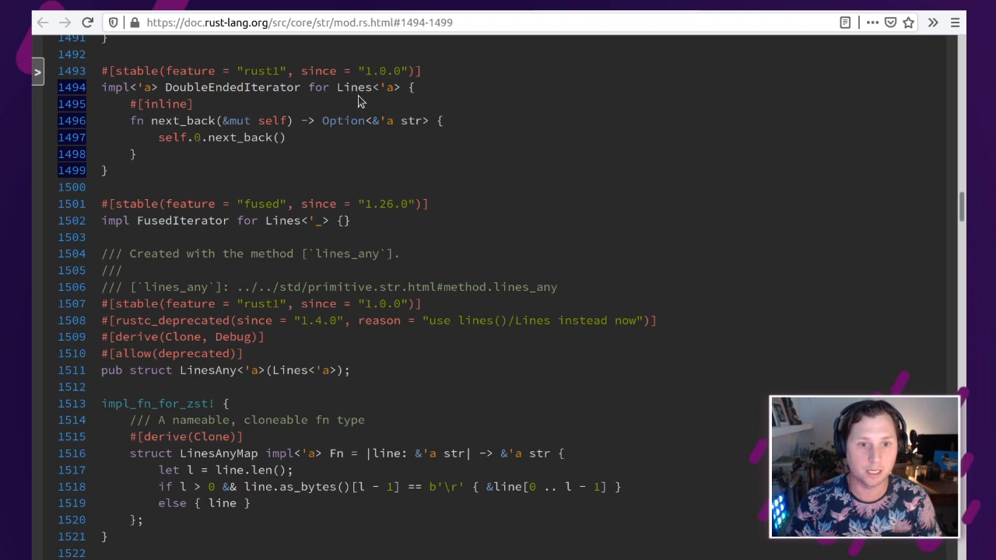
double_click(353, 87)
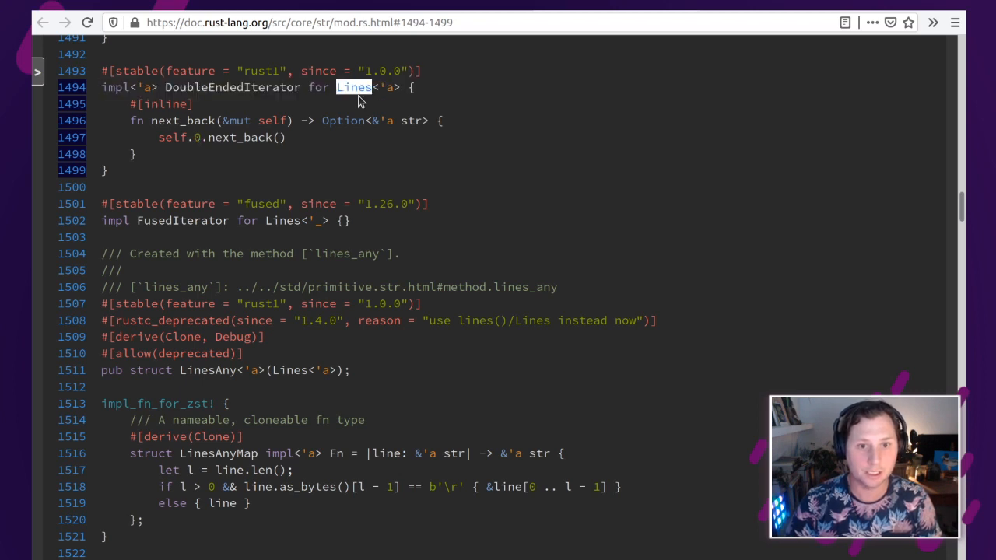
mouse_move(190, 131)
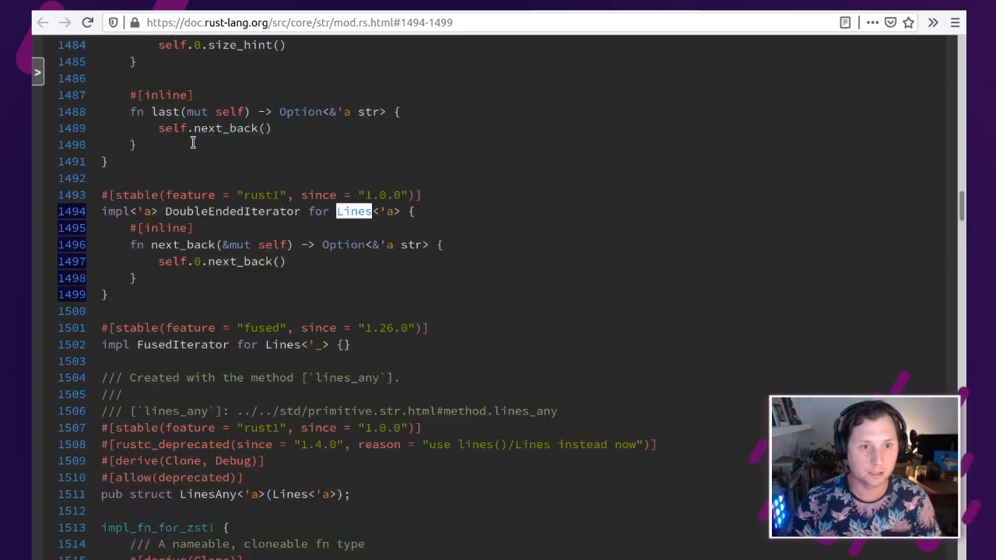
scroll("up", 3)
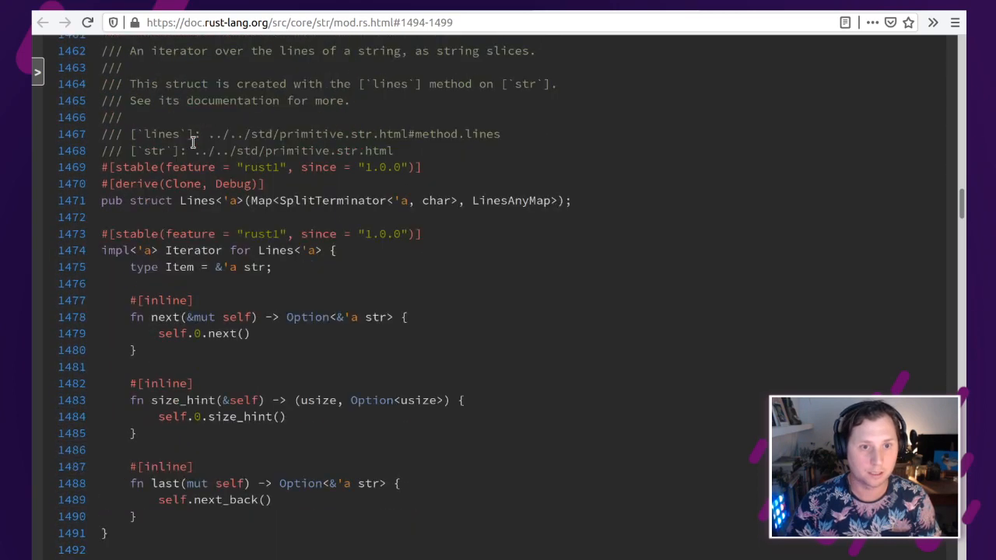
scroll("up", 3)
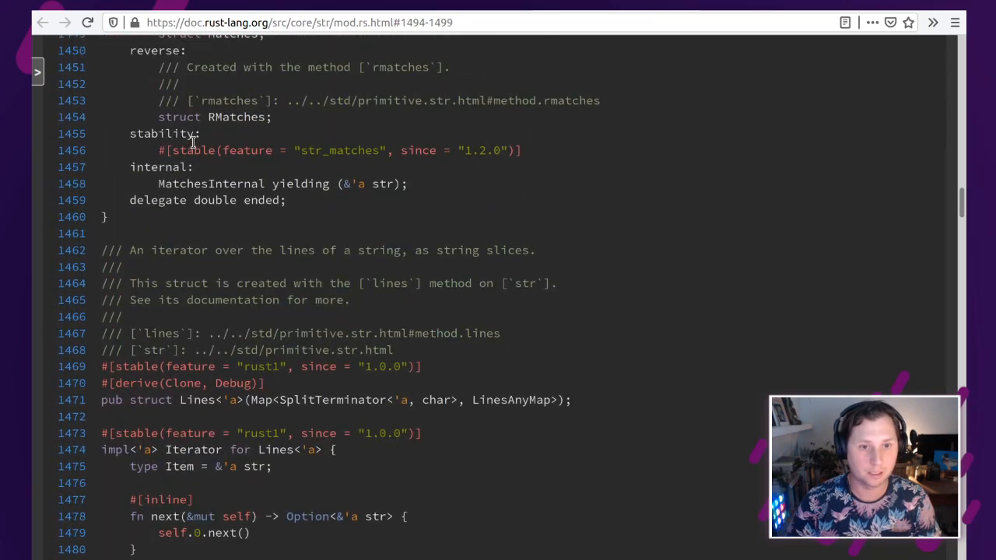
scroll("down", 3)
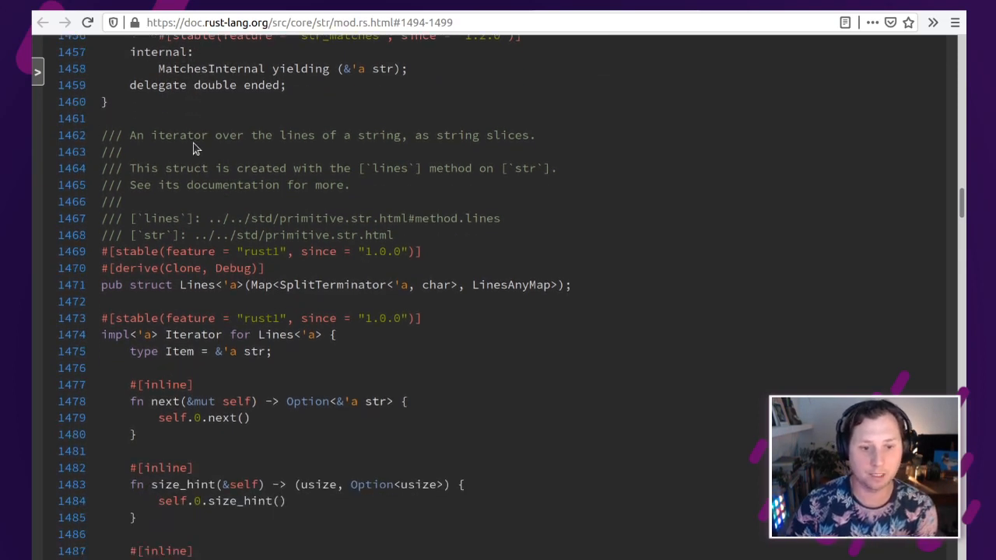
scroll("down", 3)
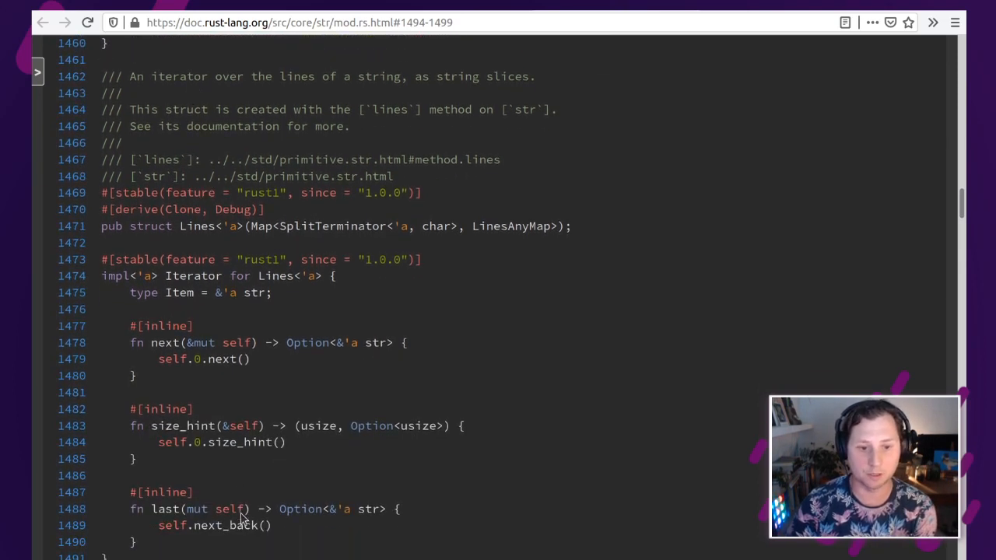
scroll("up", 3)
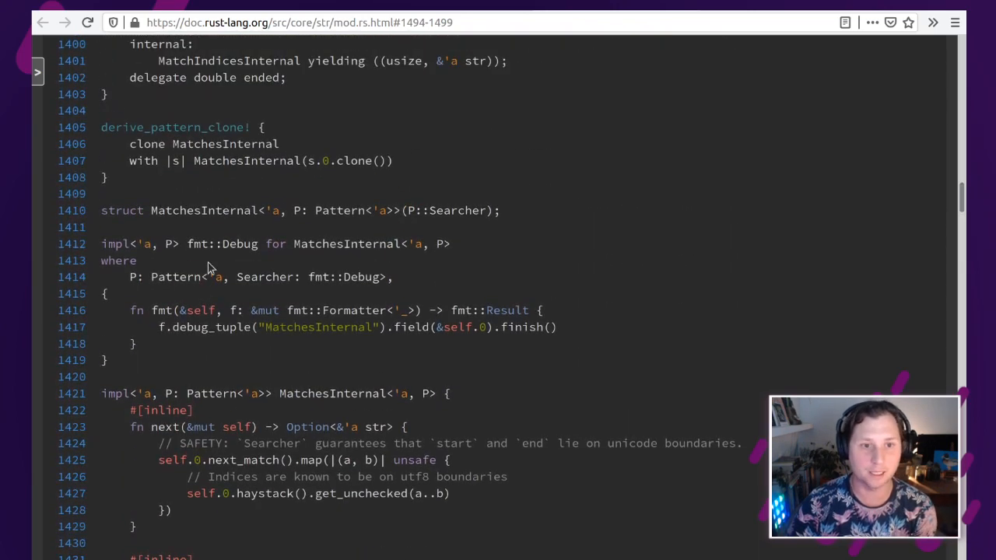
scroll("up", 3)
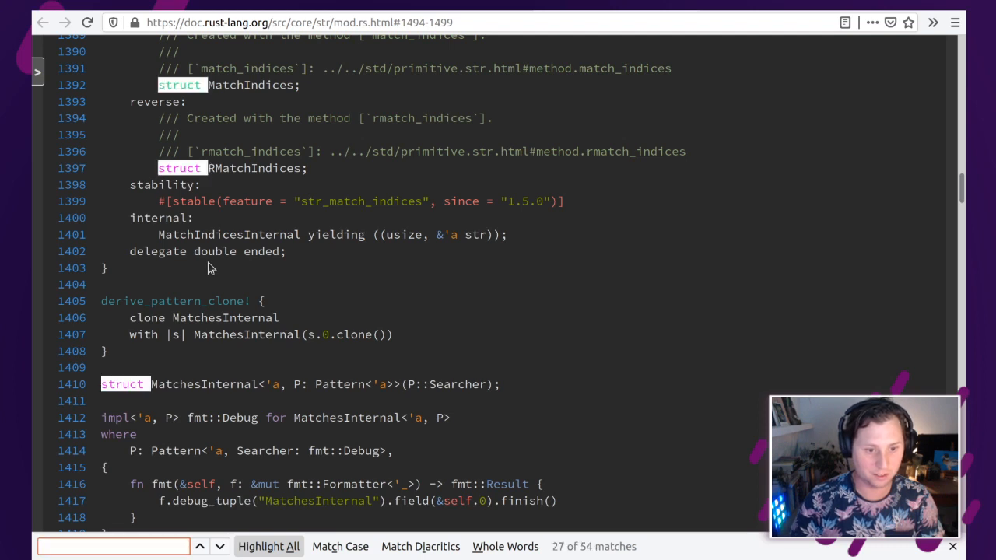
Step: Search the page for 'struct', finding no 'struct Lin' match, and return to the top of the file
type("struct Lin")
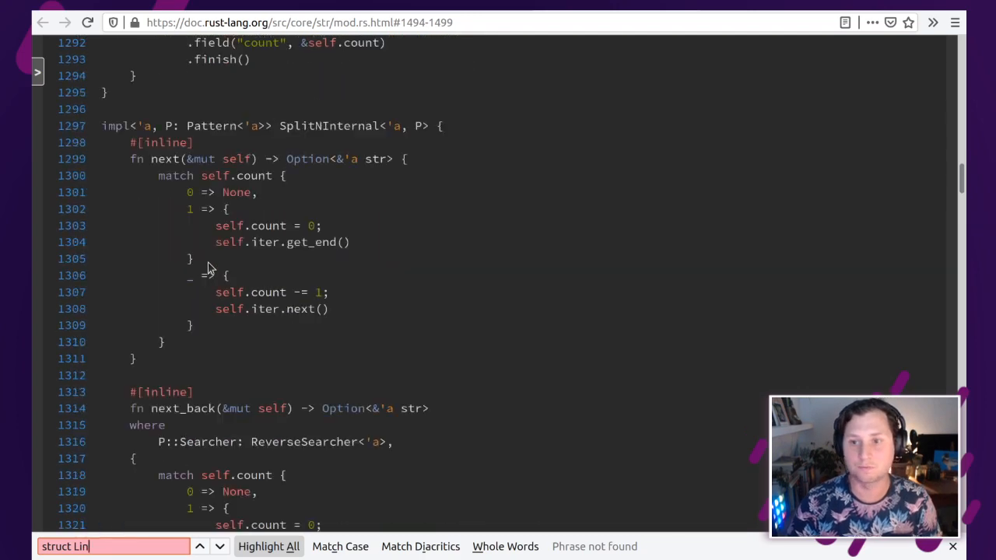
scroll("up", 3)
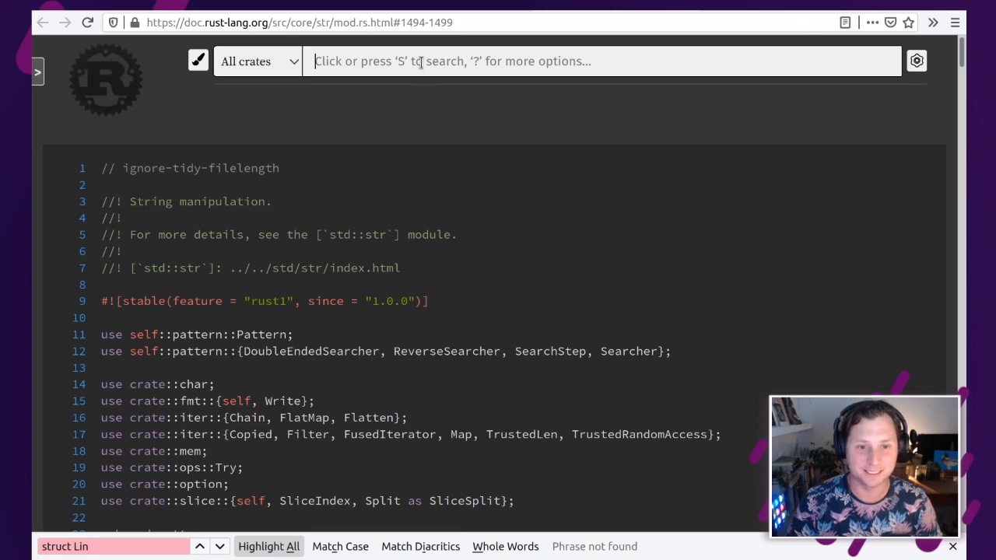
Step: Search the docs for 'Line', choose core::str::Lines and view its source with the struct and Iterator impl
scroll("down", 3)
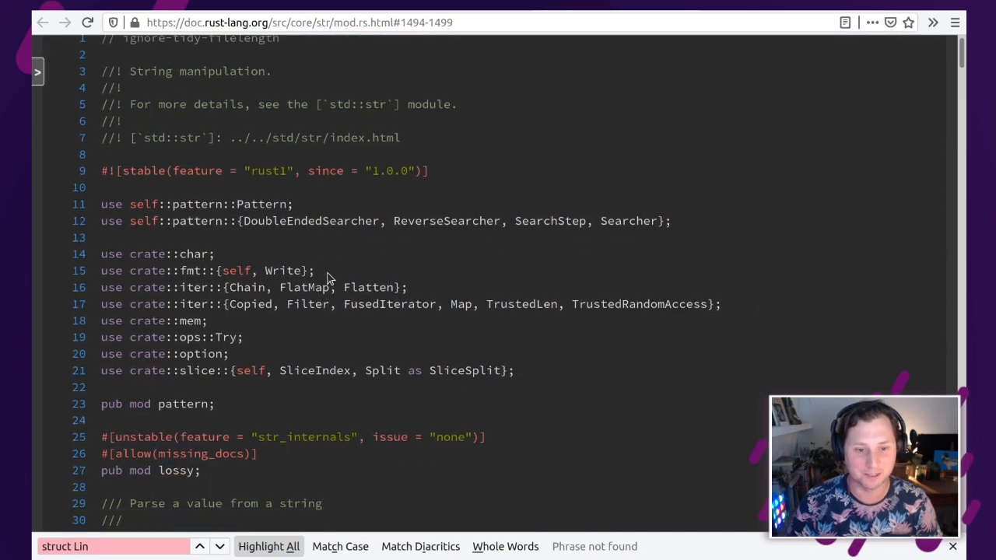
scroll("down", 3)
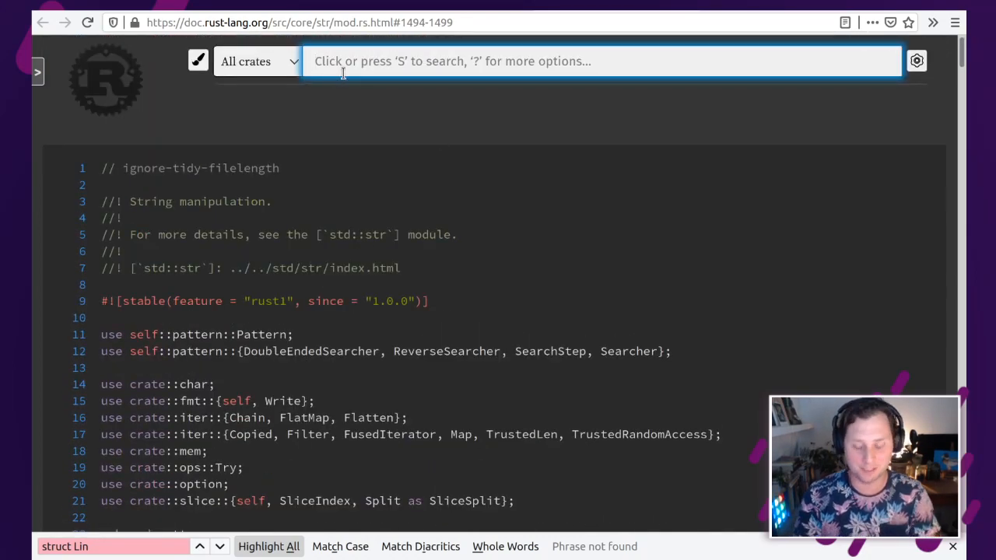
type("Lin")
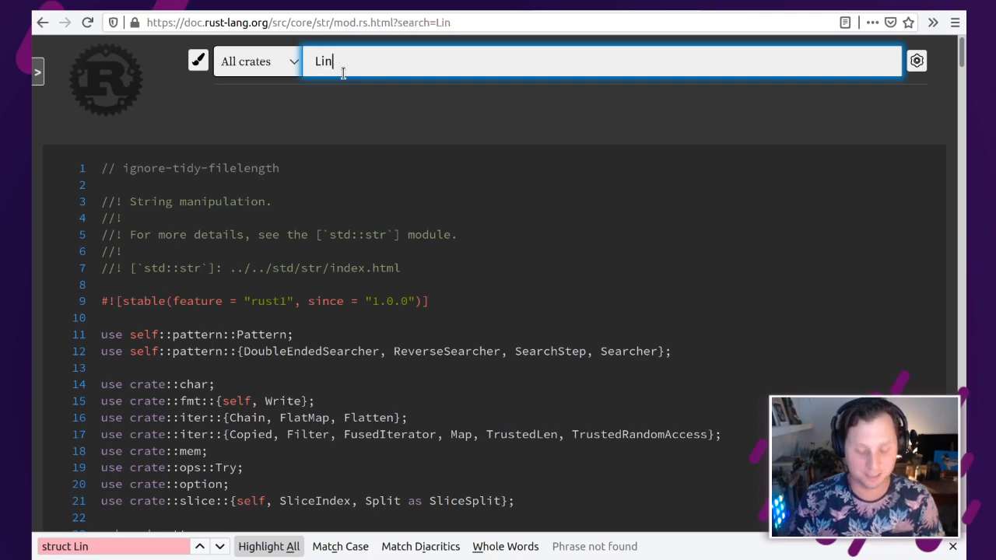
type("e")
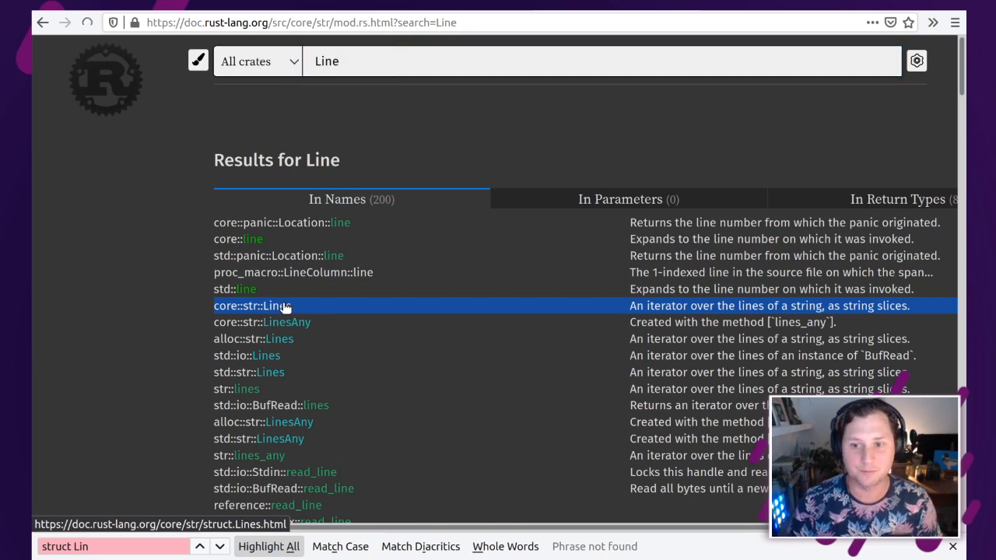
left_click(252, 305)
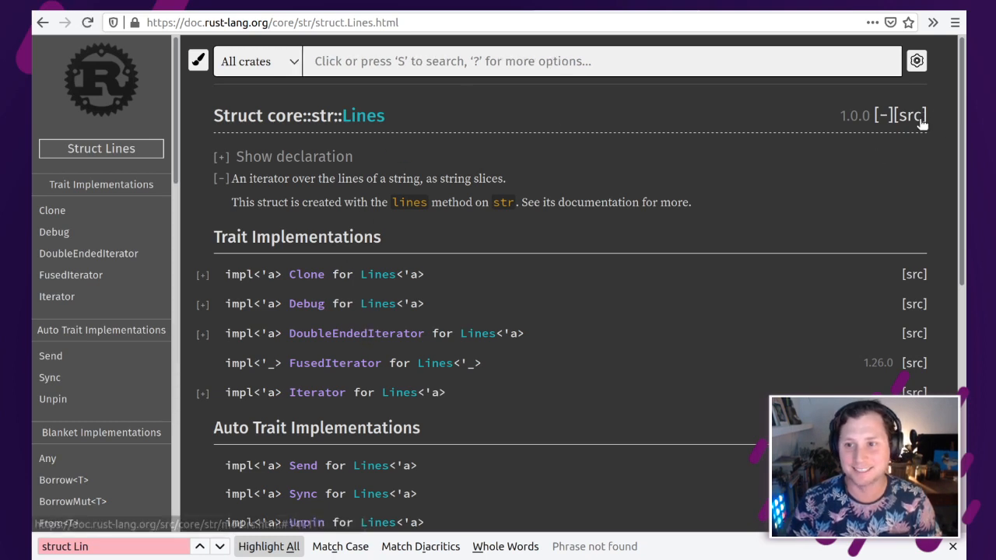
left_click(910, 115)
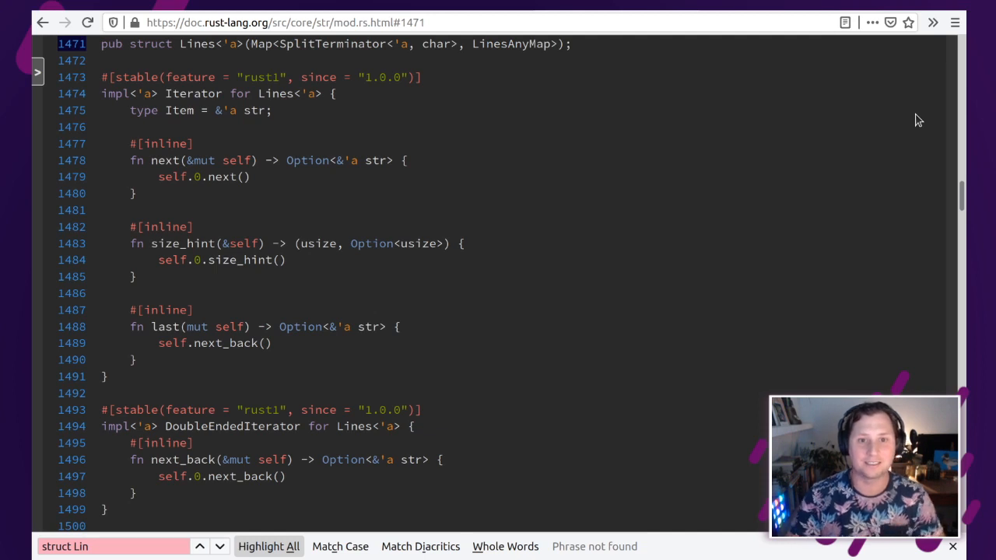
mouse_move(710, 109)
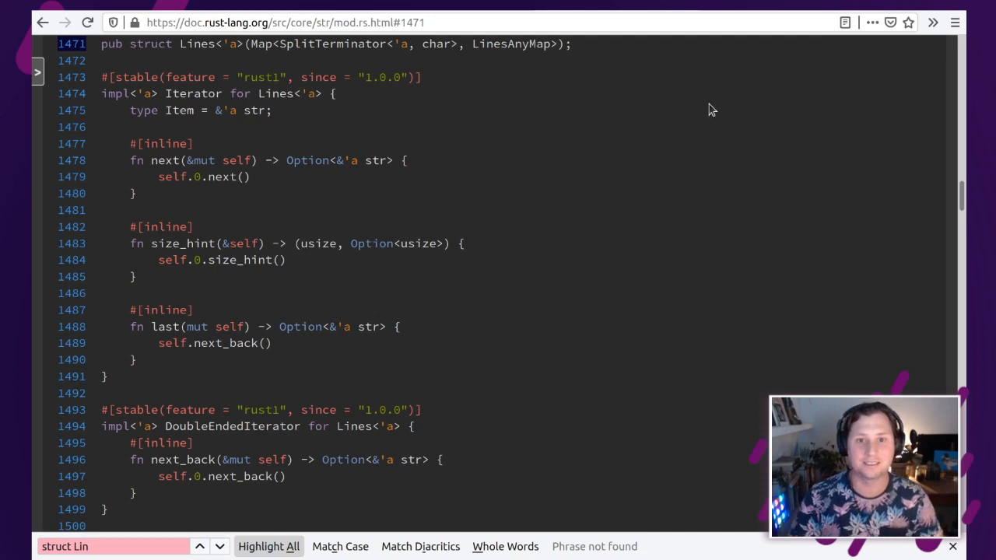
Step: Select the Lines struct name and the word Map in its definition
triple_click(326, 44)
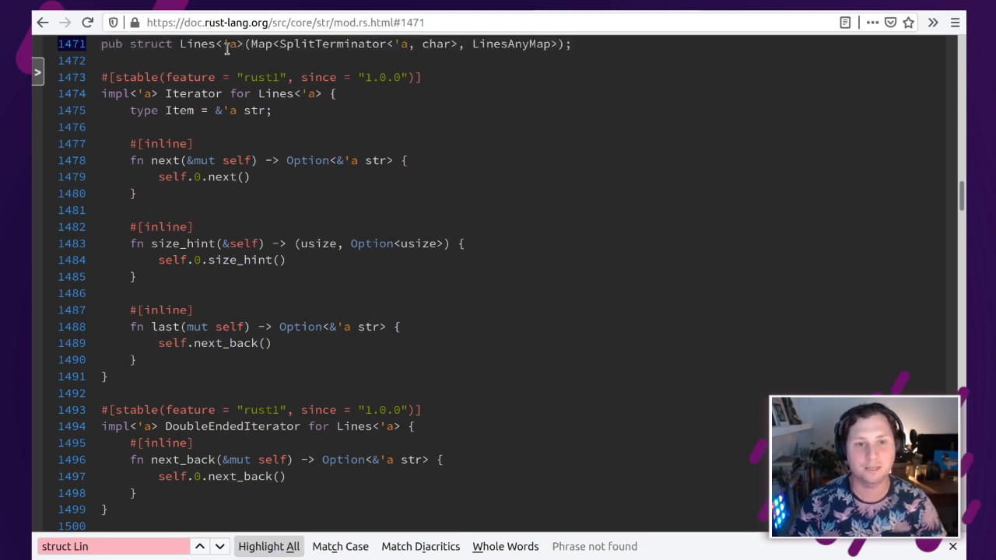
double_click(261, 44)
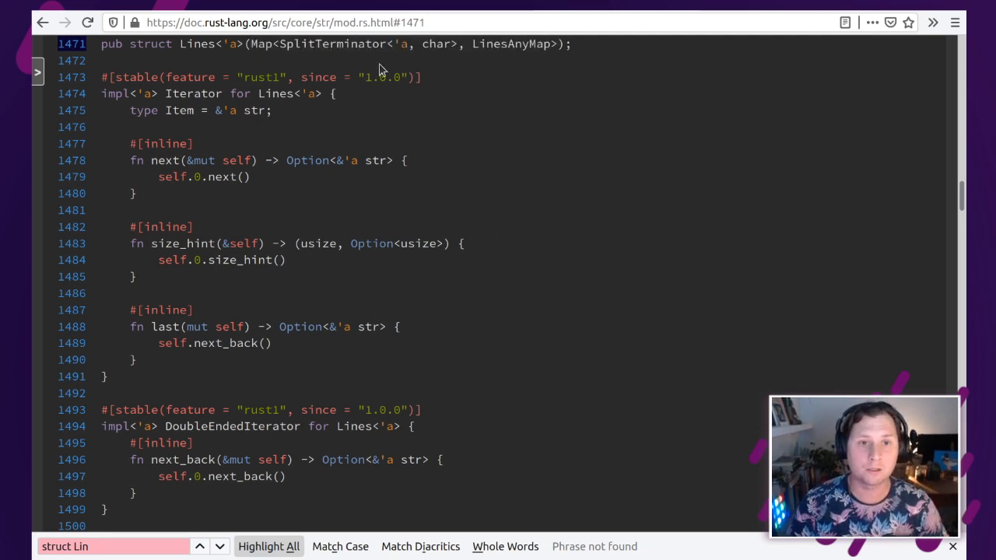
mouse_move(366, 59)
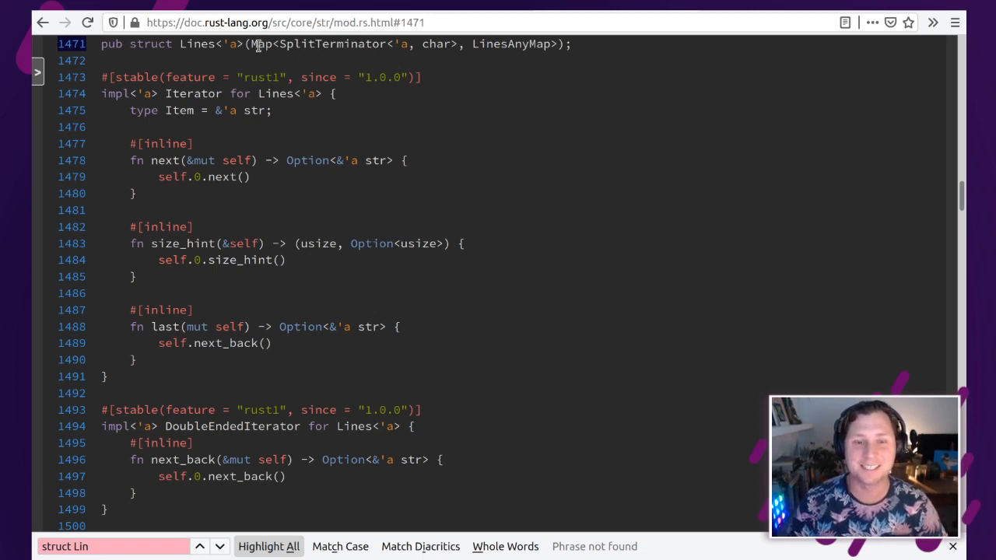
double_click(260, 44)
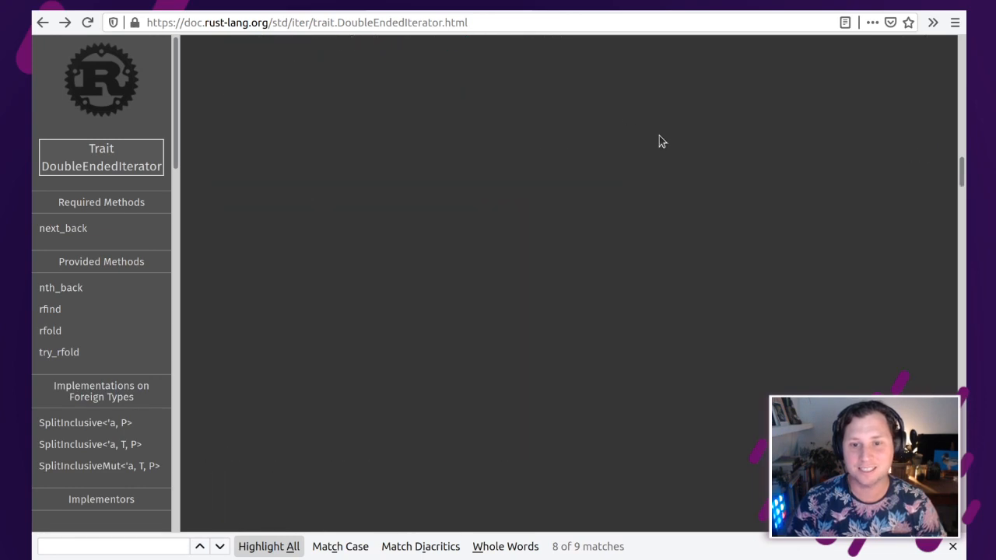
Step: Search the docs for 'Map', choose std::iter::Map and view its source with the iter and f fields
scroll("down", 3)
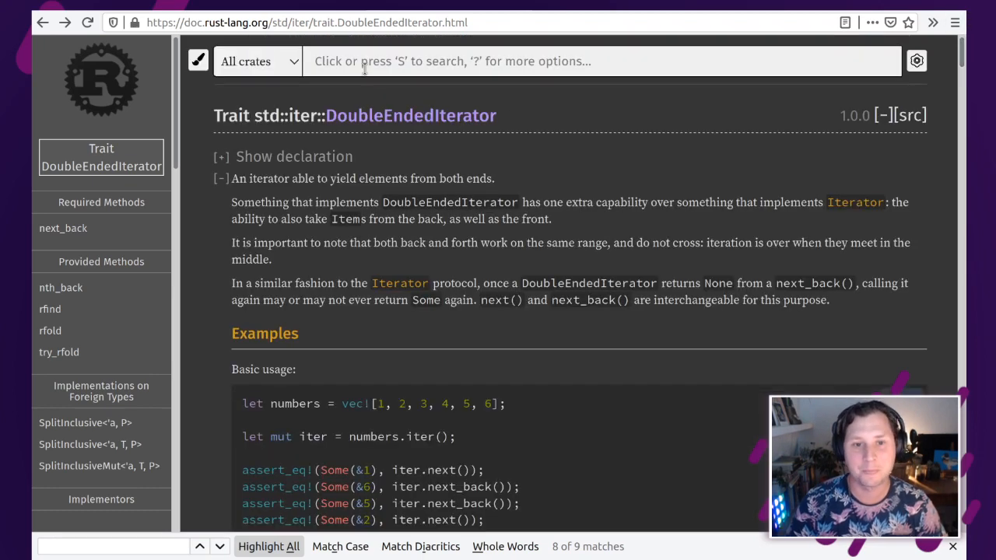
type("Map")
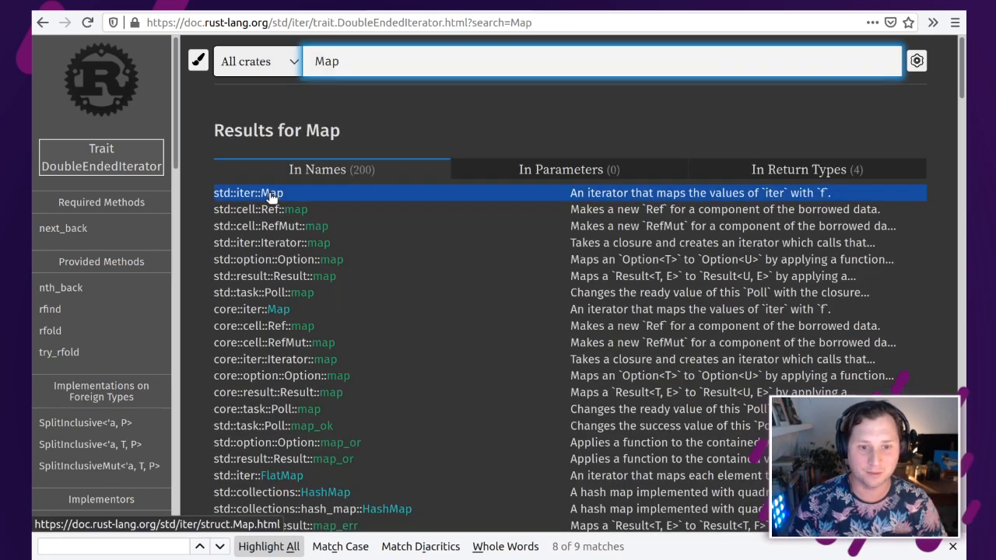
left_click(247, 193)
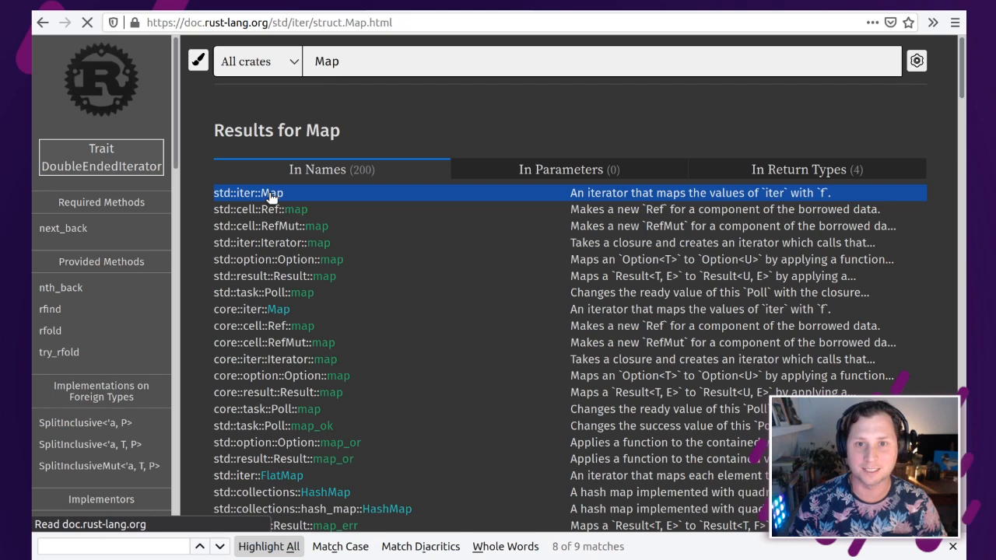
left_click(247, 193)
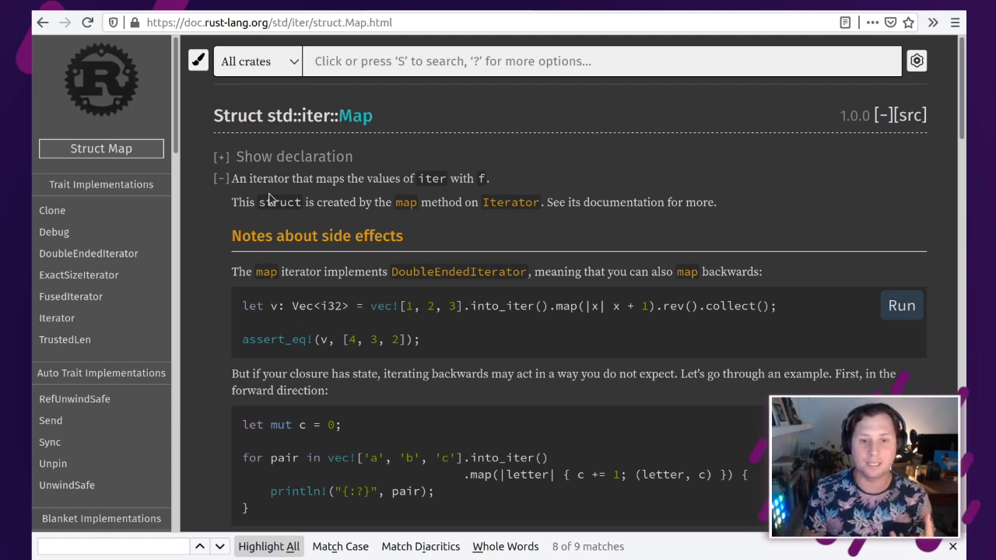
mouse_move(464, 263)
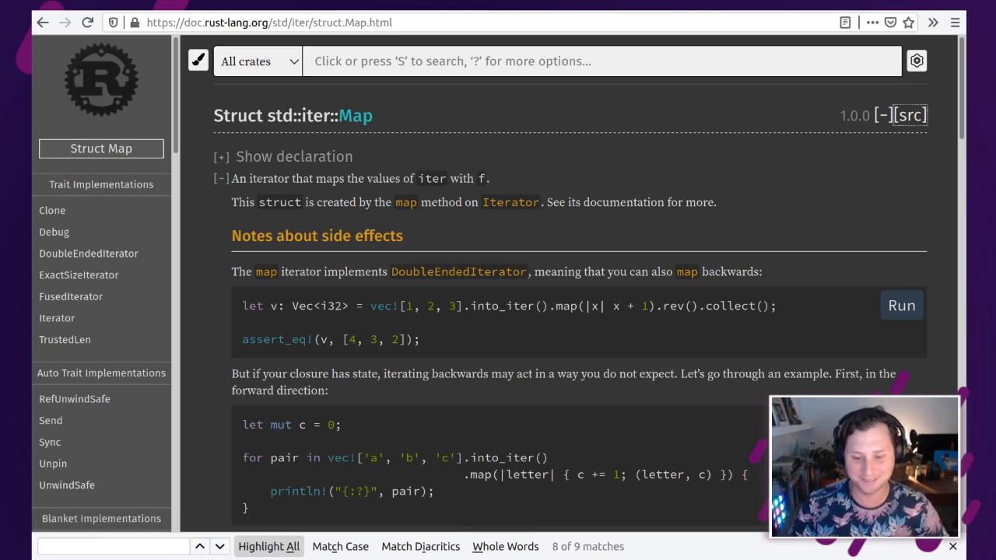
left_click(908, 115)
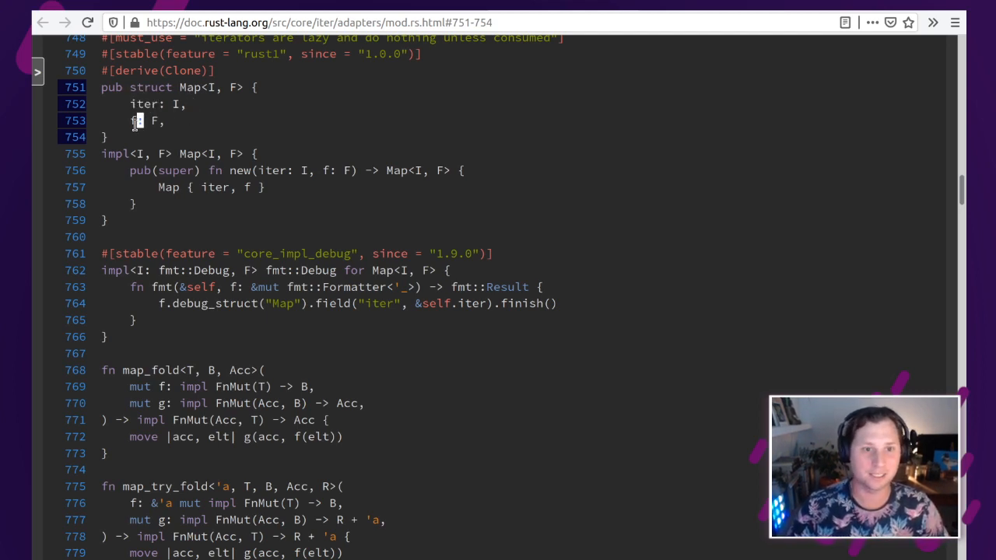
mouse_move(252, 123)
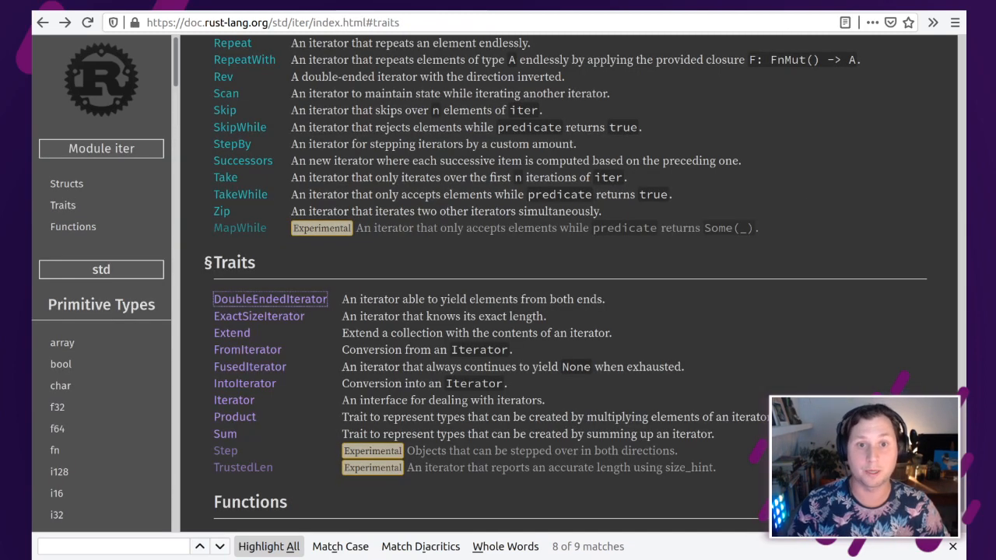
mouse_move(333, 277)
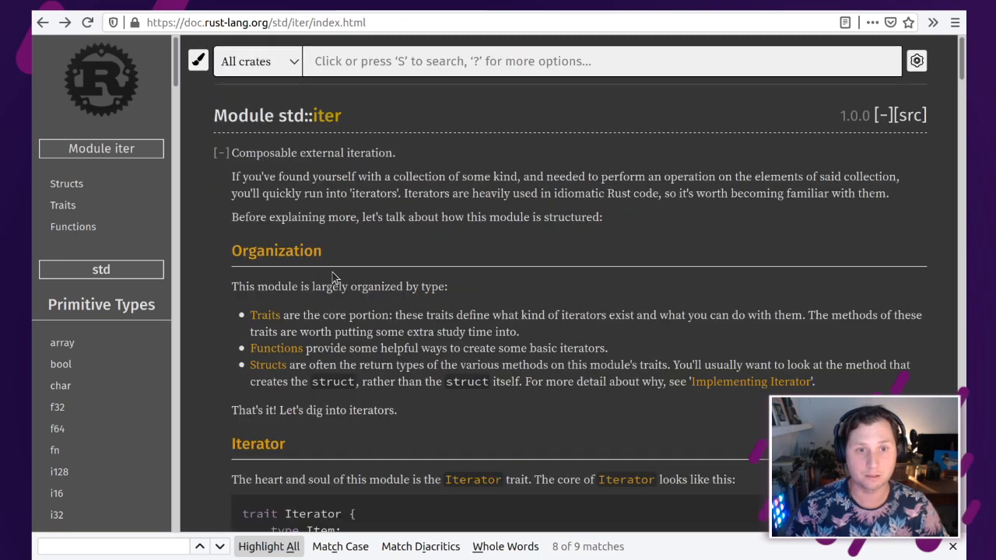
Step: Go to the DoubleEndedIterator trait documentation from the iter module's trait list
left_click(62, 205)
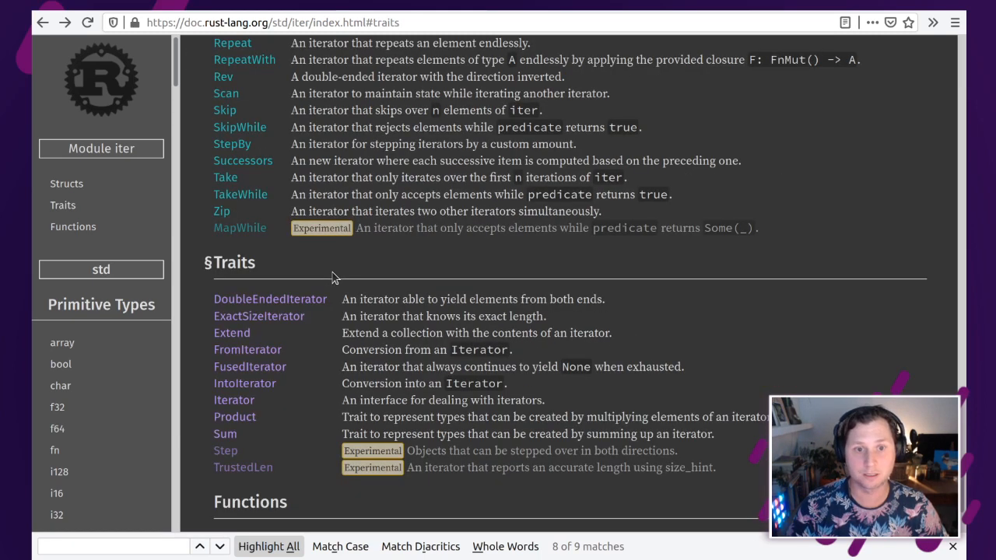
left_click(271, 299)
type("Map")
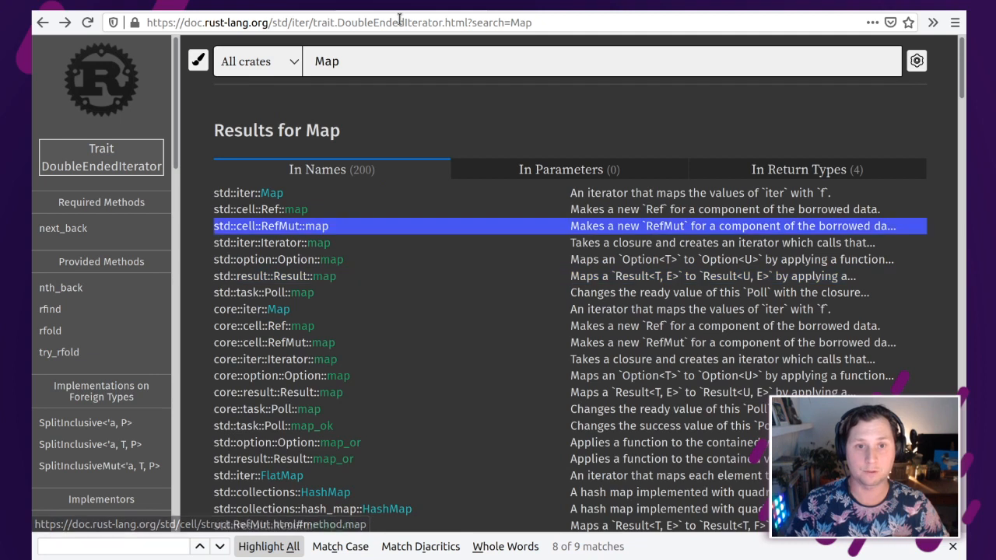
Step: Search the docs for 'Linues' and choose std::str::Lines from the results
left_click(380, 61)
type("L")
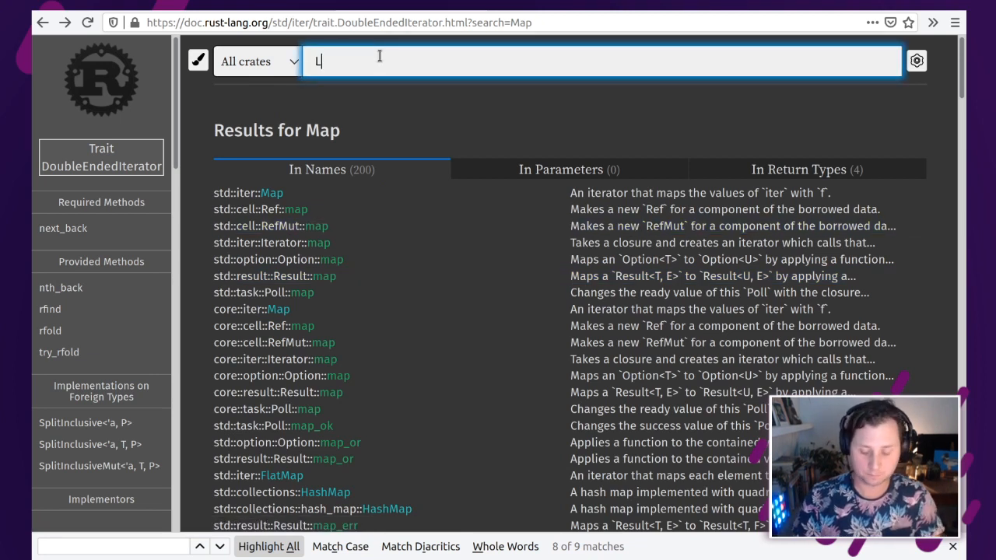
type("inues")
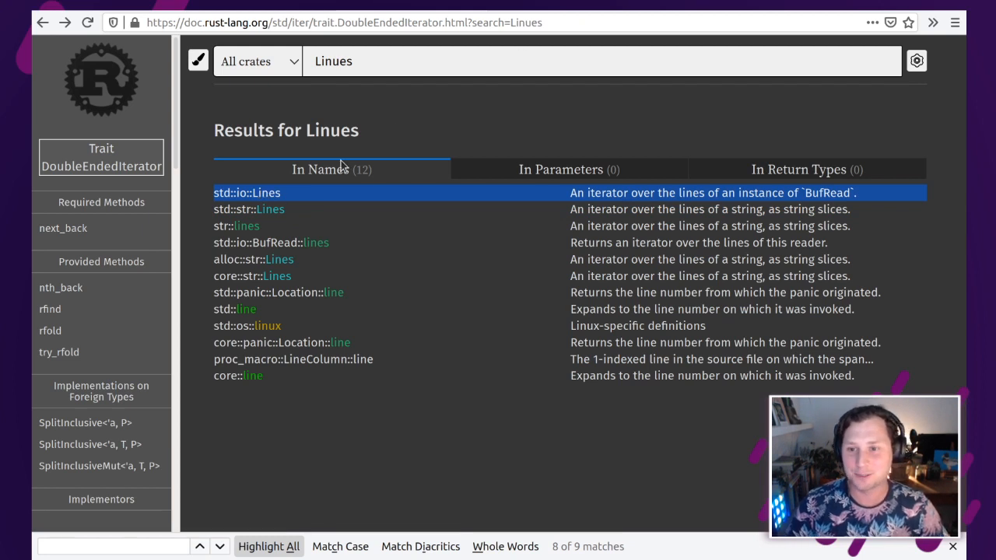
mouse_move(249, 209)
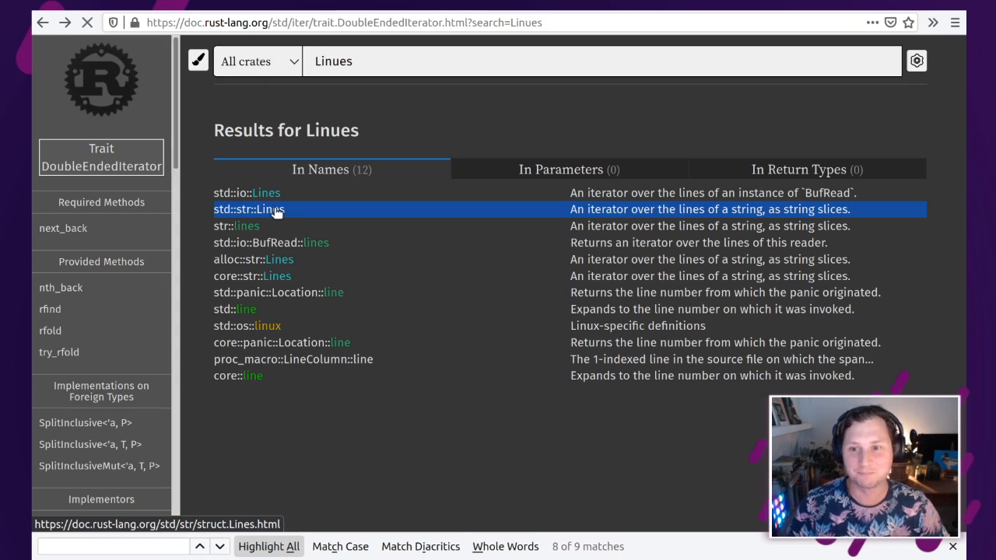
left_click(247, 209)
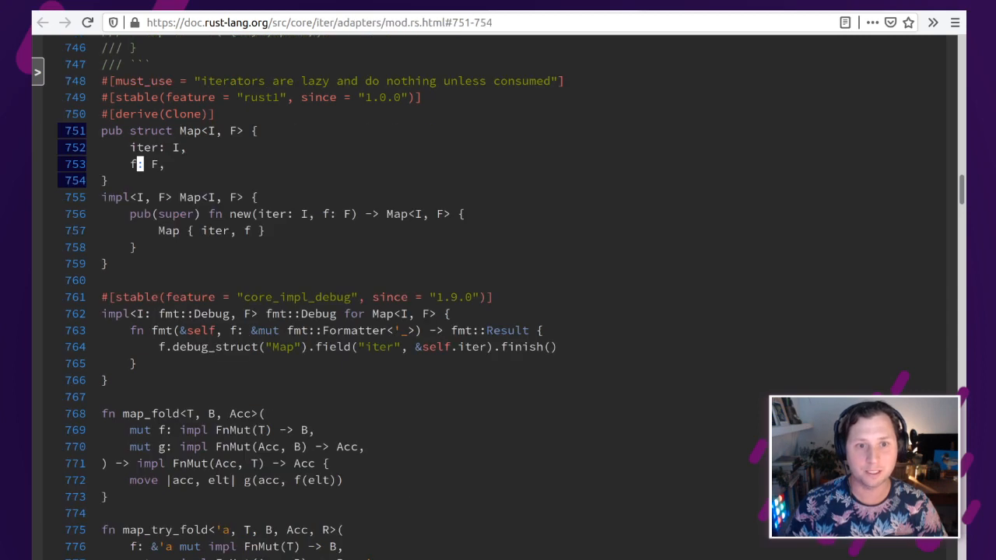
Step: Highlight the Map struct's f field and SplitTerminator<'a, char> in the Lines definition source
double_click(148, 146)
type("struct Lin")
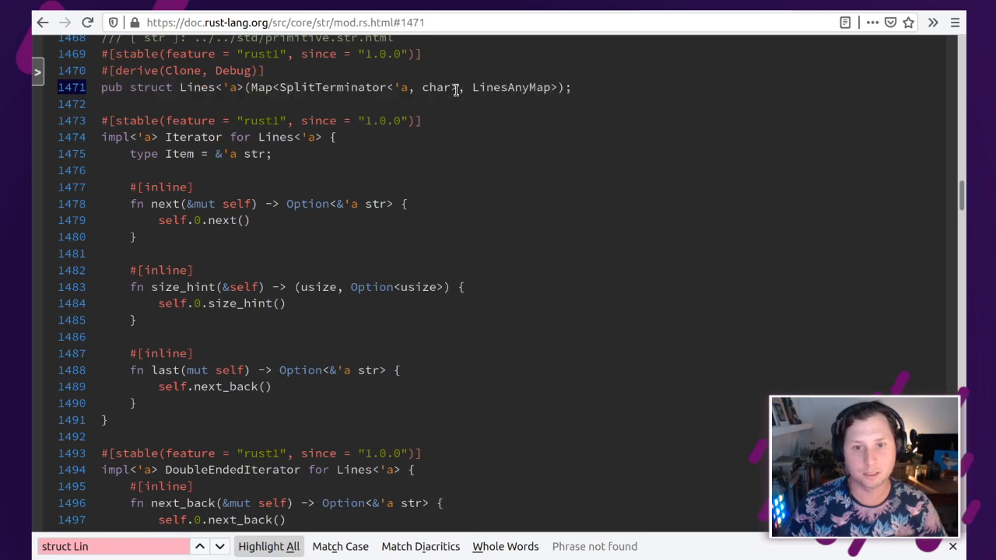
left_click_drag(257, 87, 459, 87)
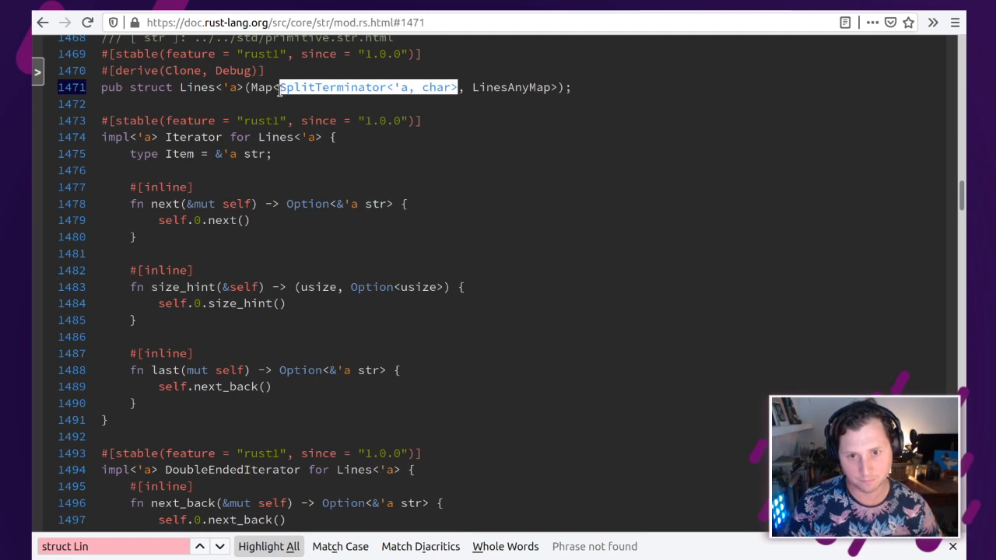
mouse_move(501, 109)
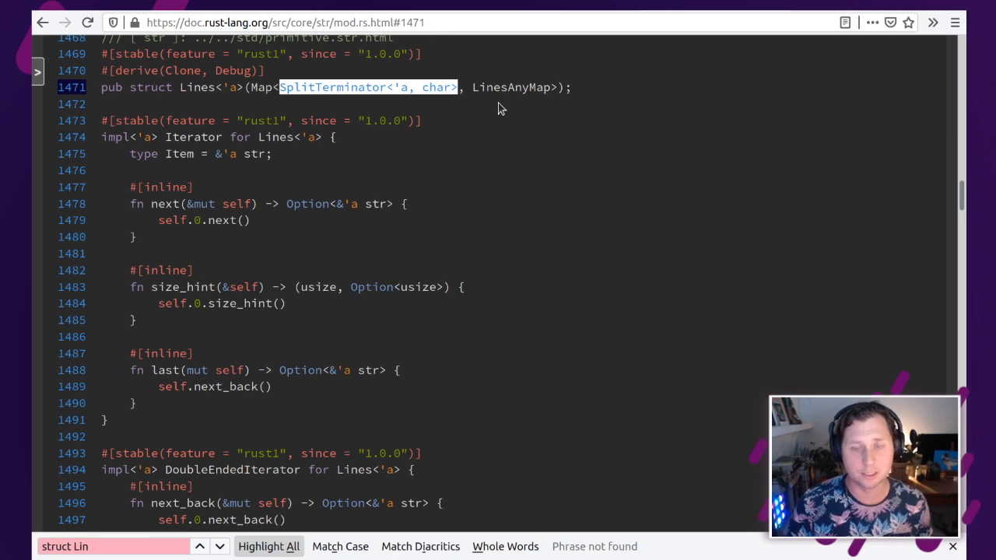
mouse_move(439, 81)
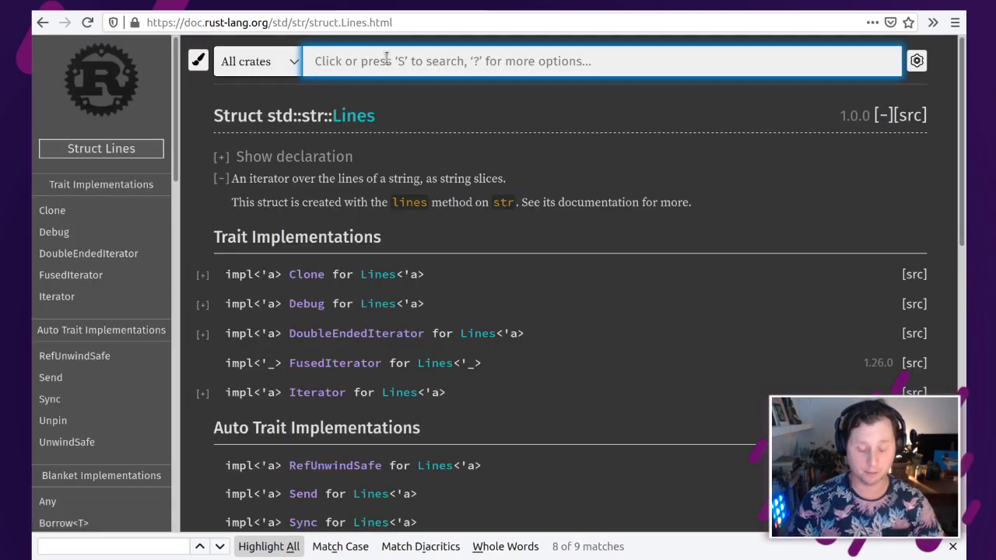
Step: Search the Rust docs for LinesAnyMap, which returns no results
type("LinesAnyMap")
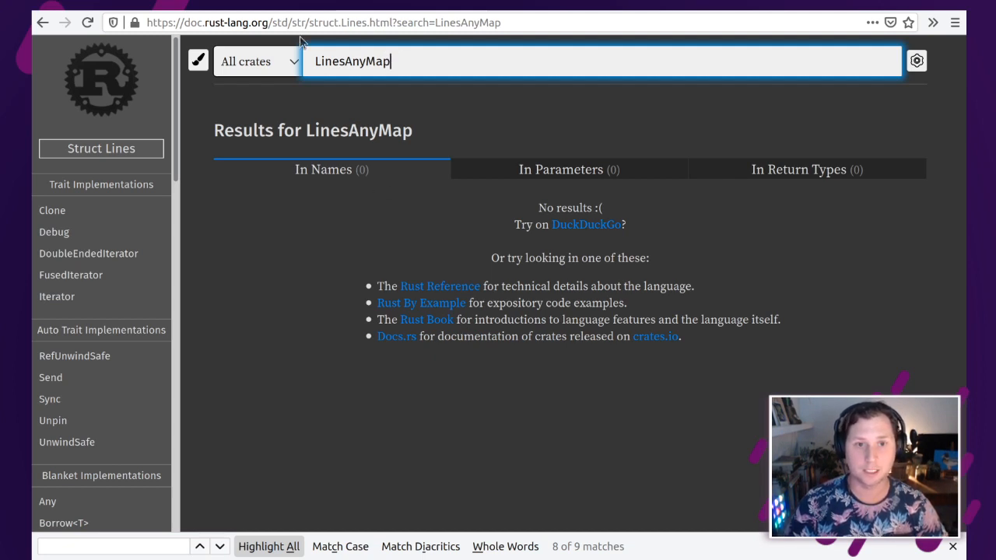
mouse_move(568, 39)
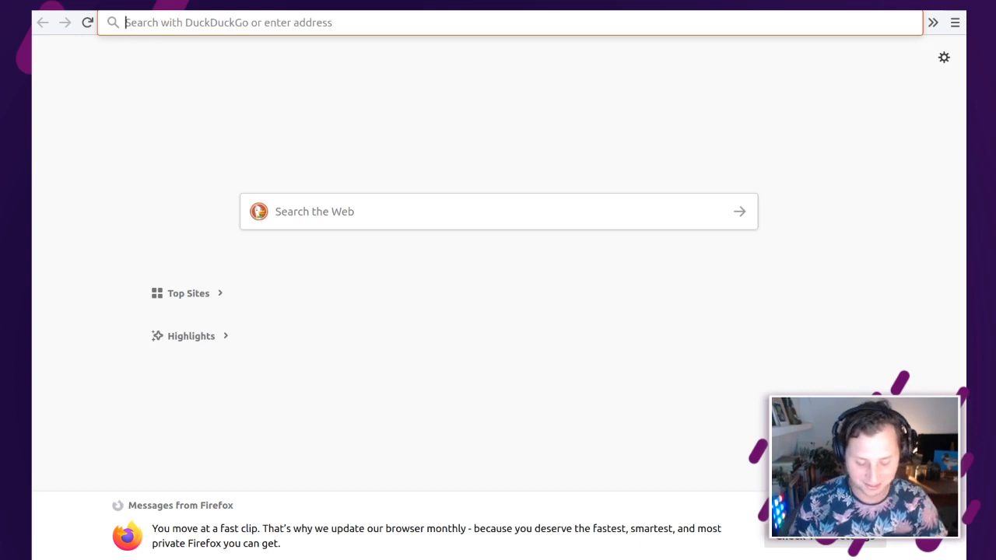
Step: Search the rust-lang/rust GitHub repository for LinesAnyMap, then return to the str module source in the docs
type("github.com/rust-lang/rust/")
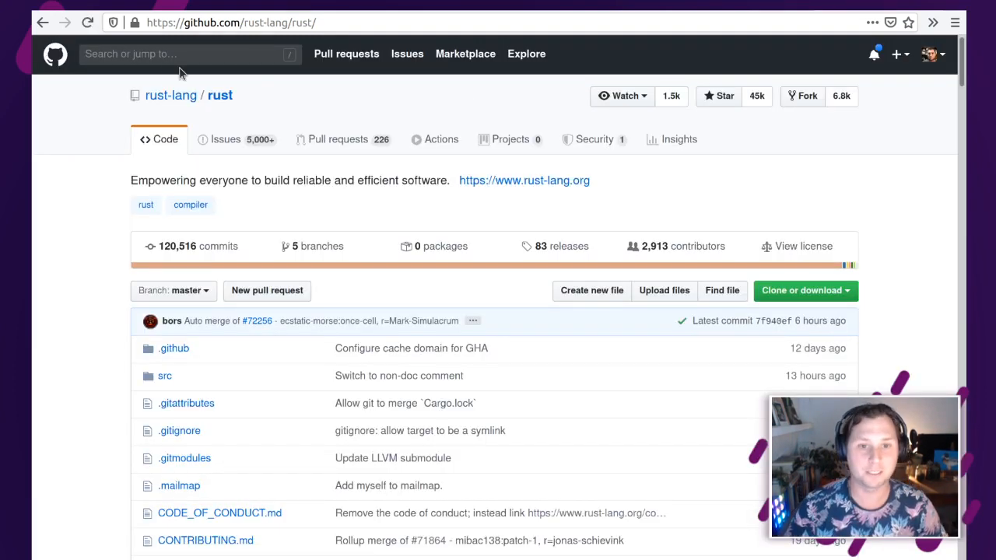
left_click(187, 53)
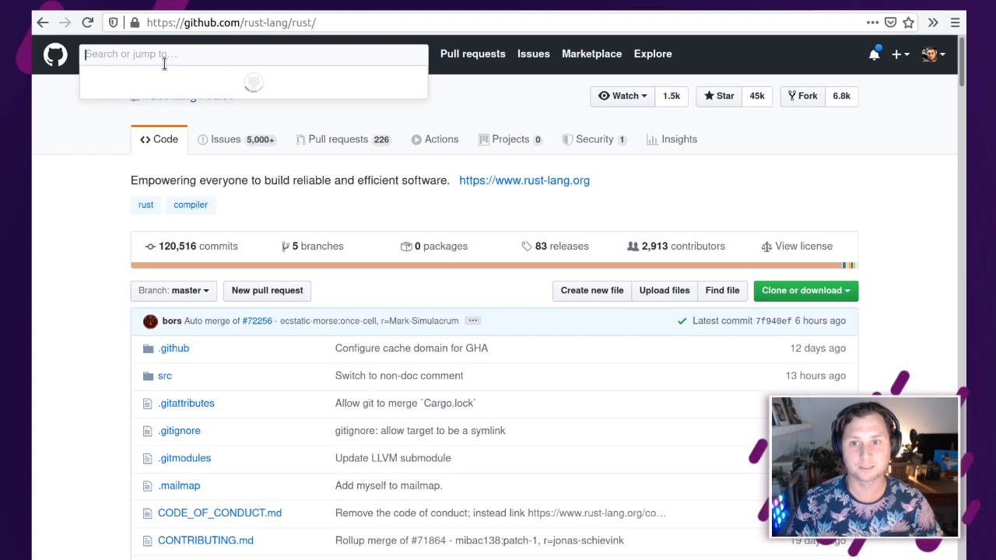
type("LinesAnyMap")
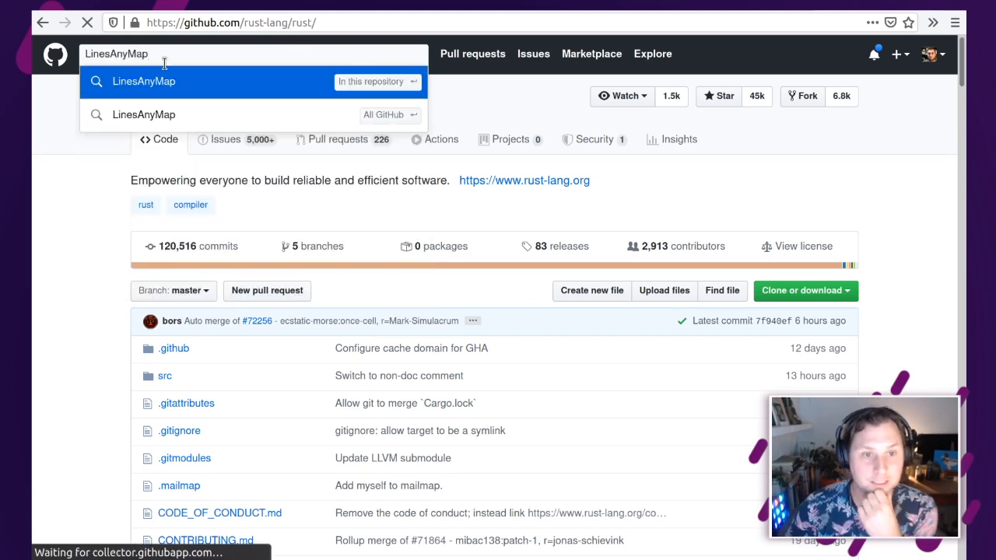
left_click(144, 81)
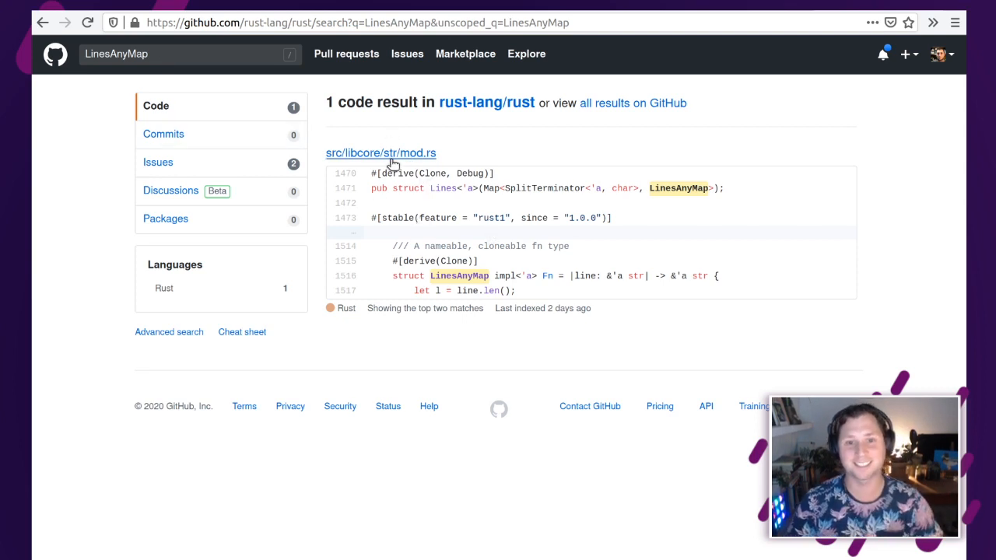
mouse_move(392, 154)
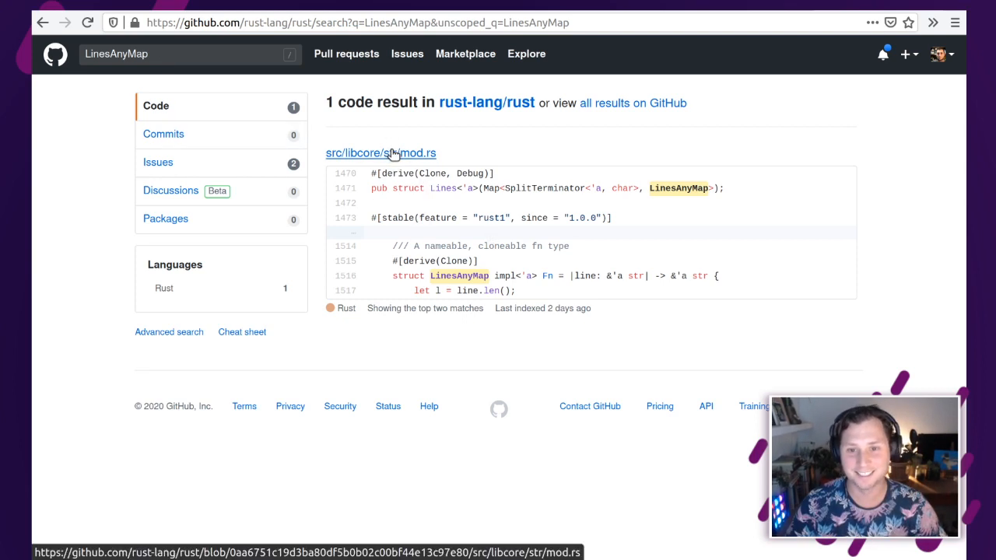
mouse_move(529, 264)
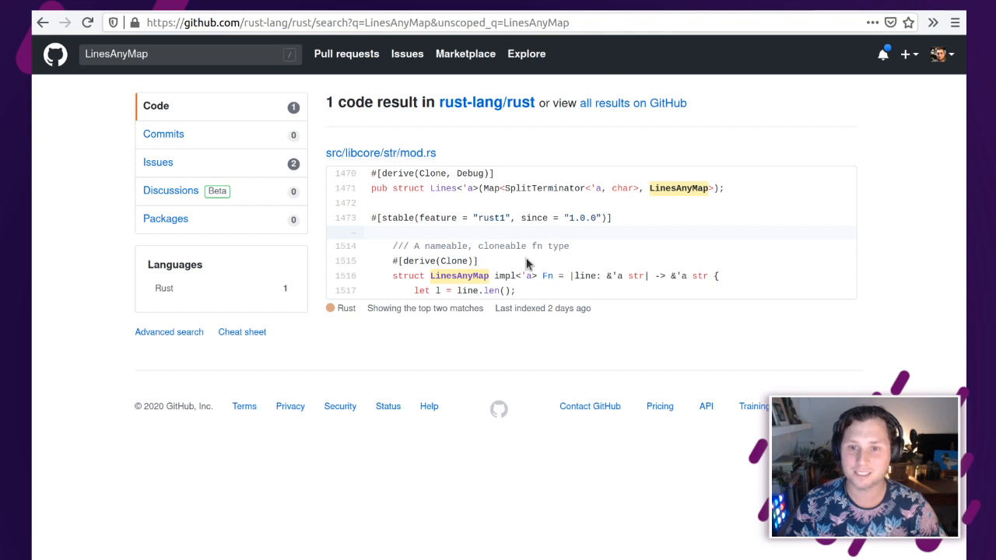
mouse_move(345, 280)
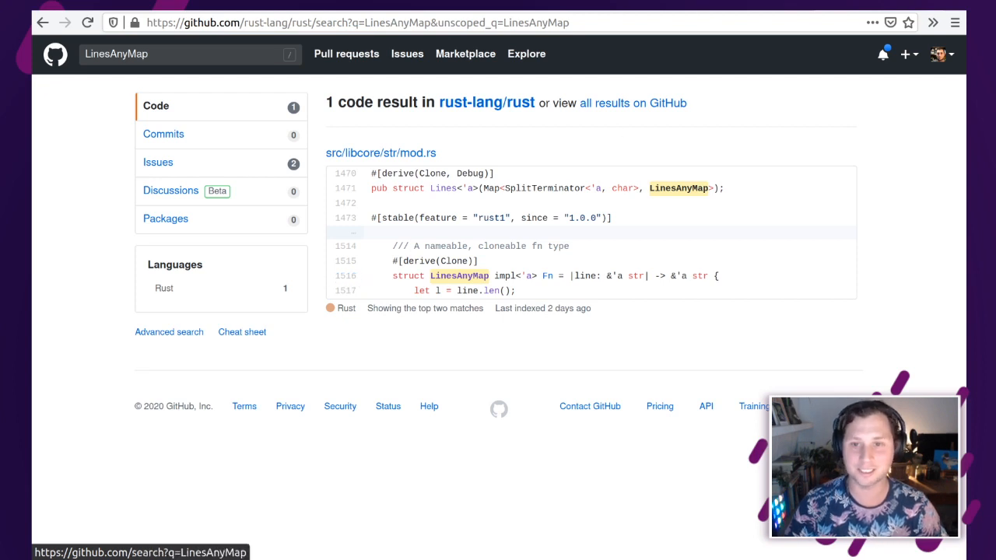
left_click(358, 21)
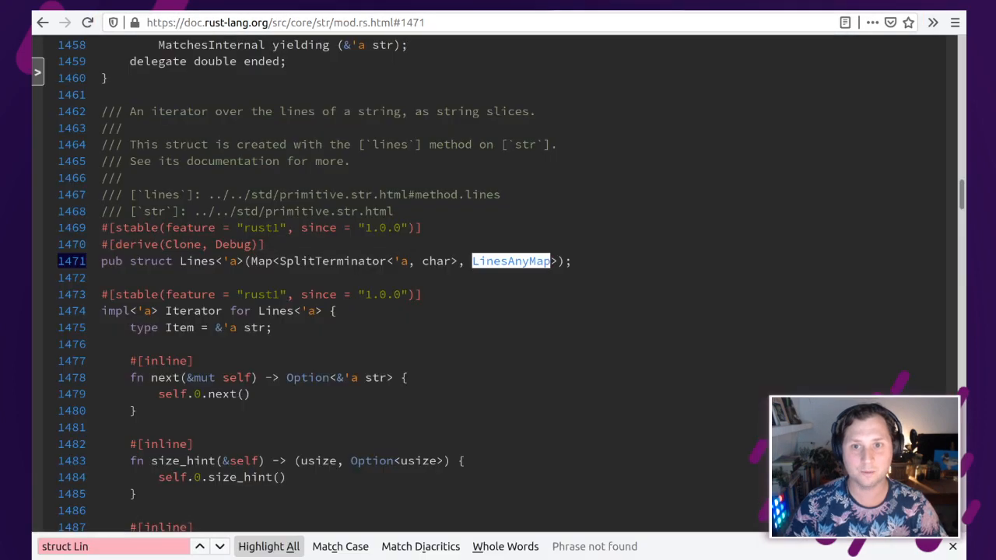
scroll("down", 3)
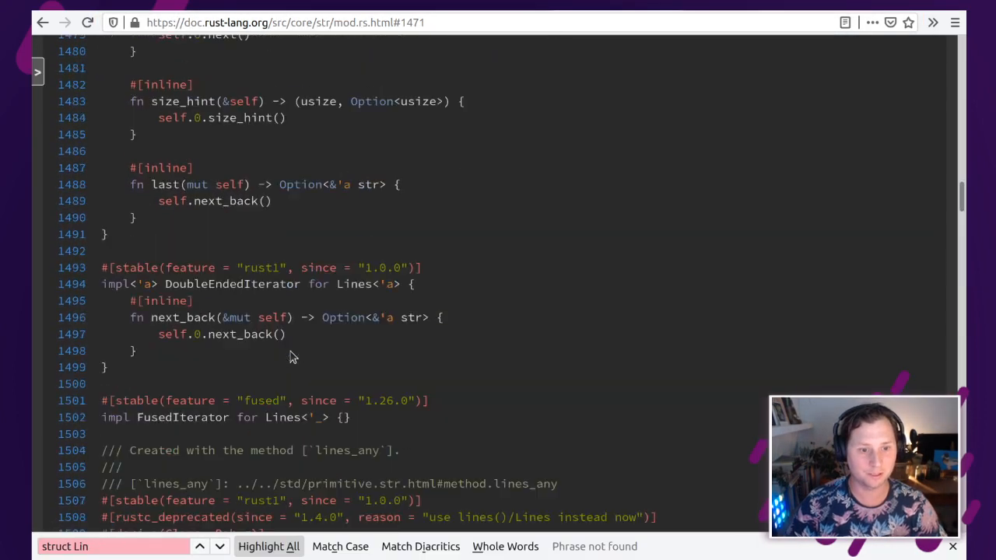
scroll("down", 3)
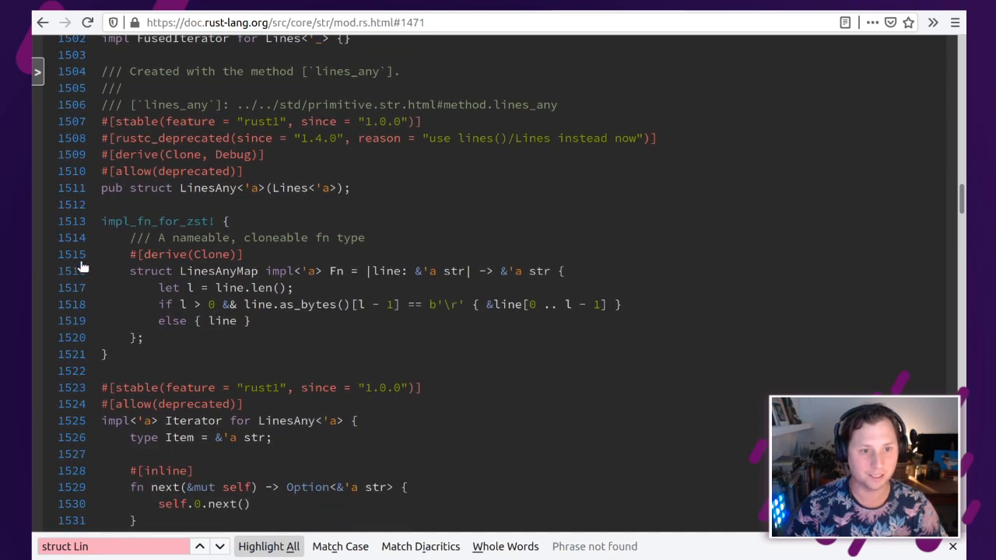
double_click(168, 286)
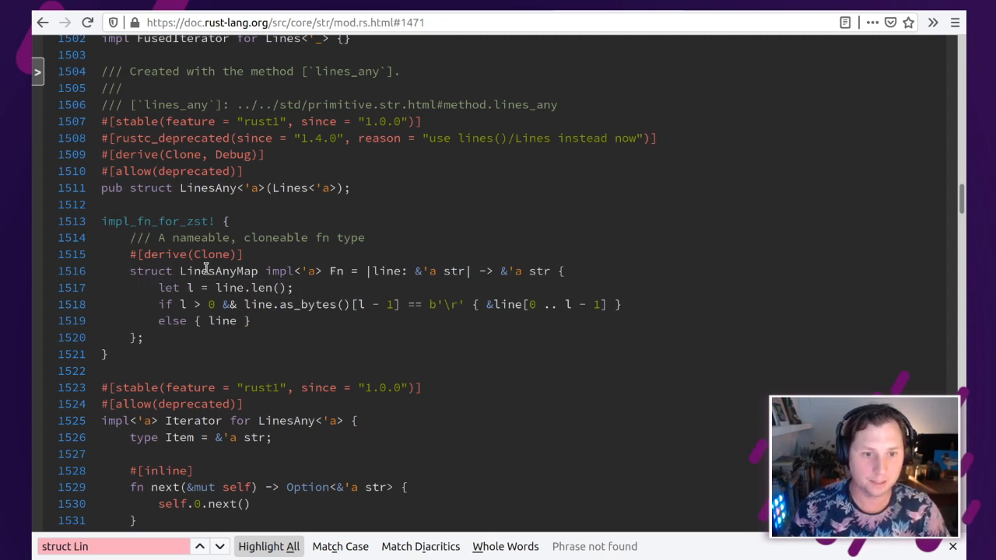
double_click(217, 271)
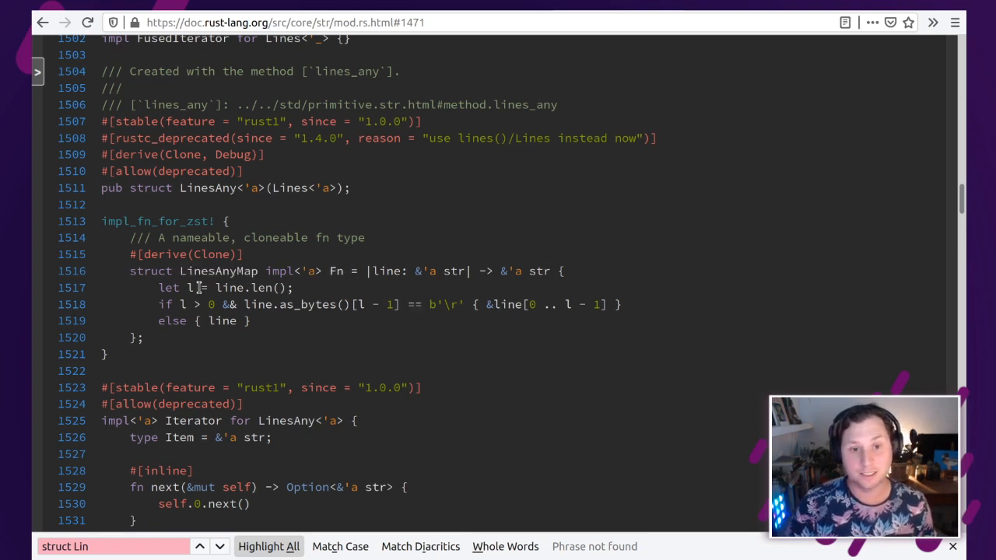
mouse_move(335, 274)
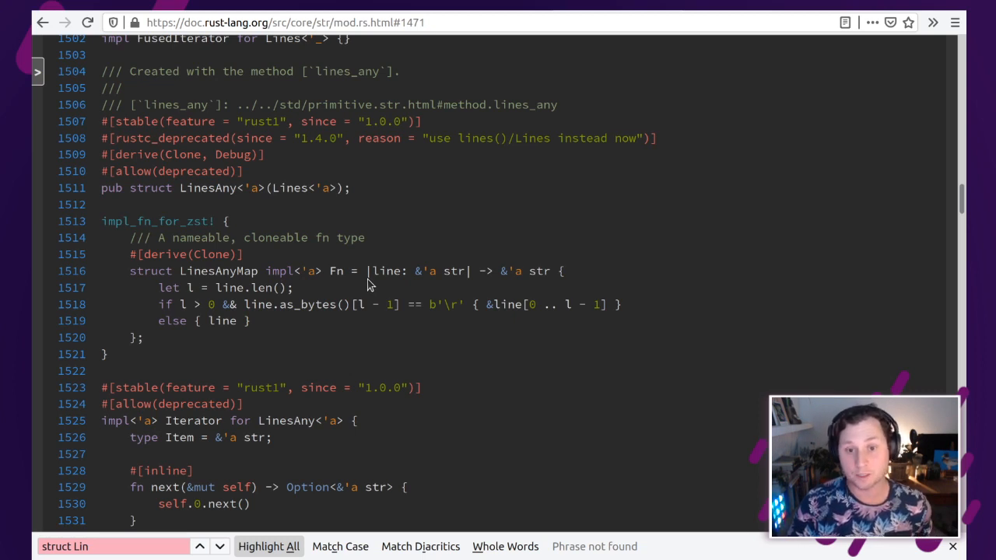
mouse_move(358, 288)
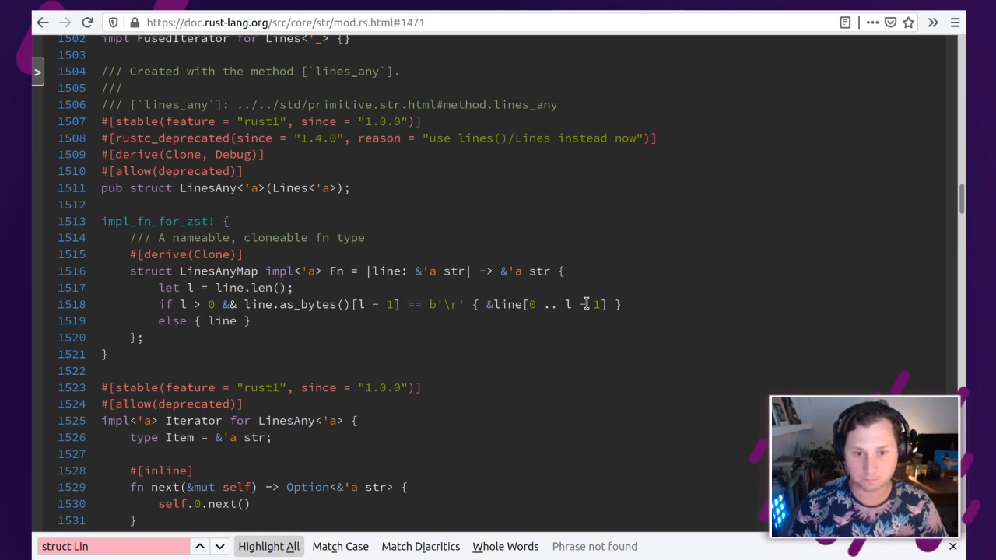
double_click(222, 321)
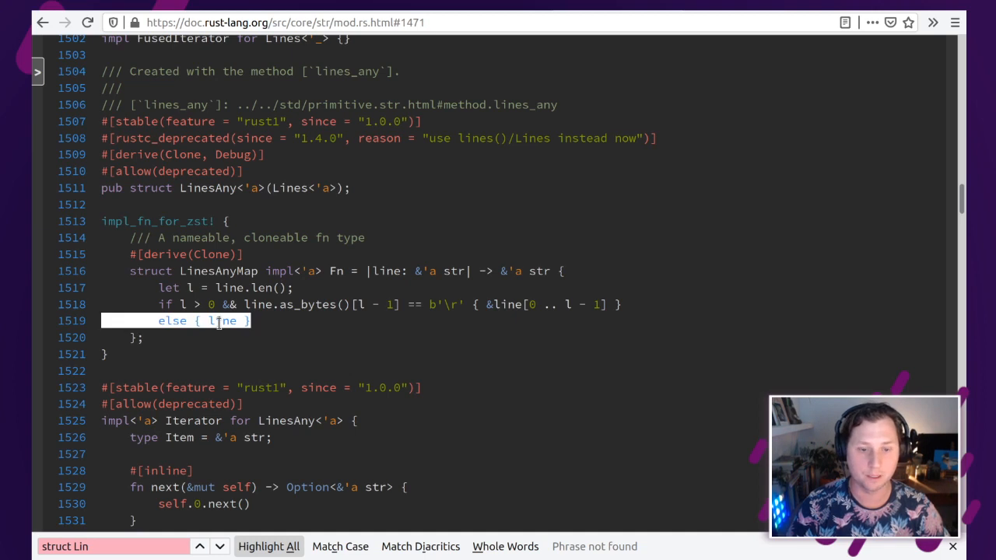
double_click(224, 321)
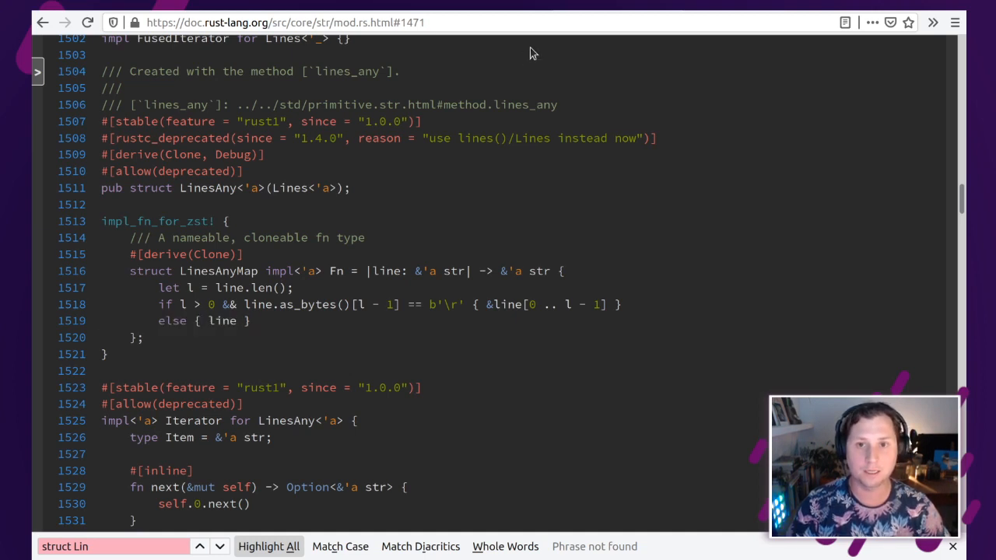
mouse_move(427, 168)
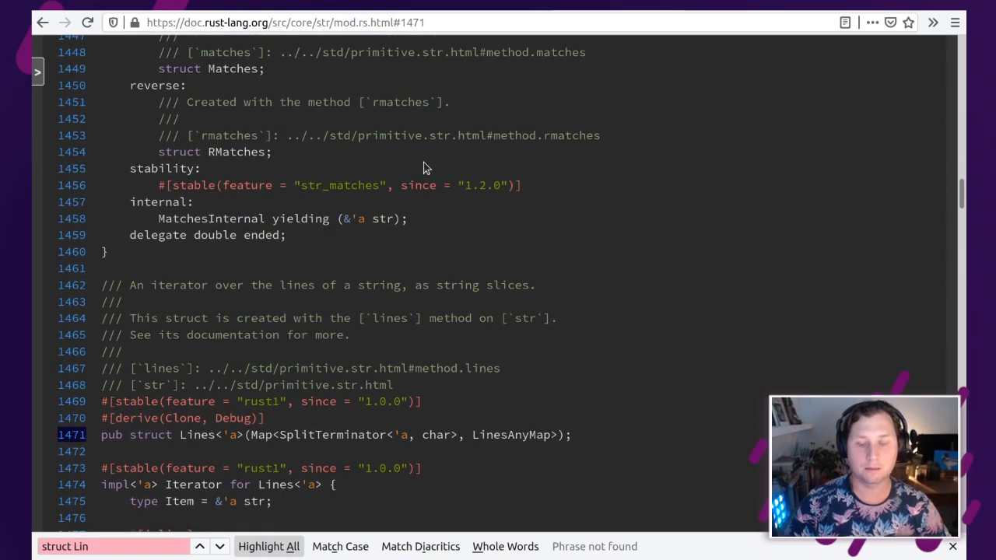
scroll("down", 3)
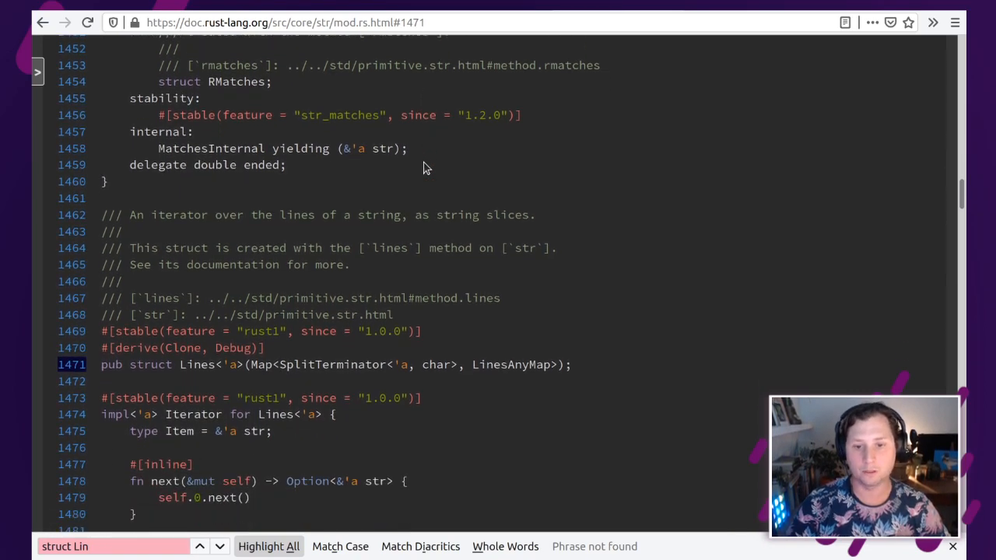
scroll("down", 3)
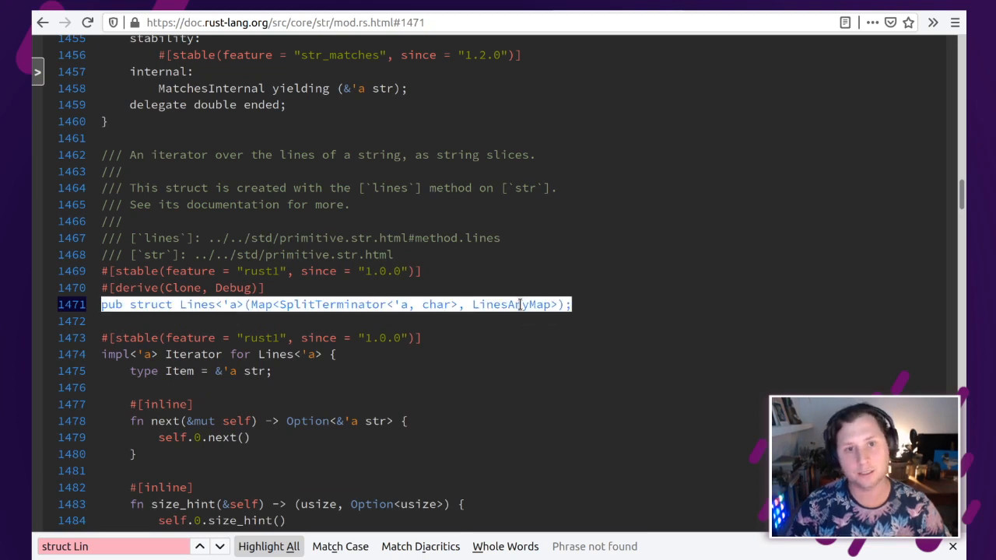
double_click(511, 304)
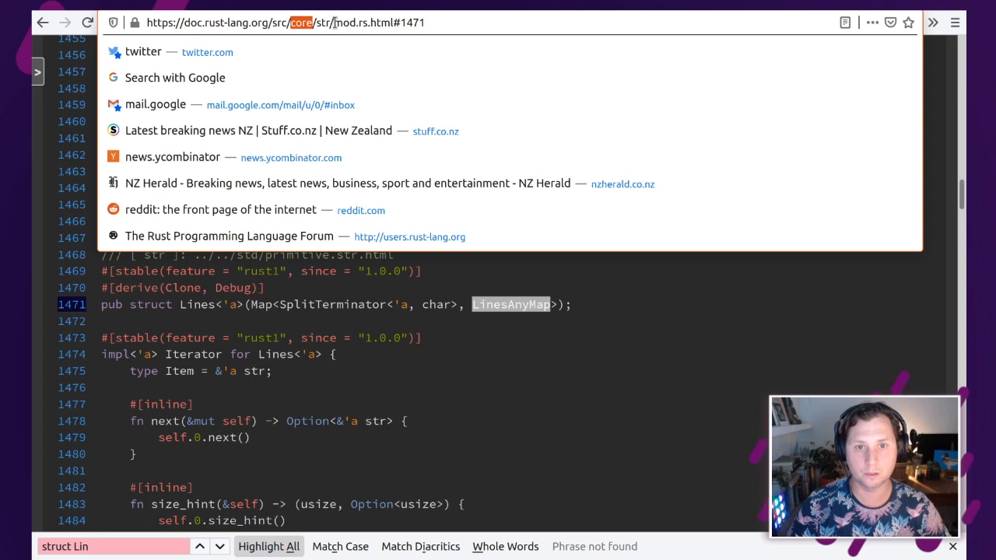
mouse_move(486, 411)
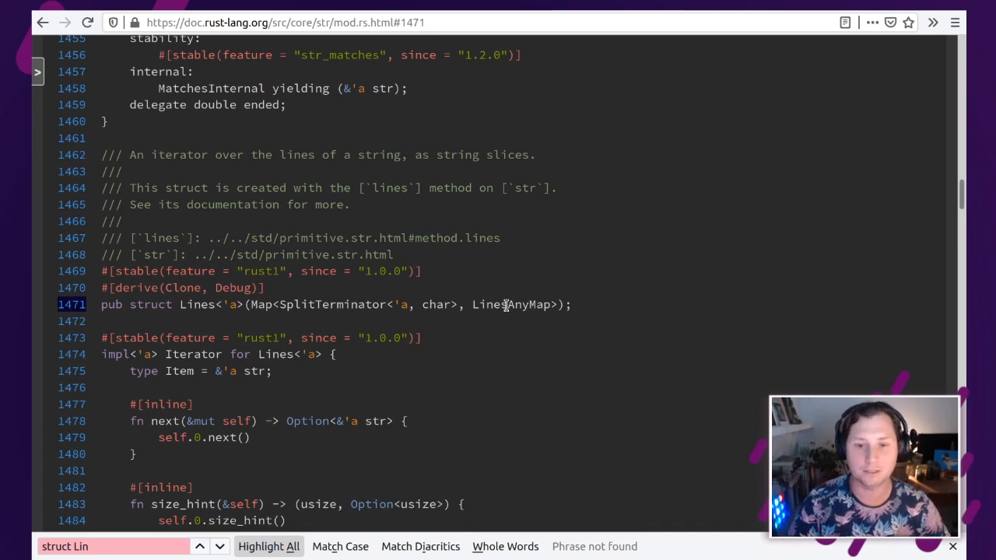
mouse_move(481, 345)
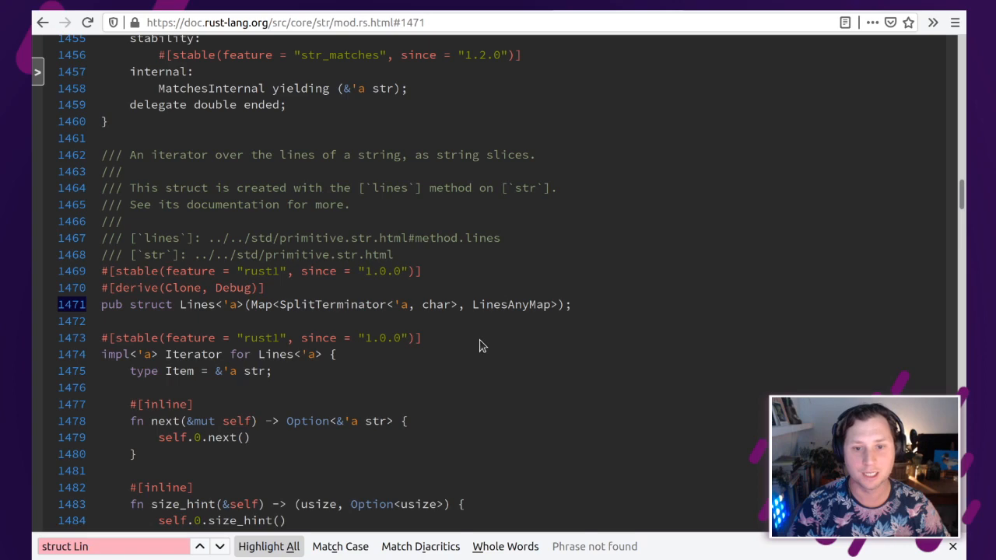
Step: Scroll the mod.rs source to LinesAnyMap, mark its len call, then return to the Into trait page
scroll("down", 3)
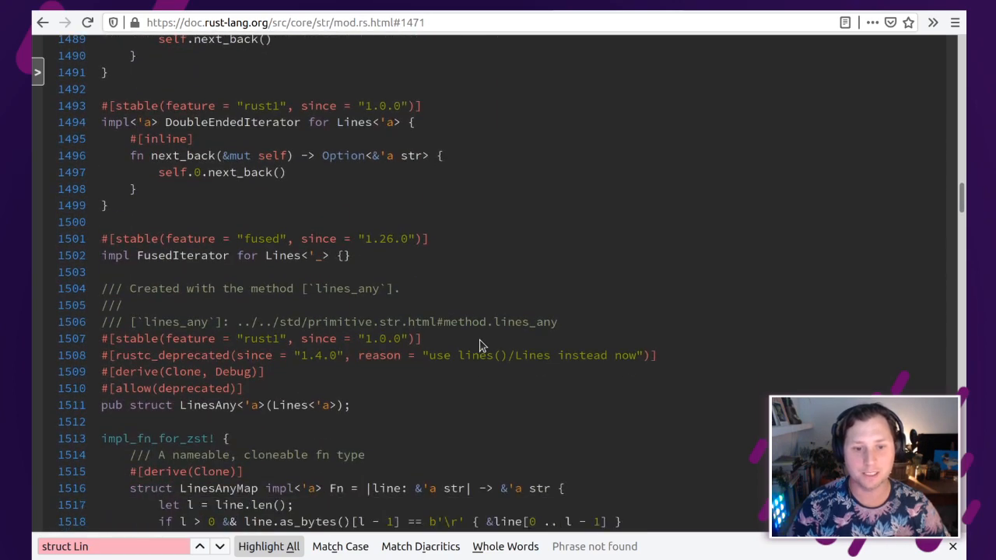
scroll("down", 3)
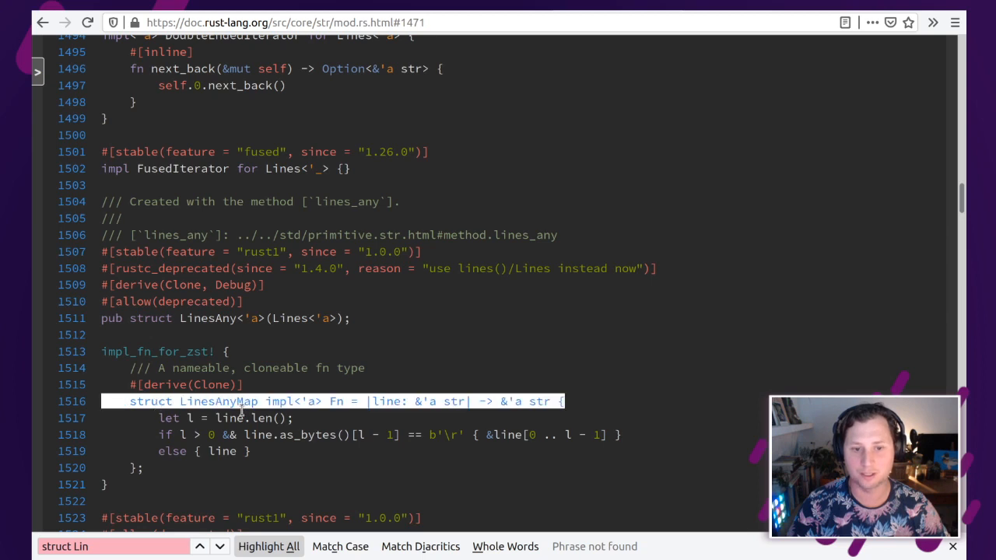
double_click(261, 417)
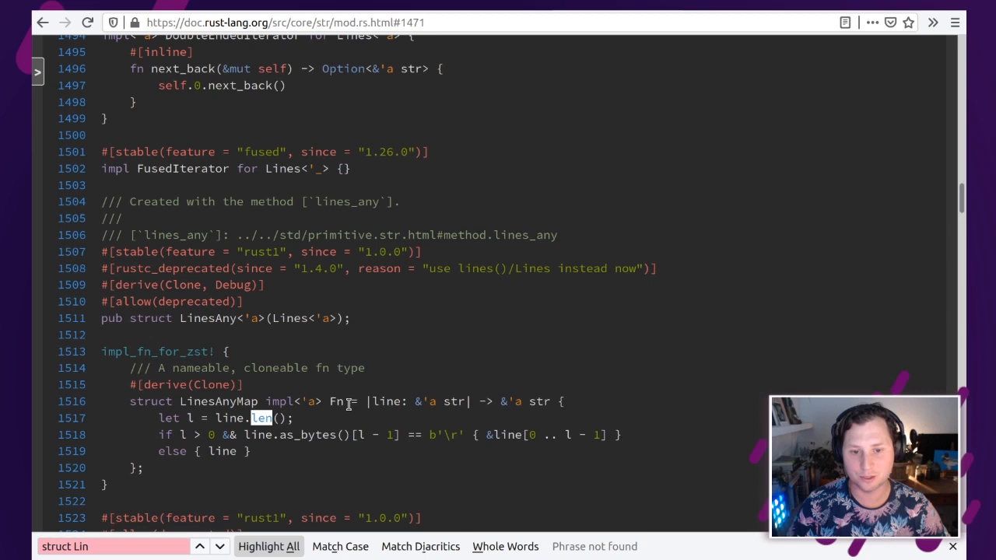
mouse_move(404, 356)
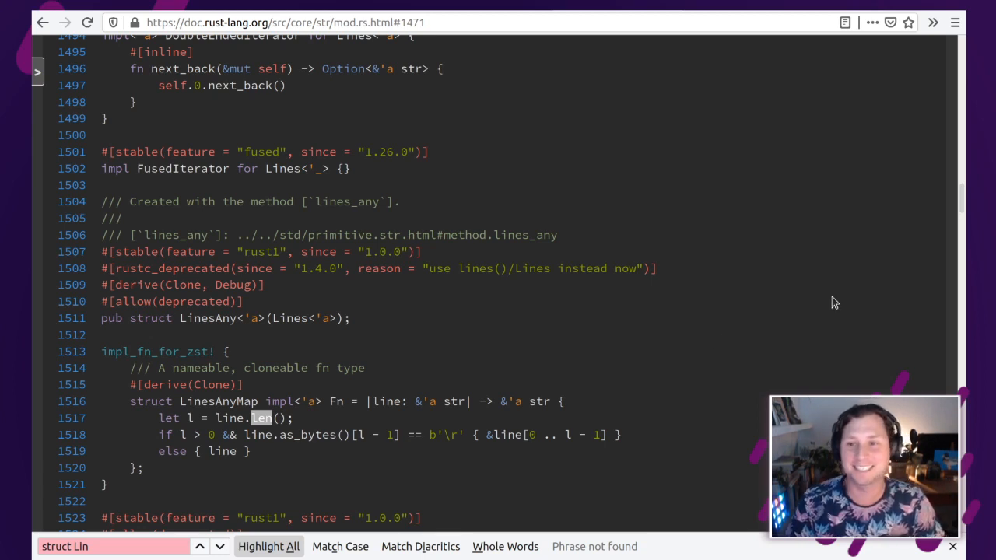
mouse_move(697, 310)
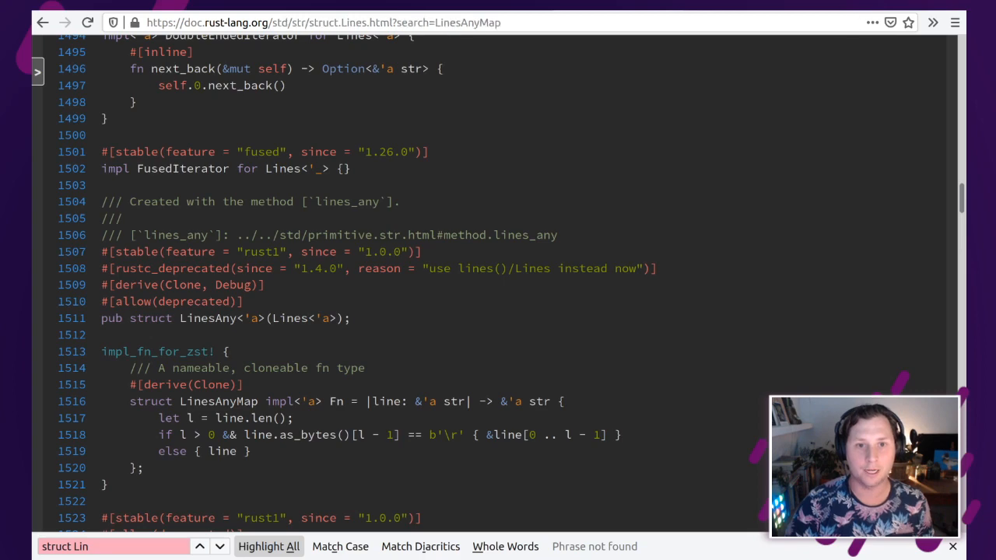
key("Enter")
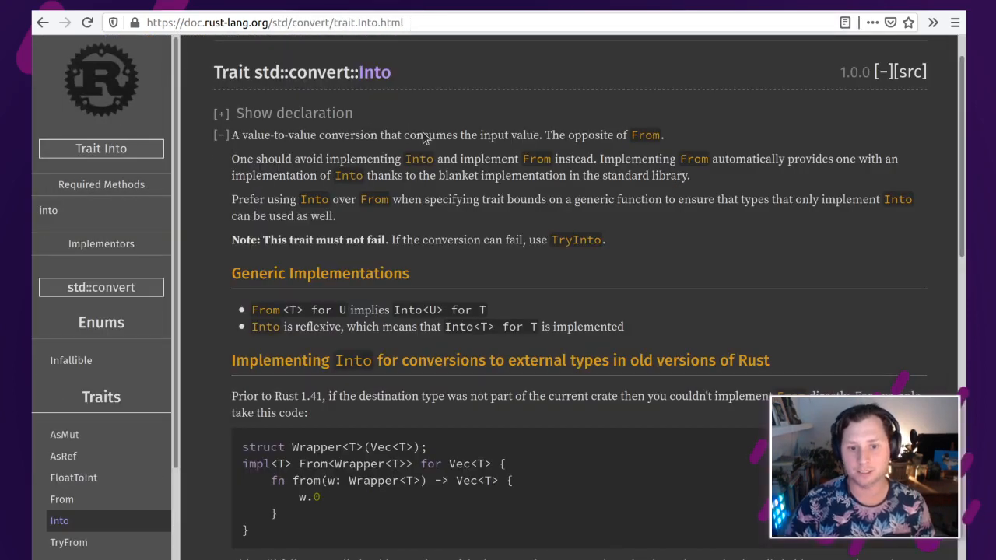
mouse_move(392, 94)
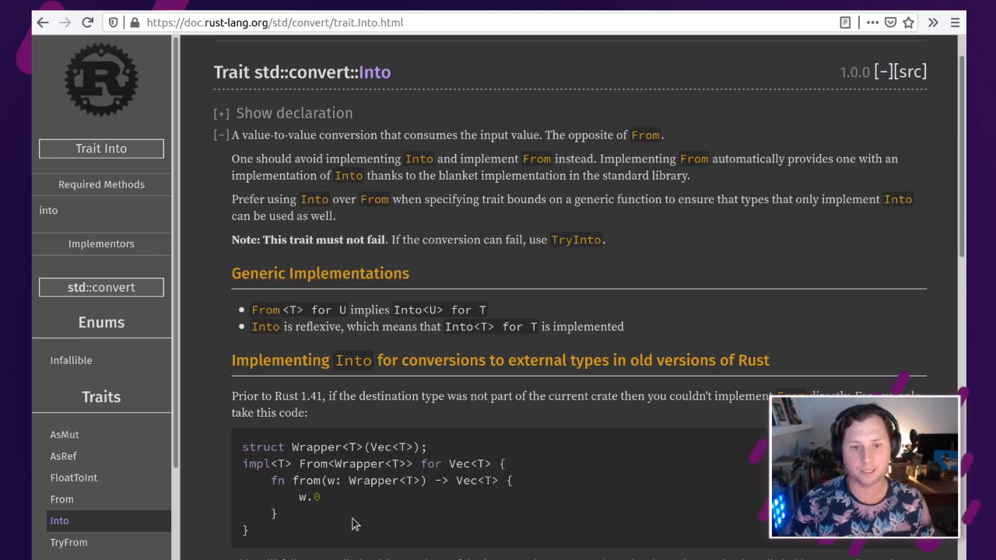
mouse_move(367, 465)
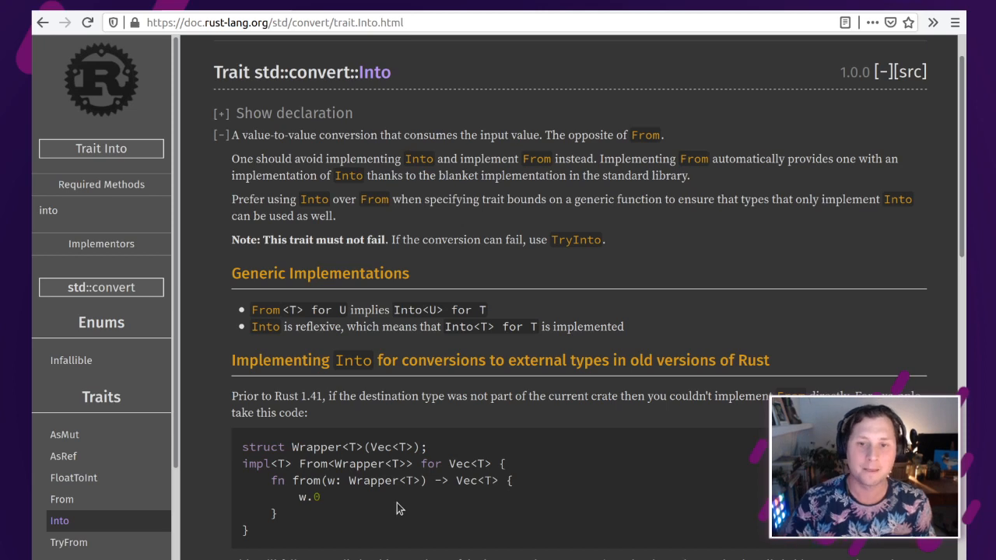
Step: Scroll the Into trait page to its Examples, Required methods and Implementors sections
scroll("down", 3)
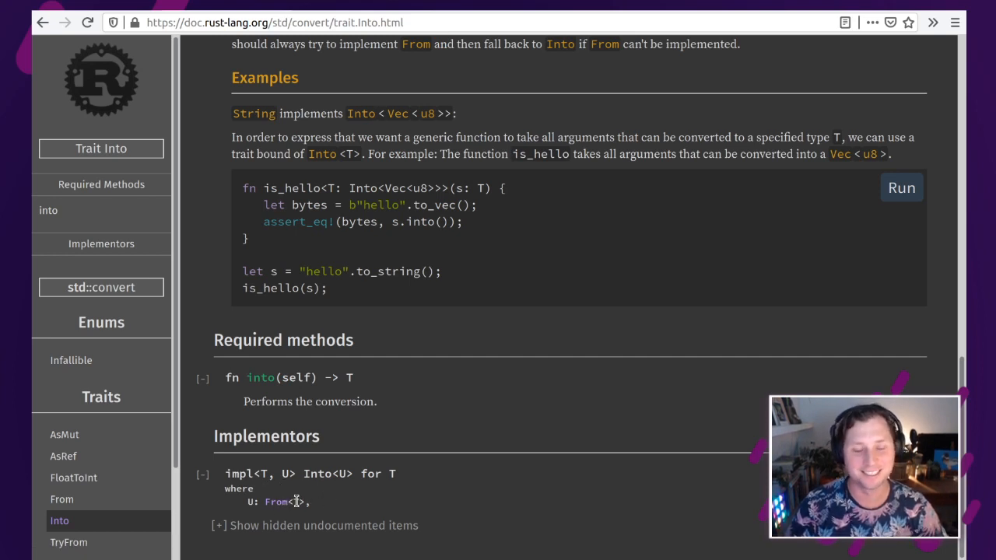
mouse_move(362, 476)
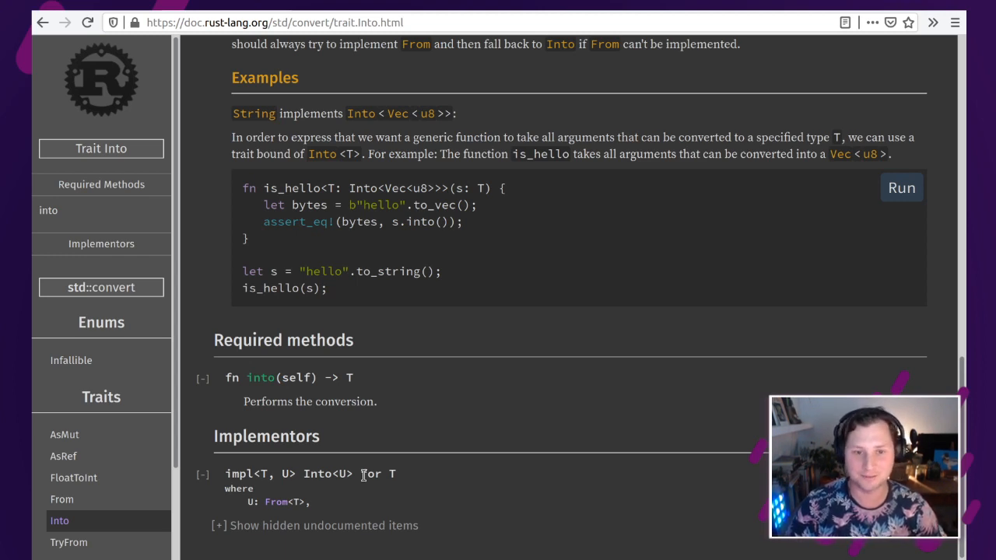
mouse_move(433, 336)
type("struct Lin")
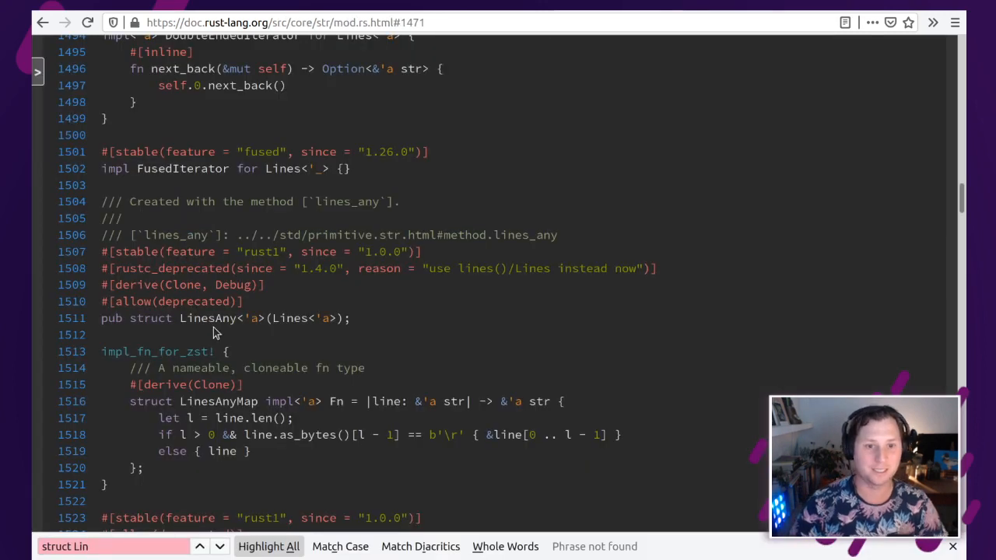
mouse_move(345, 246)
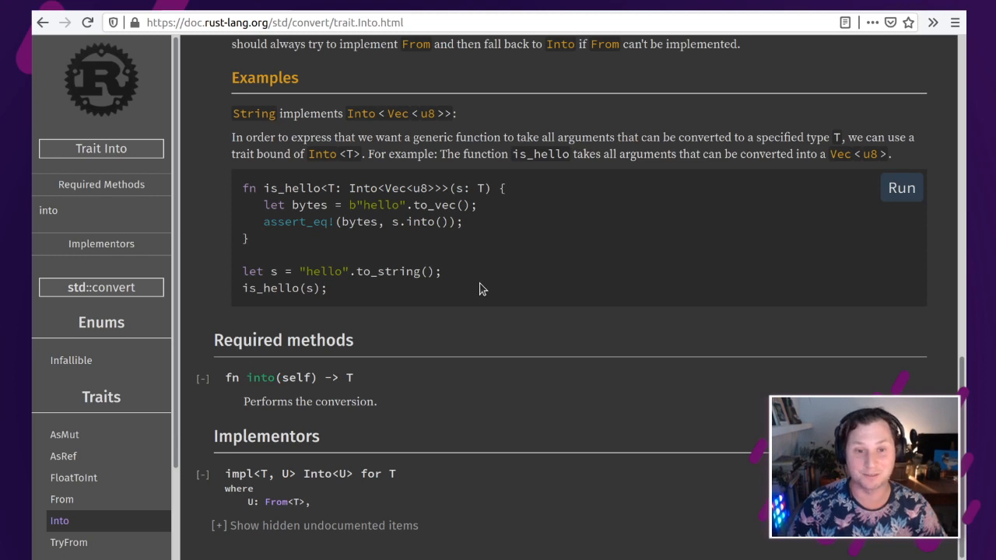
mouse_move(455, 327)
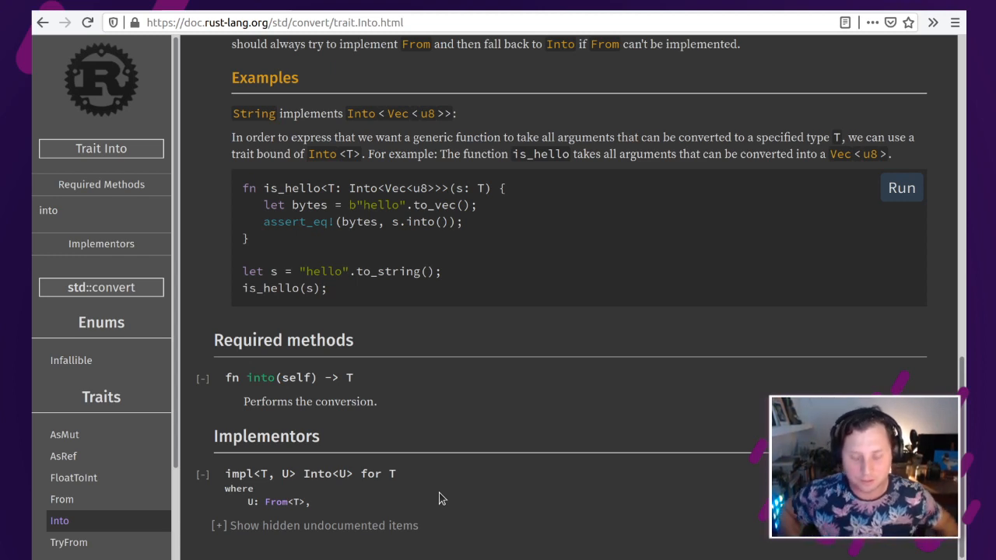
mouse_move(350, 490)
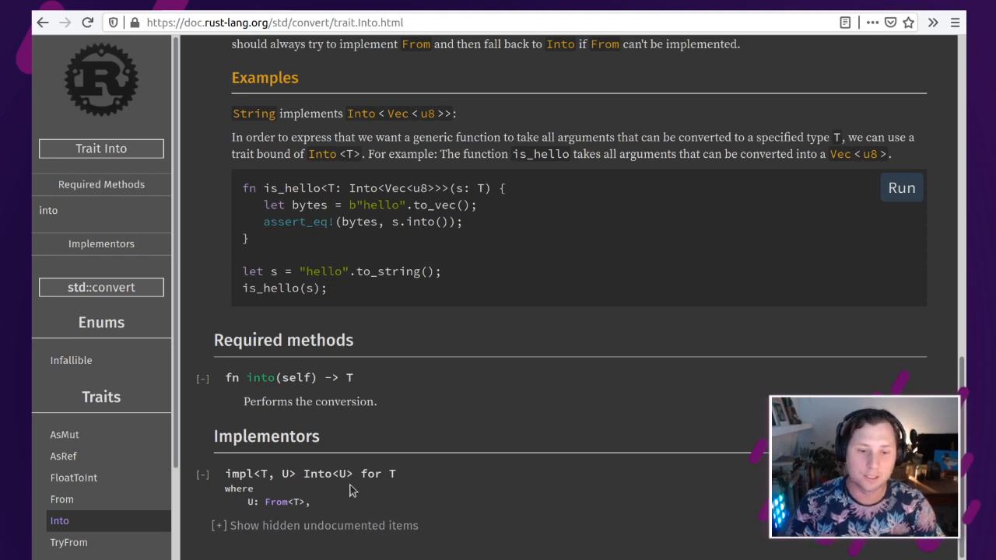
mouse_move(542, 431)
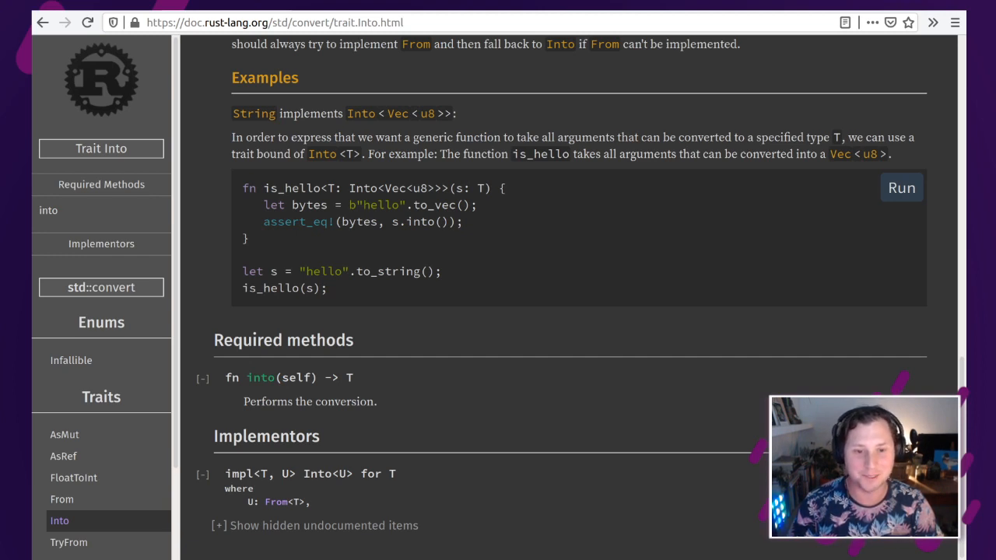
mouse_move(478, 496)
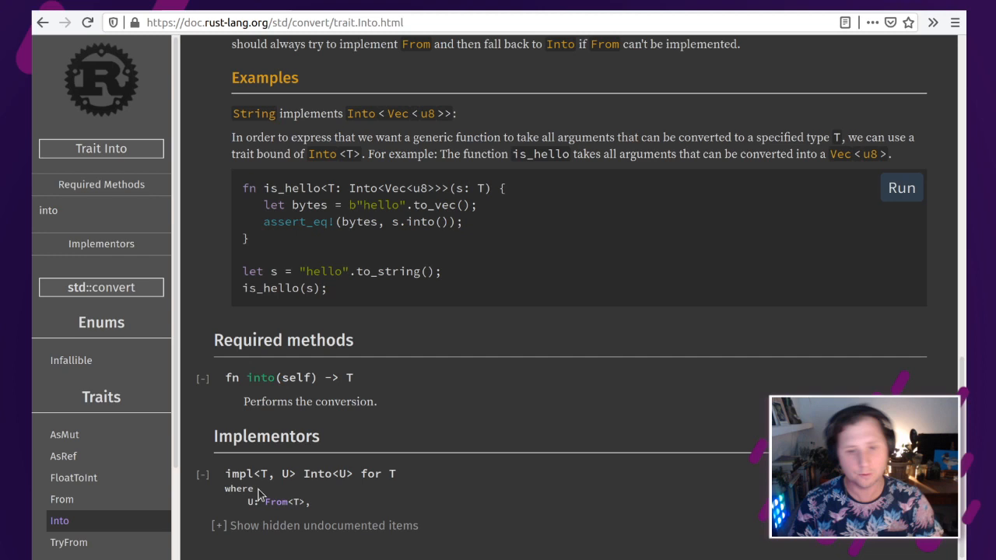
mouse_move(277, 501)
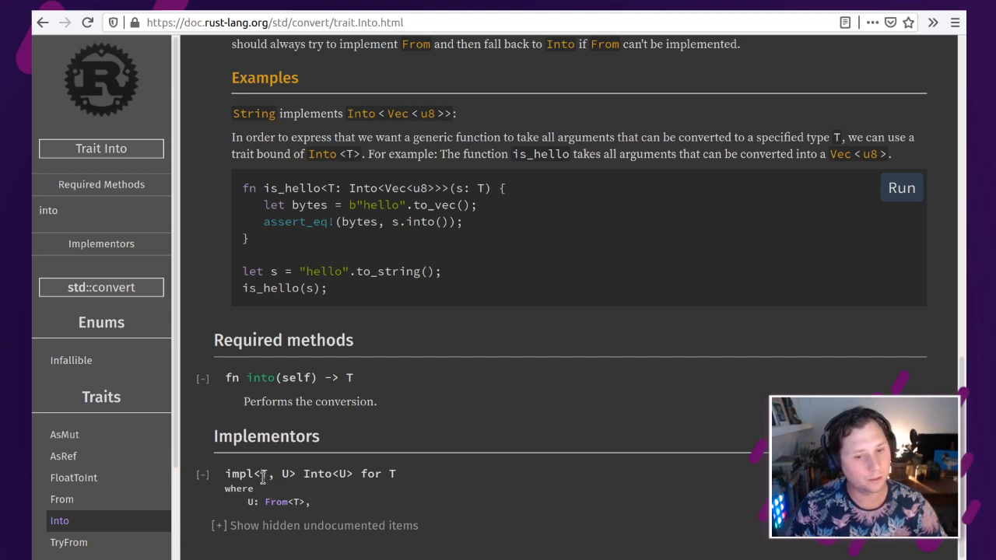
mouse_move(448, 486)
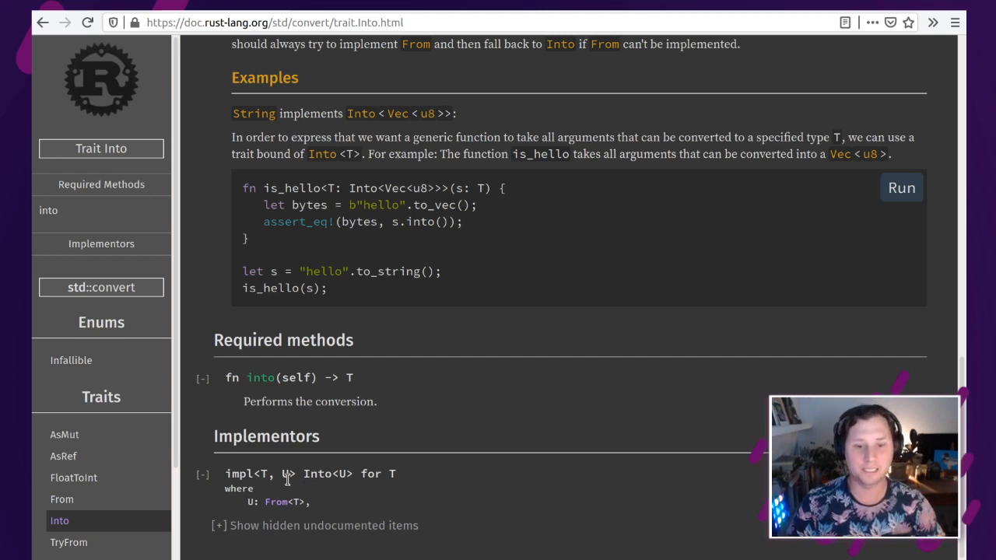
mouse_move(412, 489)
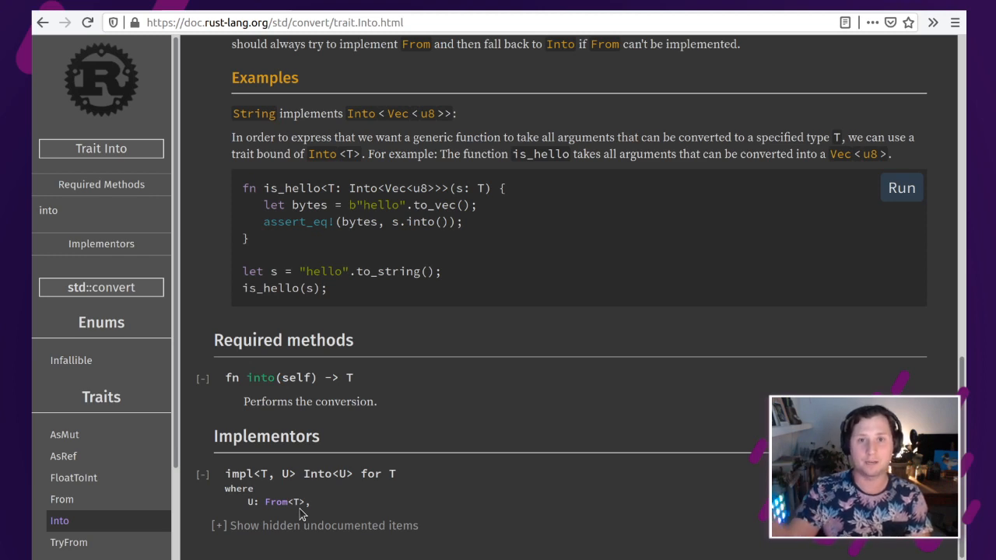
mouse_move(278, 513)
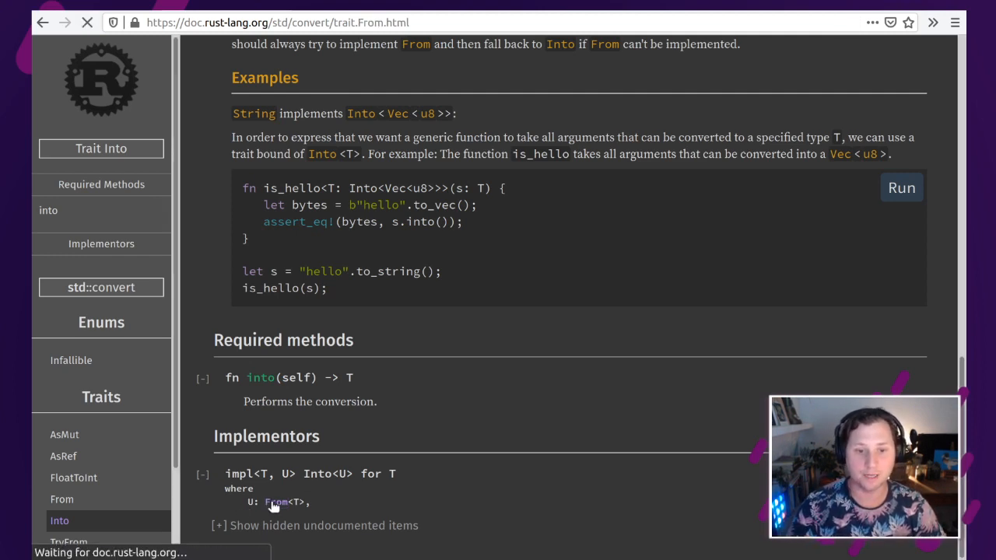
Step: Go to the From trait page and scroll its Implementors list to impl From<Vec<T>> for BinaryHeap<T>
left_click(62, 497)
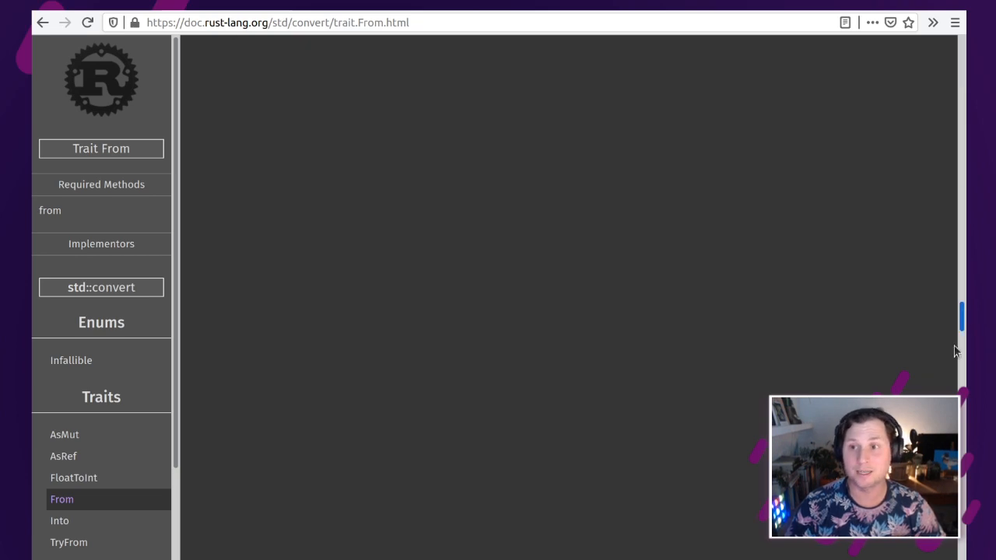
scroll("down", 3)
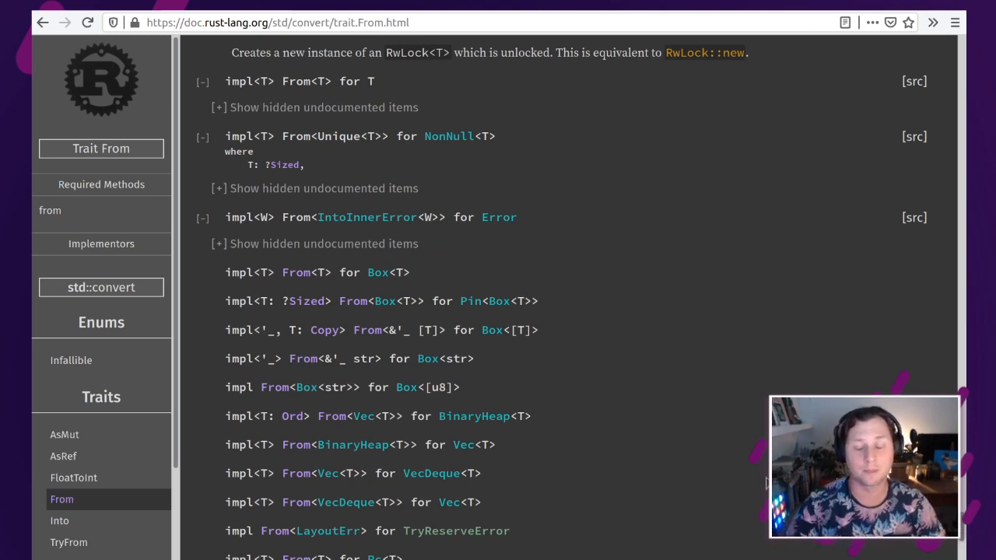
scroll("down", 3)
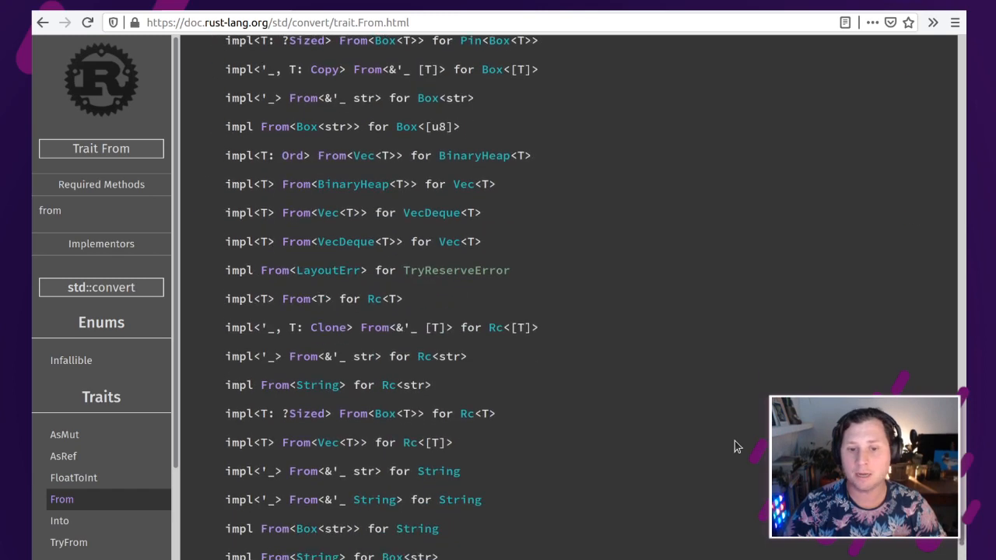
scroll("down", 3)
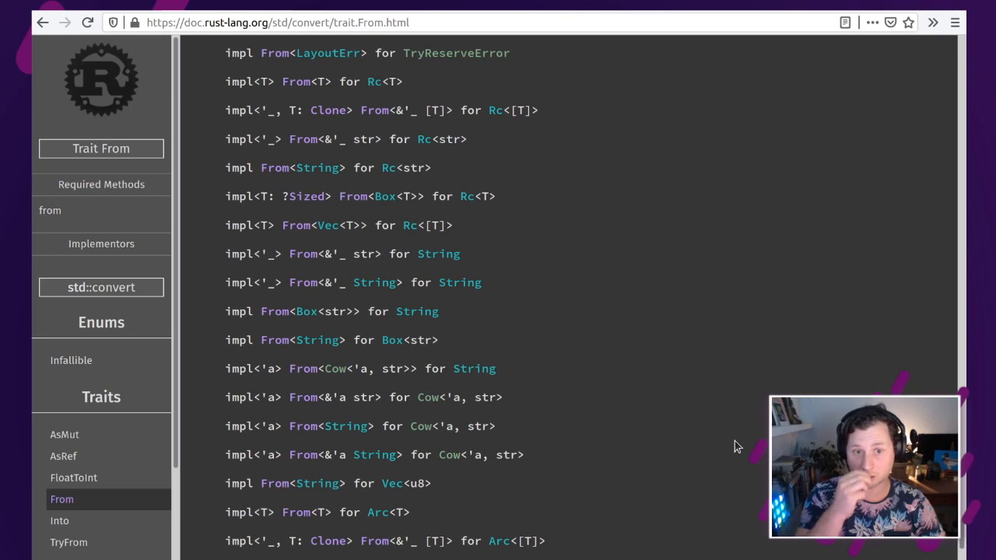
scroll("down", 3)
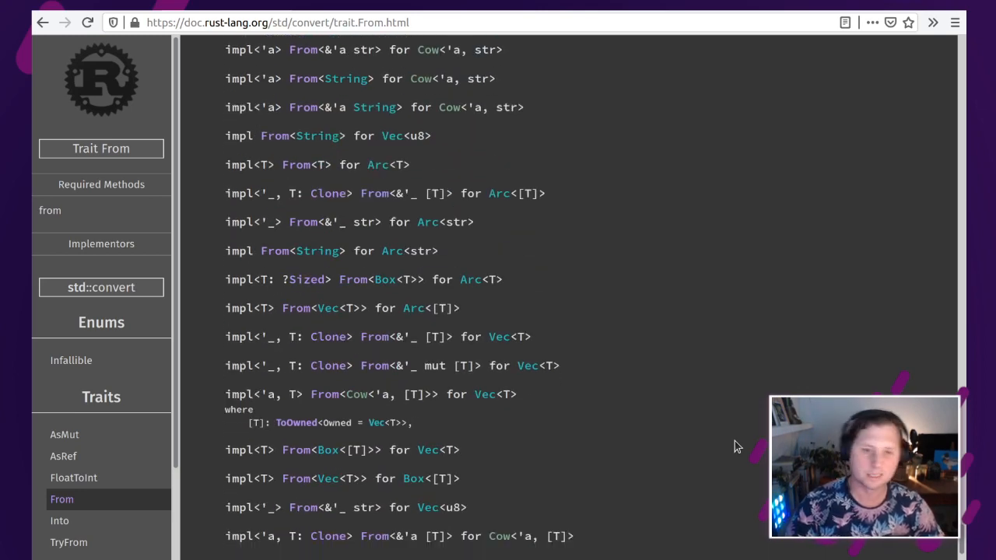
scroll("down", 3)
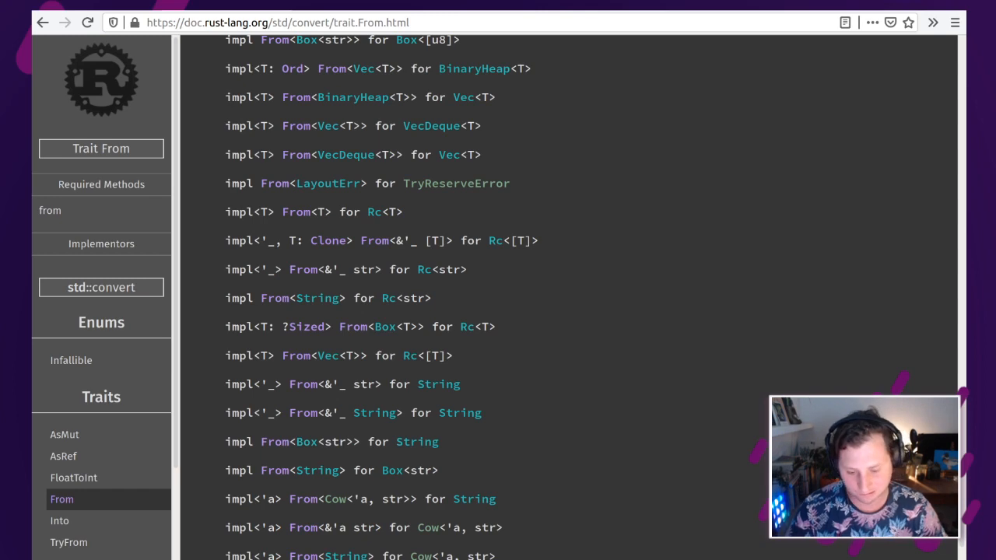
scroll("down", 3)
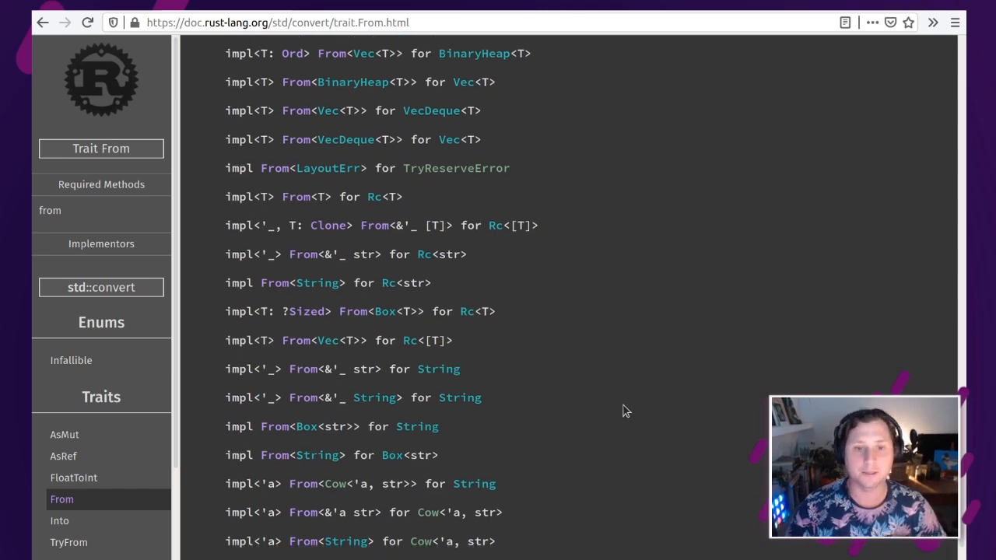
scroll("down", 3)
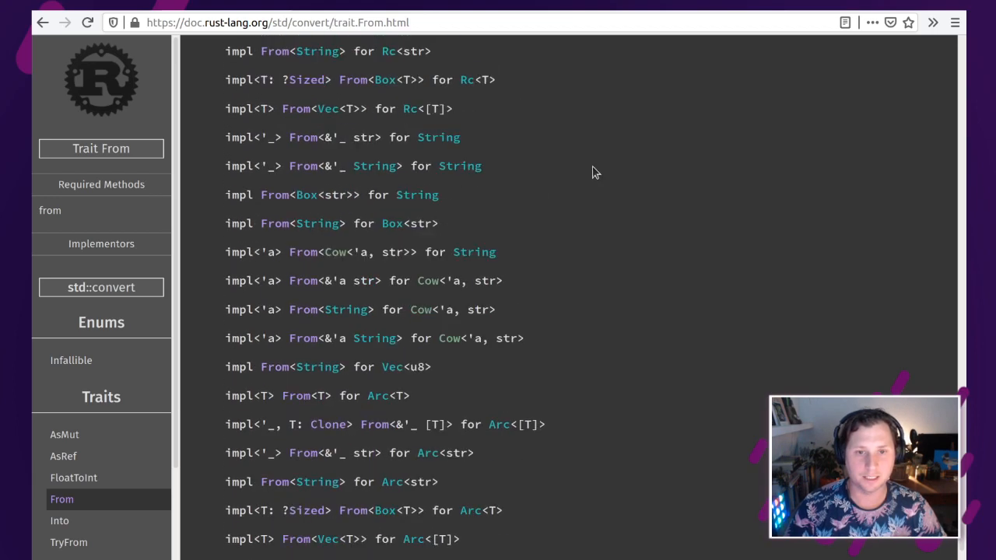
scroll("up", 3)
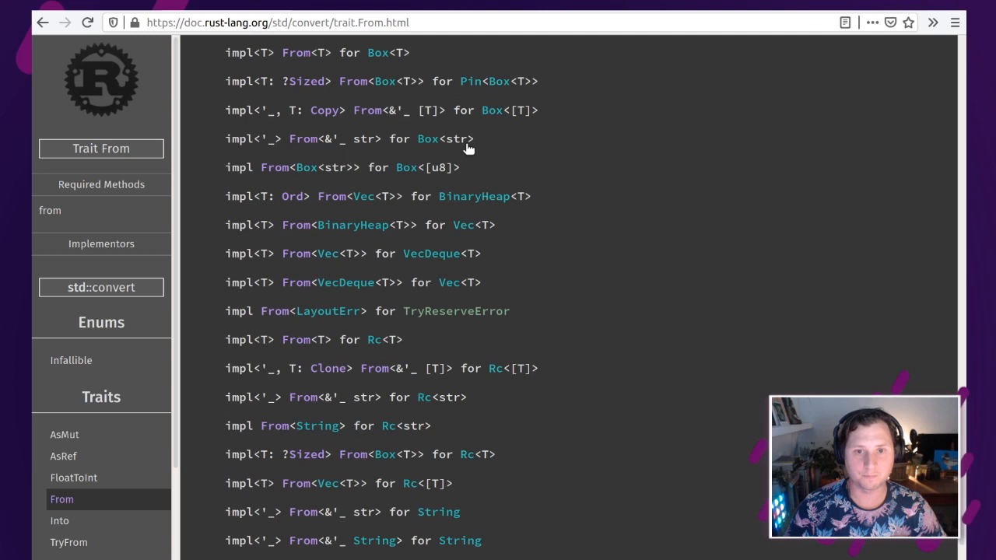
mouse_move(506, 183)
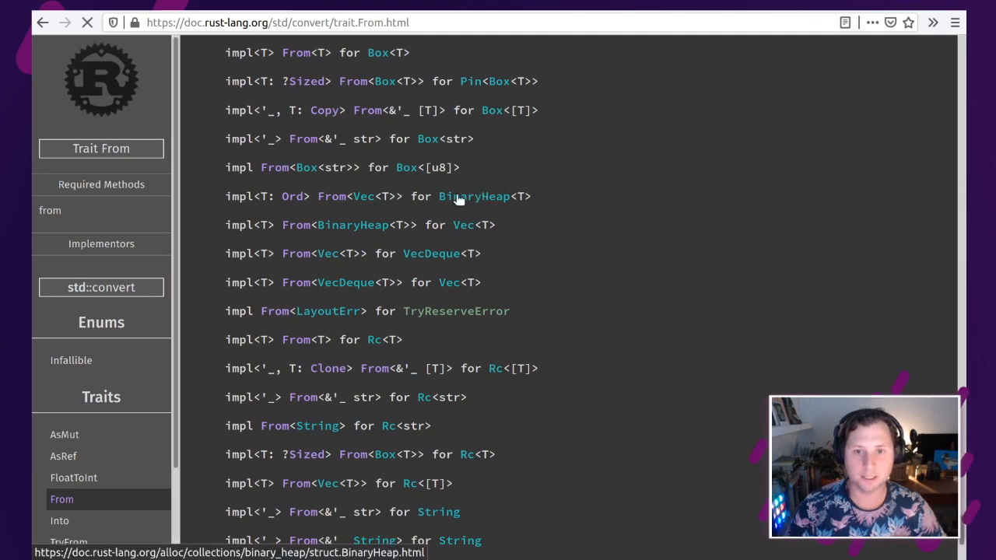
Step: Go to the BinaryHeap struct page and read down through its methods to the trait implementations
left_click(473, 196)
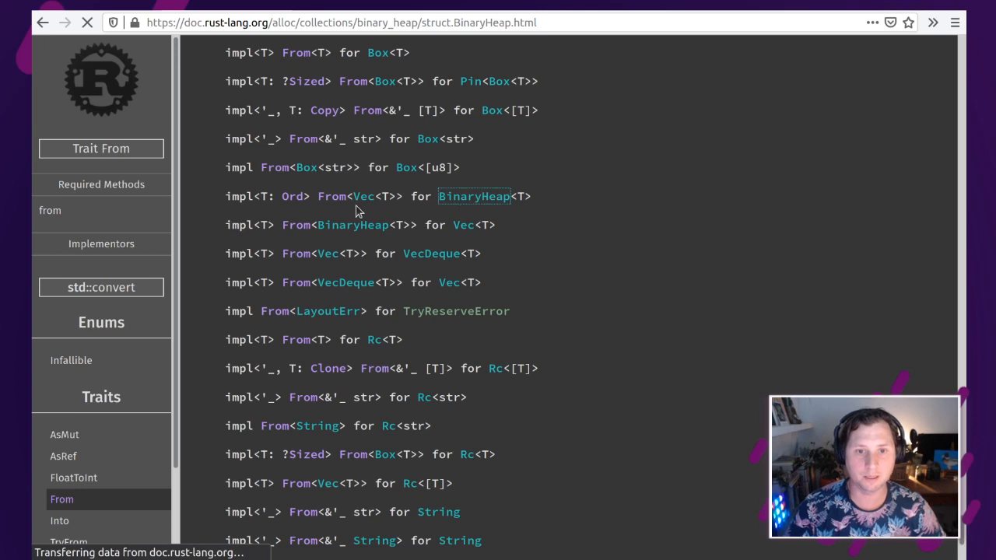
mouse_move(495, 221)
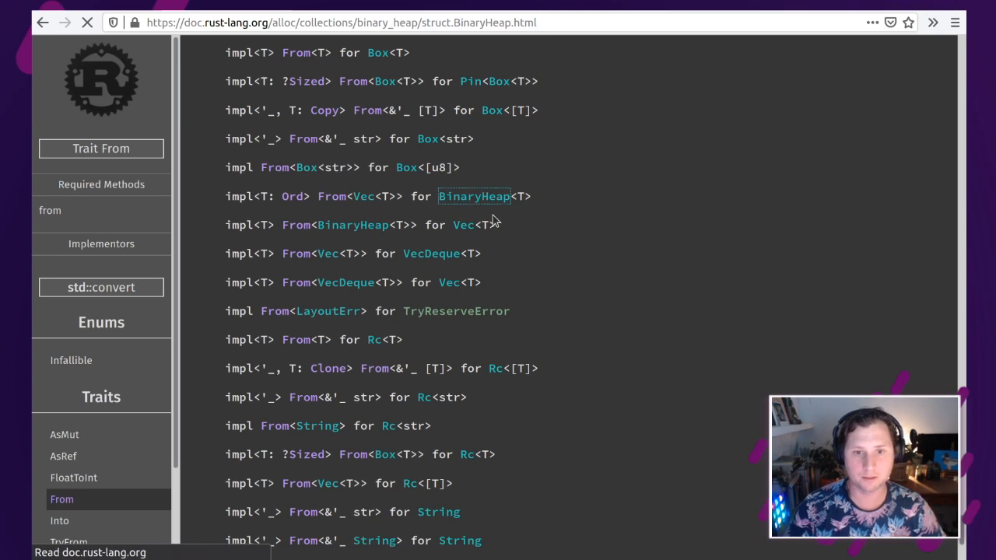
left_click(473, 196)
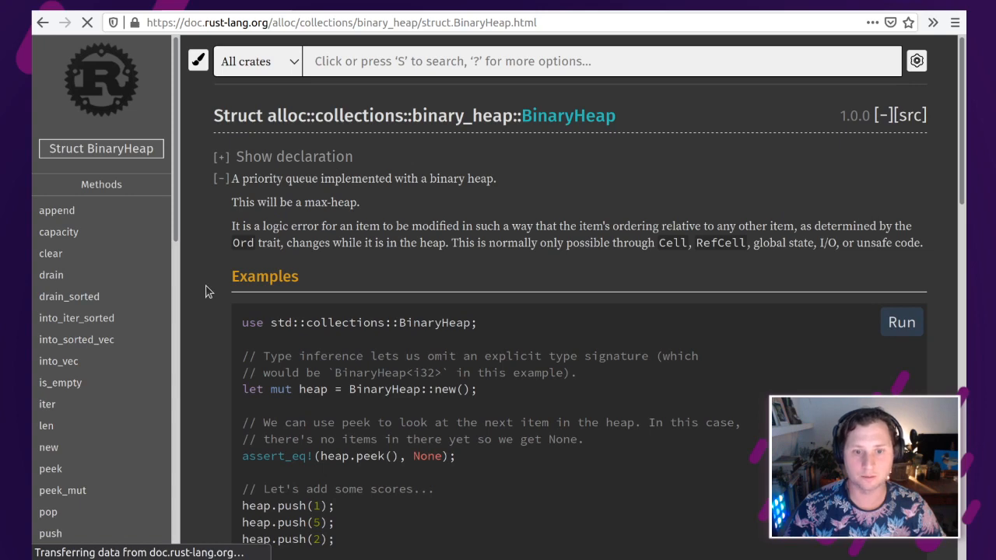
scroll("down", 3)
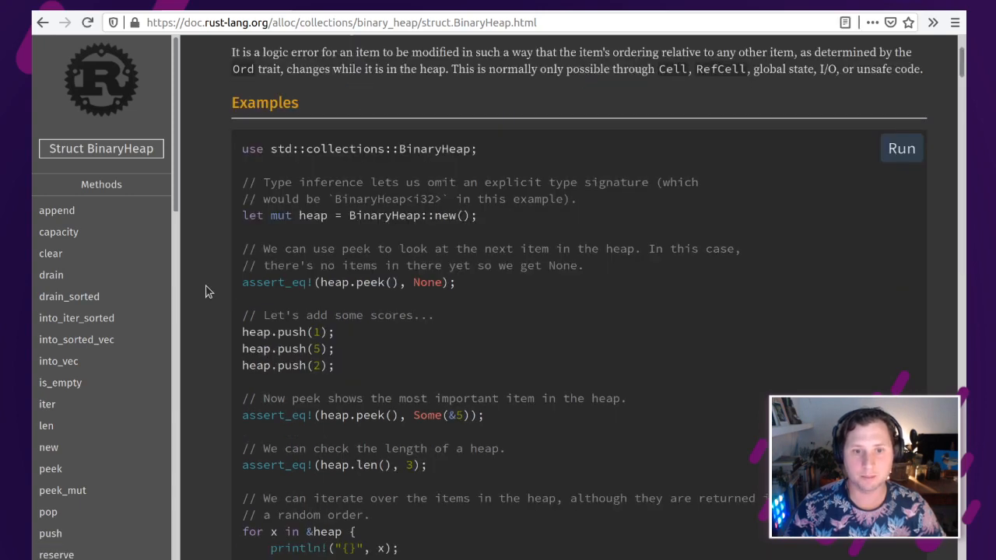
scroll("down", 3)
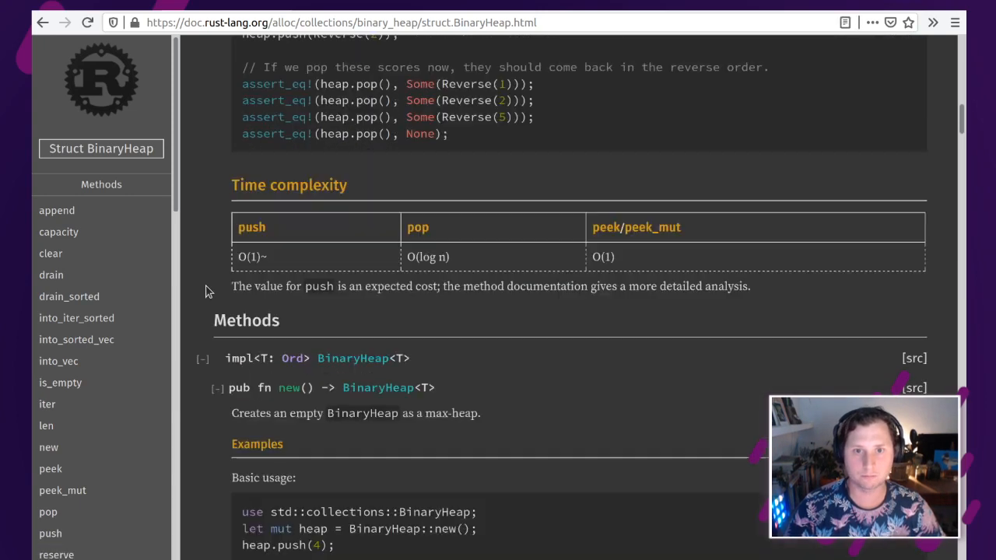
scroll("down", 3)
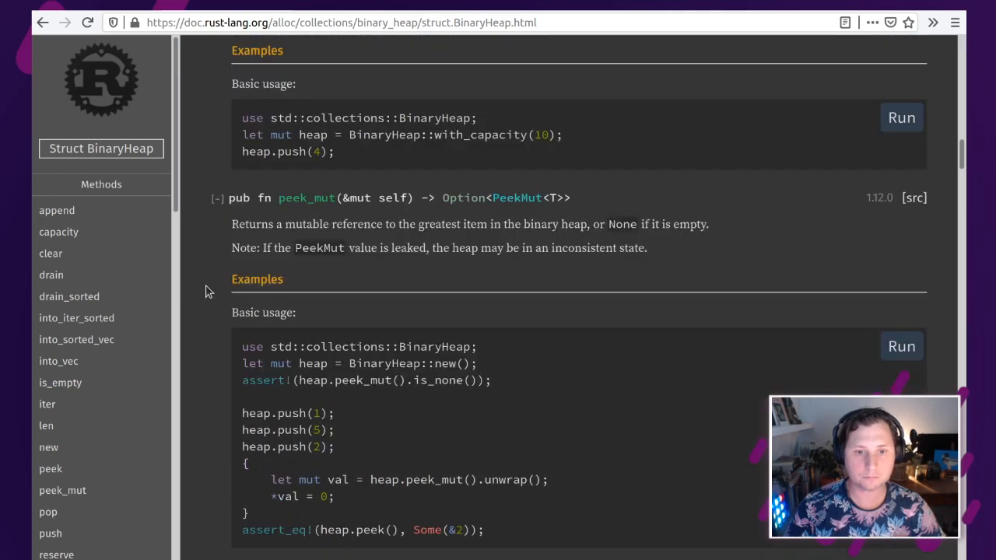
scroll("down", 3)
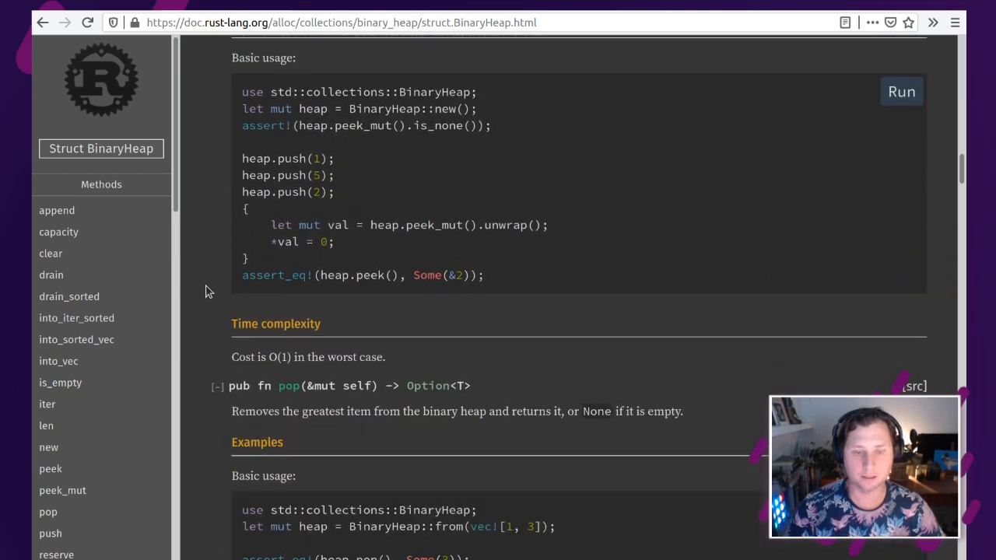
scroll("down", 3)
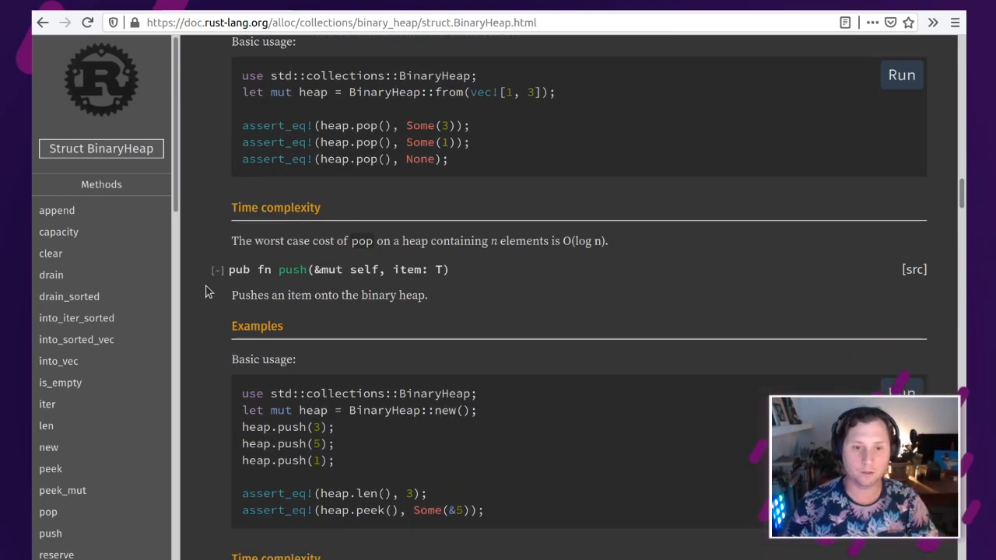
scroll("down", 3)
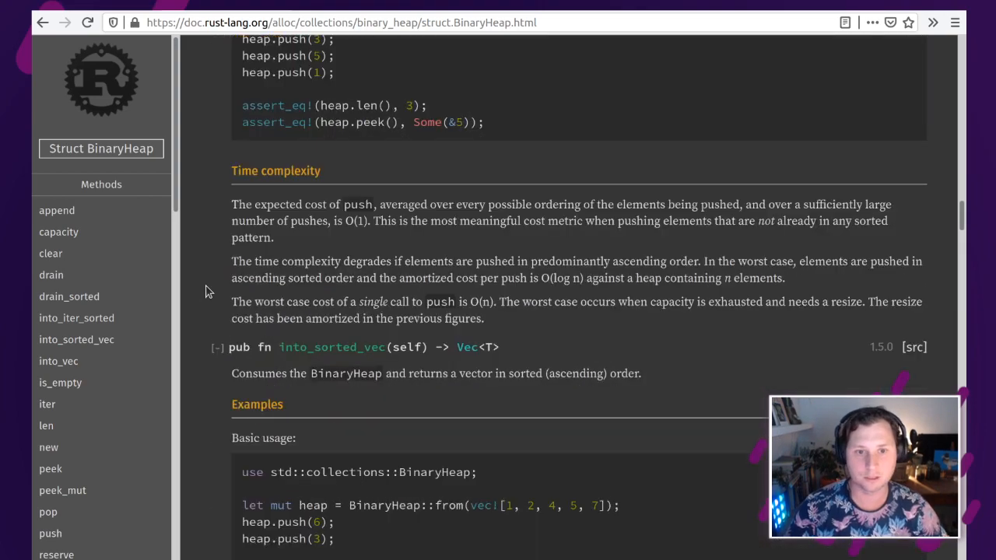
scroll("down", 3)
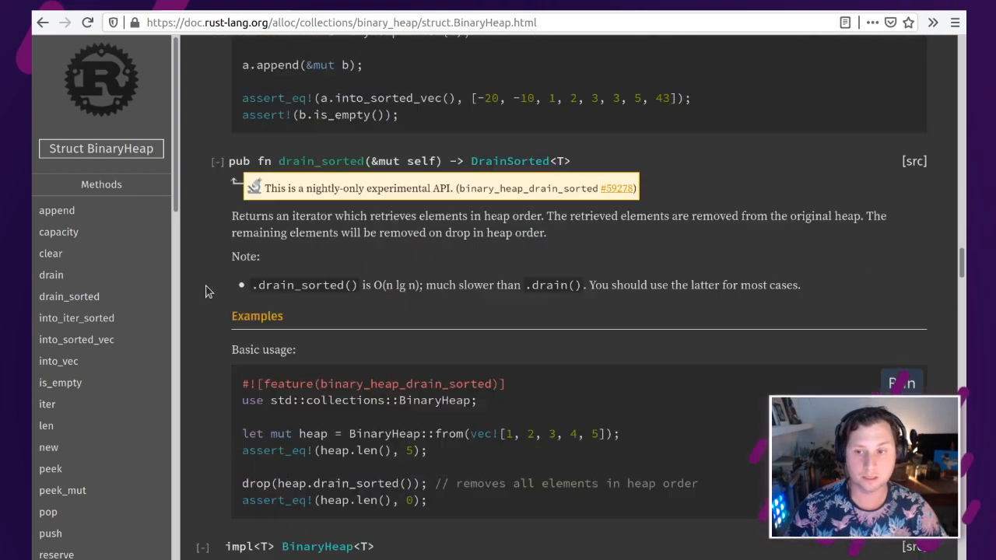
scroll("down", 3)
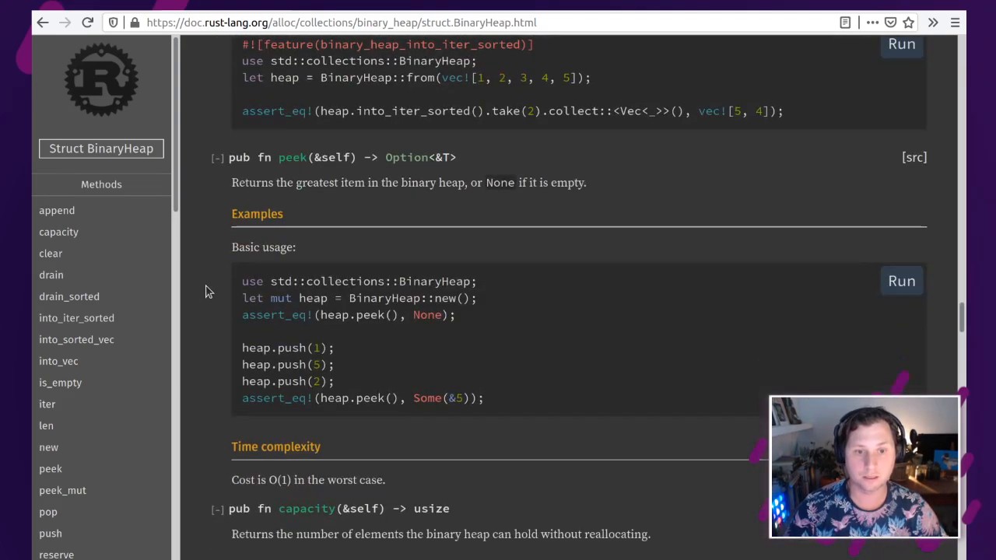
scroll("down", 3)
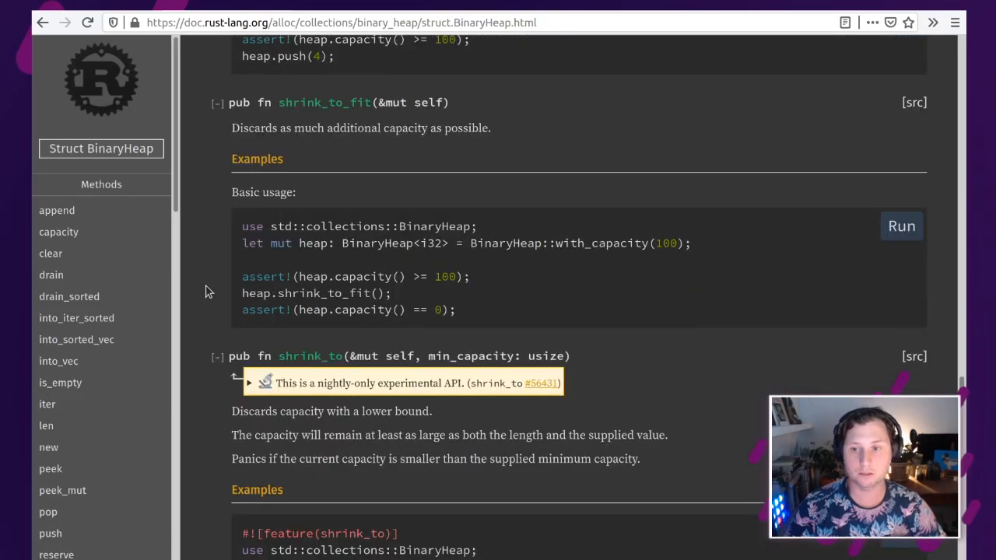
scroll("down", 3)
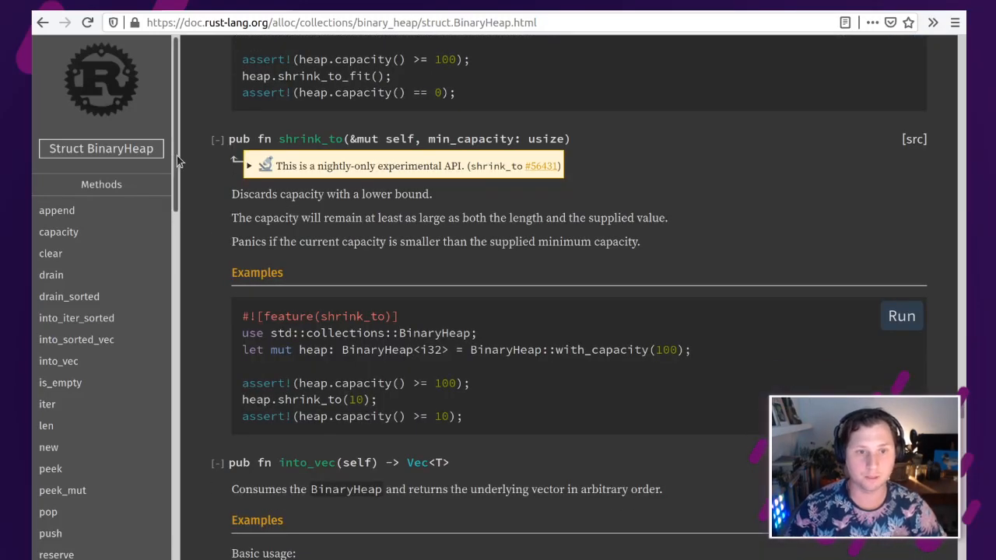
scroll("down", 3)
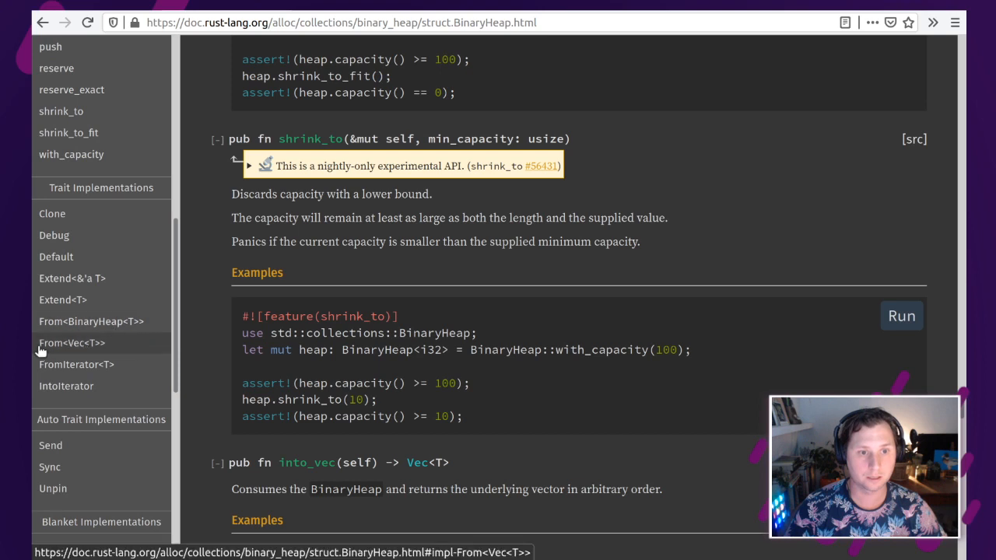
mouse_move(96, 350)
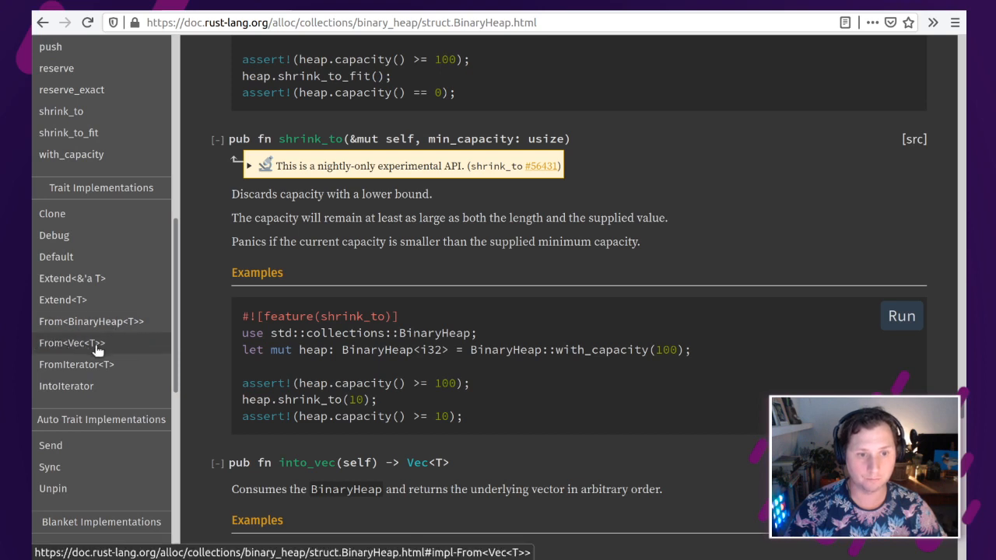
Step: Jump to BinaryHeap's From<Vec<T>> implementation via the sidebar's Trait Implementations
left_click(71, 342)
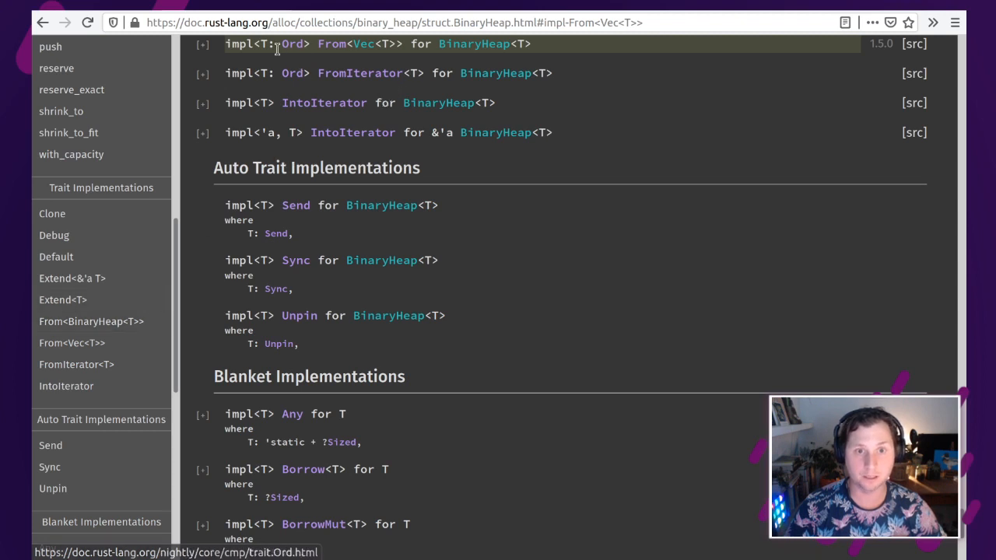
mouse_move(293, 48)
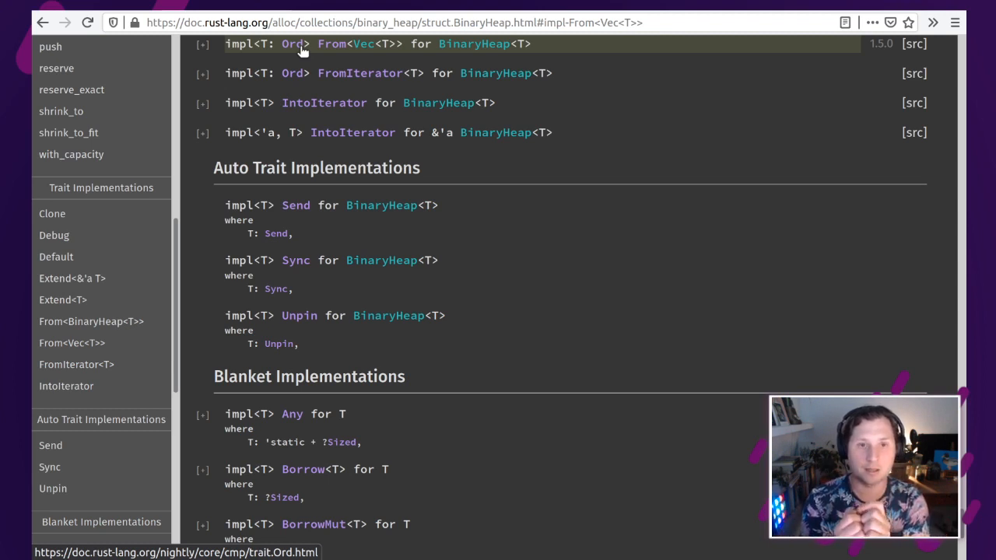
mouse_move(905, 63)
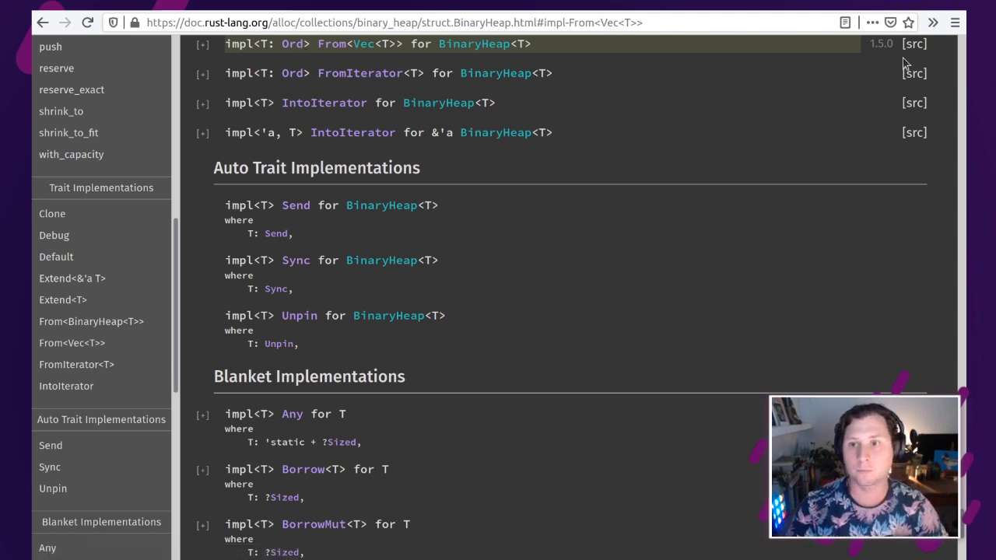
Step: View the binary_heap.rs source of From<Vec<T>> and highlight the data field receiving the vec
left_click(915, 44)
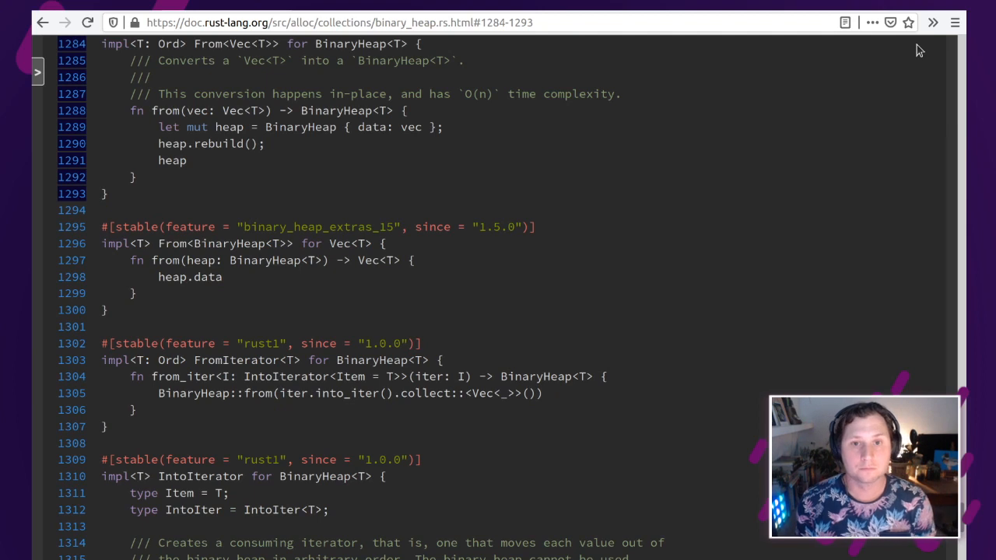
mouse_move(818, 81)
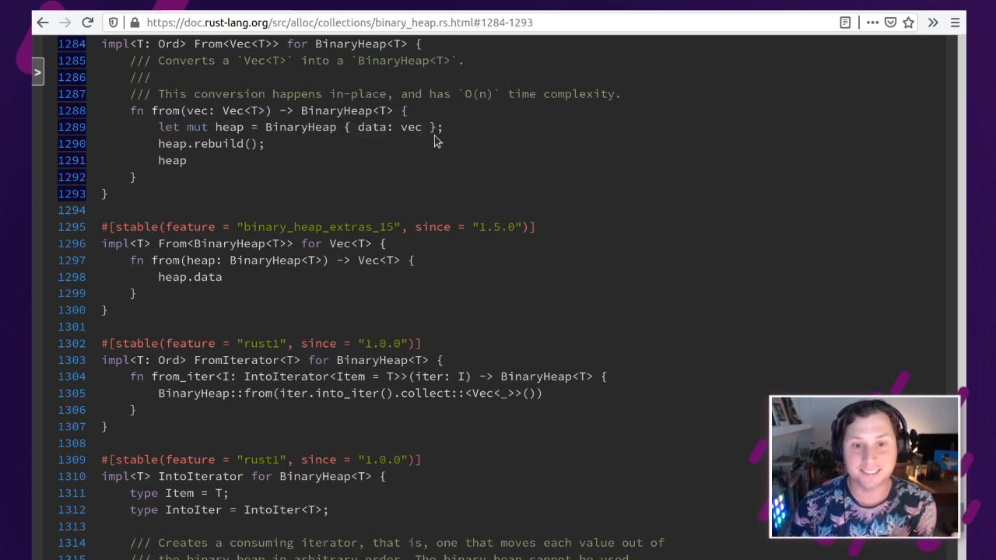
mouse_move(424, 148)
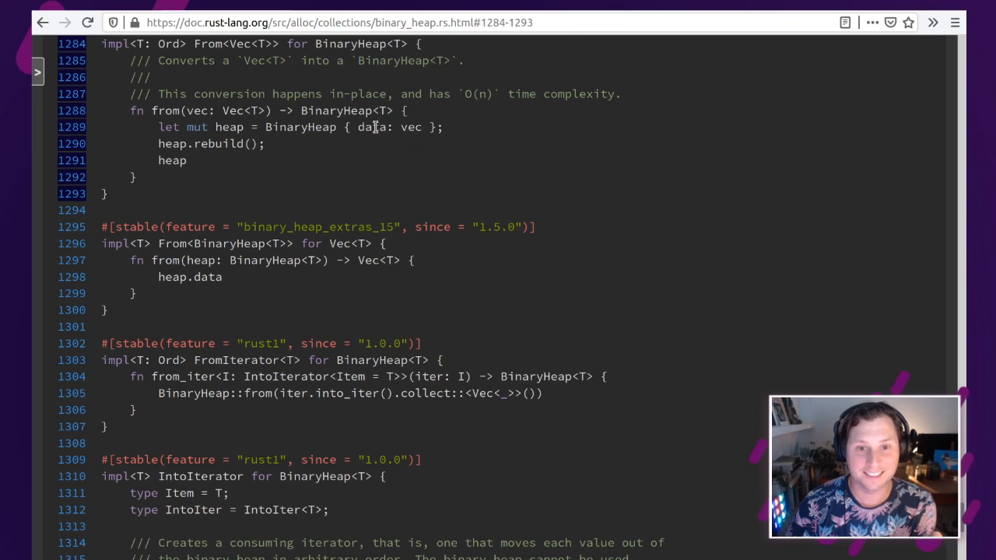
double_click(371, 128)
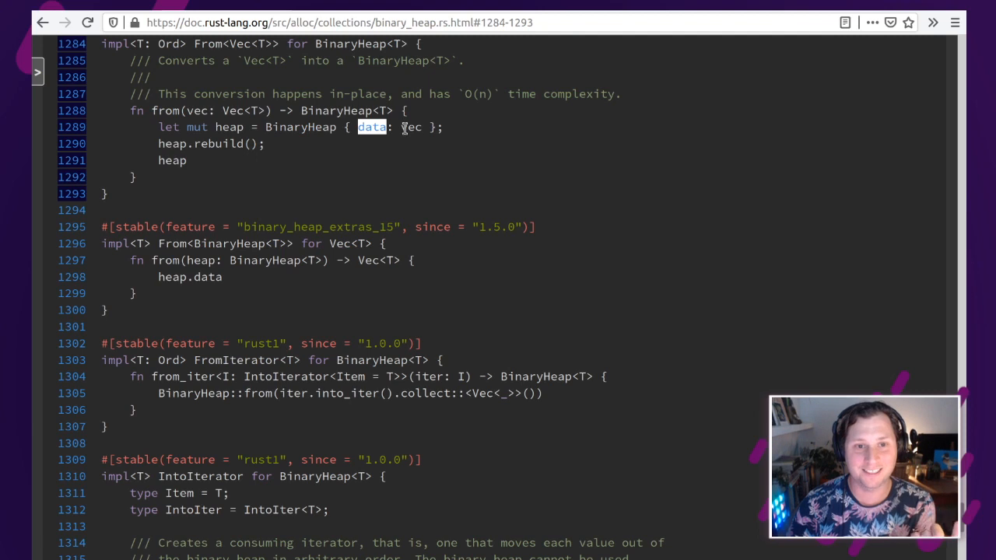
mouse_move(465, 133)
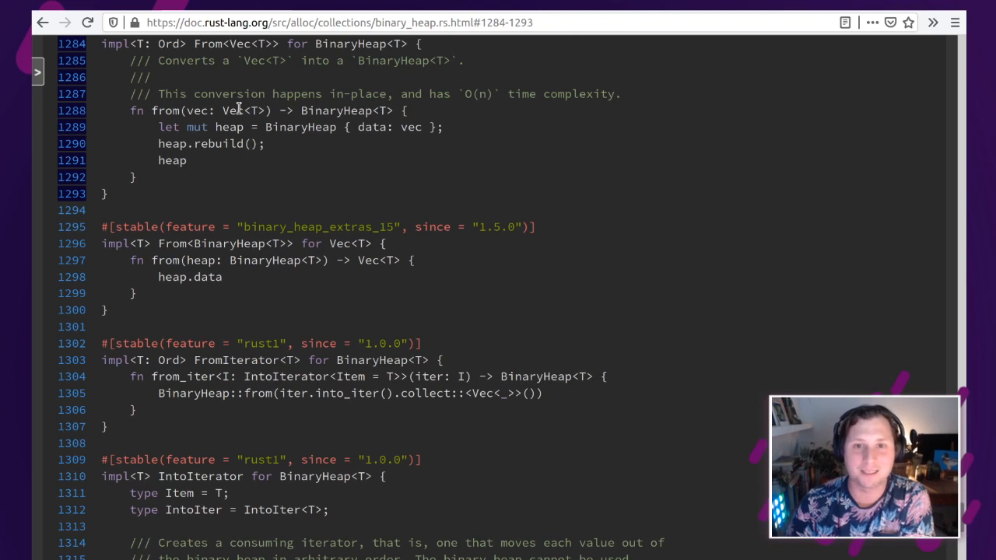
mouse_move(284, 109)
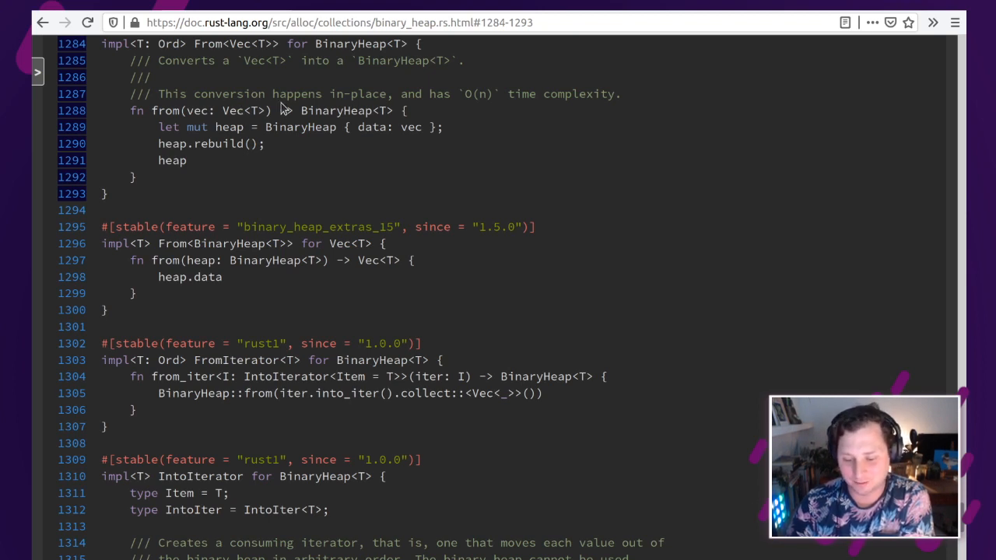